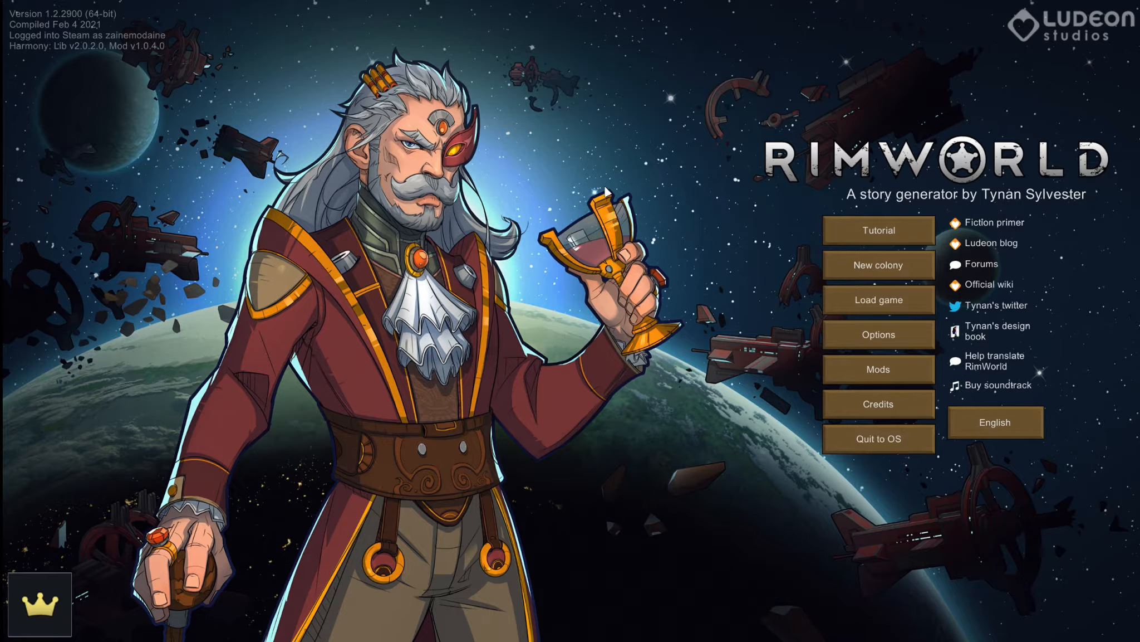
mouse_move(617, 246)
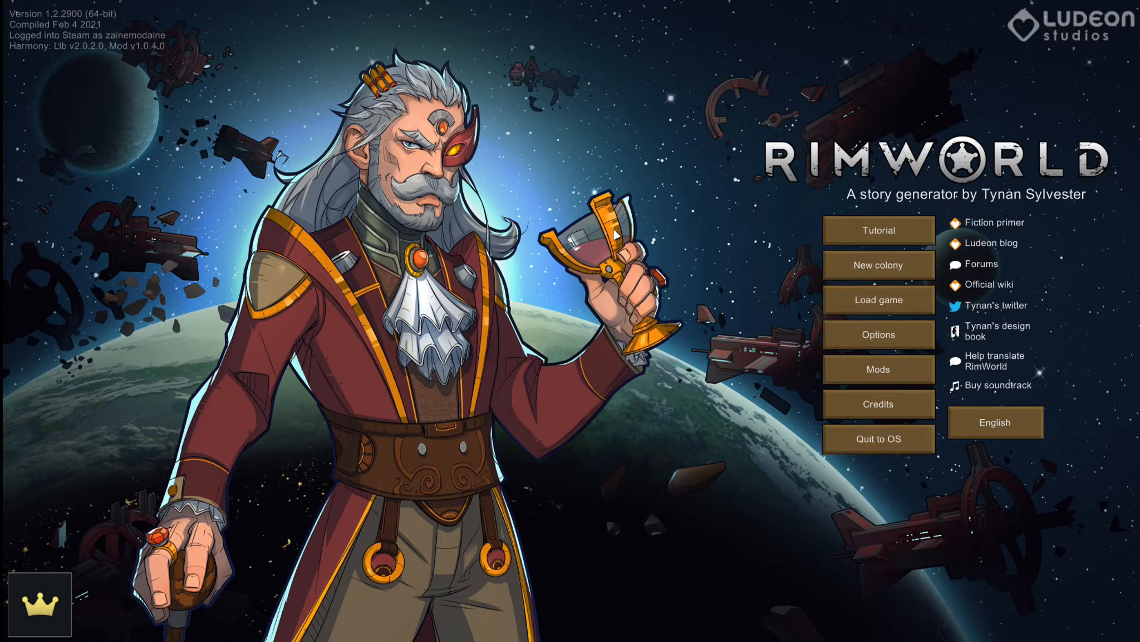
- Show the Mods window with the Available list scrolled to its top, Alpha Animals first
click(878, 369)
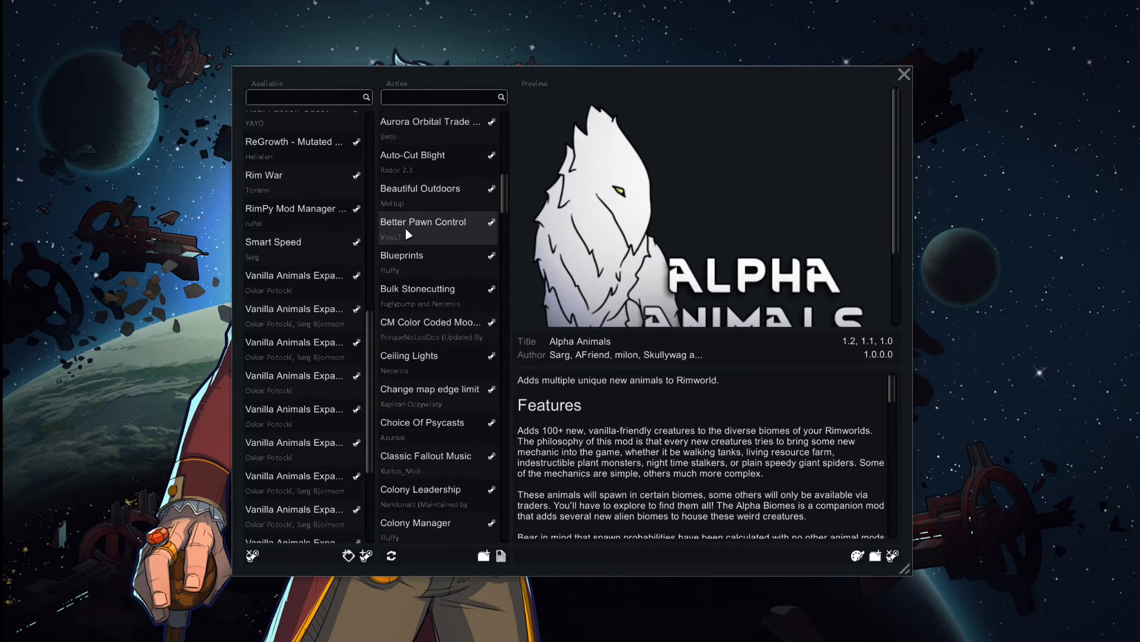
scroll(up, 3)
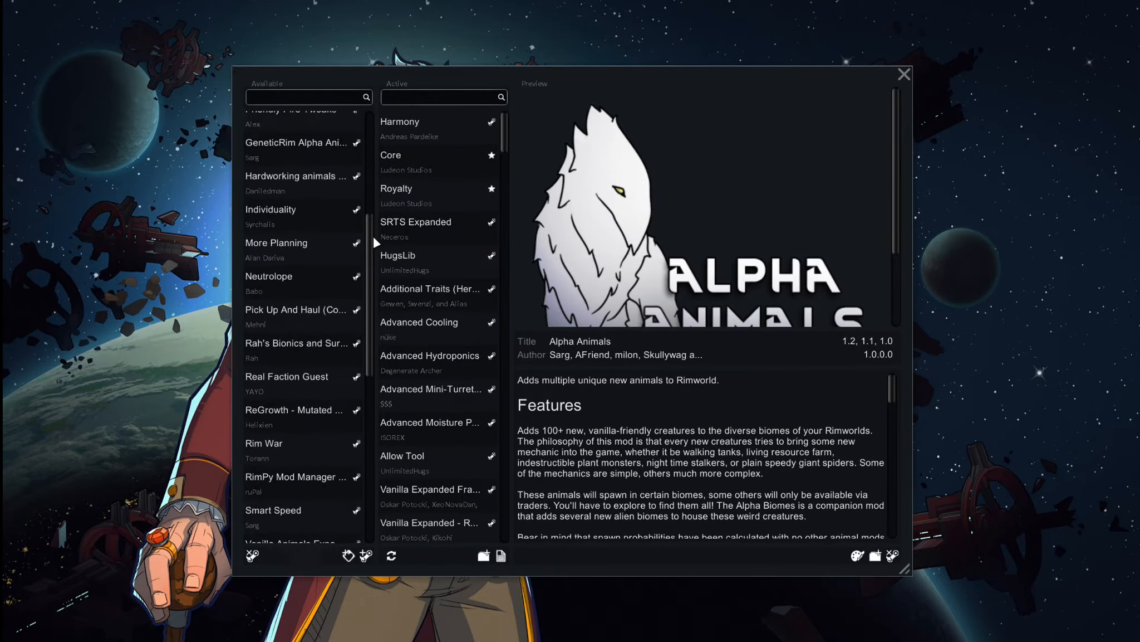
scroll(up, 3)
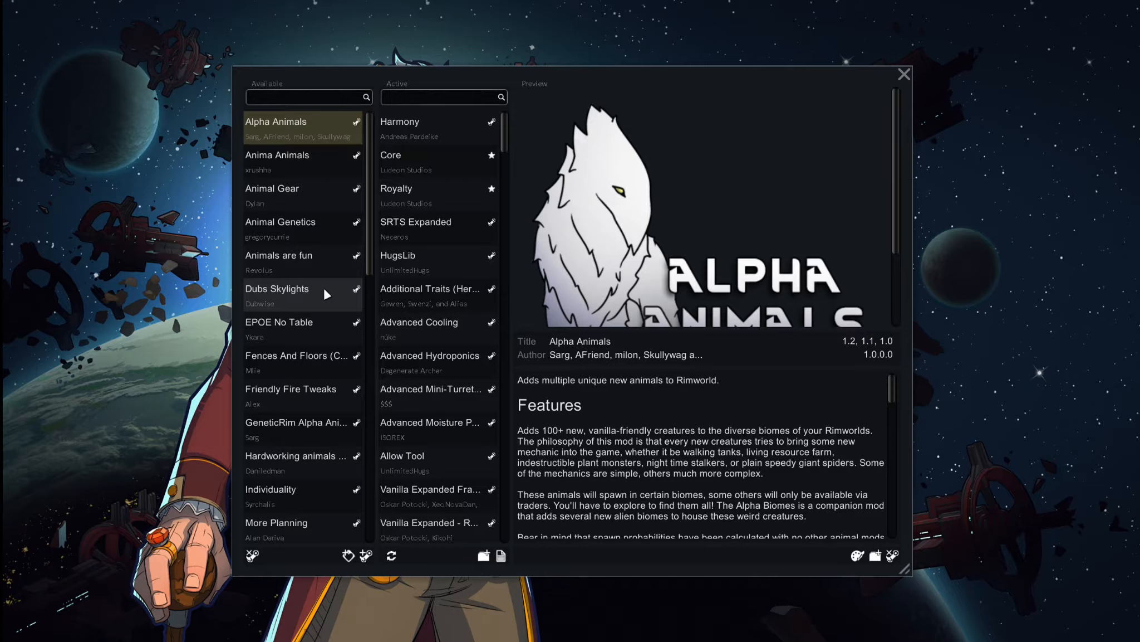
mouse_move(300, 489)
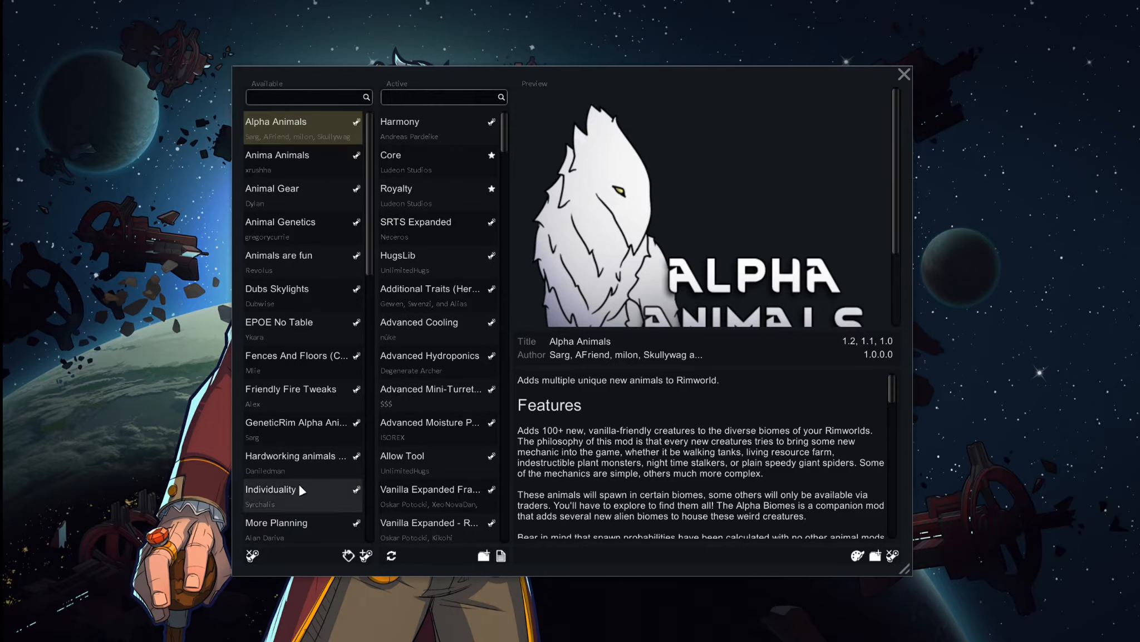
- Select Individuality in the Available list to preview its description, then browse further down
click(298, 489)
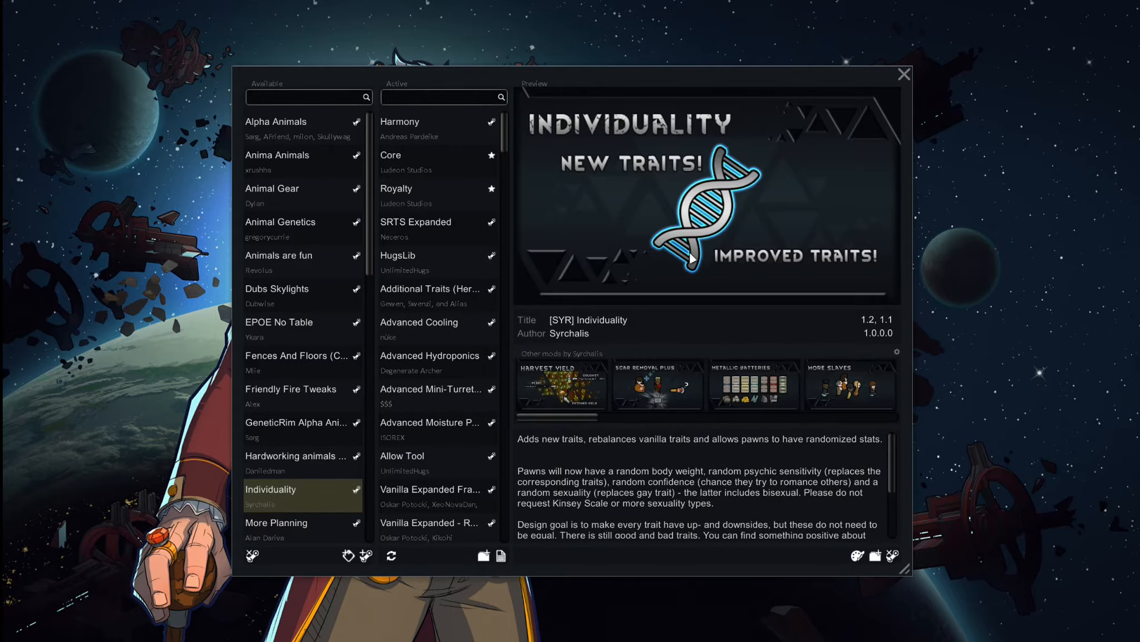
mouse_move(784, 183)
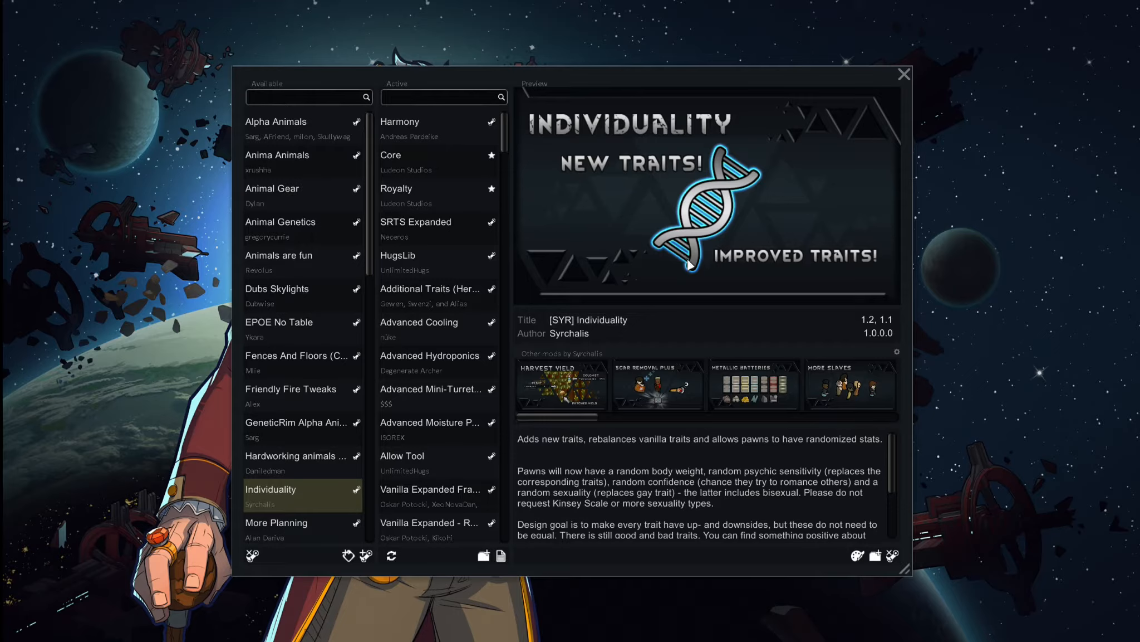
mouse_move(683, 275)
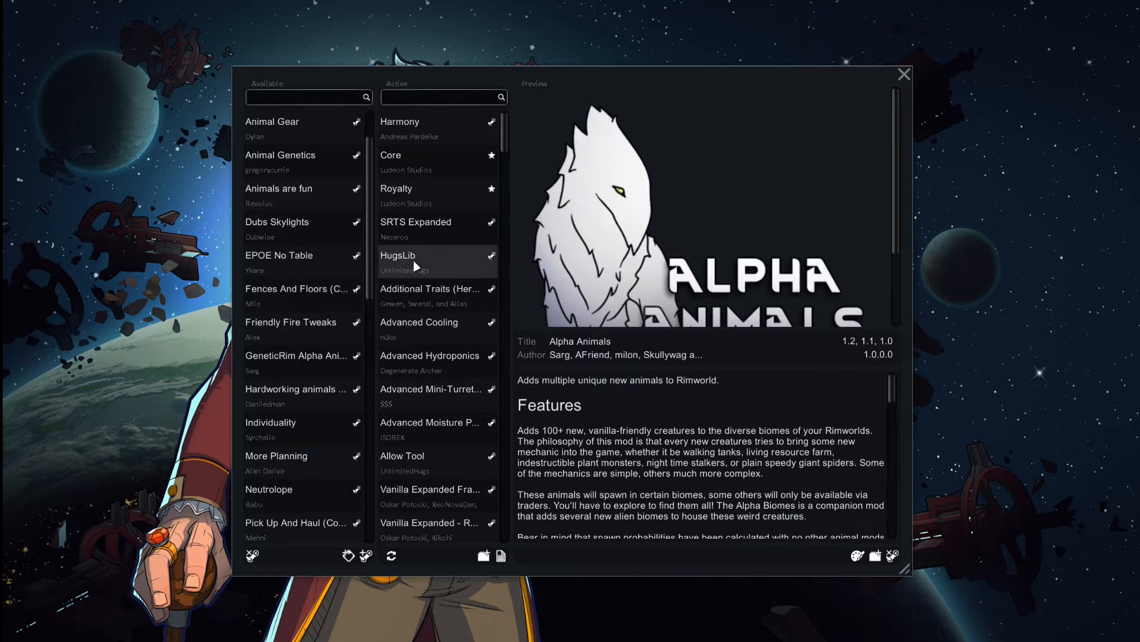
click(298, 422)
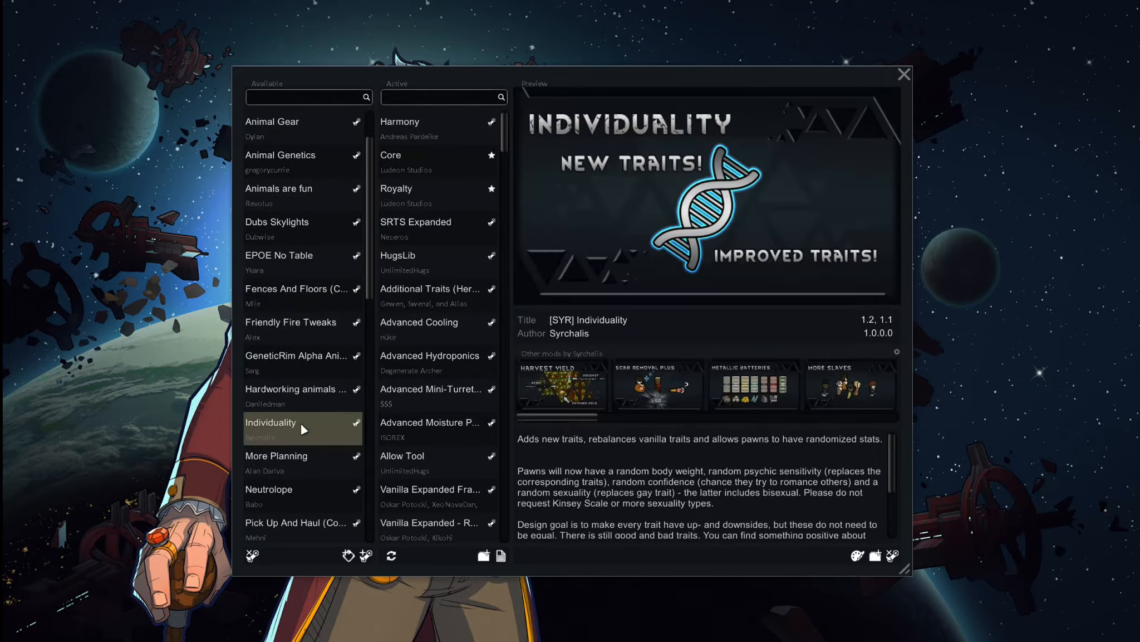
mouse_move(411, 360)
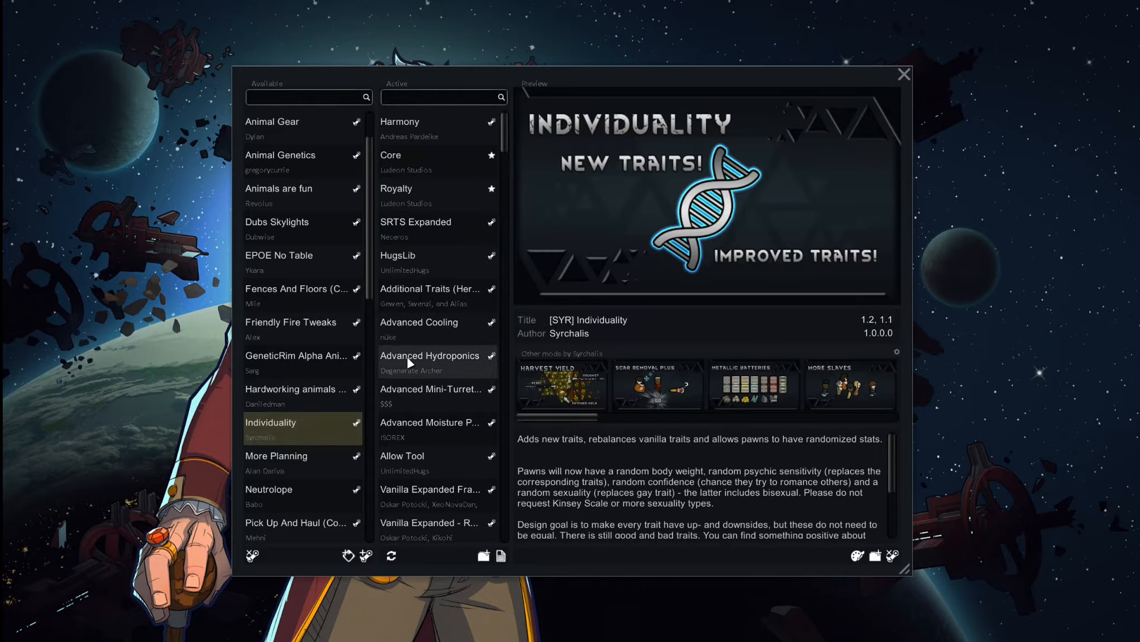
mouse_move(345, 402)
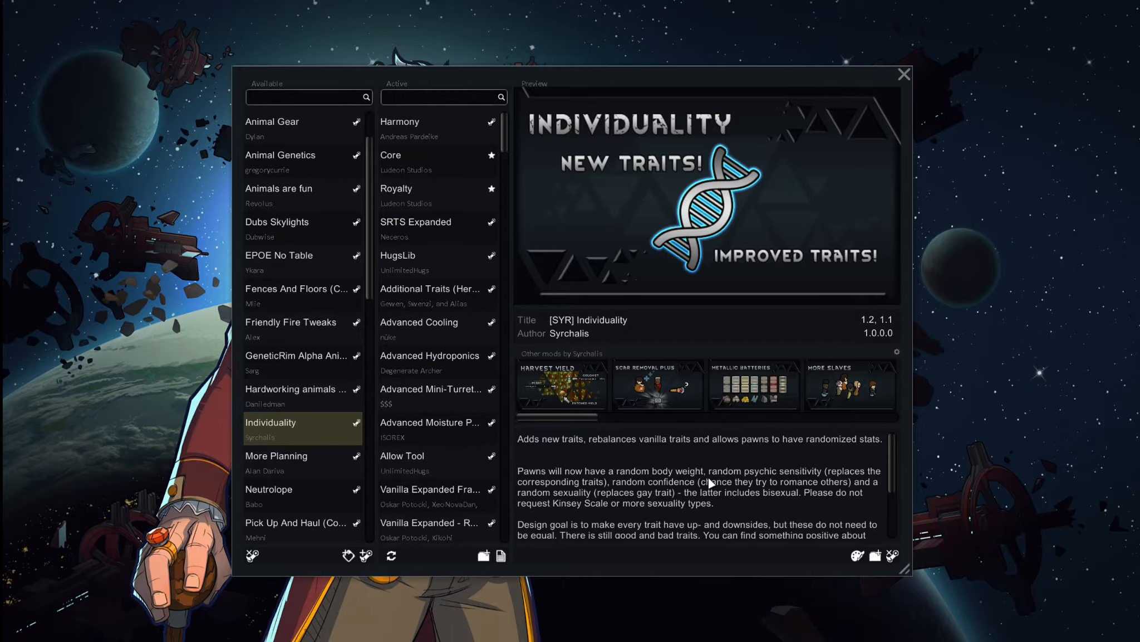
mouse_move(691, 295)
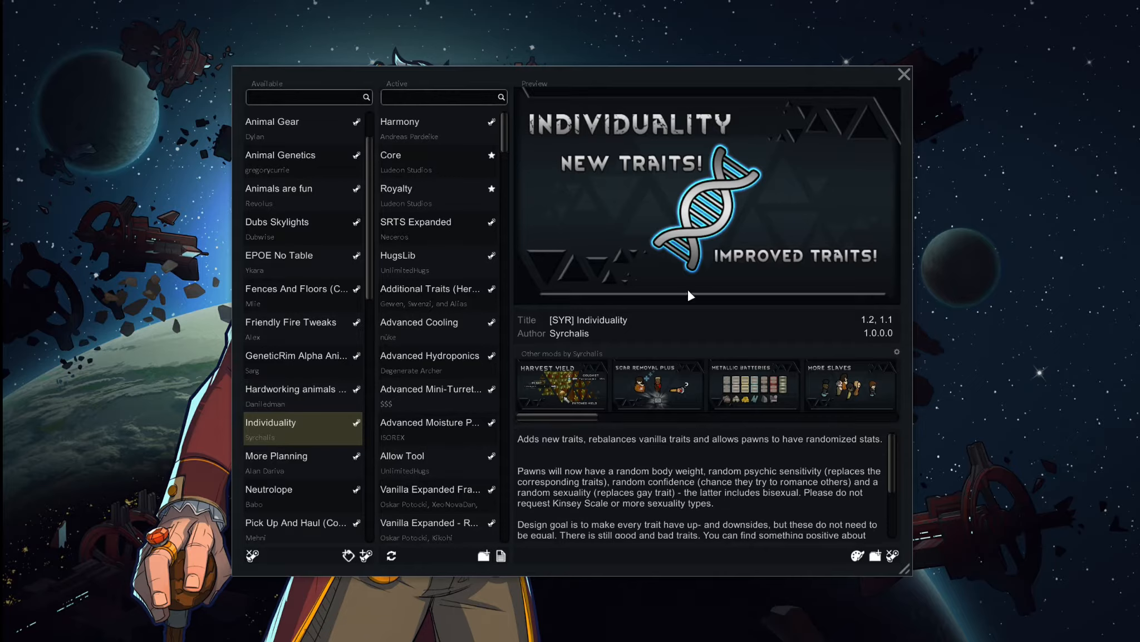
mouse_move(691, 292)
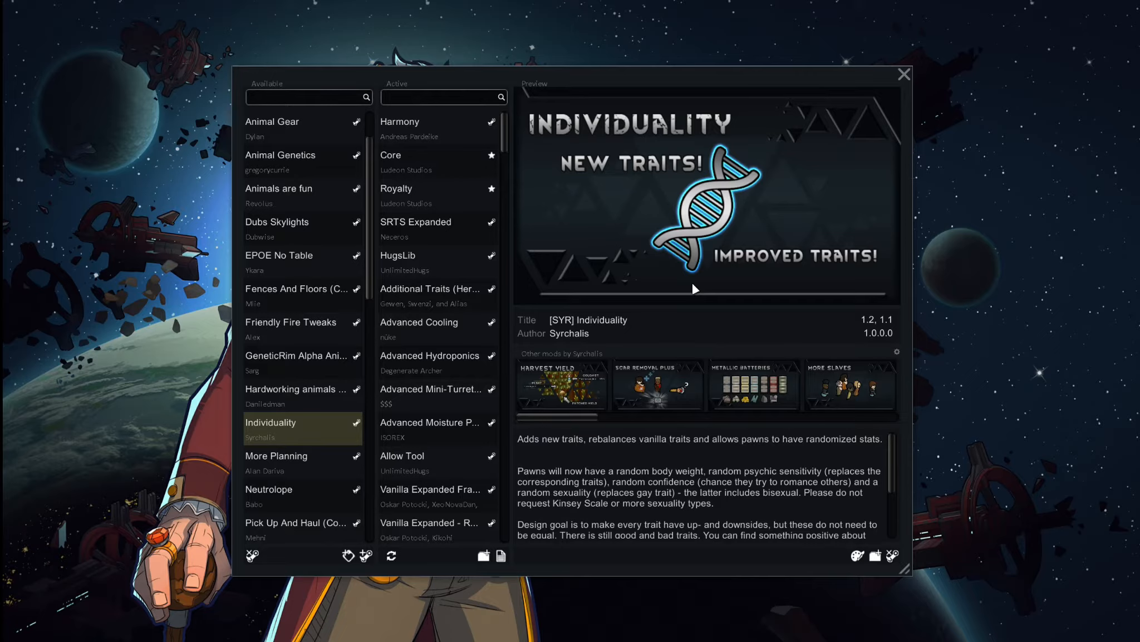
mouse_move(316, 393)
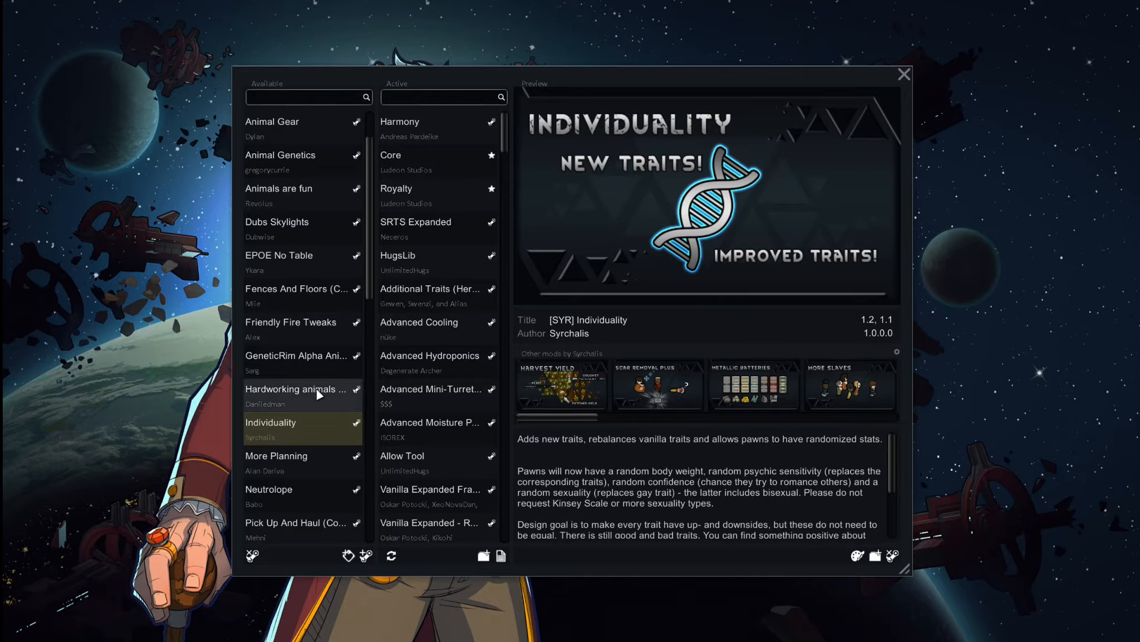
scroll(down, 3)
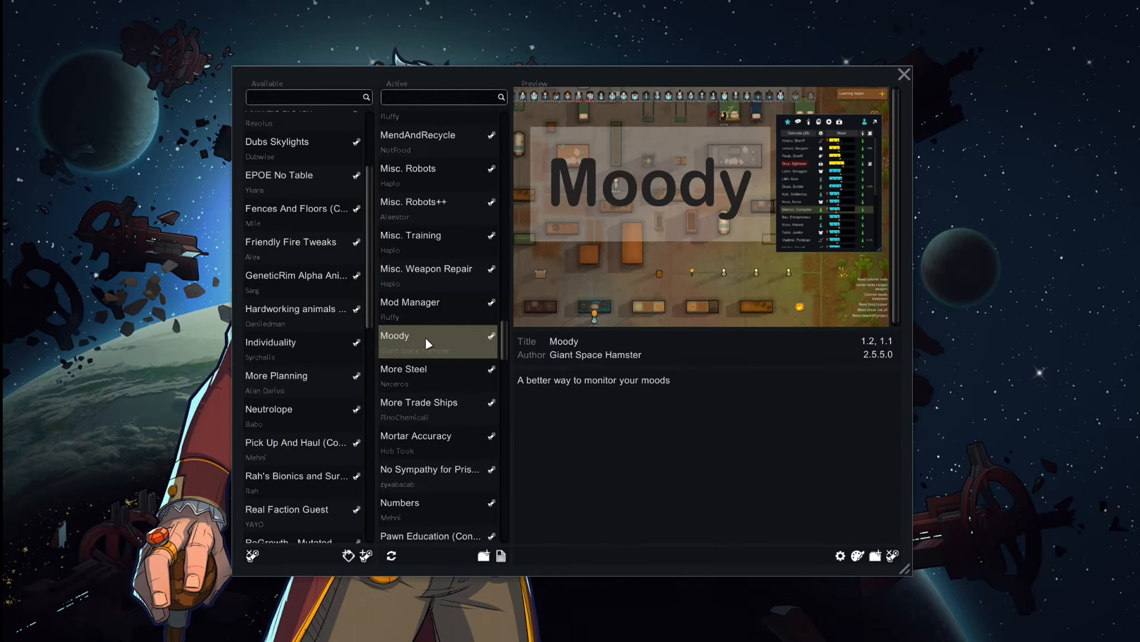
mouse_move(448, 347)
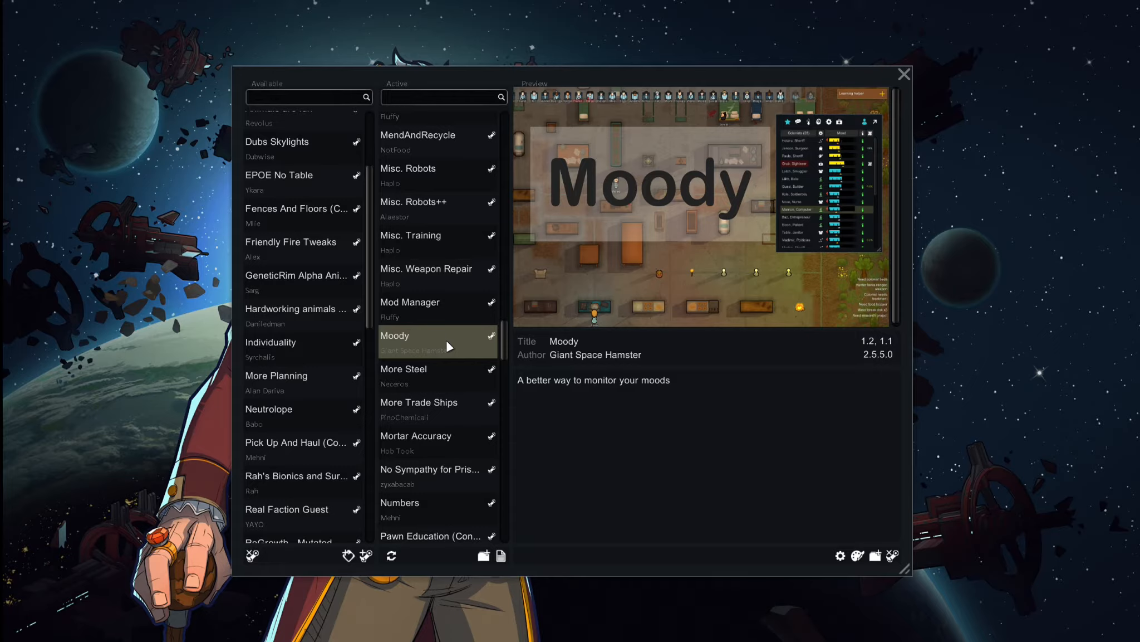
mouse_move(485, 346)
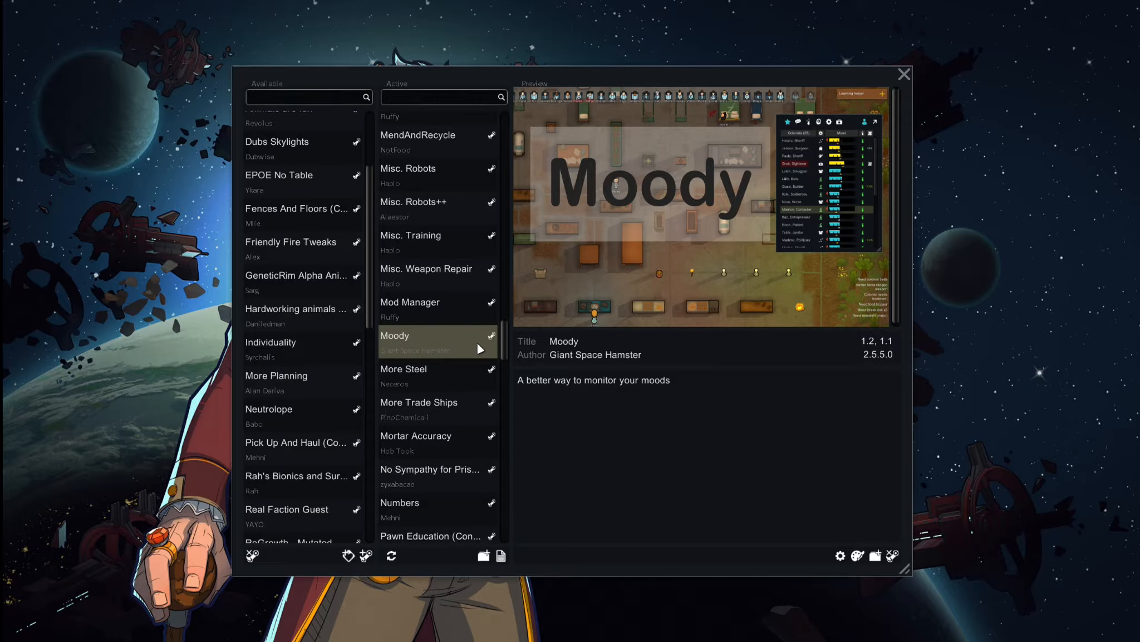
mouse_move(507, 345)
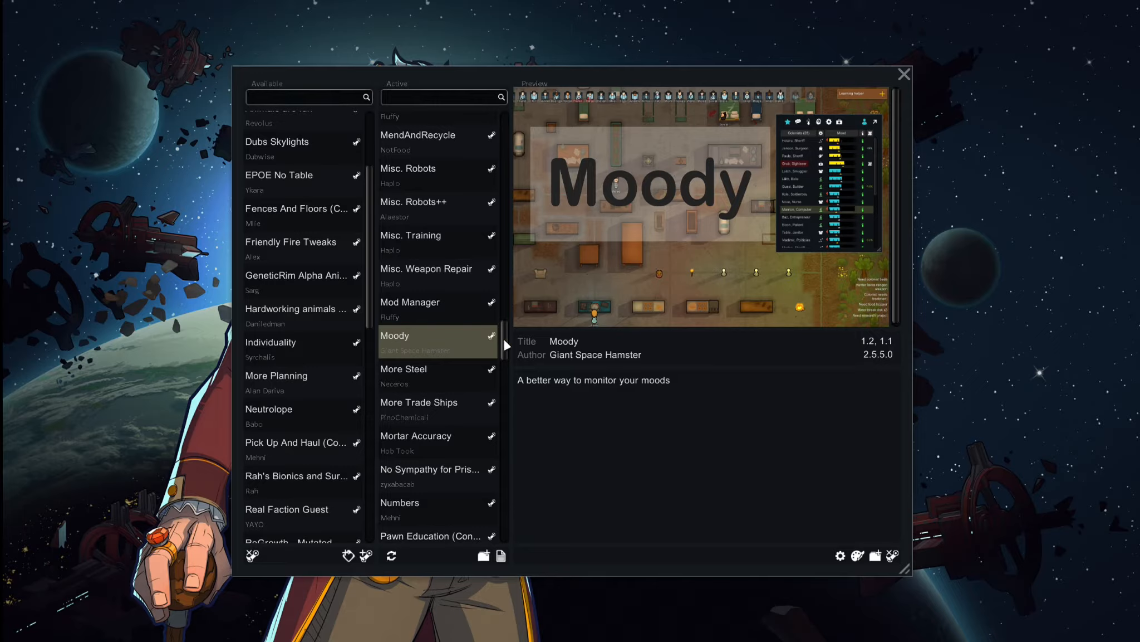
mouse_move(451, 344)
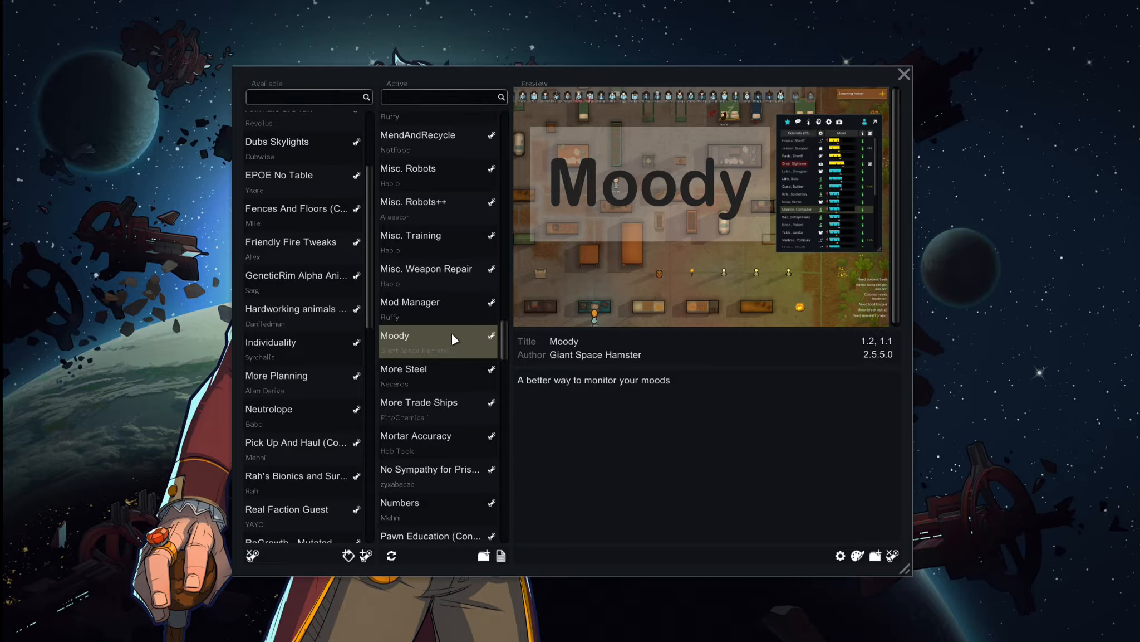
mouse_move(716, 304)
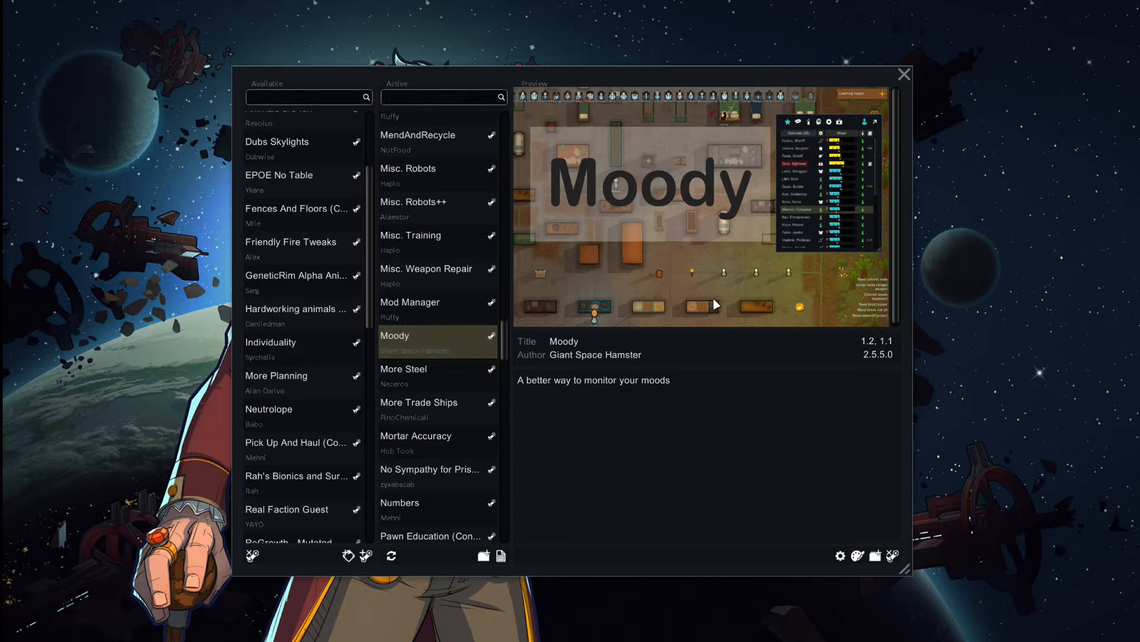
mouse_move(715, 276)
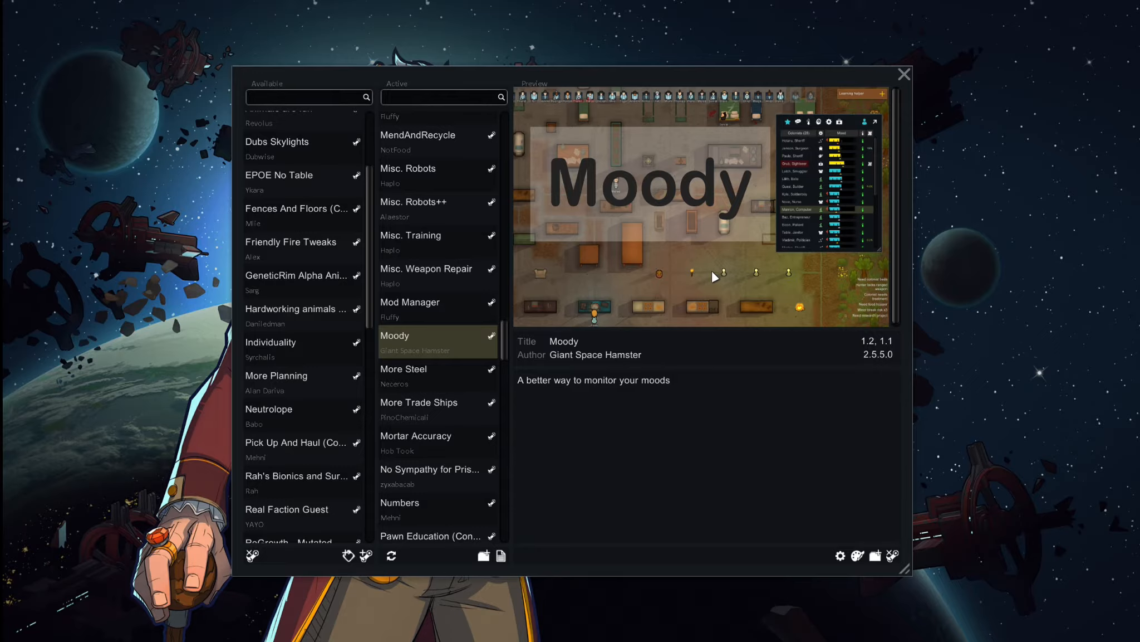
mouse_move(743, 270)
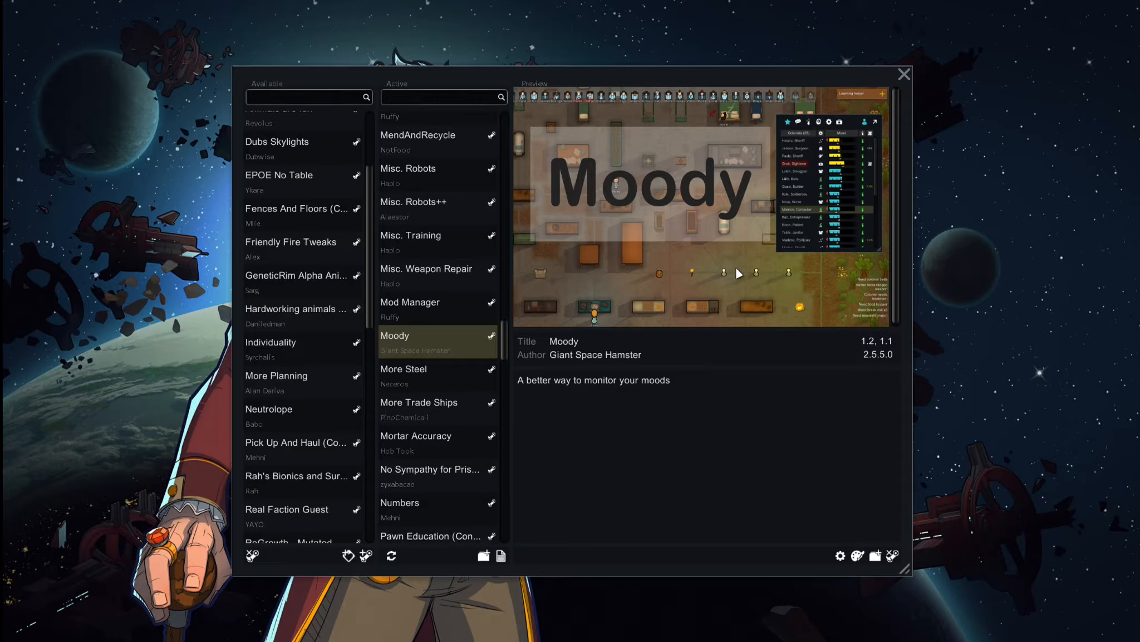
mouse_move(450, 340)
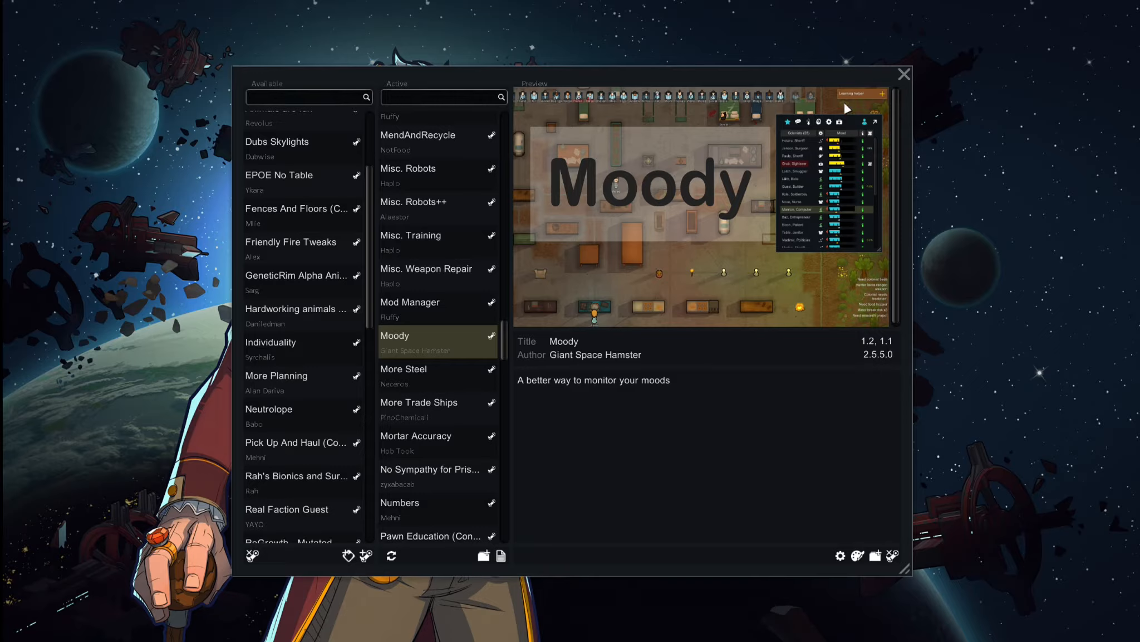
mouse_move(836, 254)
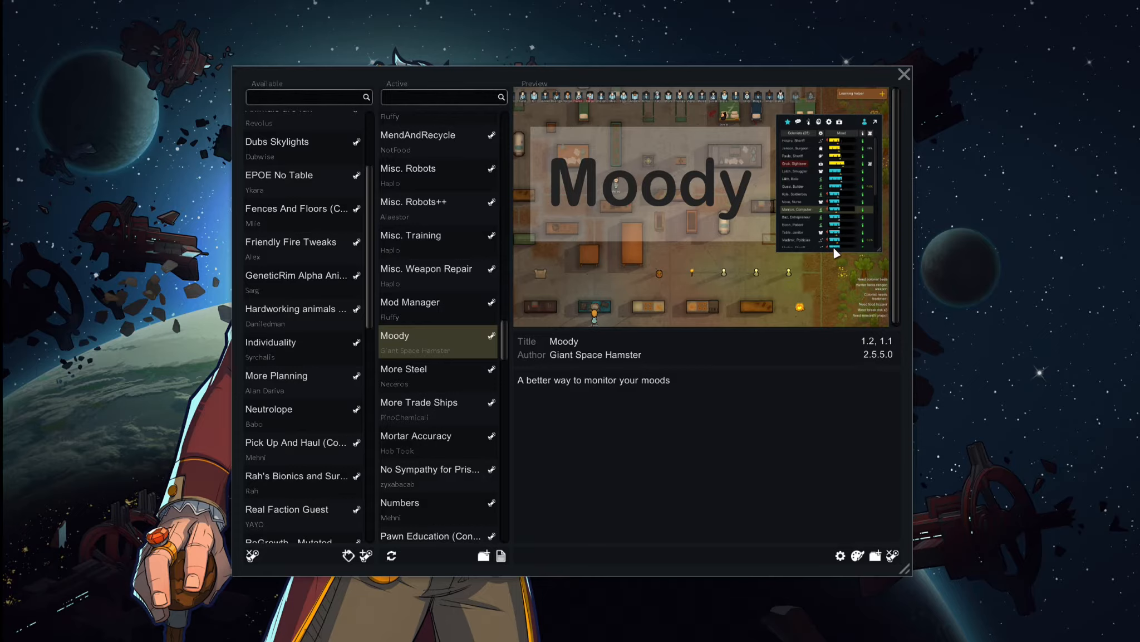
mouse_move(851, 117)
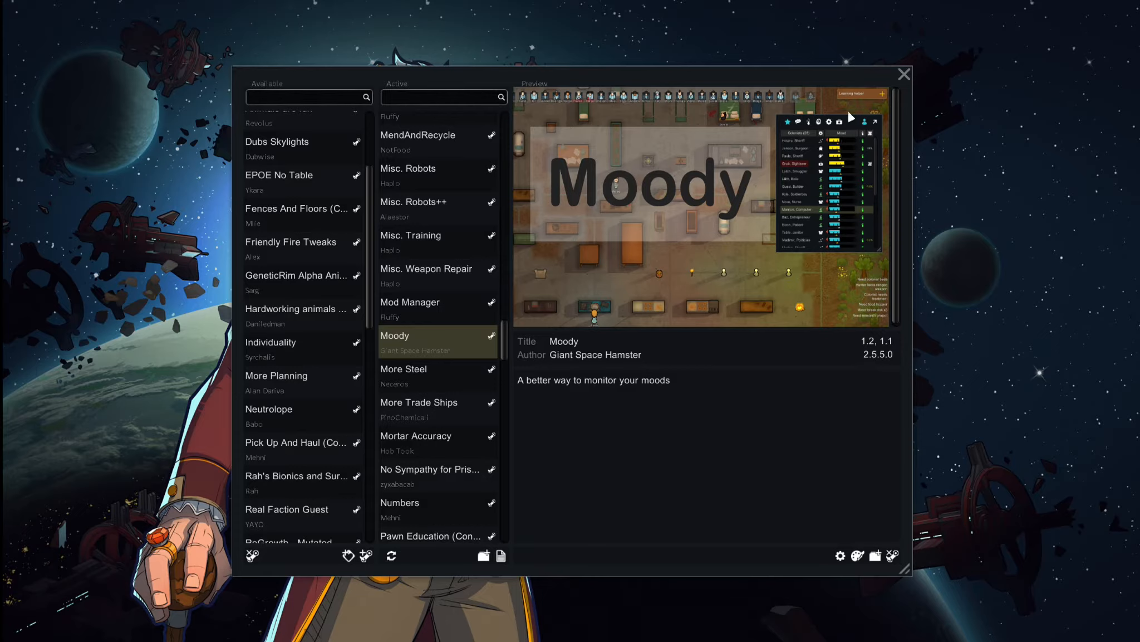
mouse_move(877, 127)
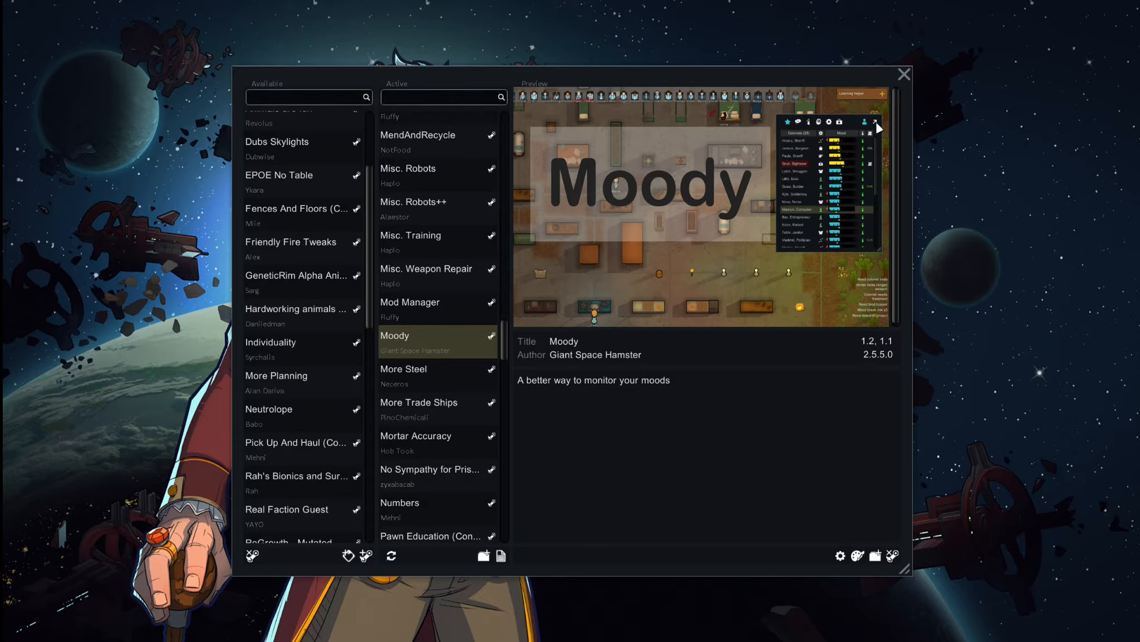
mouse_move(873, 133)
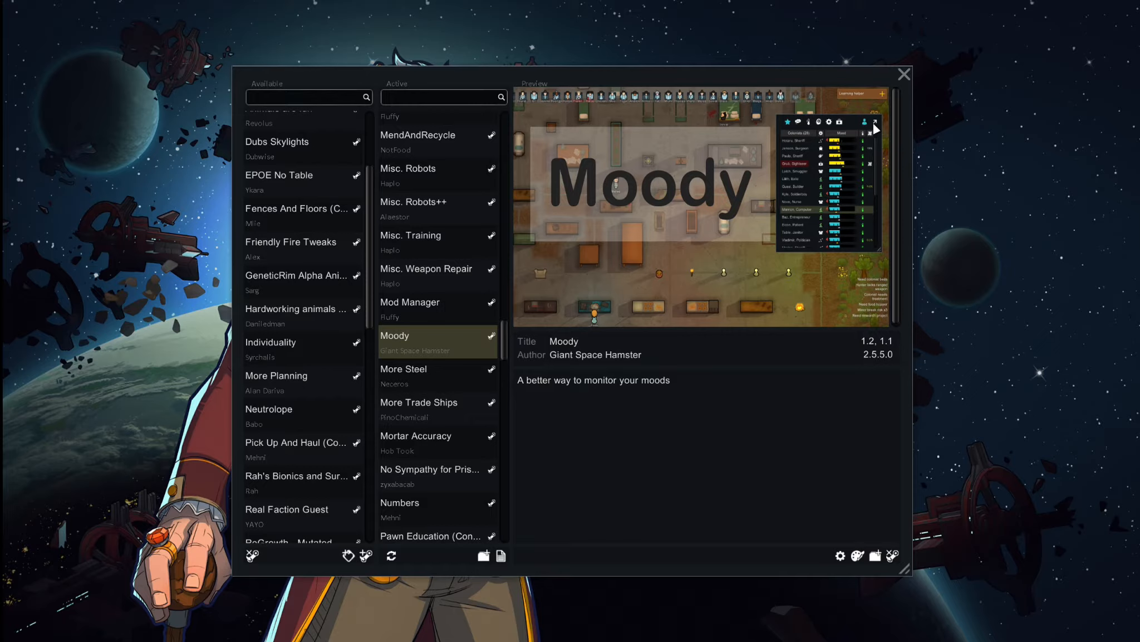
mouse_move(842, 162)
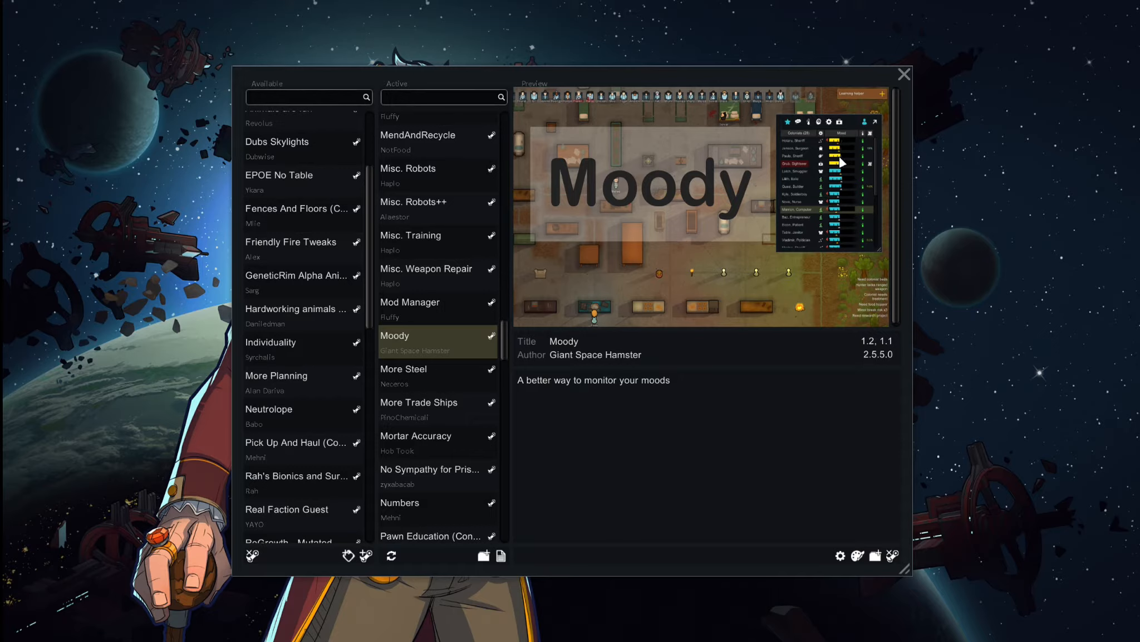
mouse_move(841, 173)
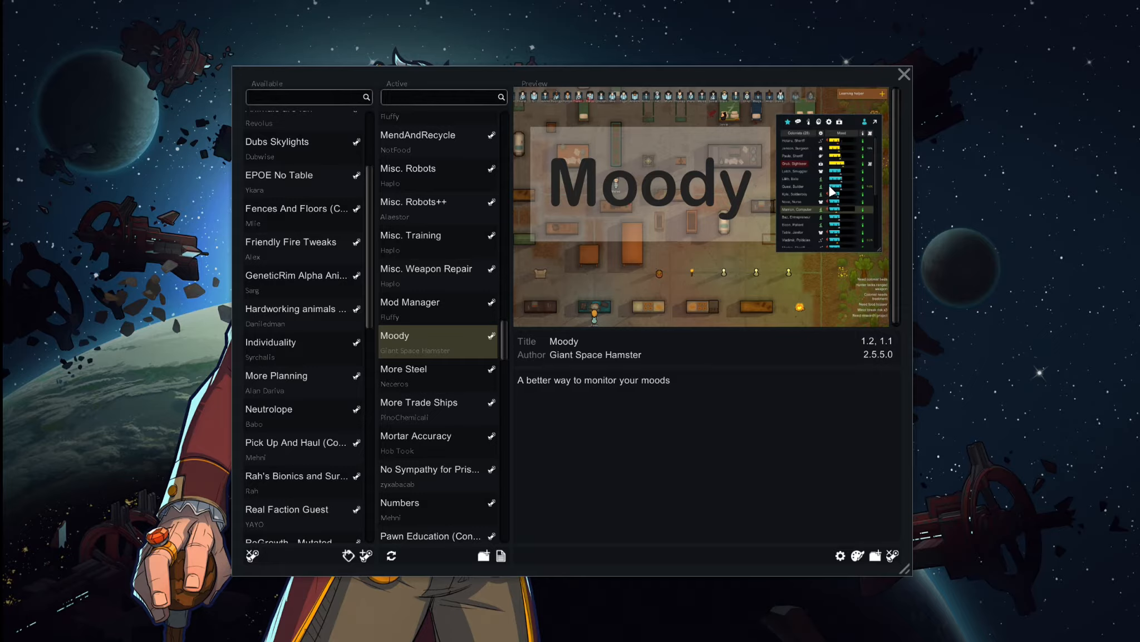
mouse_move(863, 169)
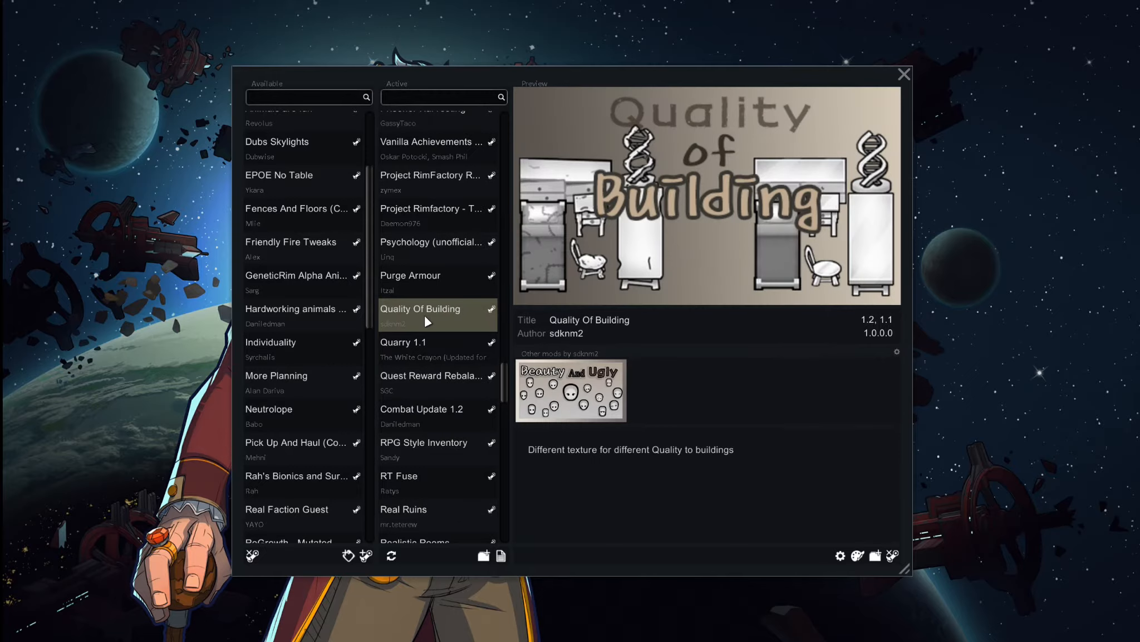
mouse_move(597, 299)
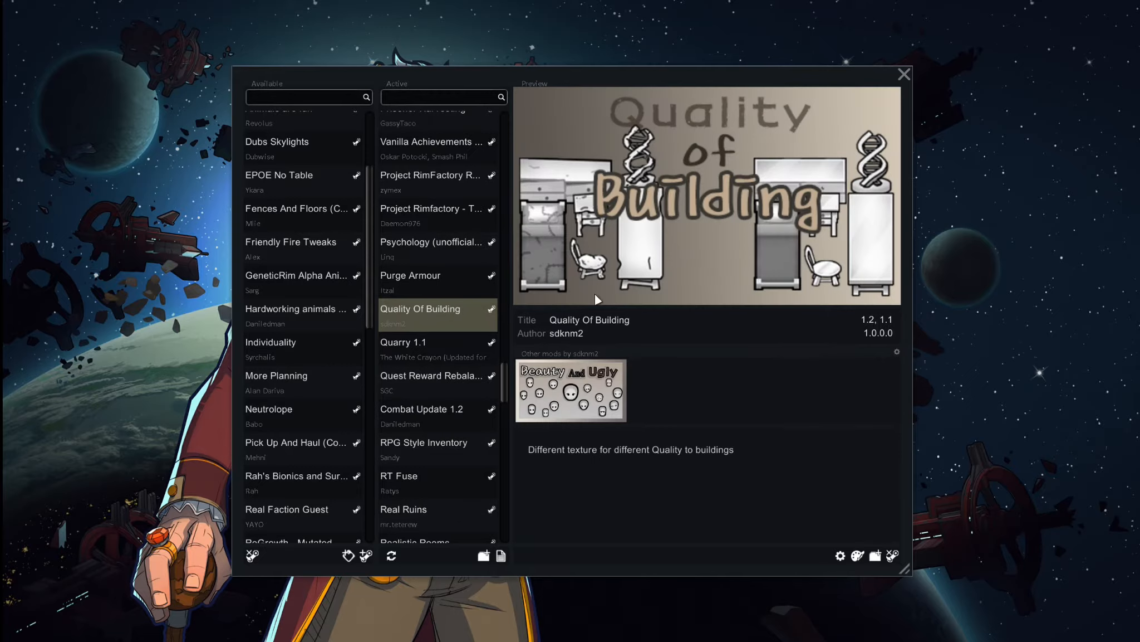
mouse_move(743, 246)
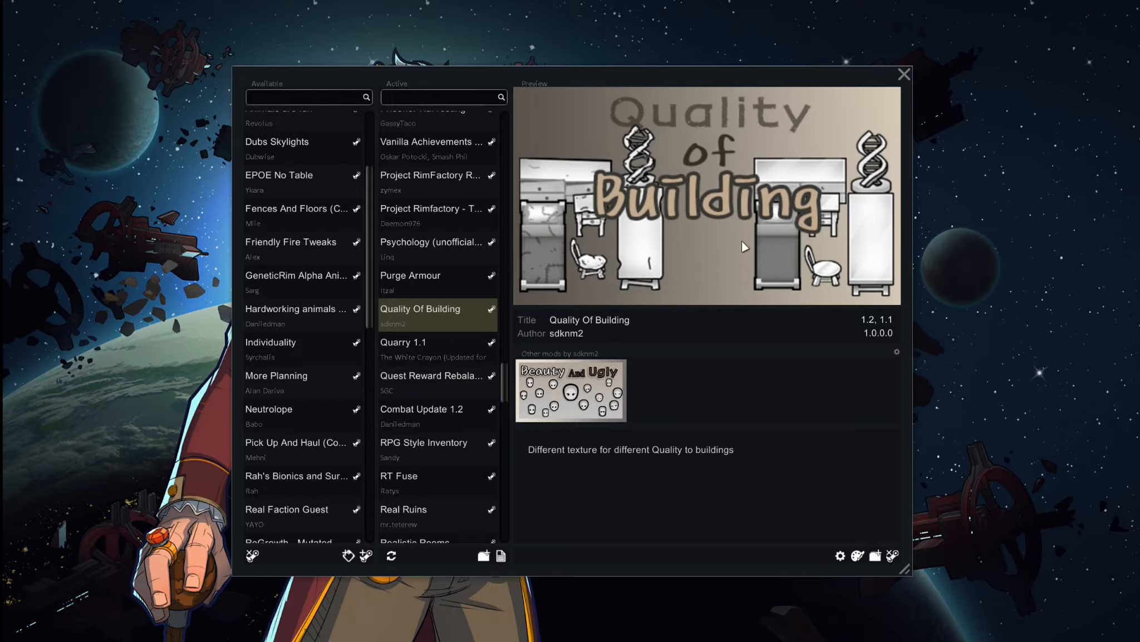
mouse_move(512, 233)
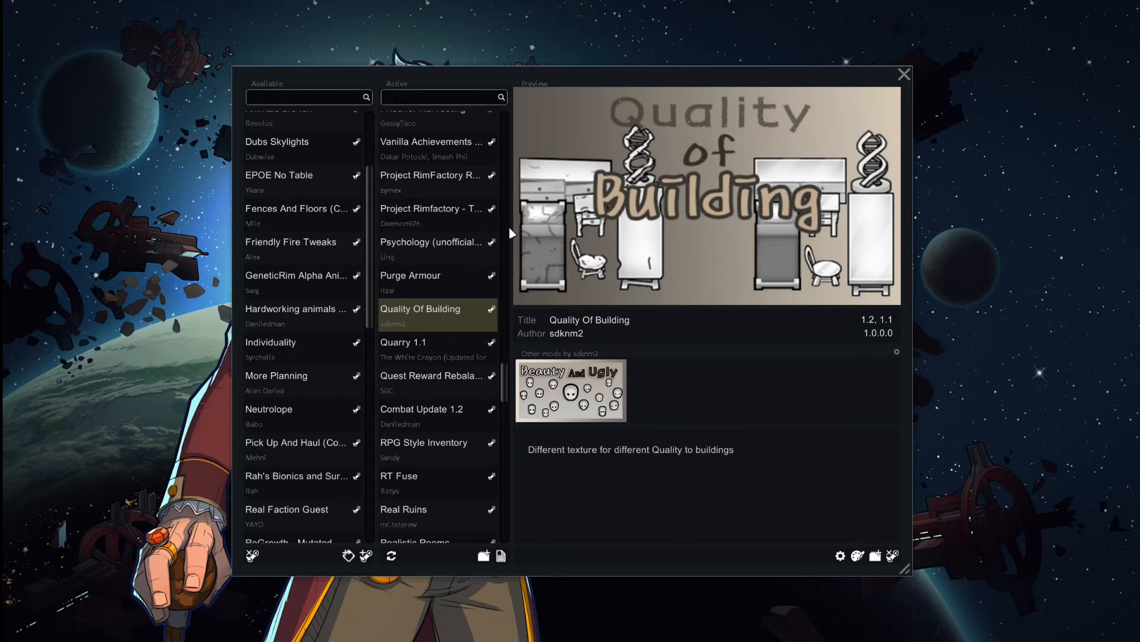
mouse_move(602, 235)
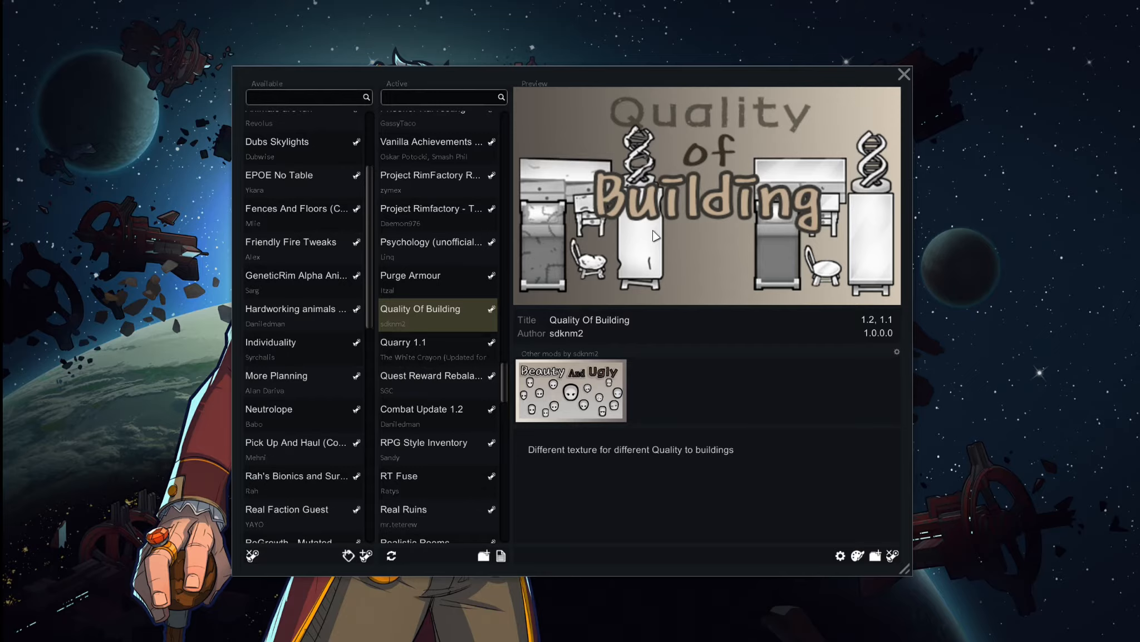
mouse_move(653, 301)
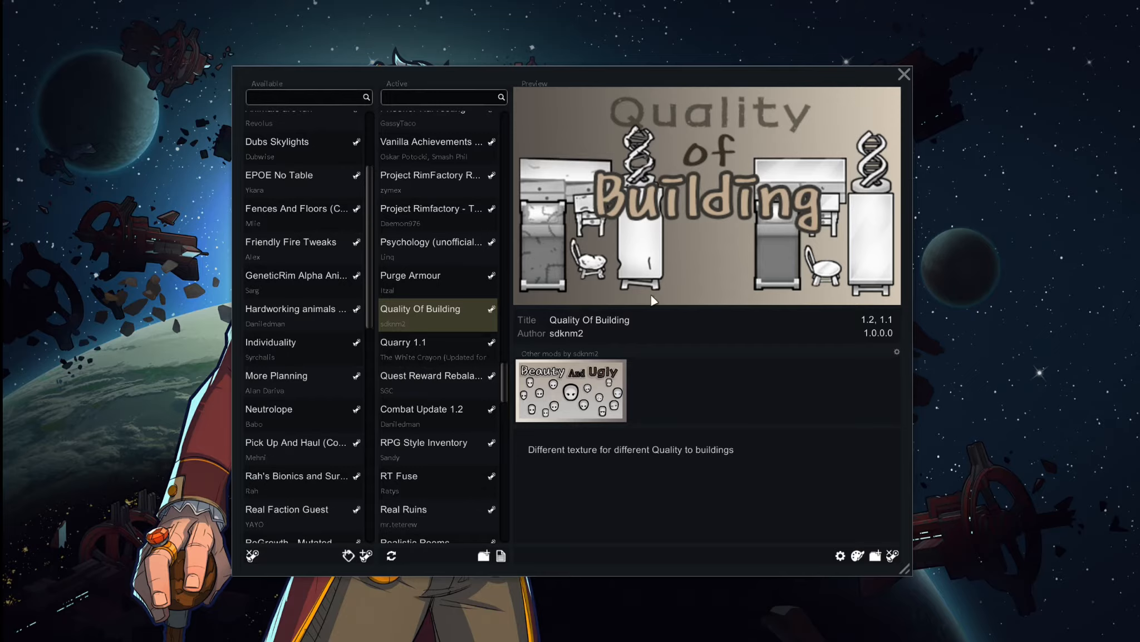
mouse_move(624, 235)
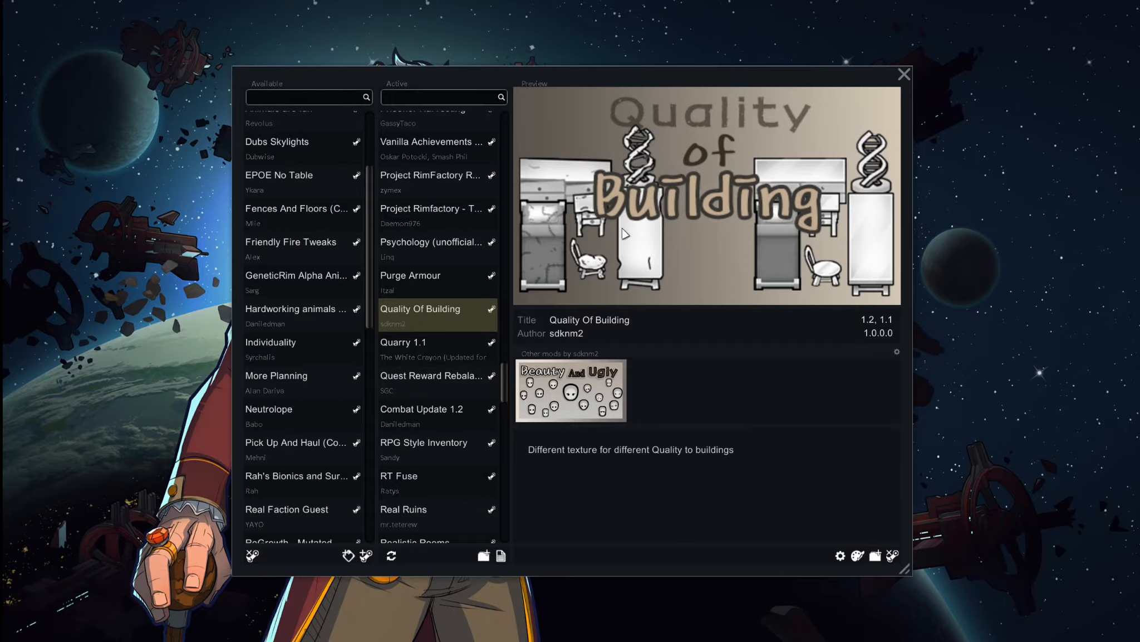
mouse_move(641, 212)
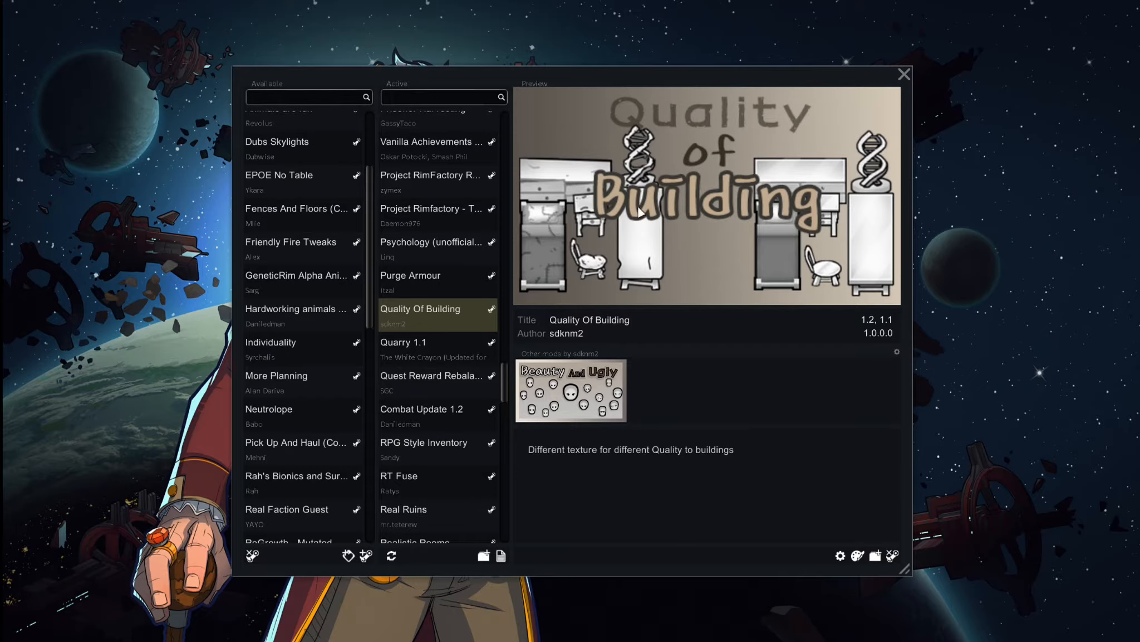
mouse_move(549, 275)
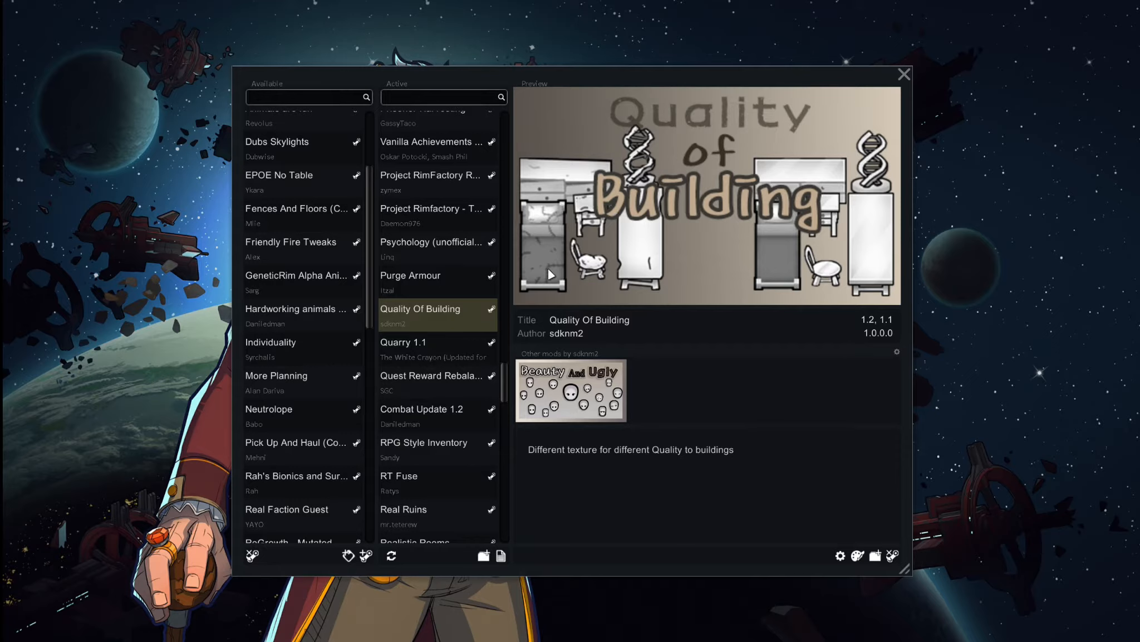
mouse_move(575, 290)
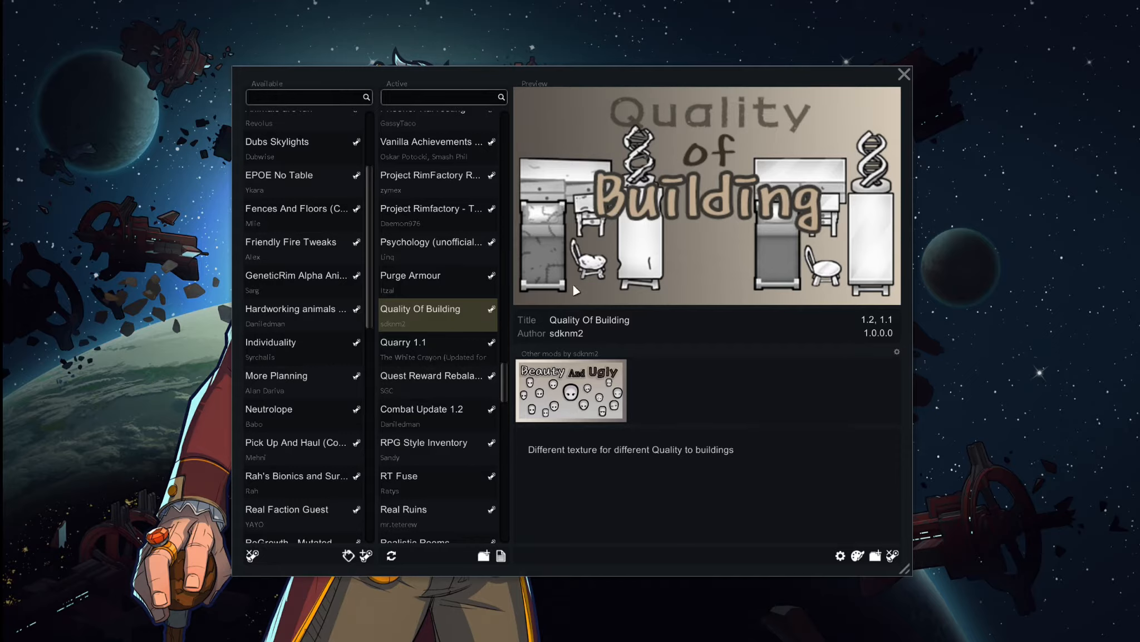
mouse_move(662, 230)
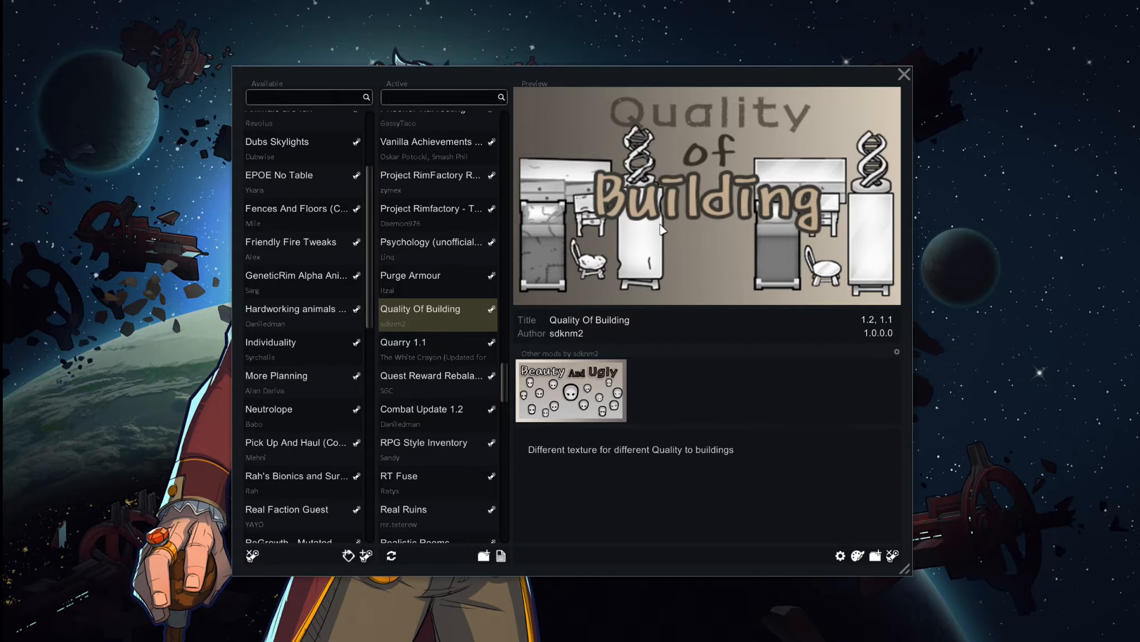
mouse_move(546, 313)
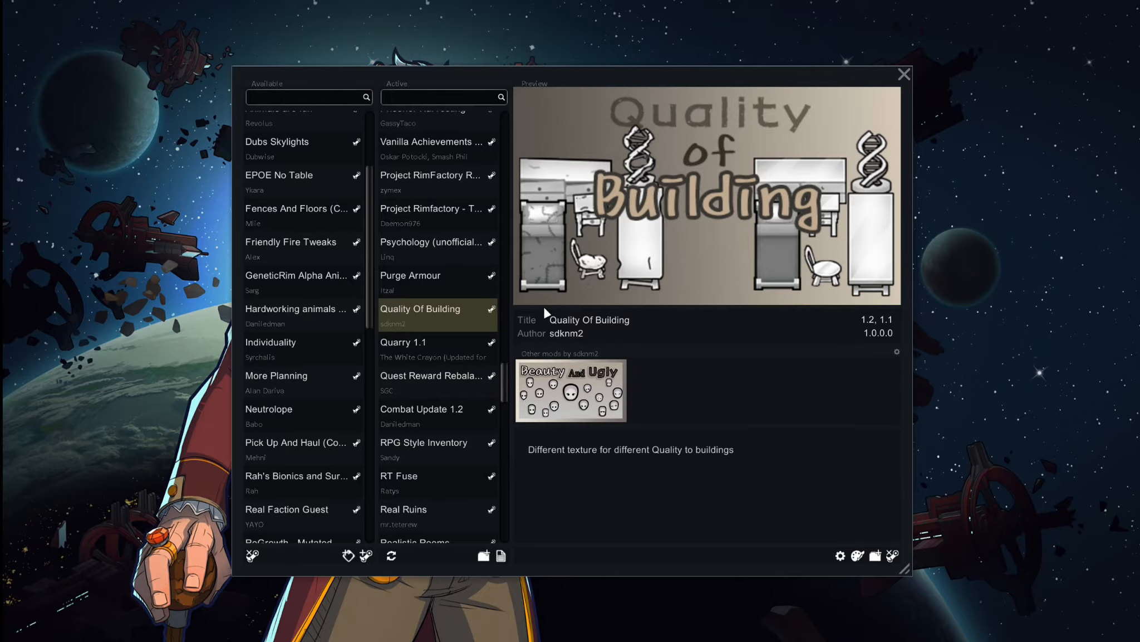
mouse_move(652, 252)
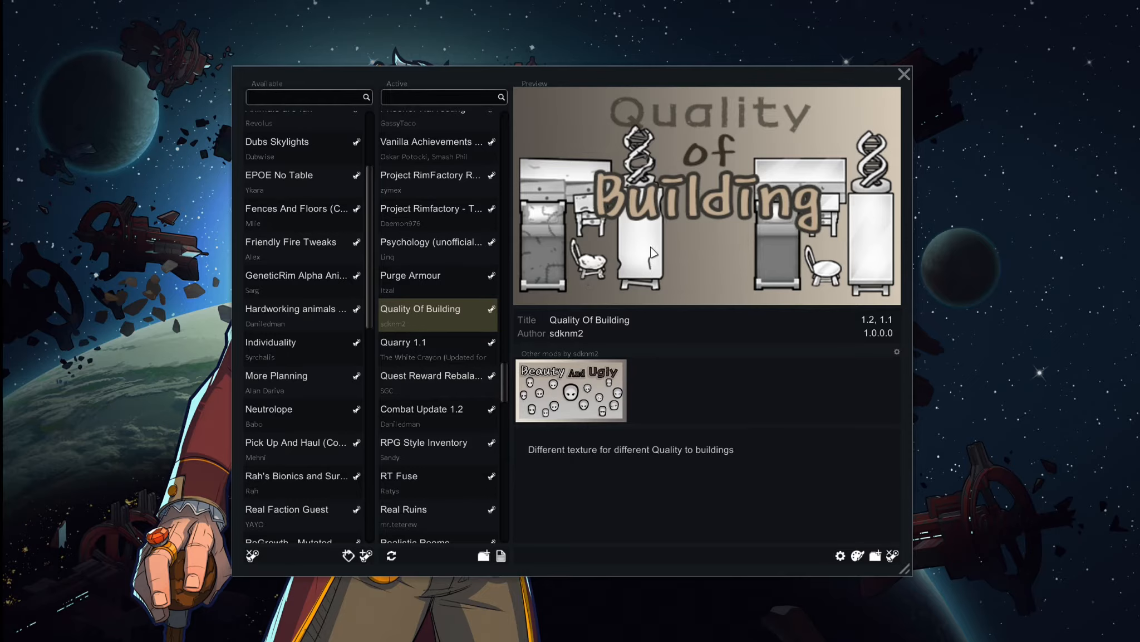
mouse_move(608, 245)
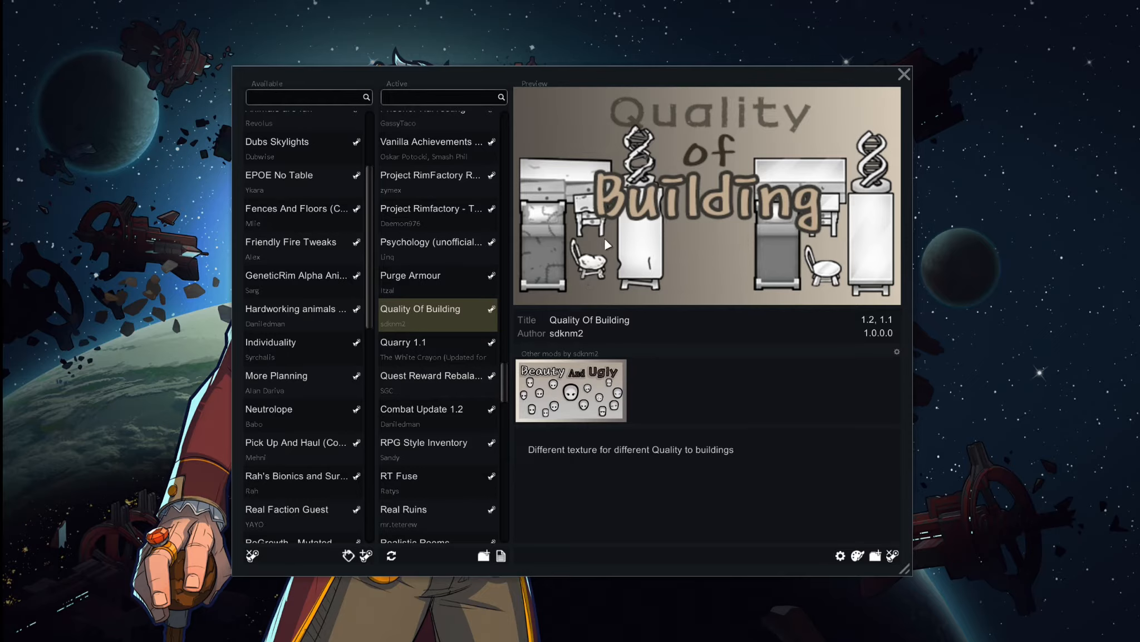
mouse_move(433, 342)
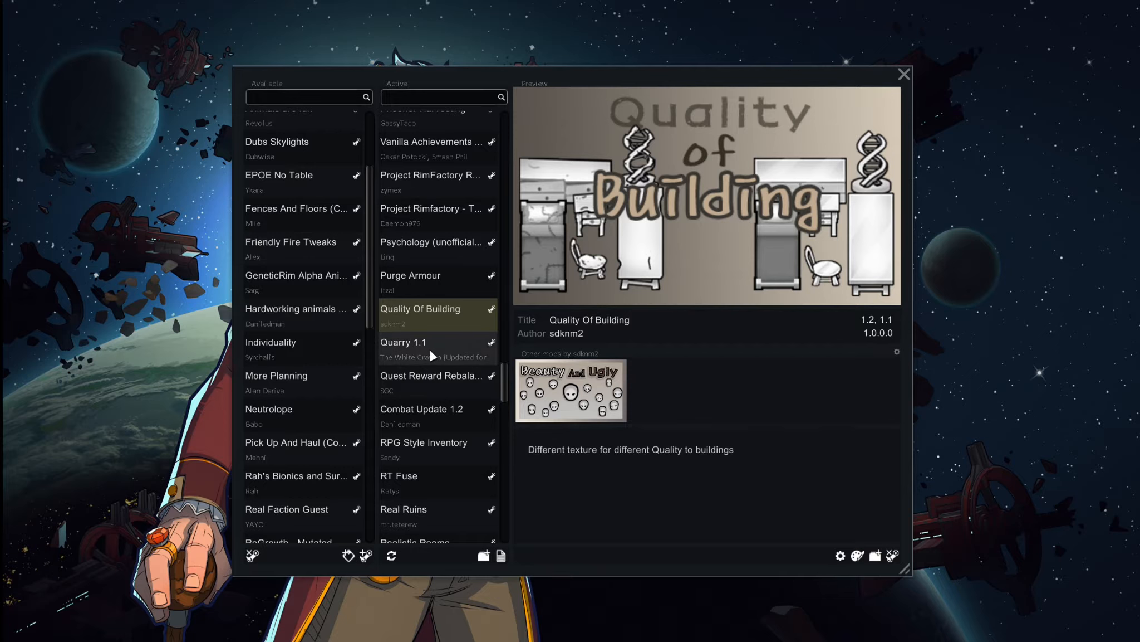
- Select Quarry 1.1 in the Active list to preview its author The White Crayon and description
click(404, 342)
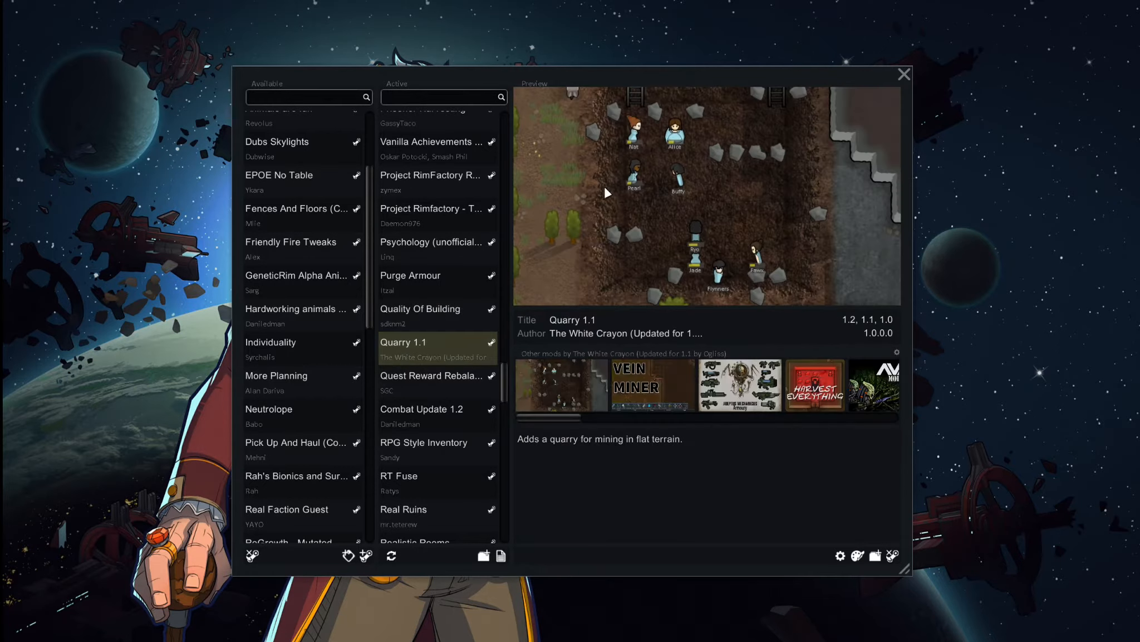
mouse_move(573, 174)
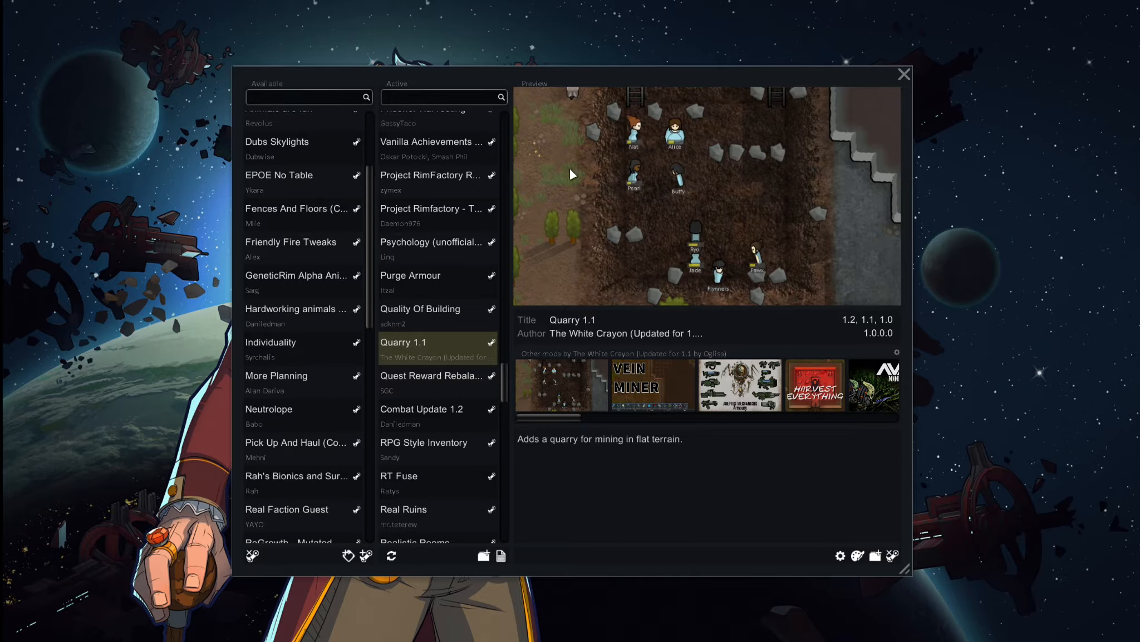
mouse_move(570, 234)
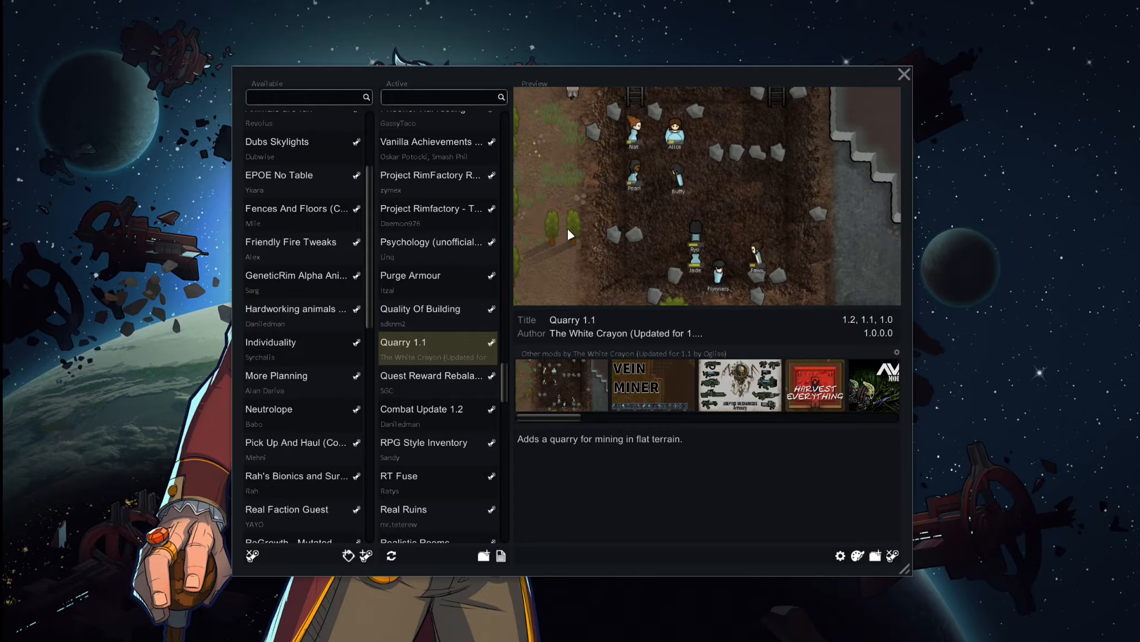
mouse_move(853, 115)
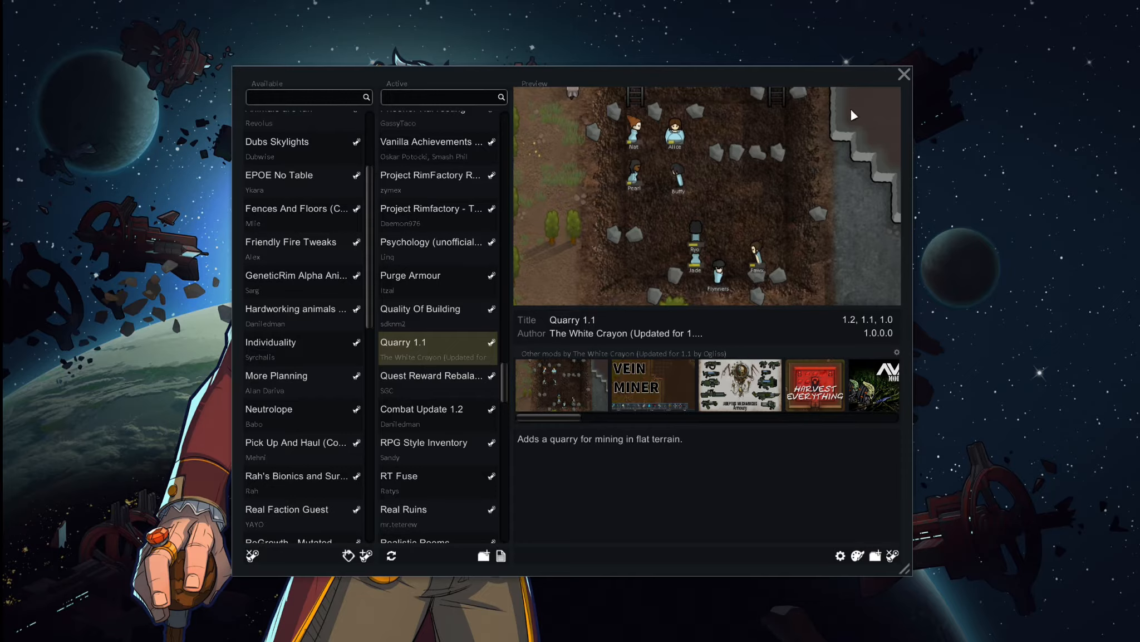
mouse_move(870, 118)
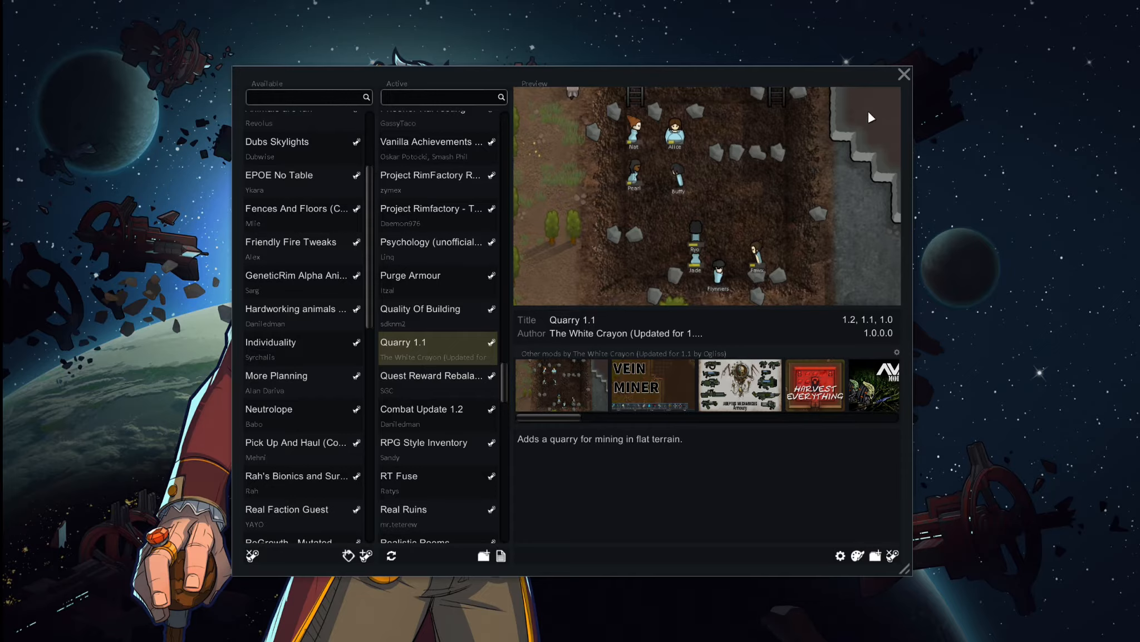
mouse_move(851, 182)
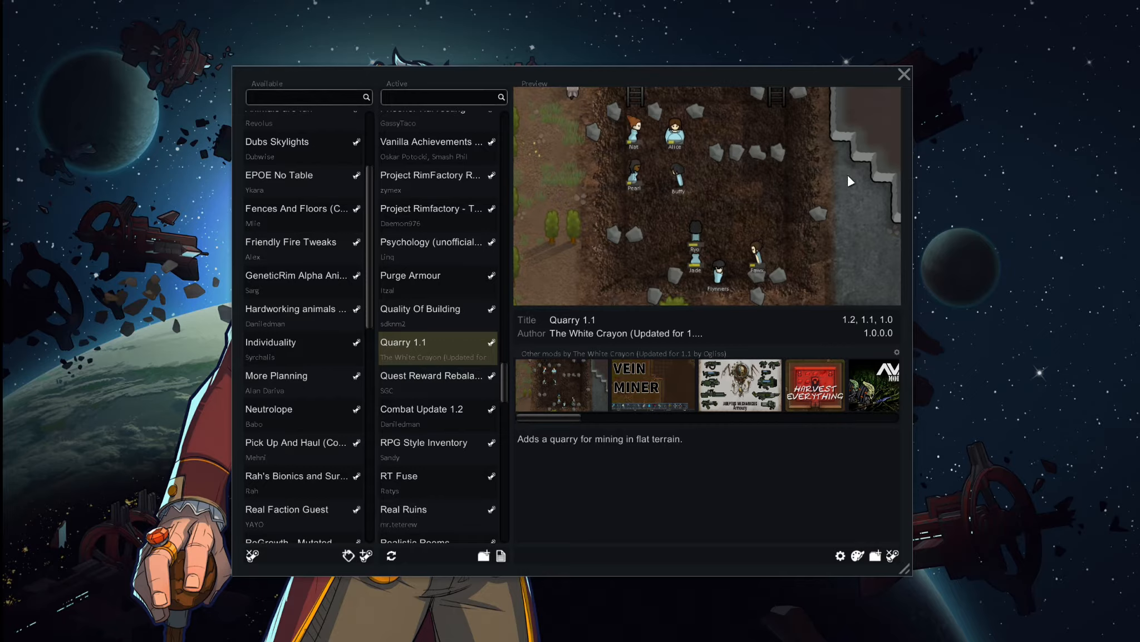
mouse_move(879, 135)
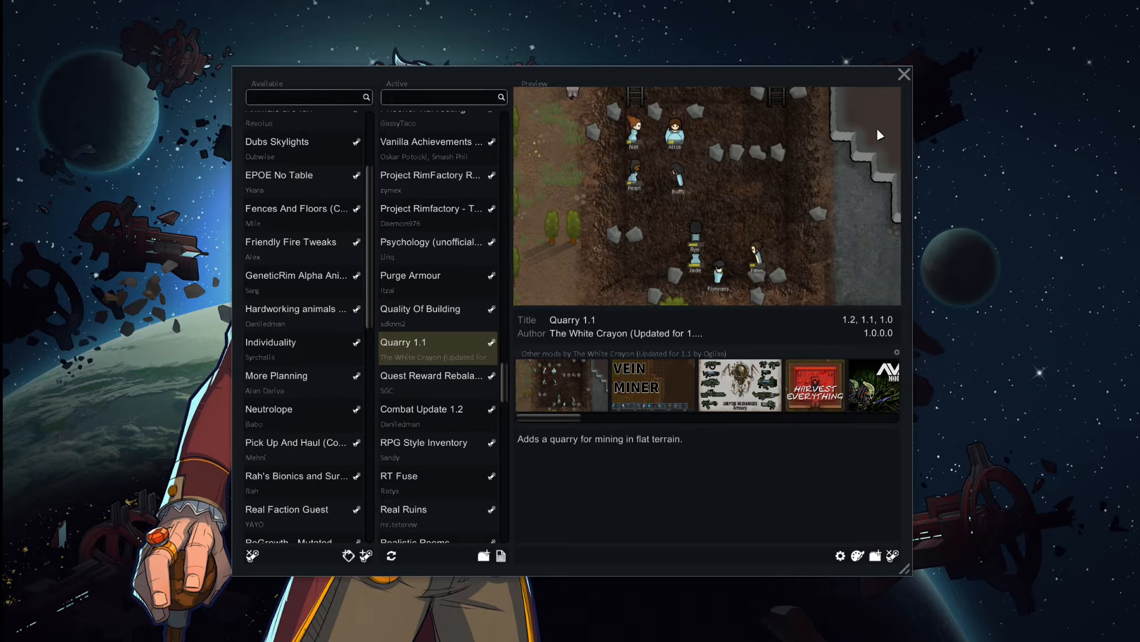
mouse_move(855, 133)
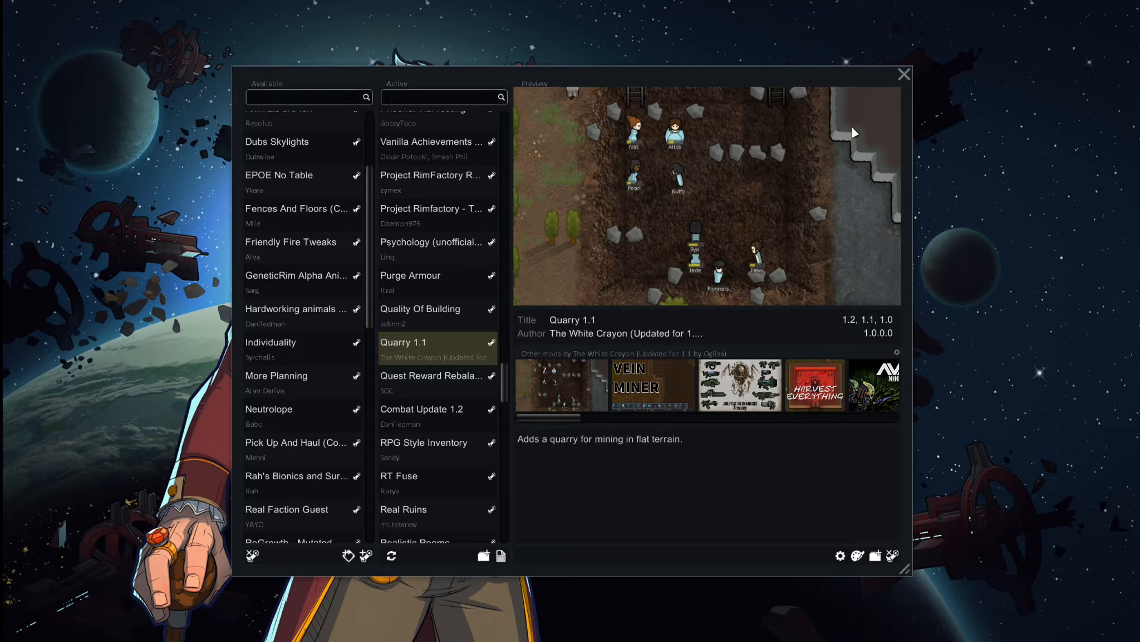
mouse_move(722, 185)
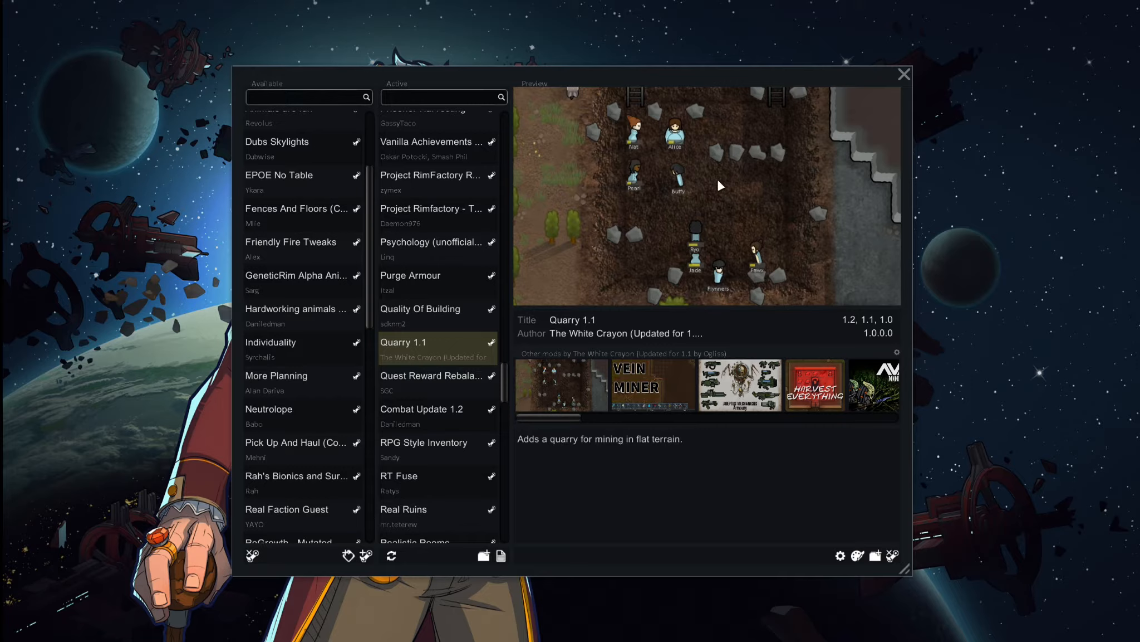
mouse_move(672, 194)
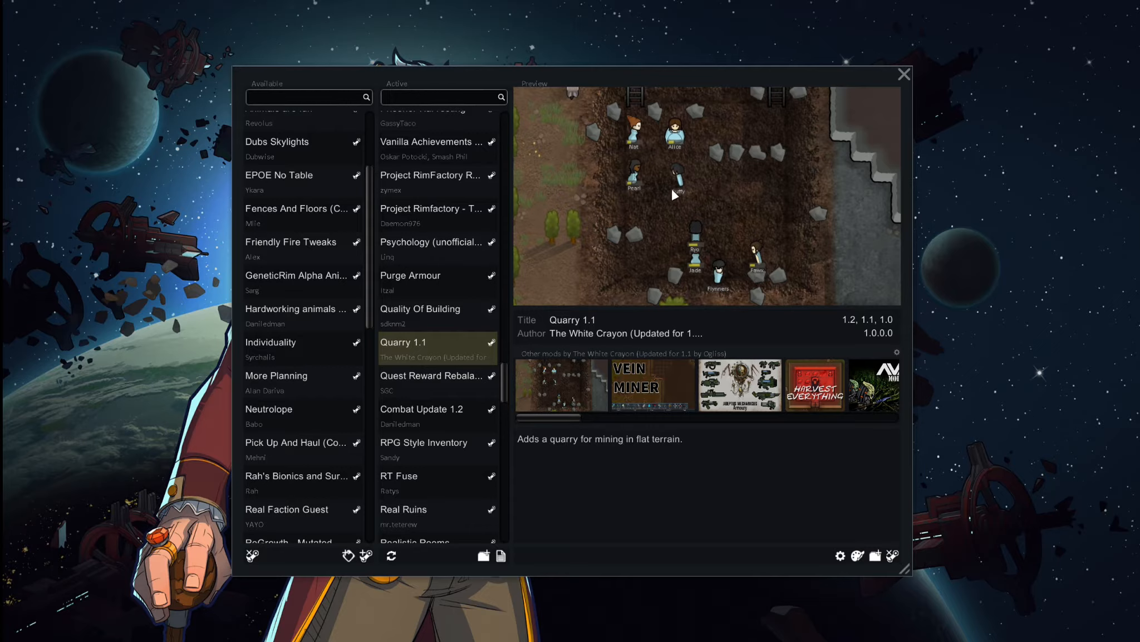
mouse_move(722, 228)
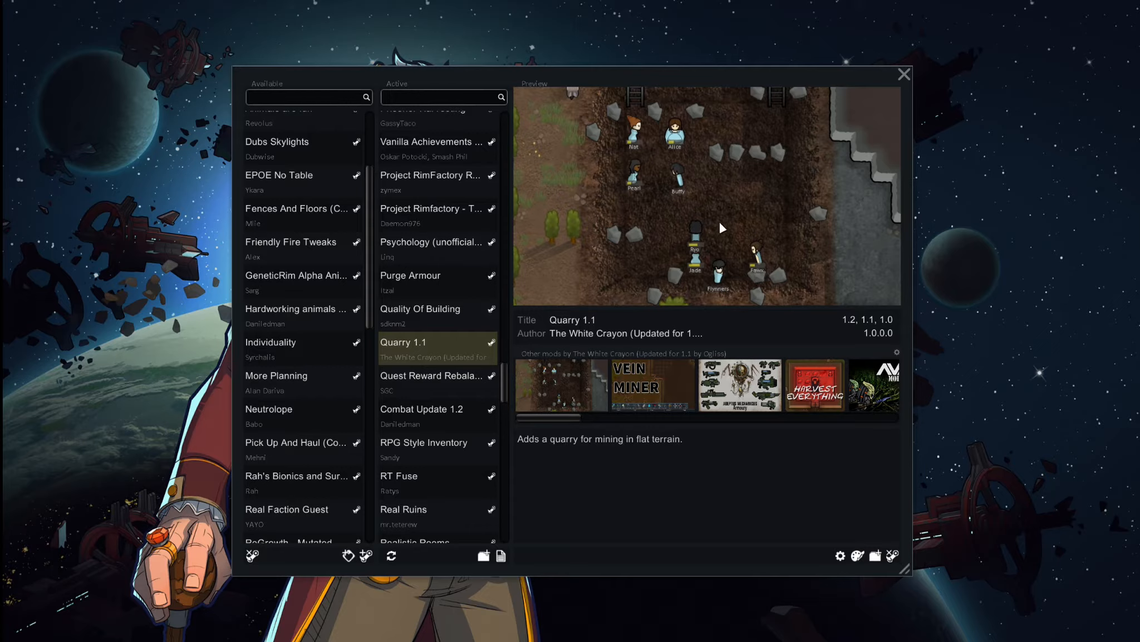
mouse_move(719, 211)
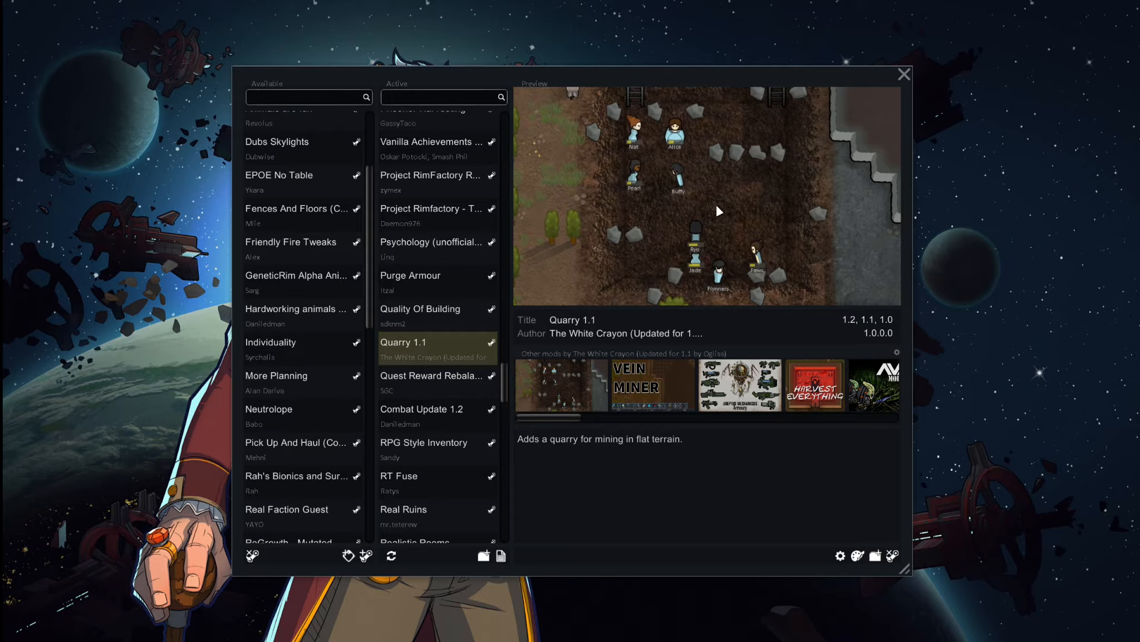
mouse_move(754, 172)
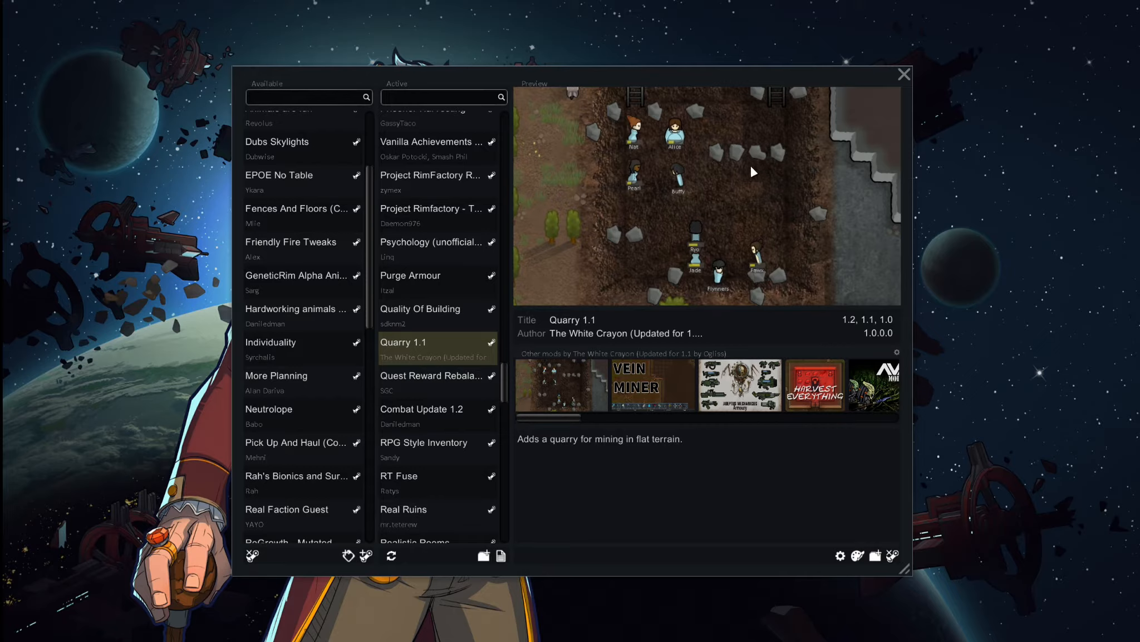
mouse_move(720, 163)
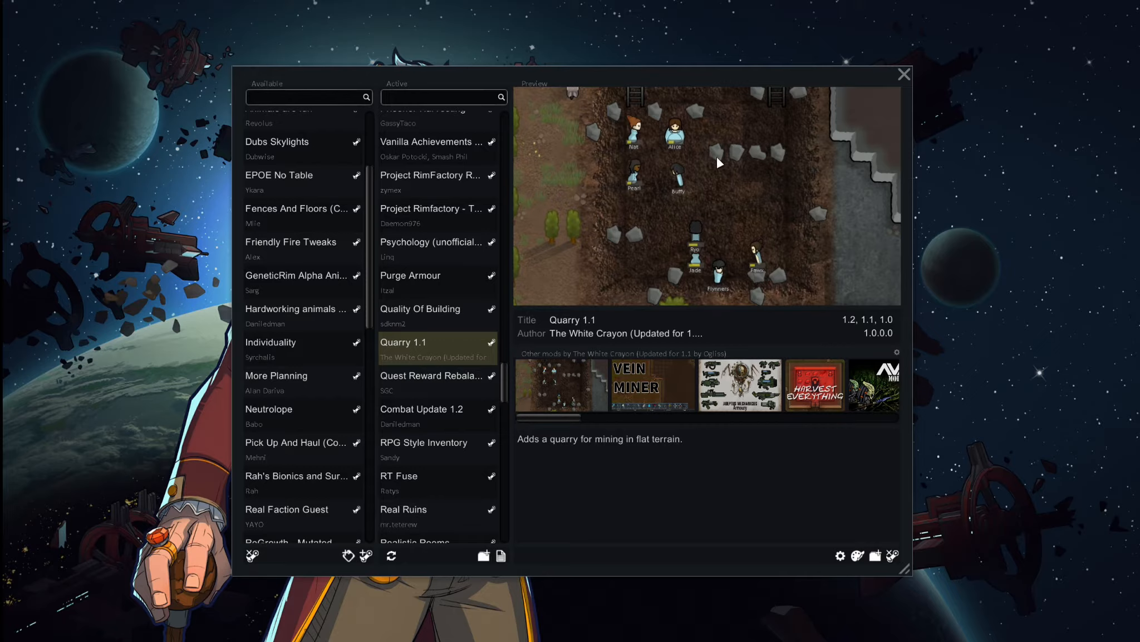
mouse_move(805, 235)
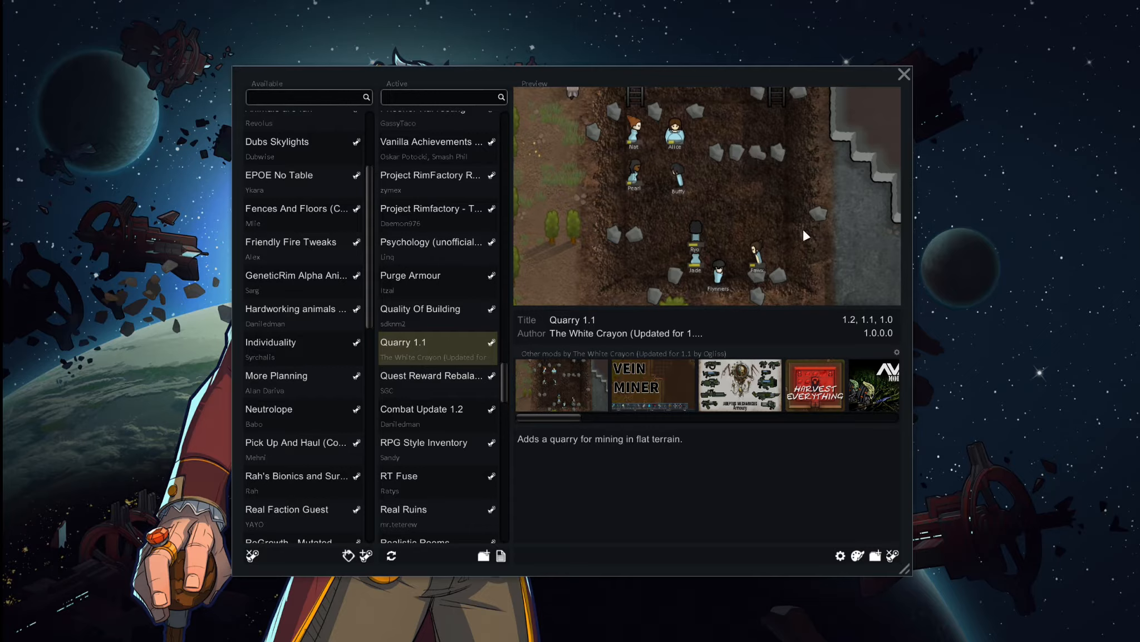
mouse_move(798, 121)
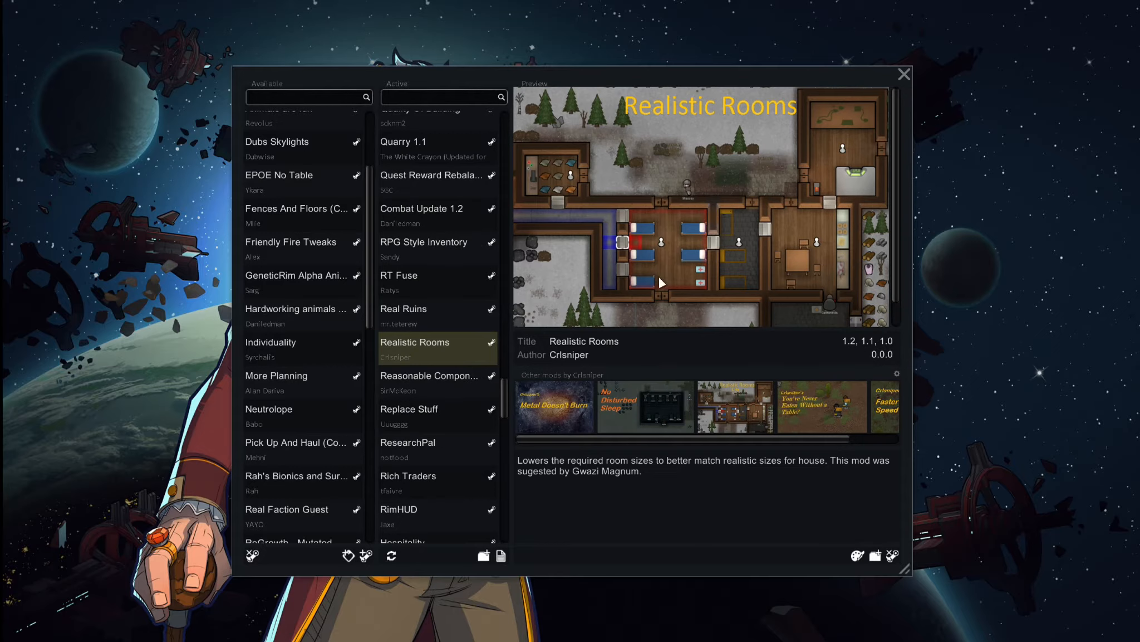
mouse_move(738, 316)
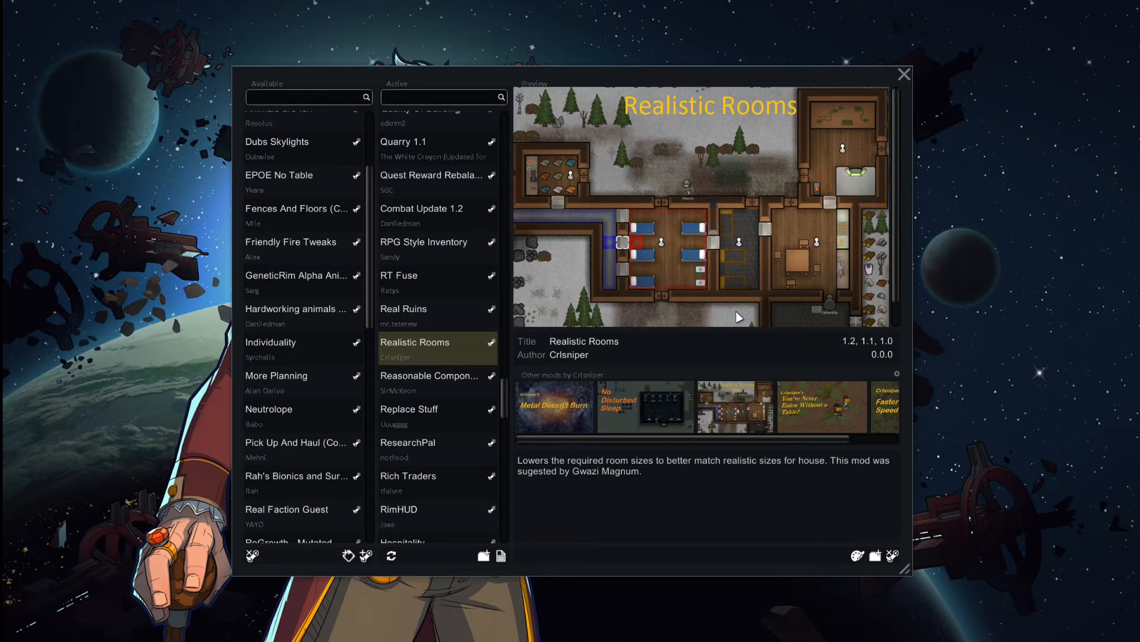
mouse_move(686, 217)
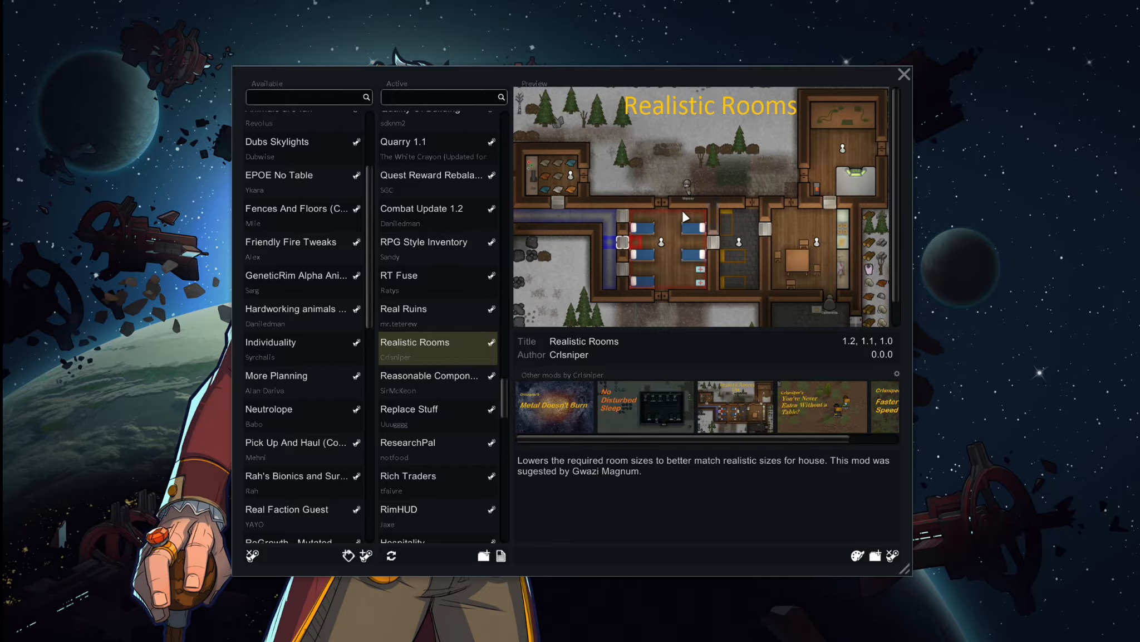
mouse_move(718, 143)
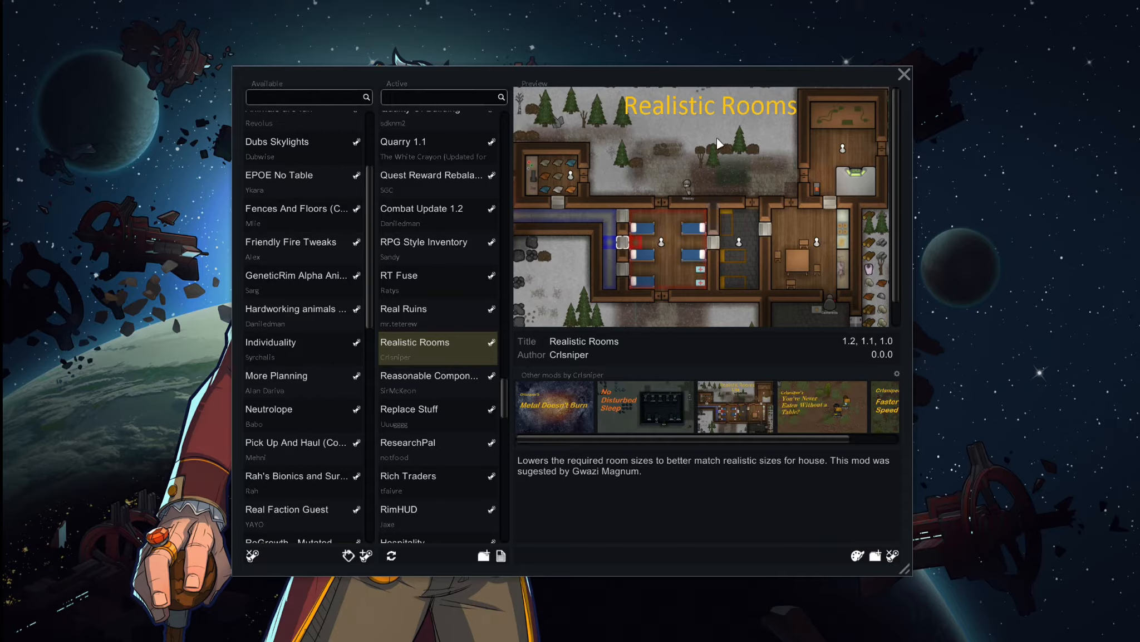
mouse_move(703, 231)
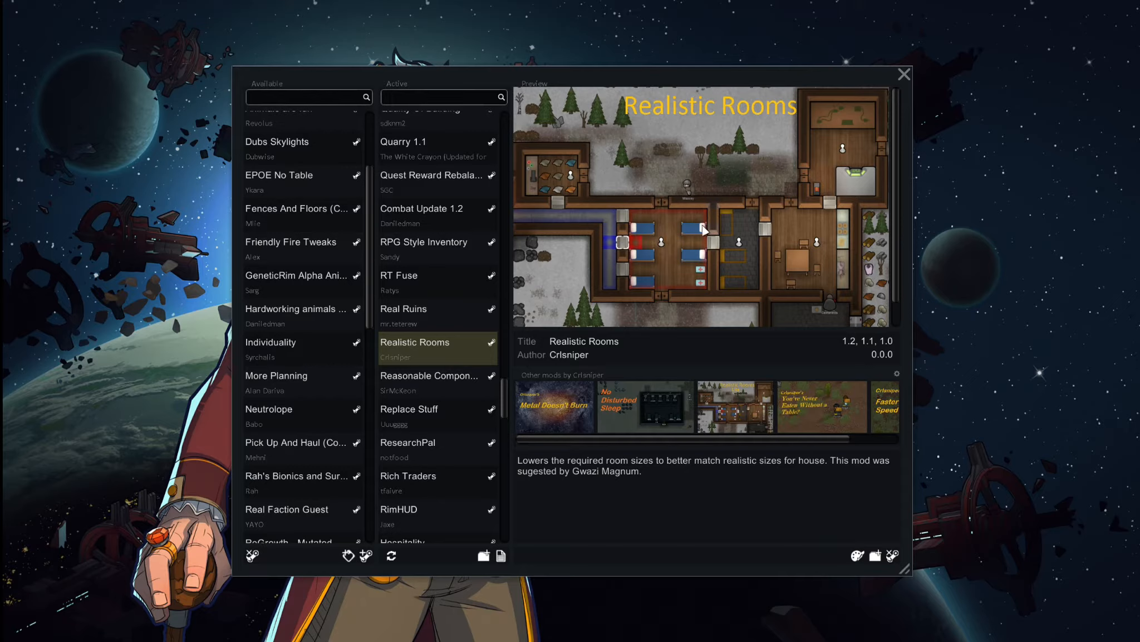
mouse_move(565, 219)
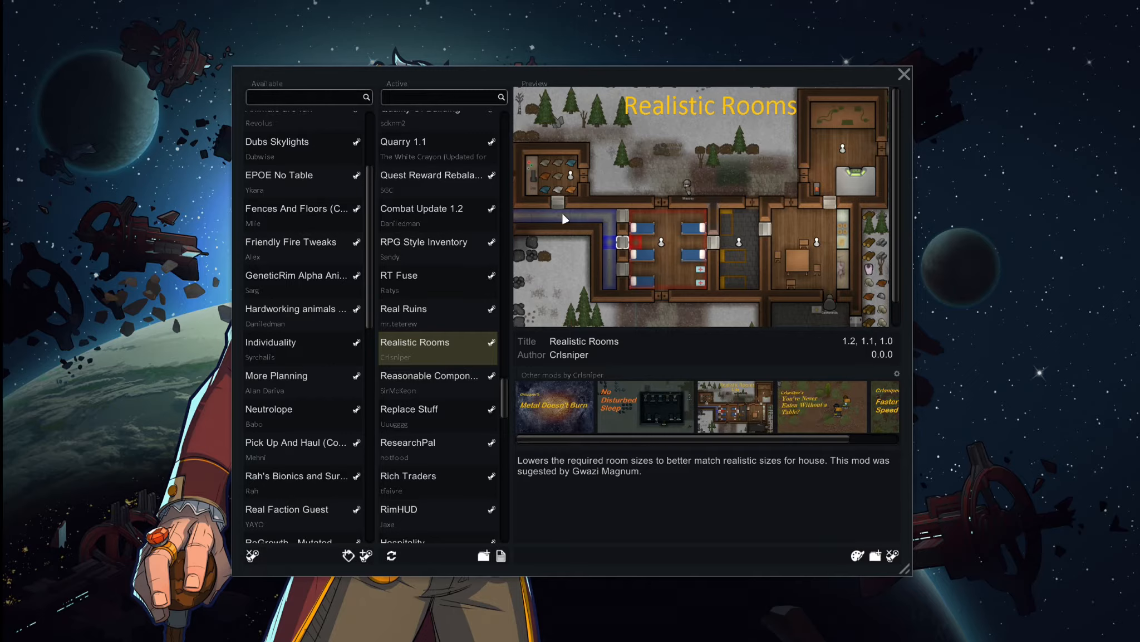
mouse_move(744, 140)
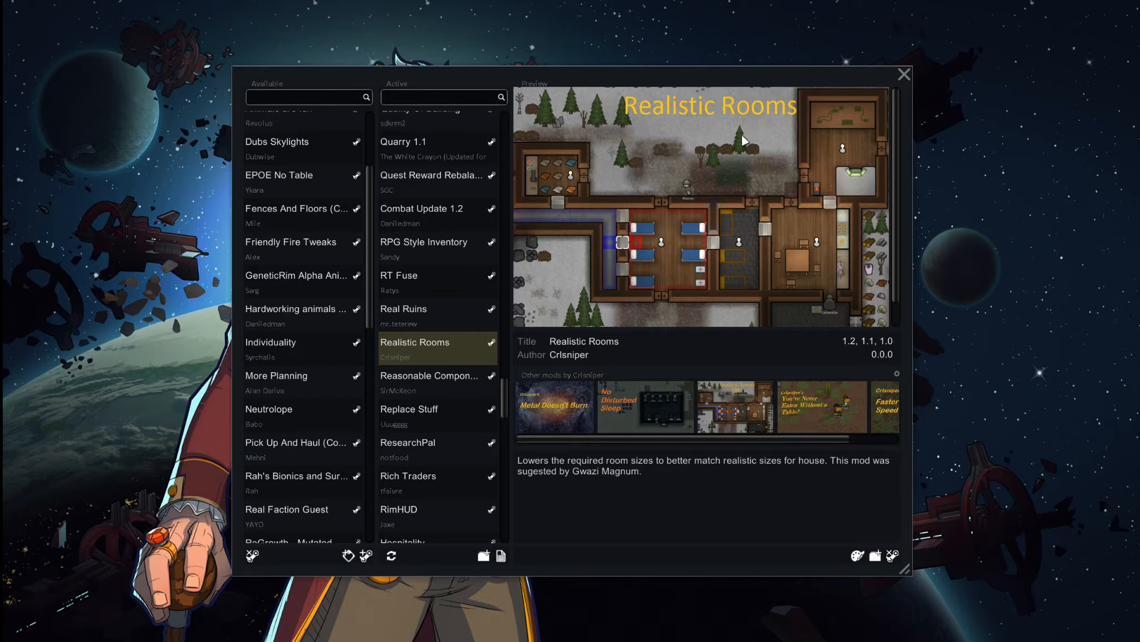
mouse_move(735, 164)
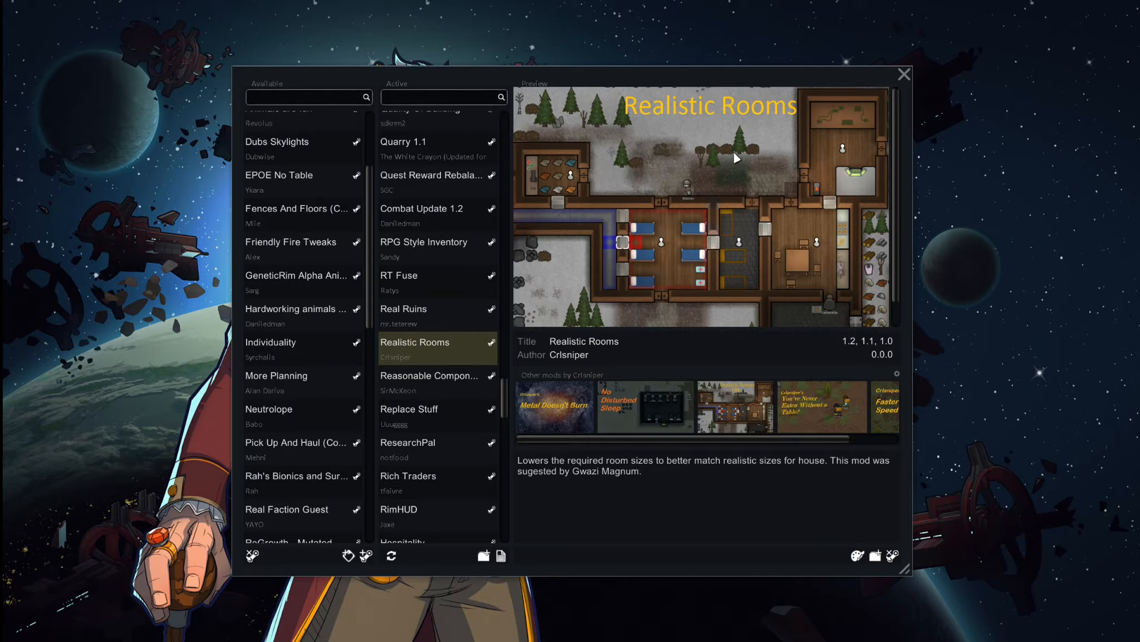
mouse_move(735, 152)
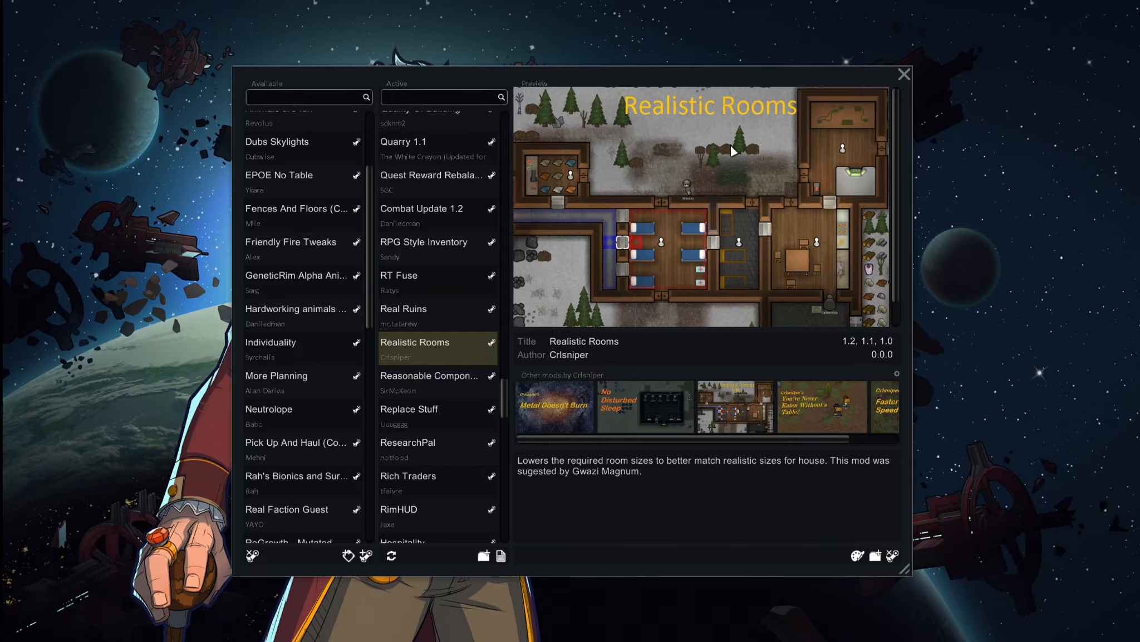
mouse_move(737, 144)
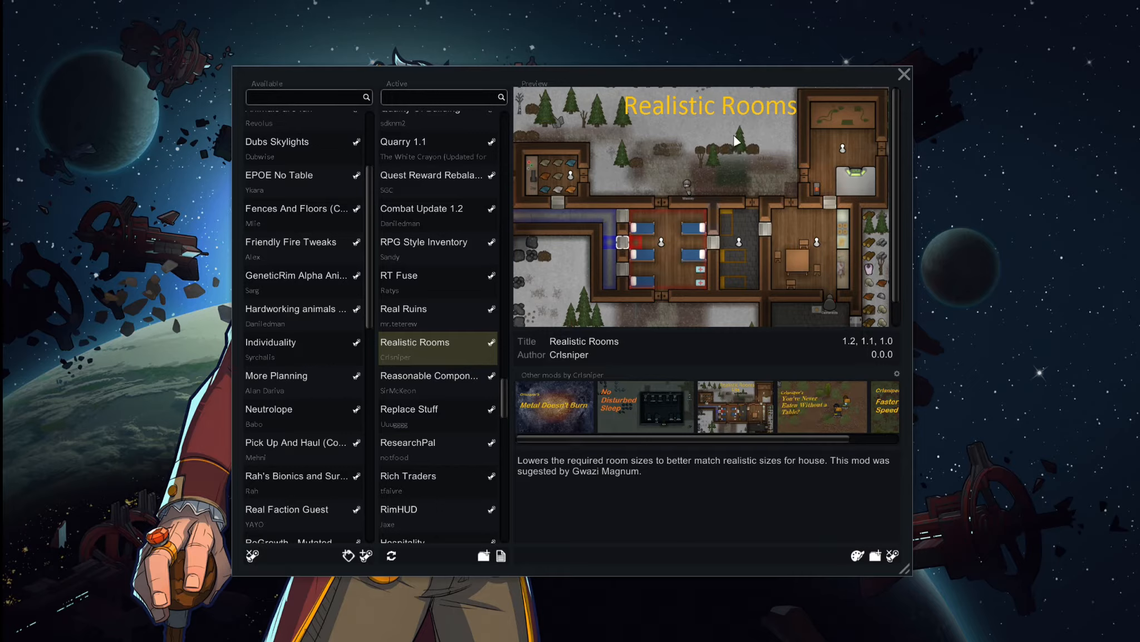
mouse_move(648, 206)
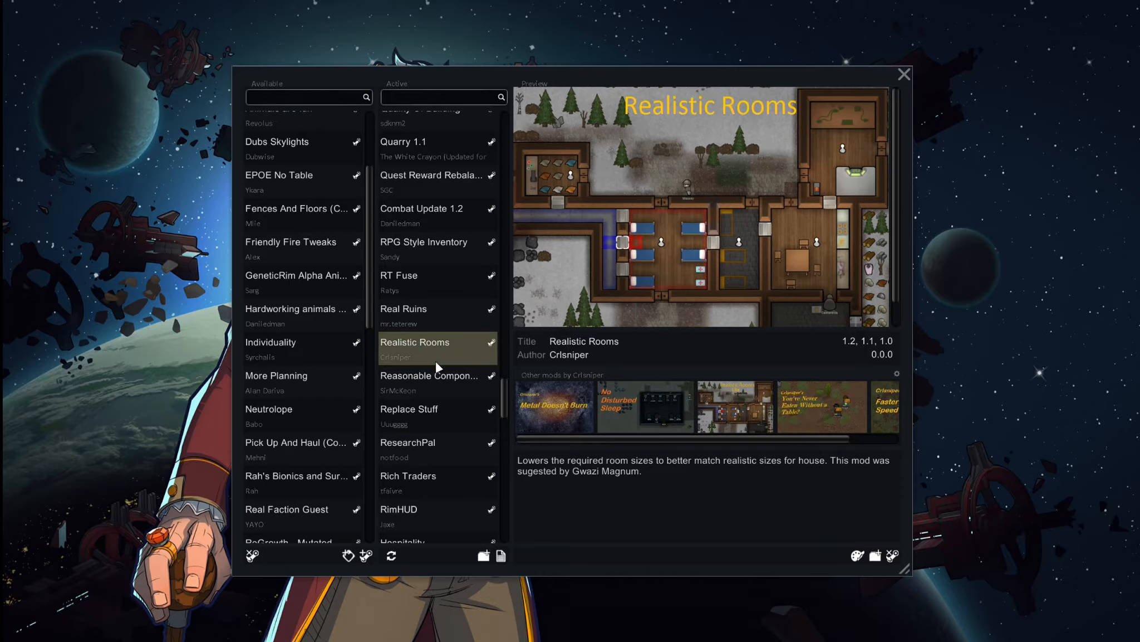
mouse_move(435, 366)
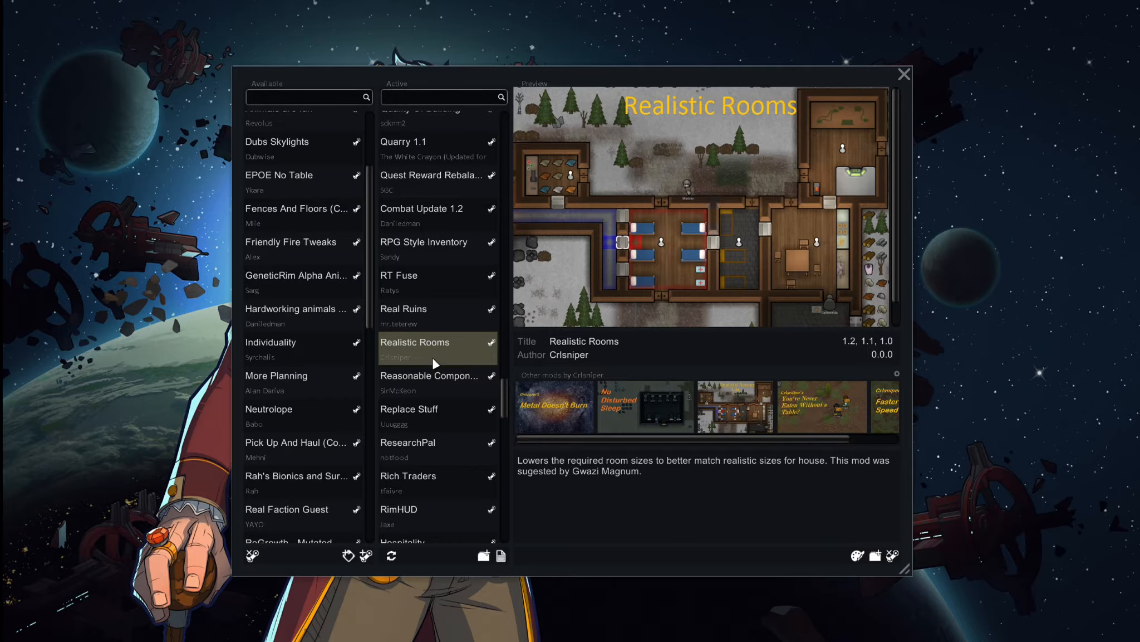
mouse_move(430, 357)
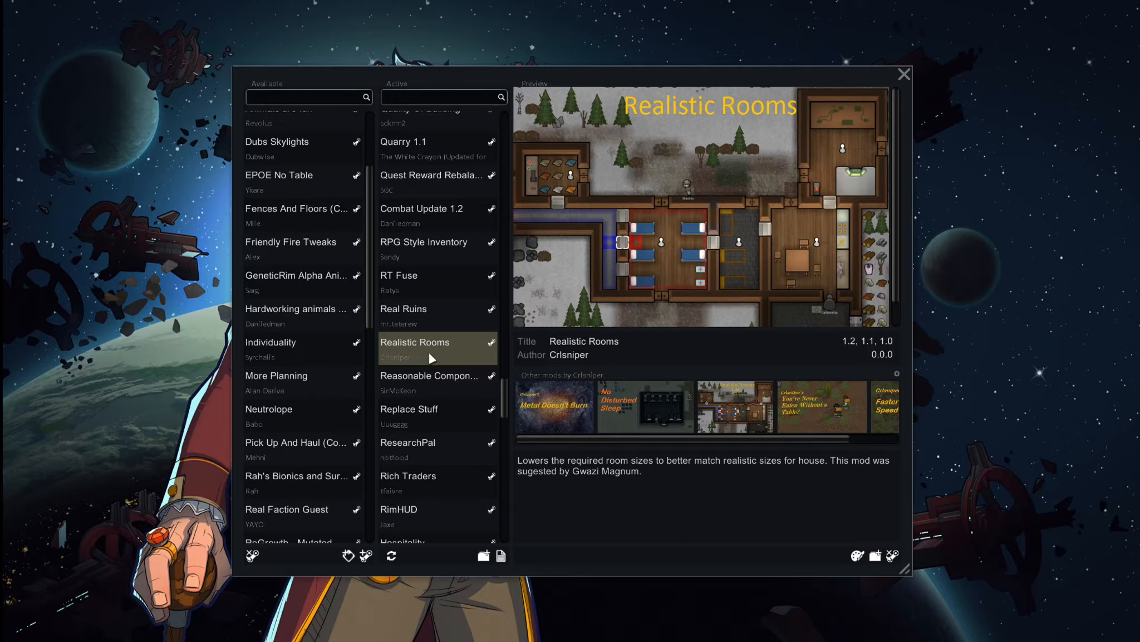
mouse_move(459, 355)
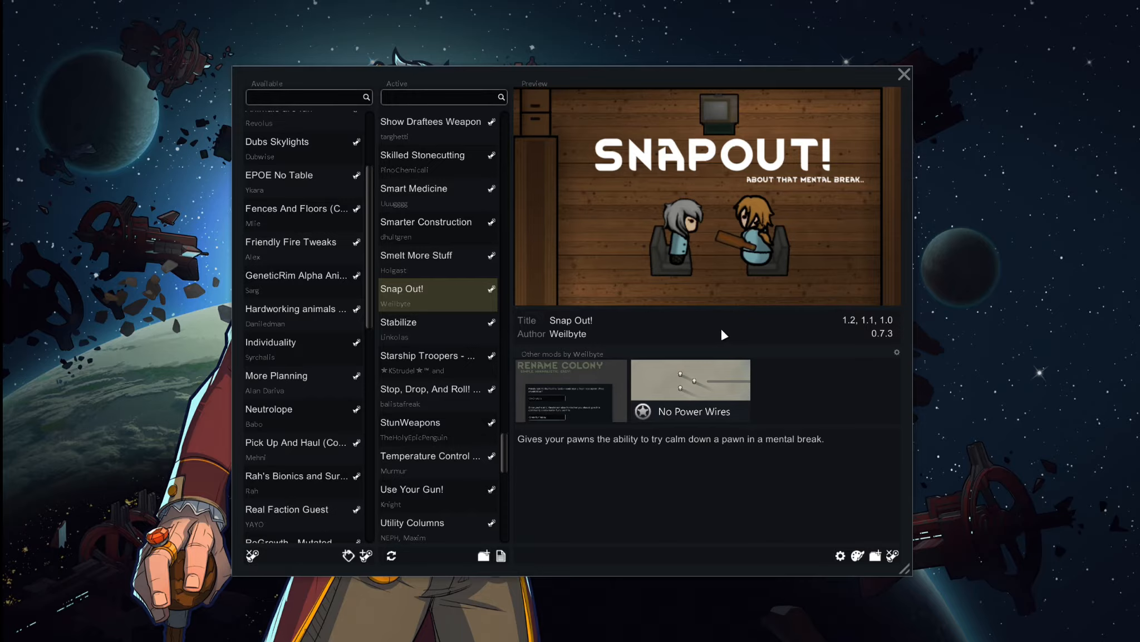
mouse_move(710, 324)
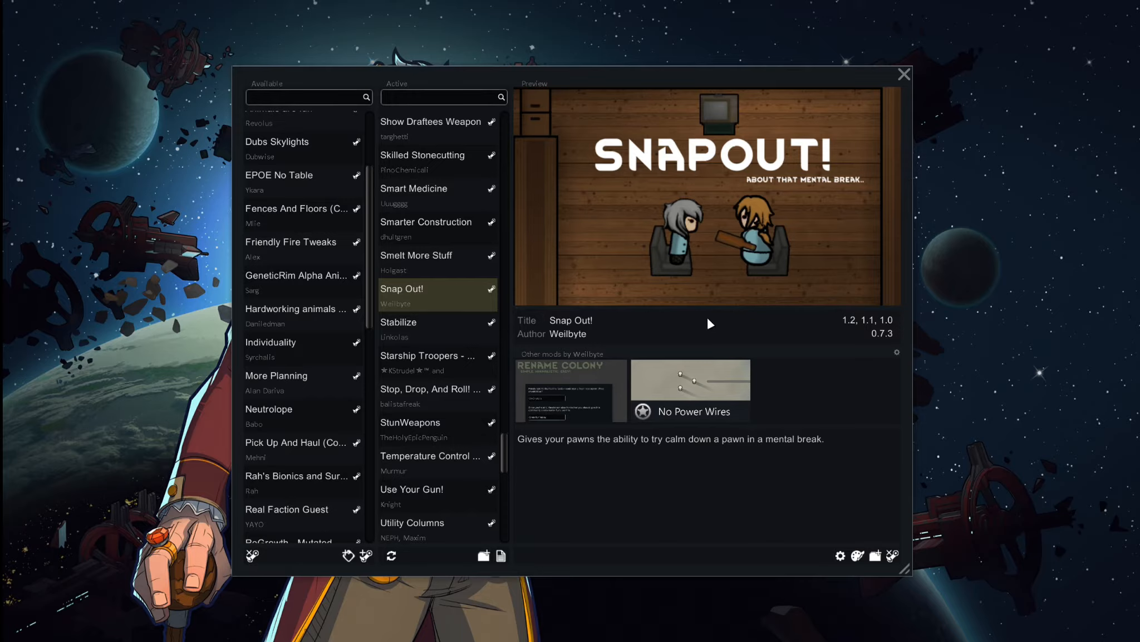
mouse_move(539, 340)
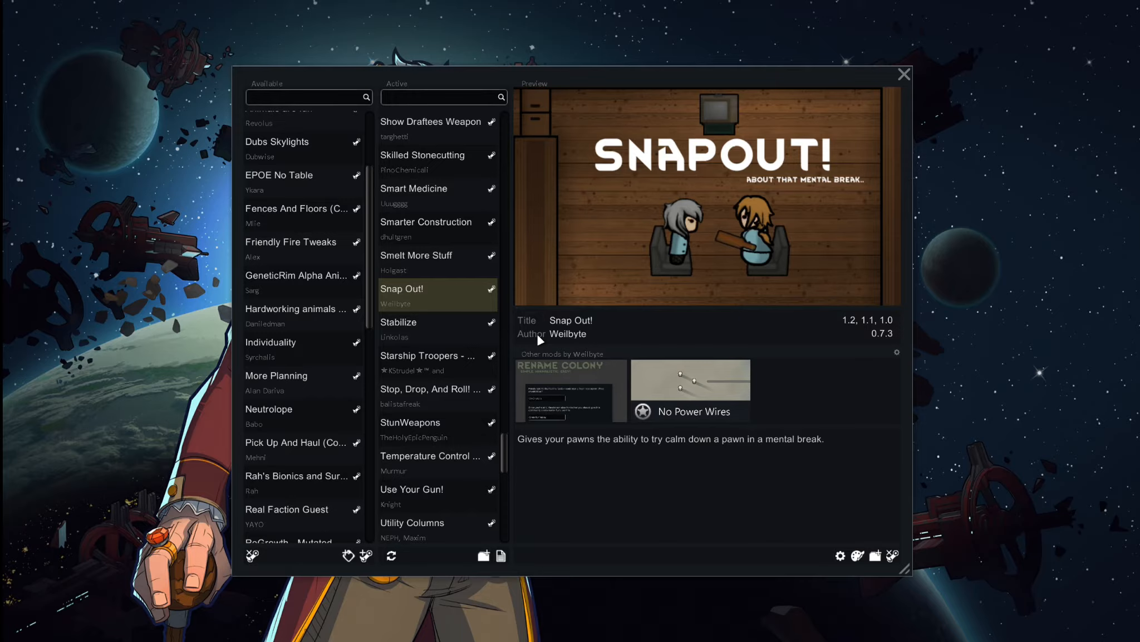
mouse_move(633, 313)
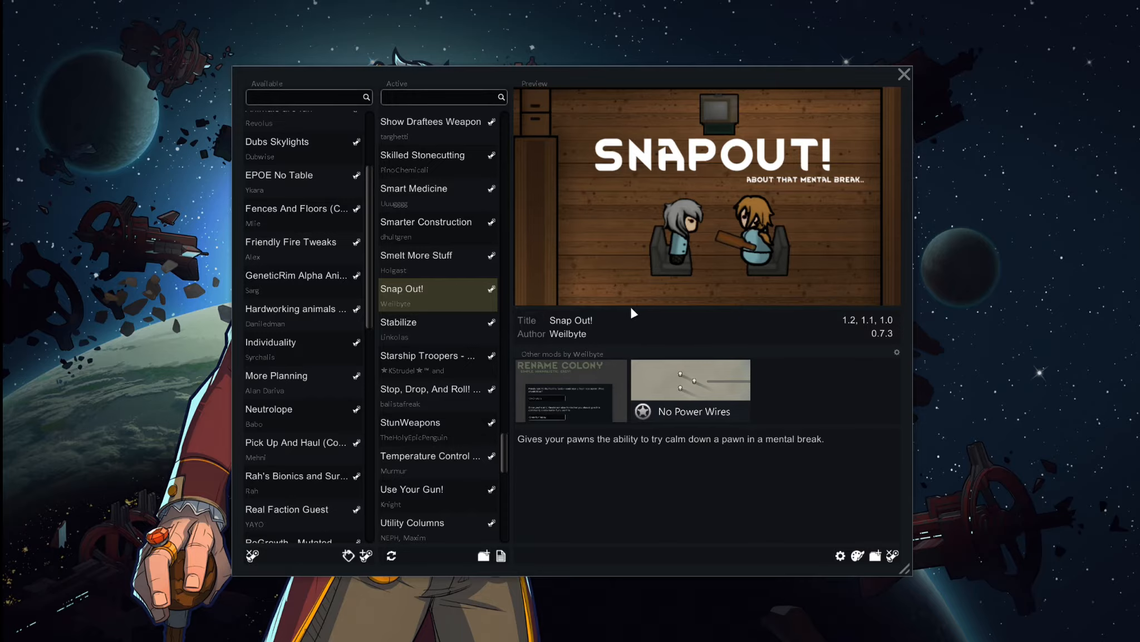
mouse_move(595, 309)
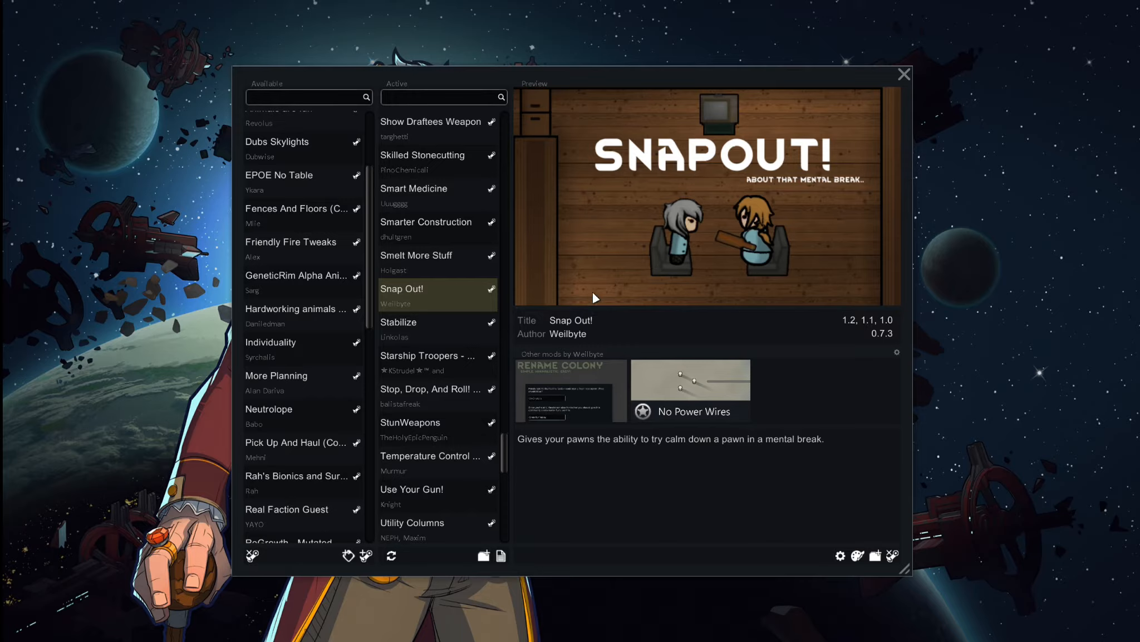
mouse_move(597, 300)
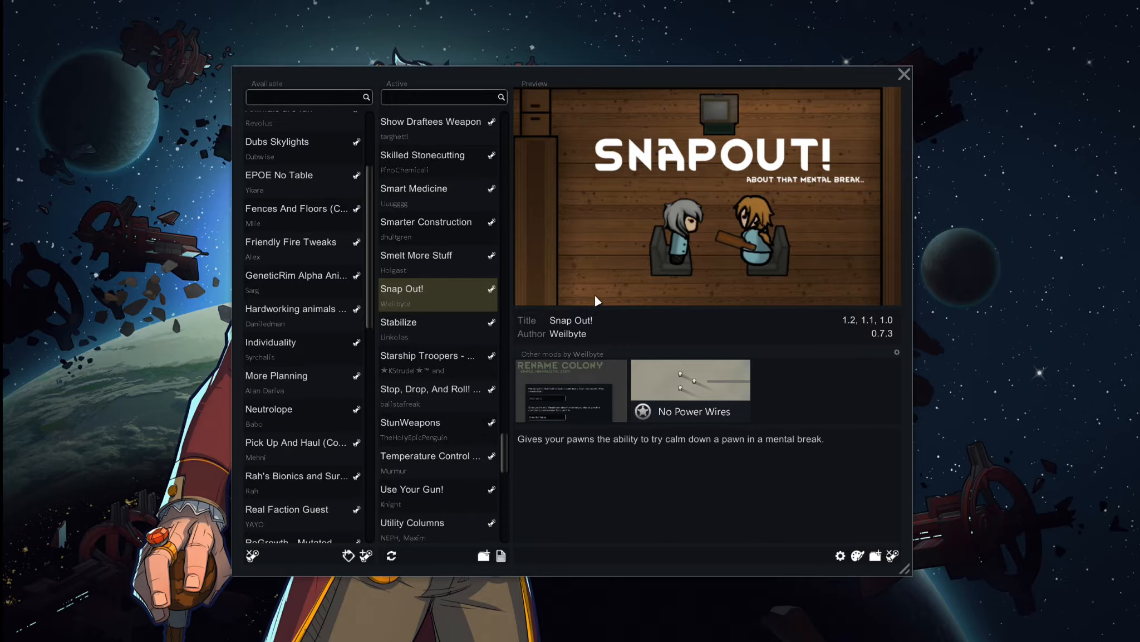
mouse_move(613, 297)
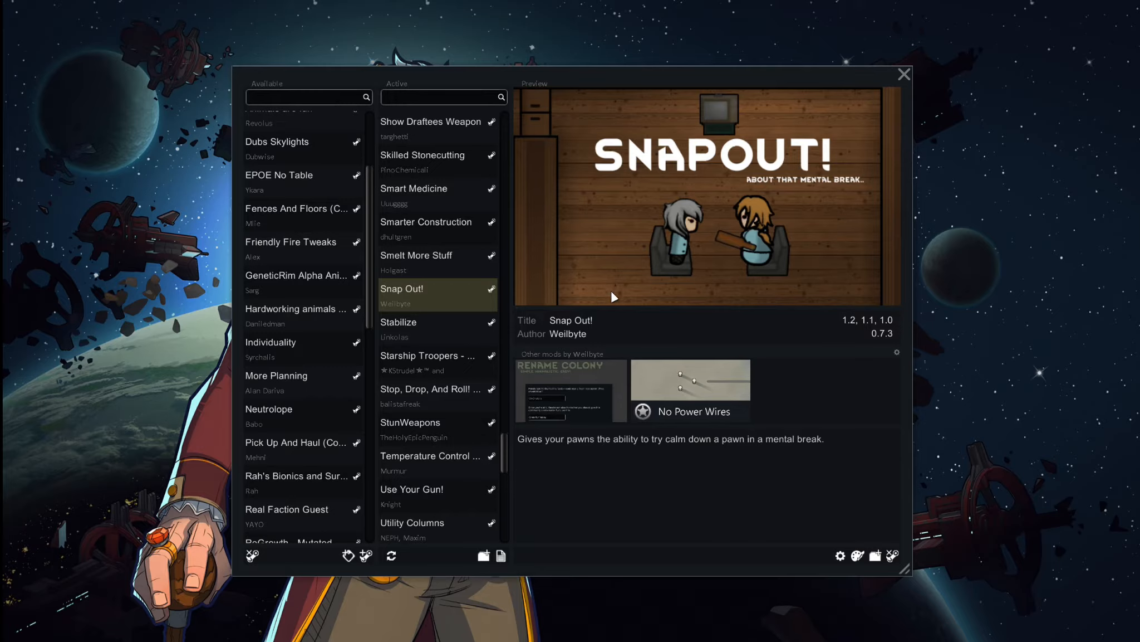
mouse_move(632, 291)
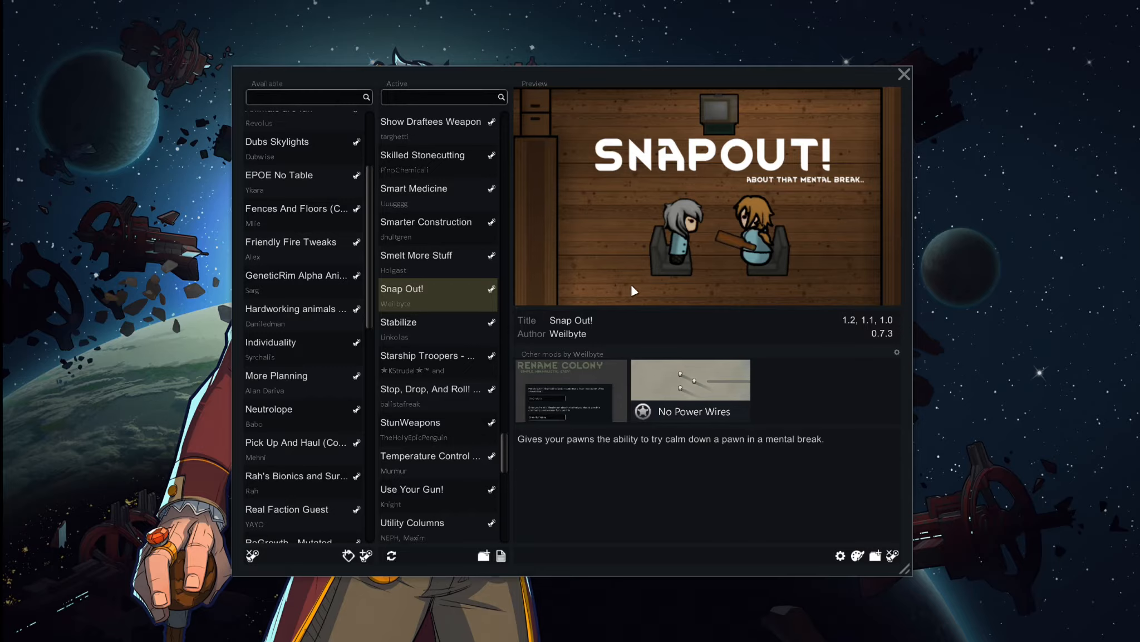
mouse_move(632, 298)
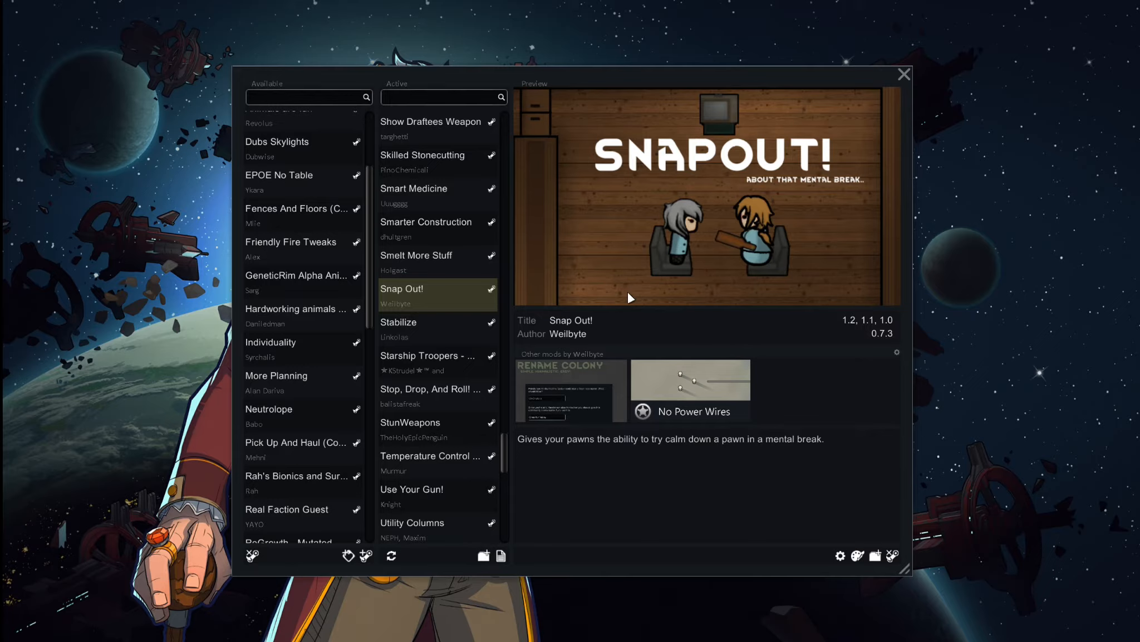
mouse_move(605, 309)
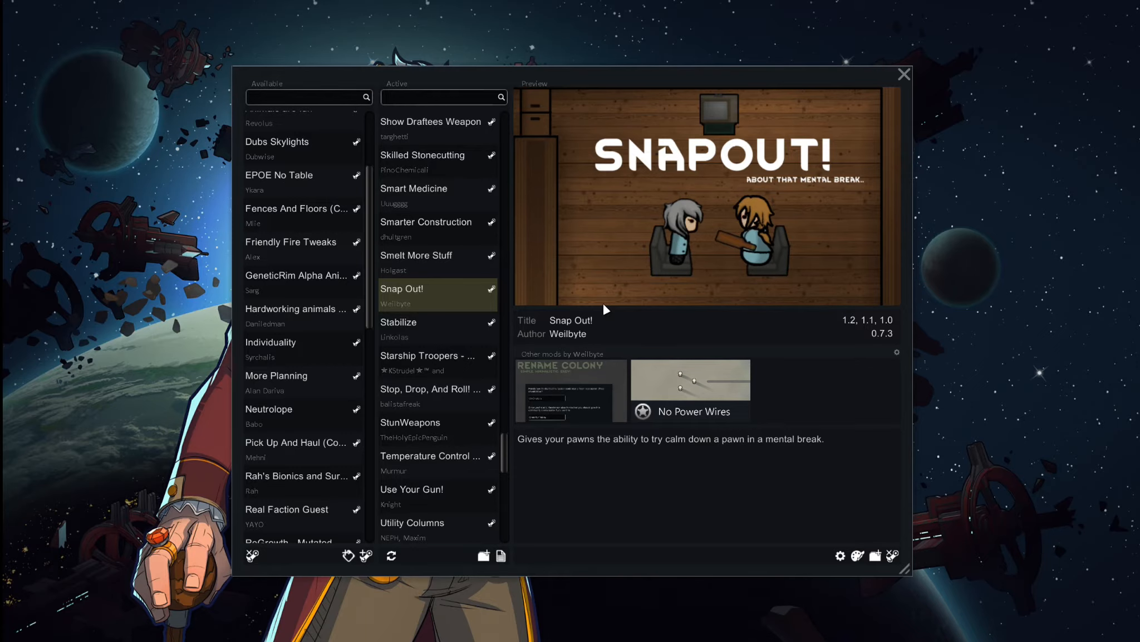
mouse_move(519, 326)
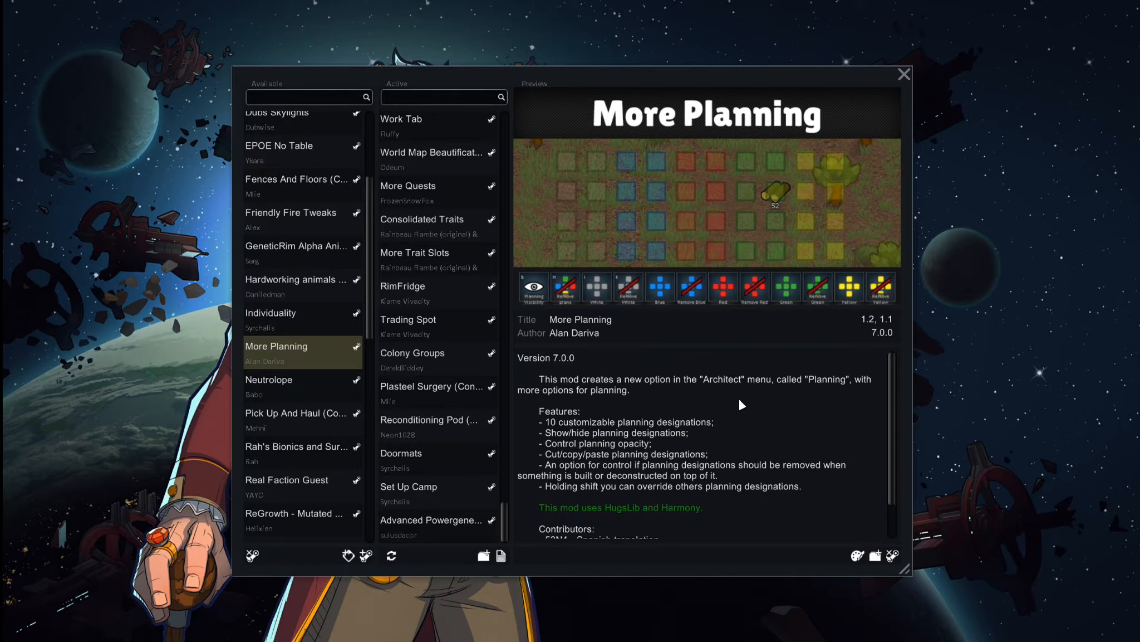
mouse_move(779, 320)
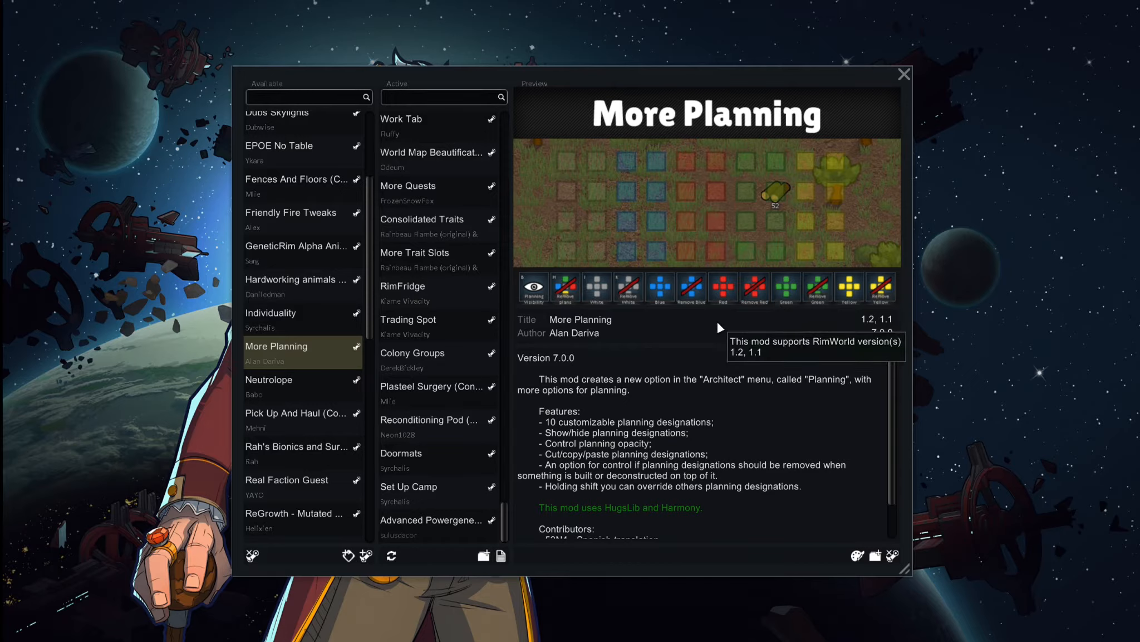
mouse_move(720, 335)
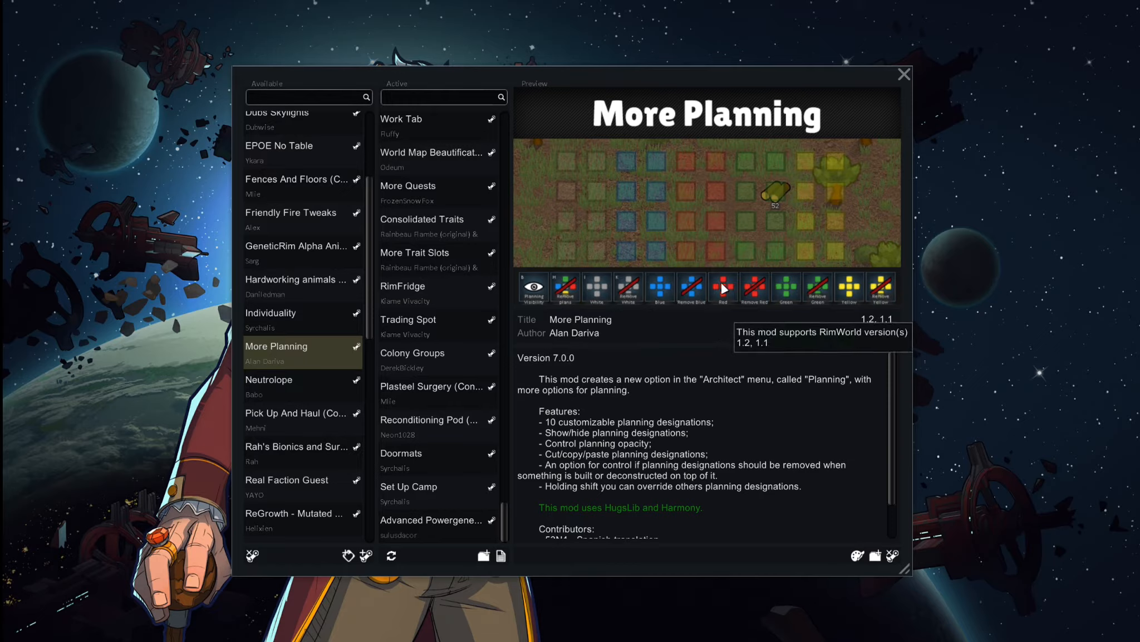
mouse_move(687, 206)
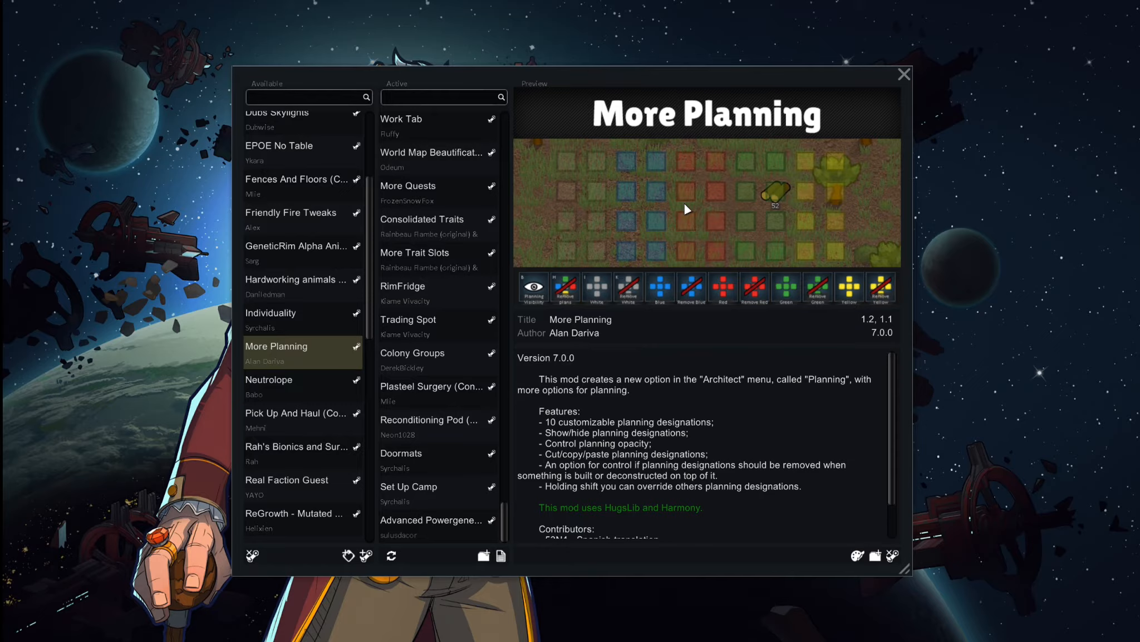
mouse_move(665, 178)
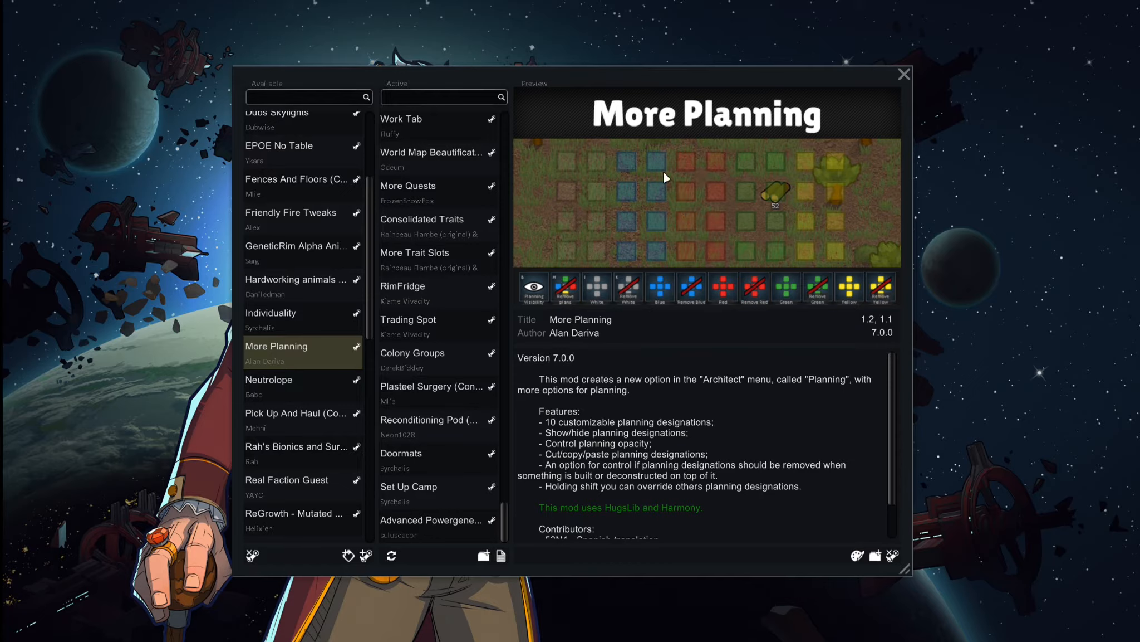
mouse_move(724, 205)
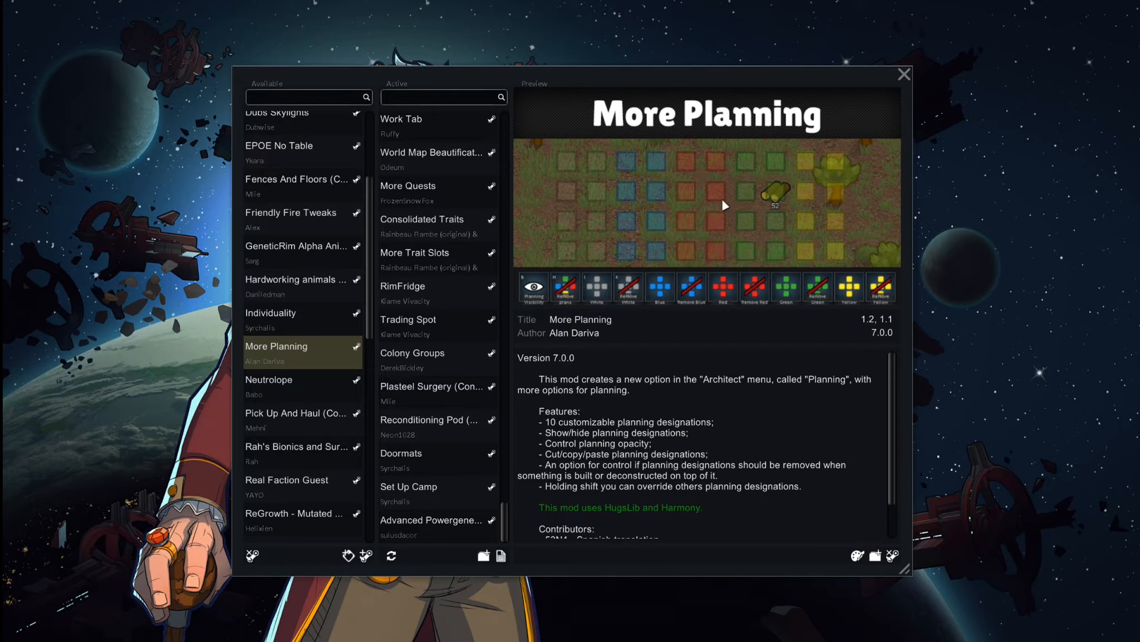
mouse_move(745, 246)
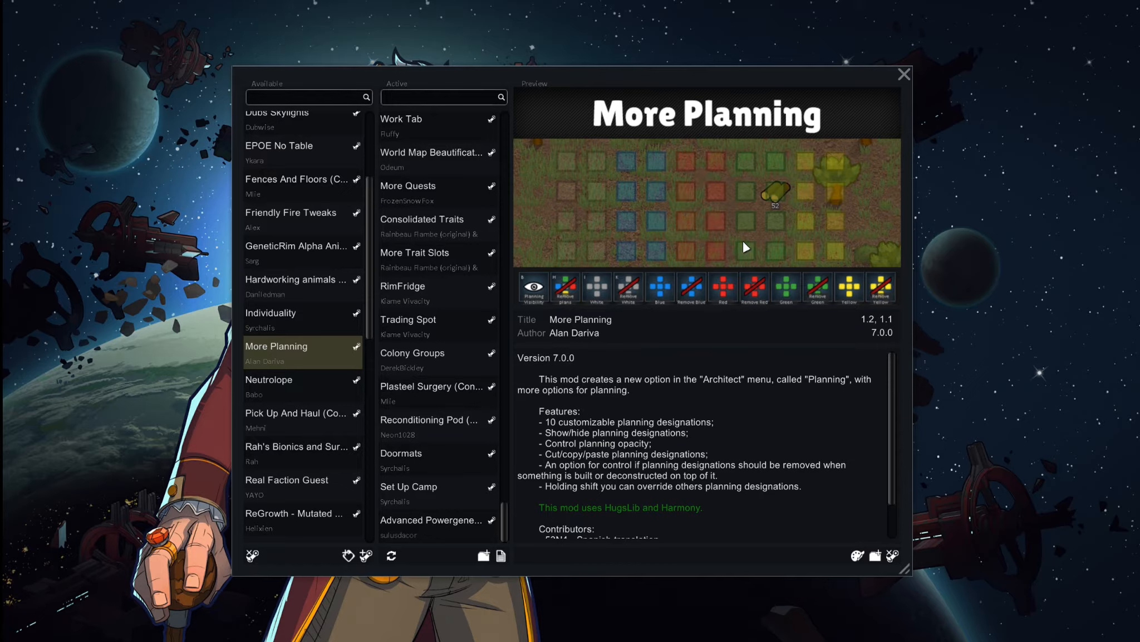
mouse_move(594, 255)
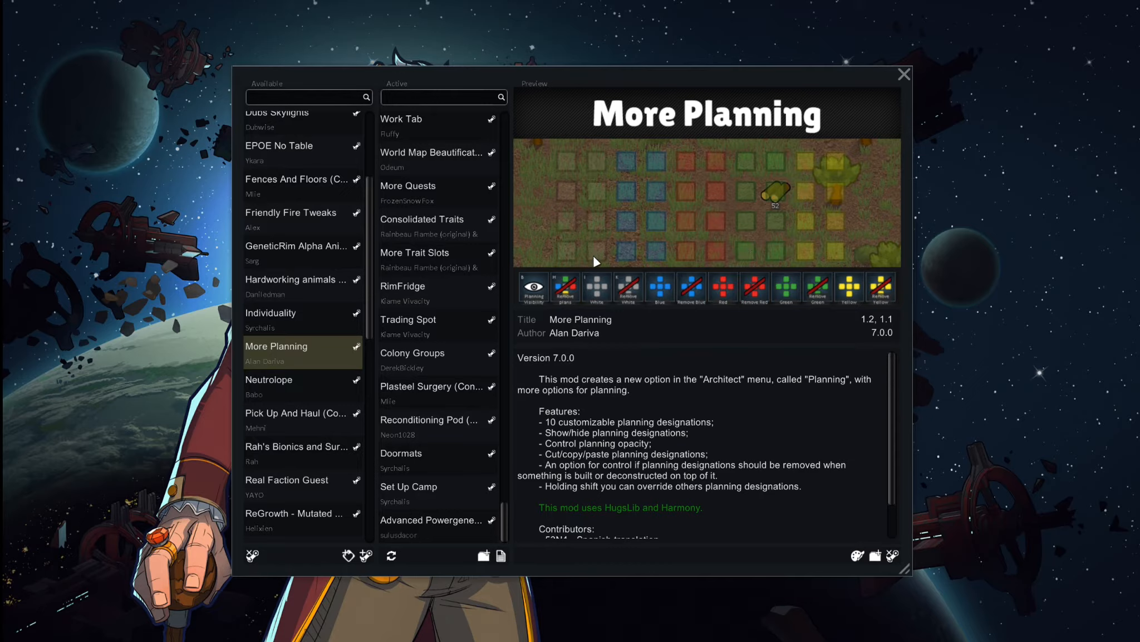
mouse_move(600, 194)
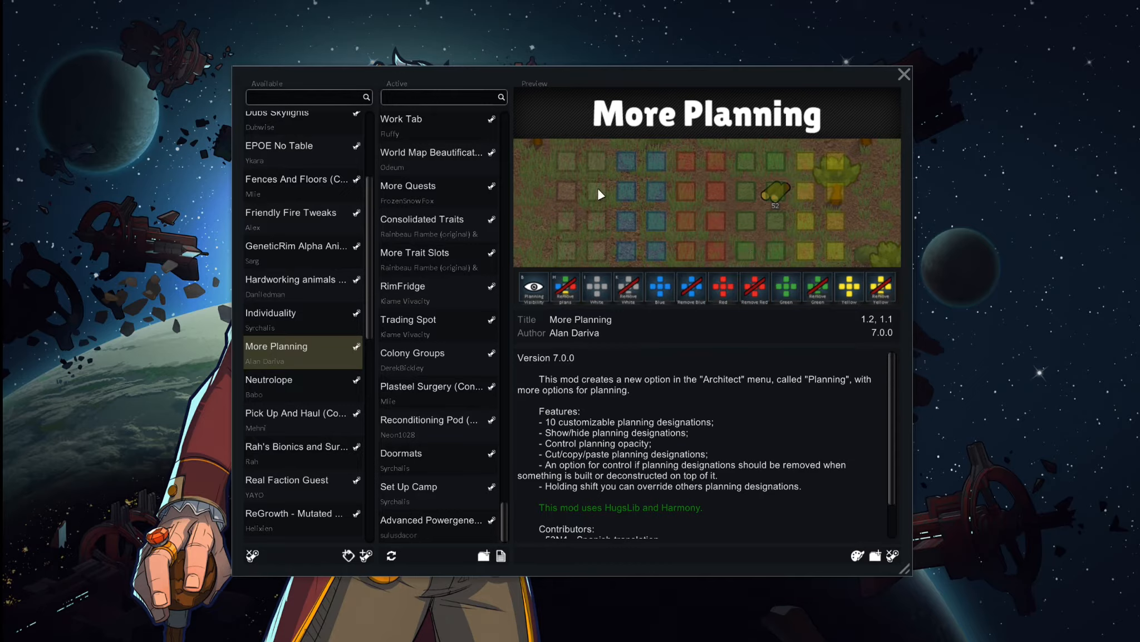
mouse_move(641, 292)
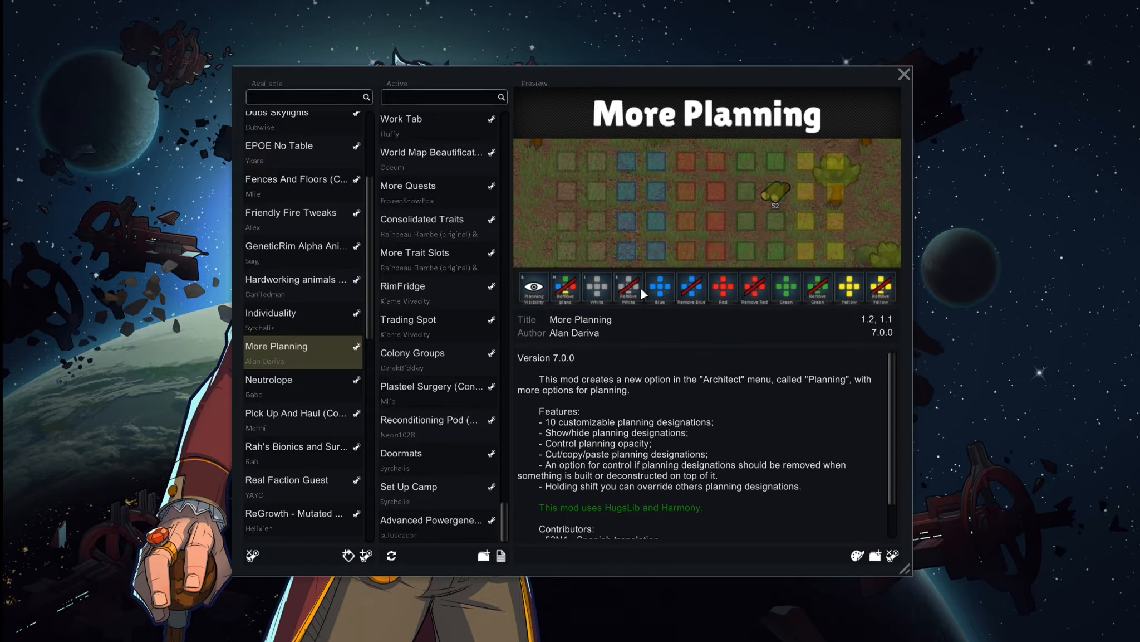
mouse_move(622, 172)
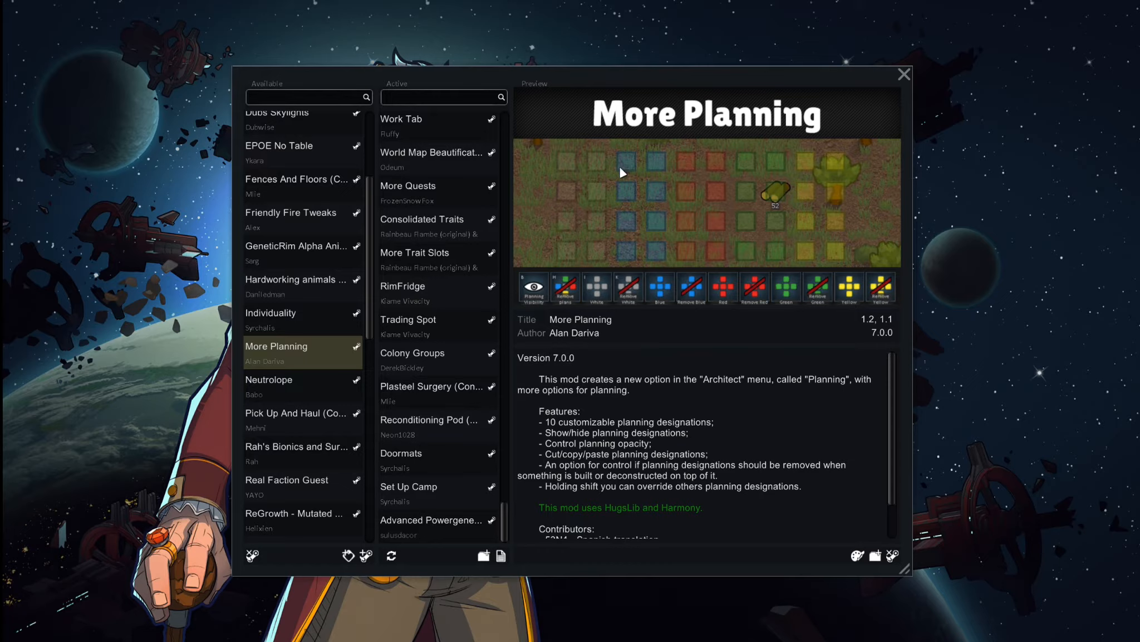
mouse_move(772, 295)
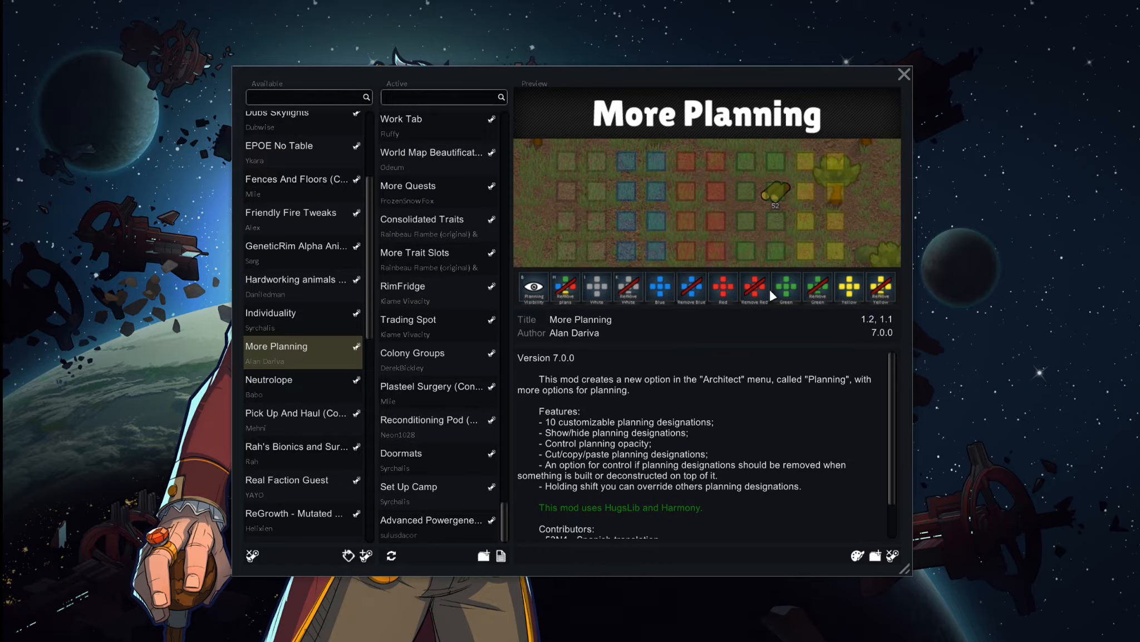
mouse_move(666, 282)
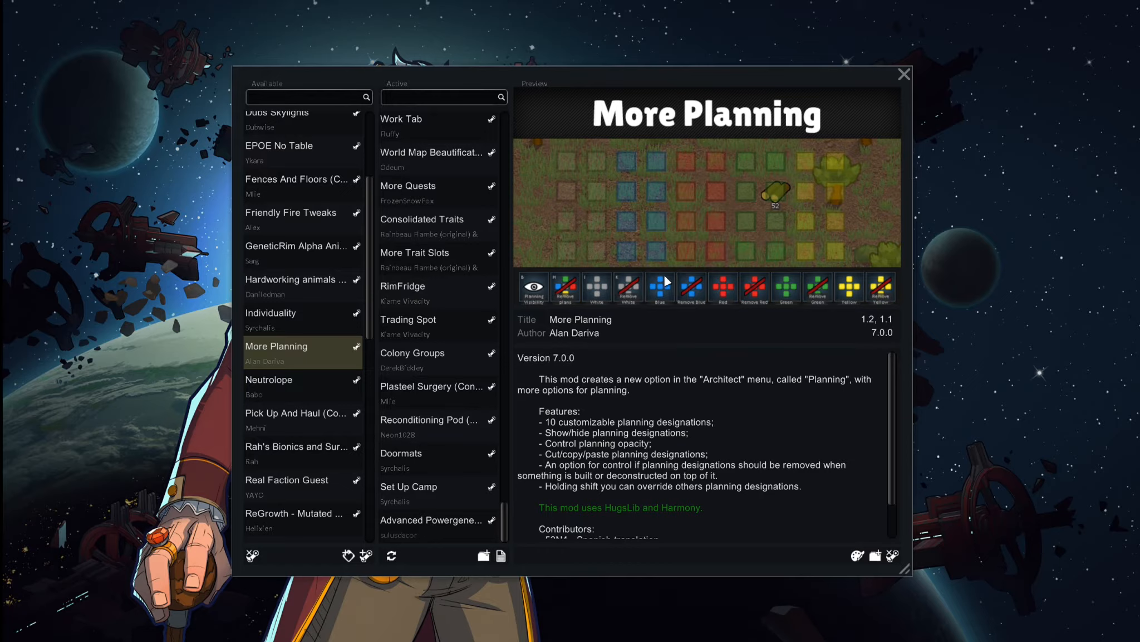
mouse_move(708, 159)
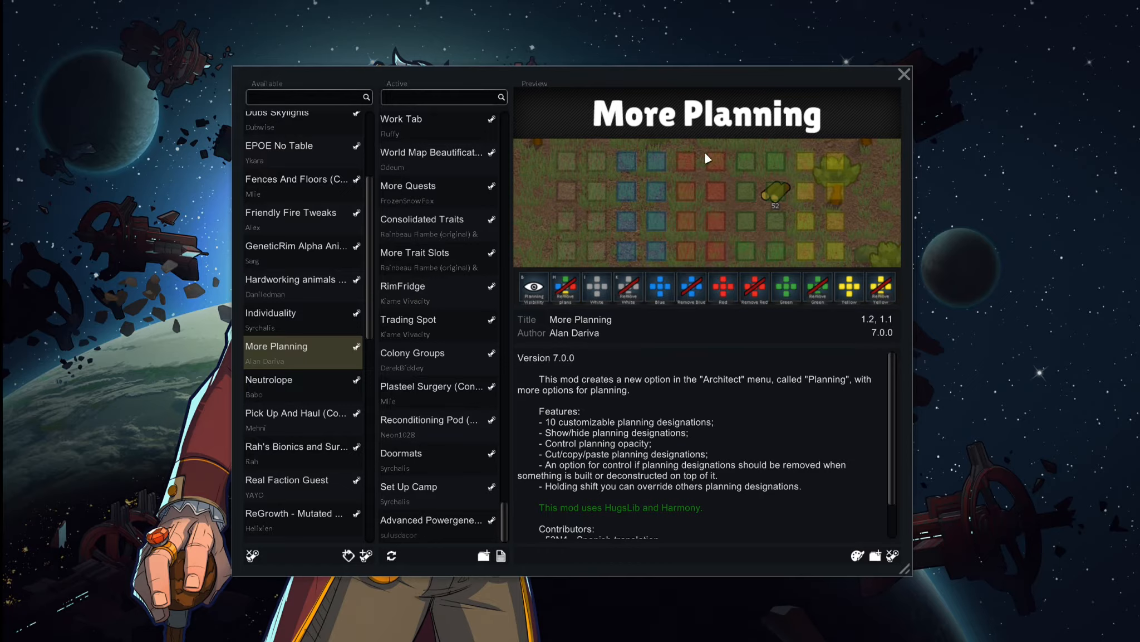
mouse_move(780, 277)
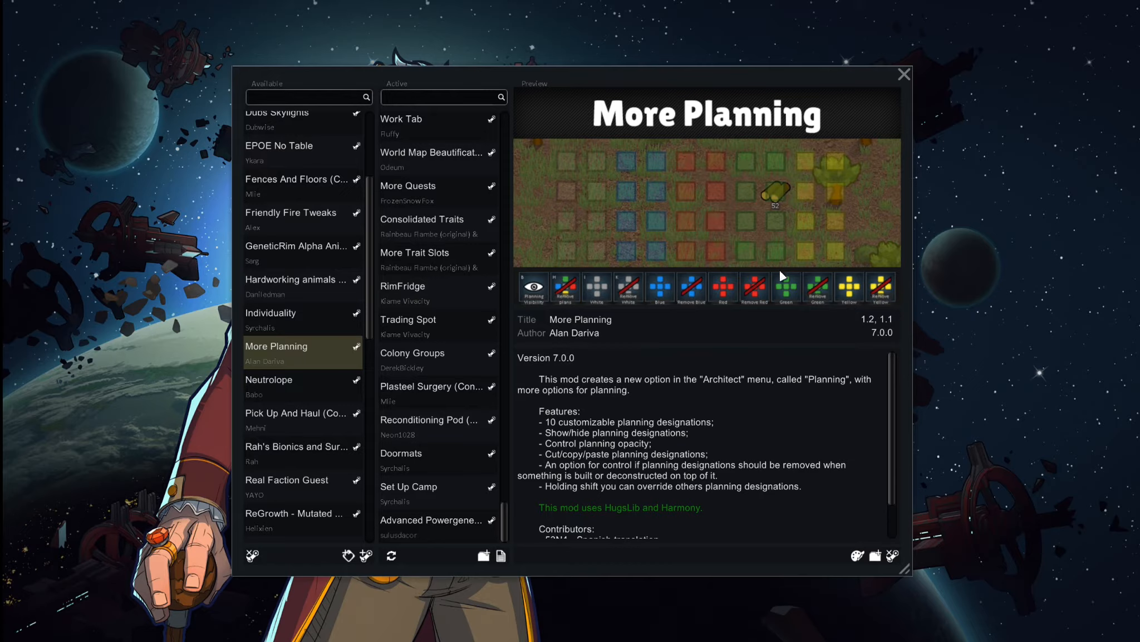
mouse_move(758, 249)
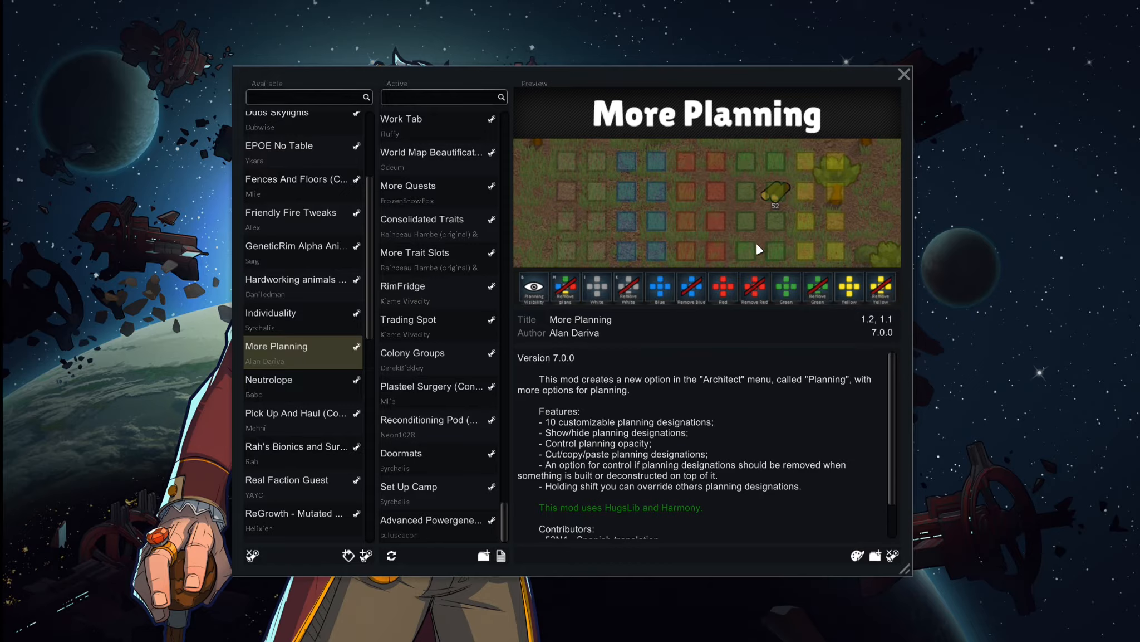
mouse_move(572, 318)
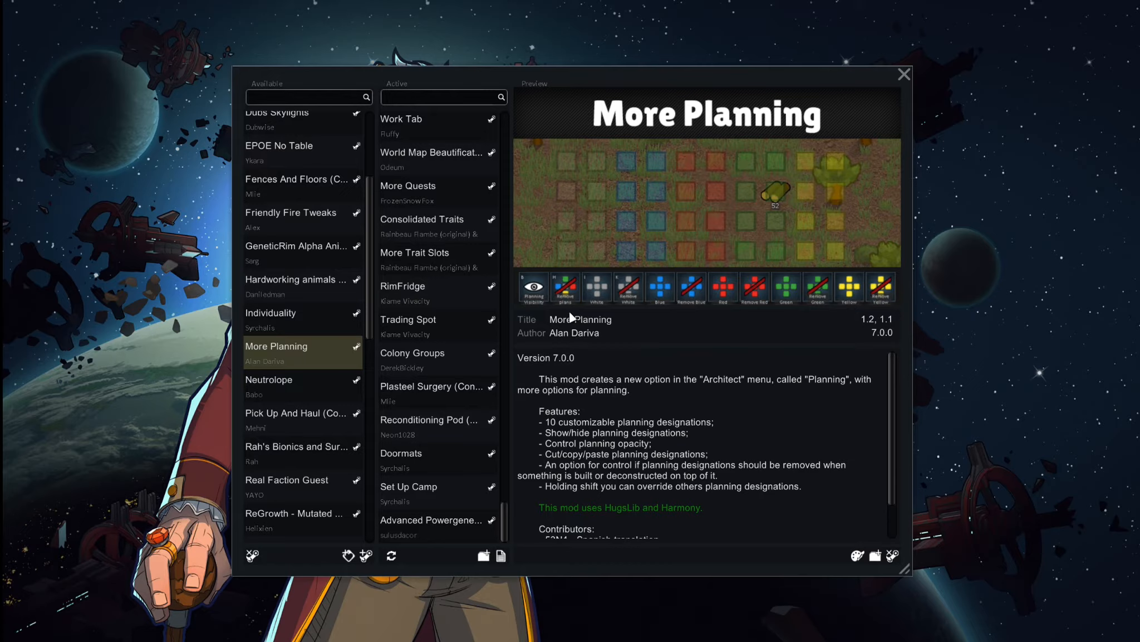
mouse_move(595, 366)
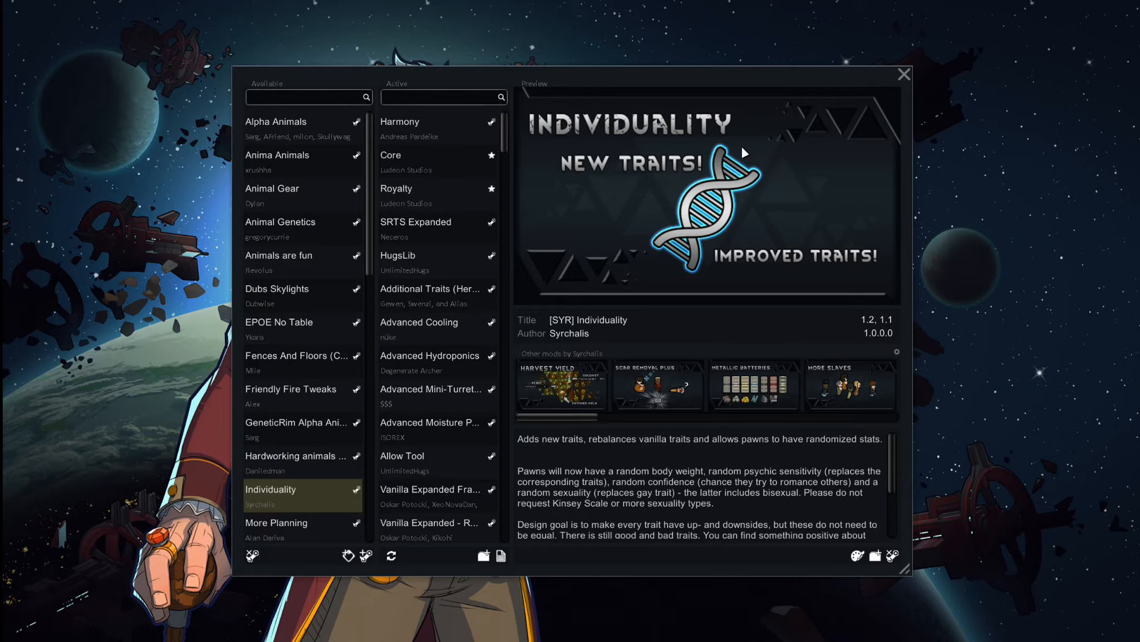
mouse_move(1070, 43)
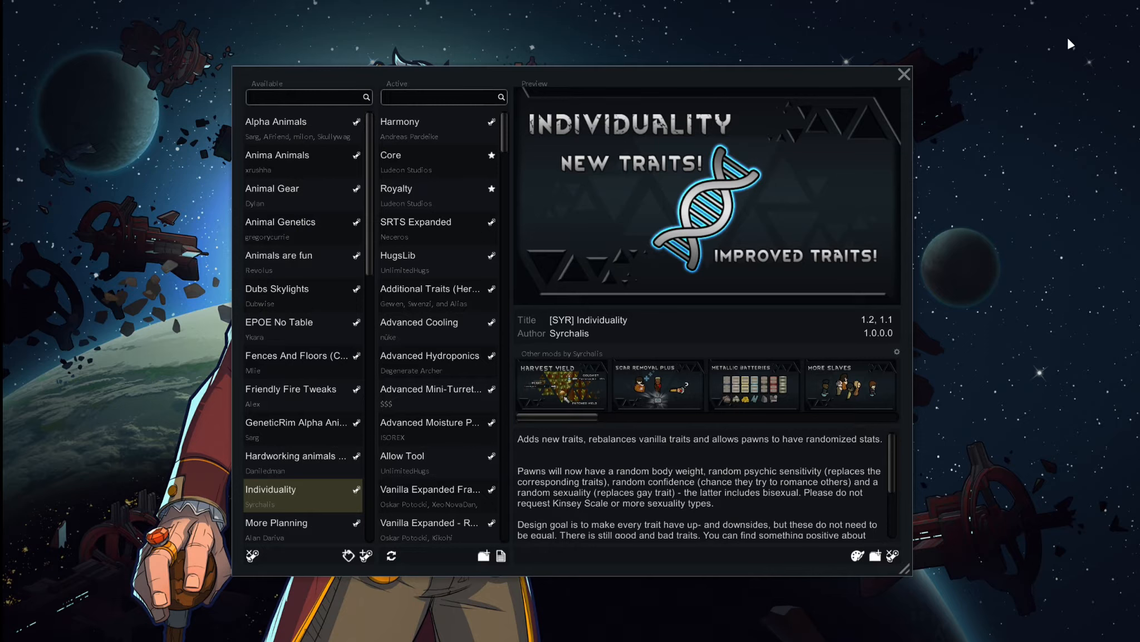
- Close the Mods window to the main menu, then bring the mod list back up
click(904, 74)
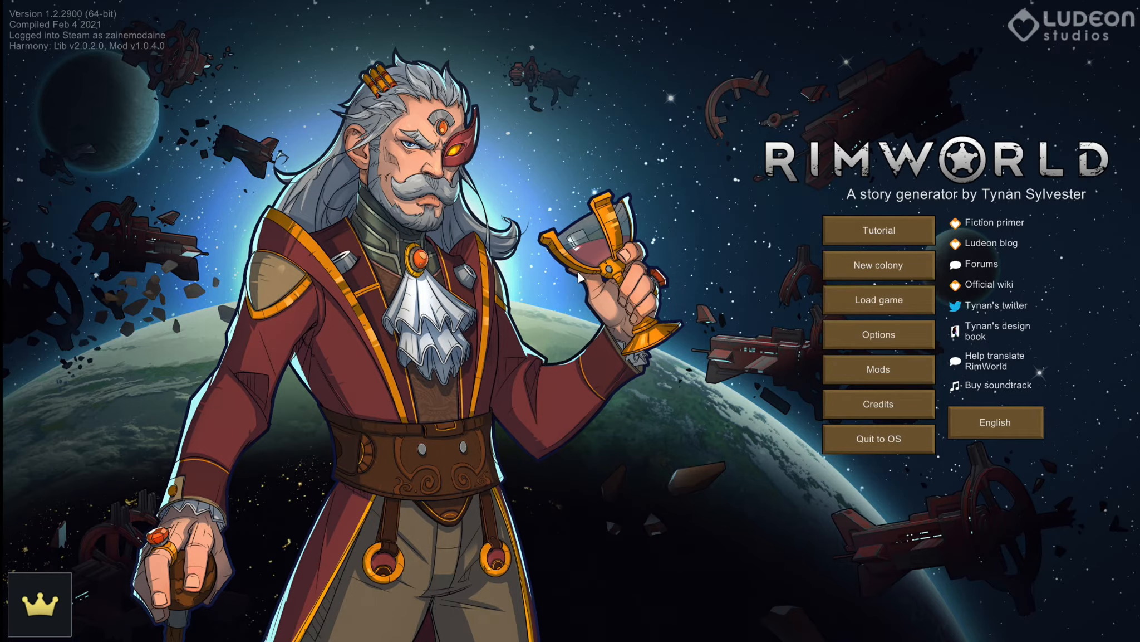
mouse_move(694, 316)
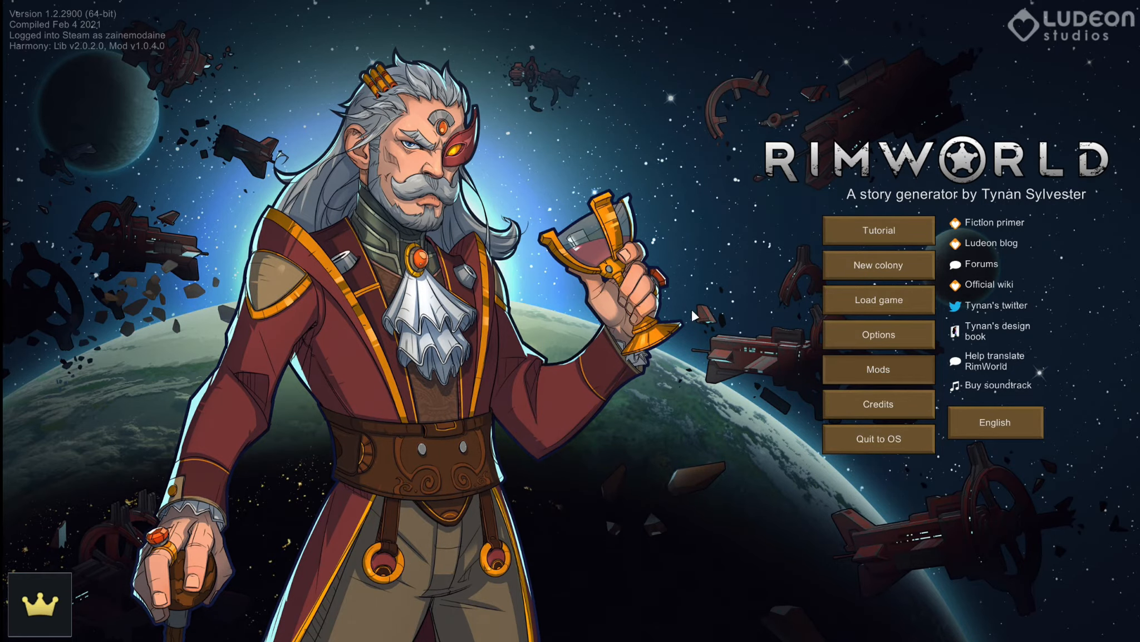
click(877, 369)
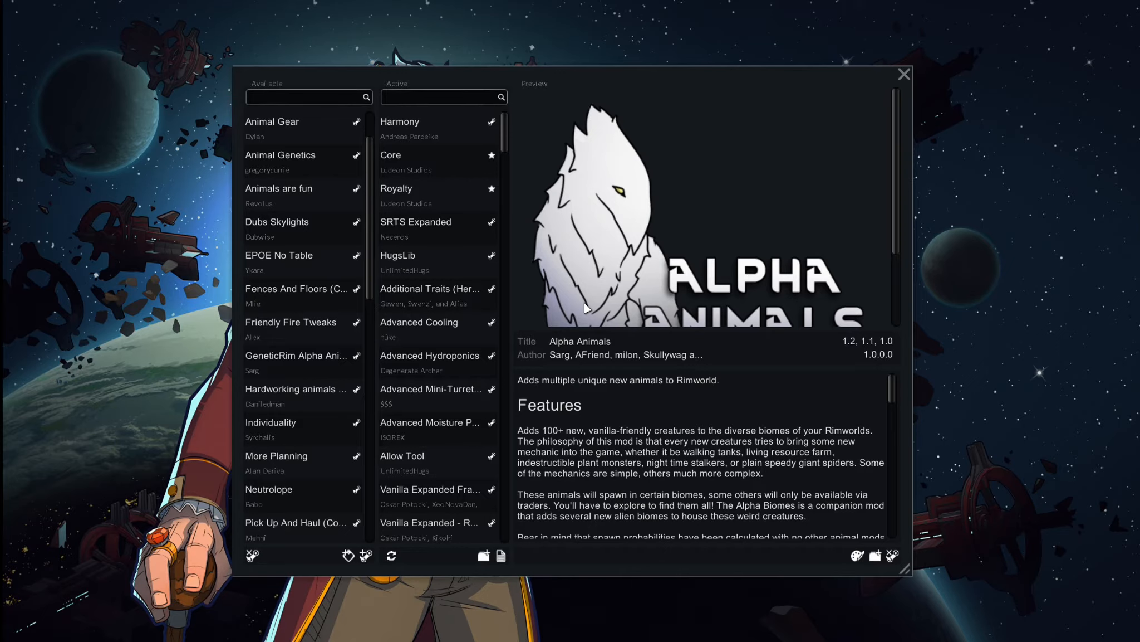
- Leave the Mods window again and return to the main menu
click(904, 74)
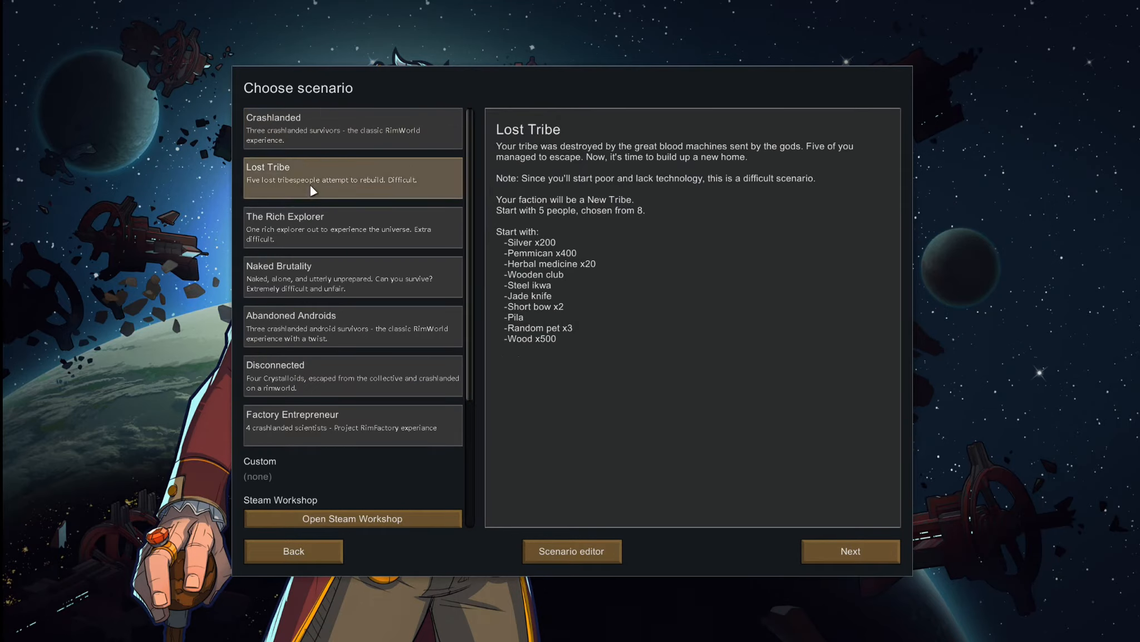
- Review The Rich Explorer, Naked Brutality, Abandoned Androids and Factory Entrepreneur scenario details
click(352, 227)
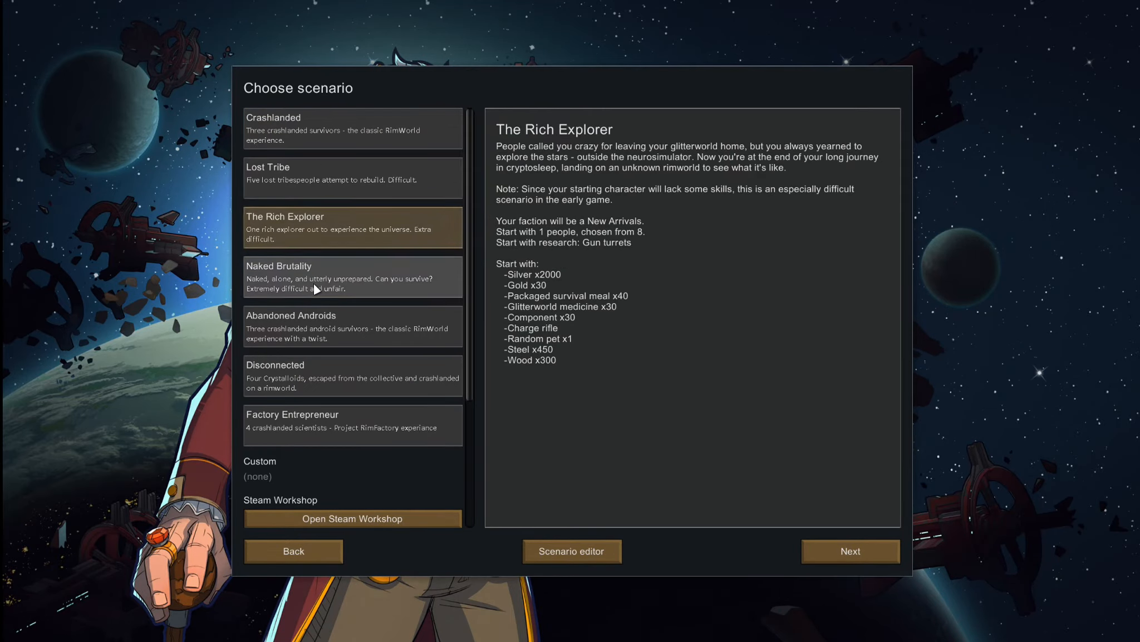
click(352, 277)
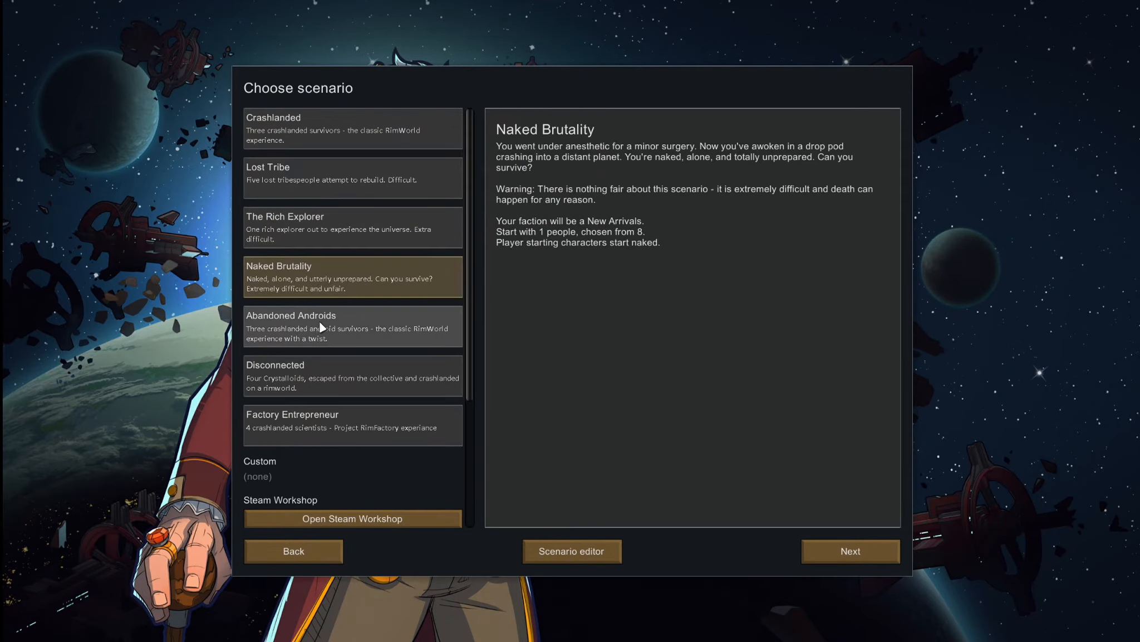
click(352, 326)
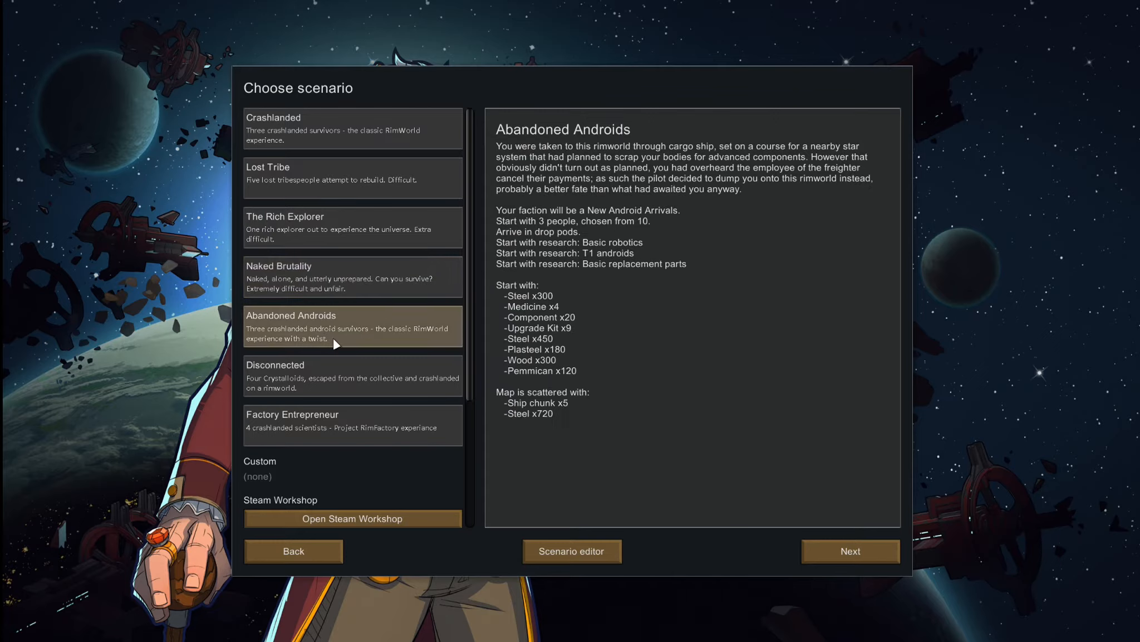
click(352, 420)
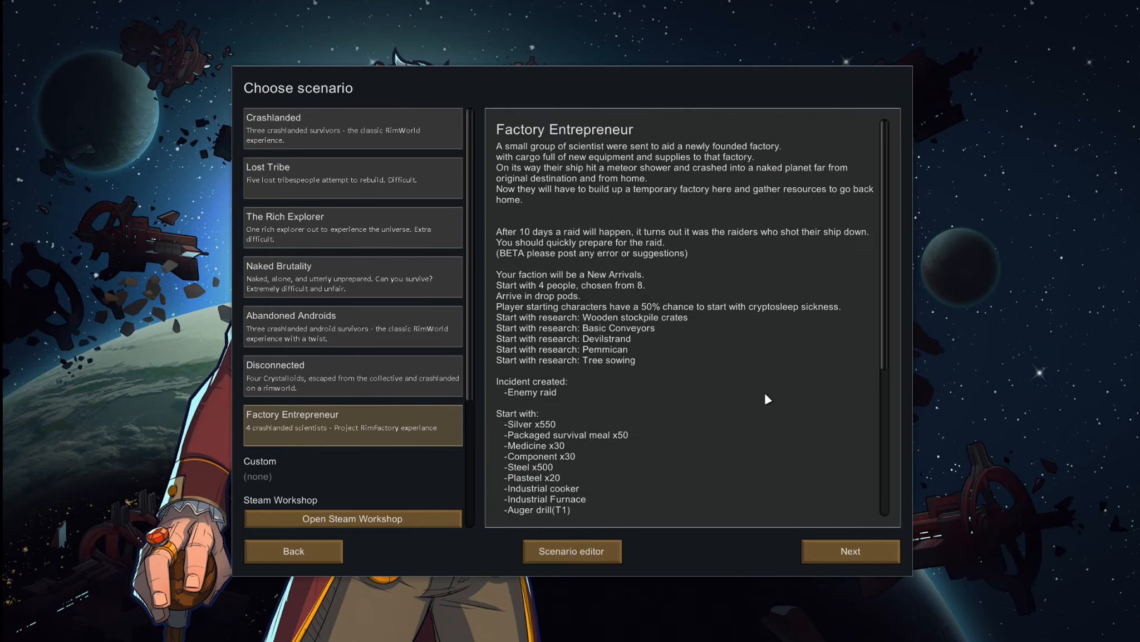
mouse_move(327, 435)
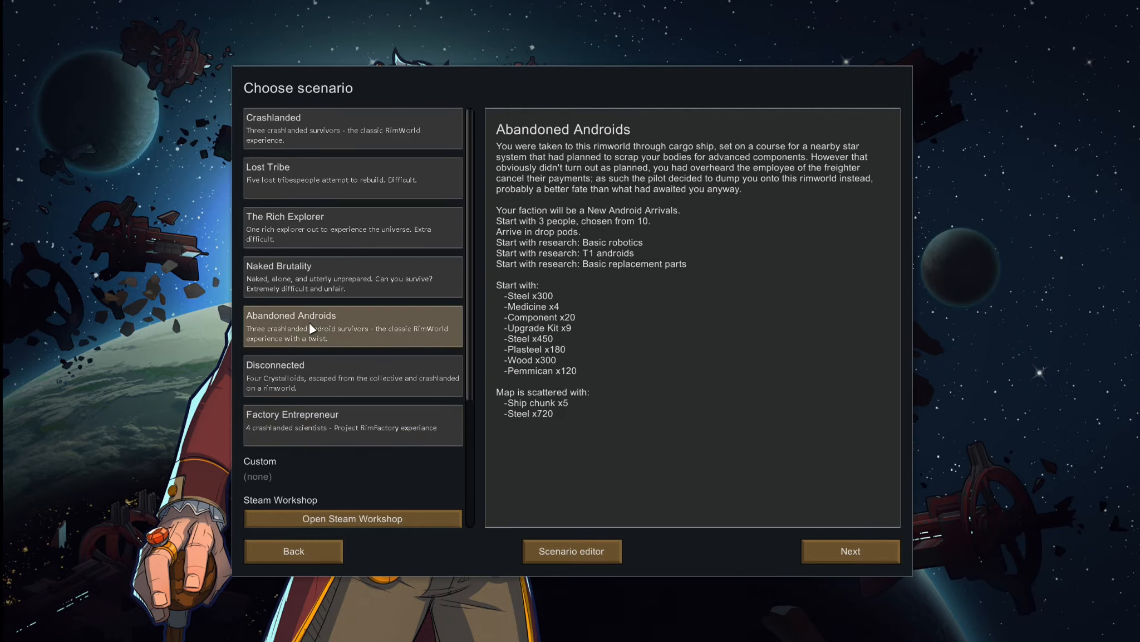
mouse_move(316, 137)
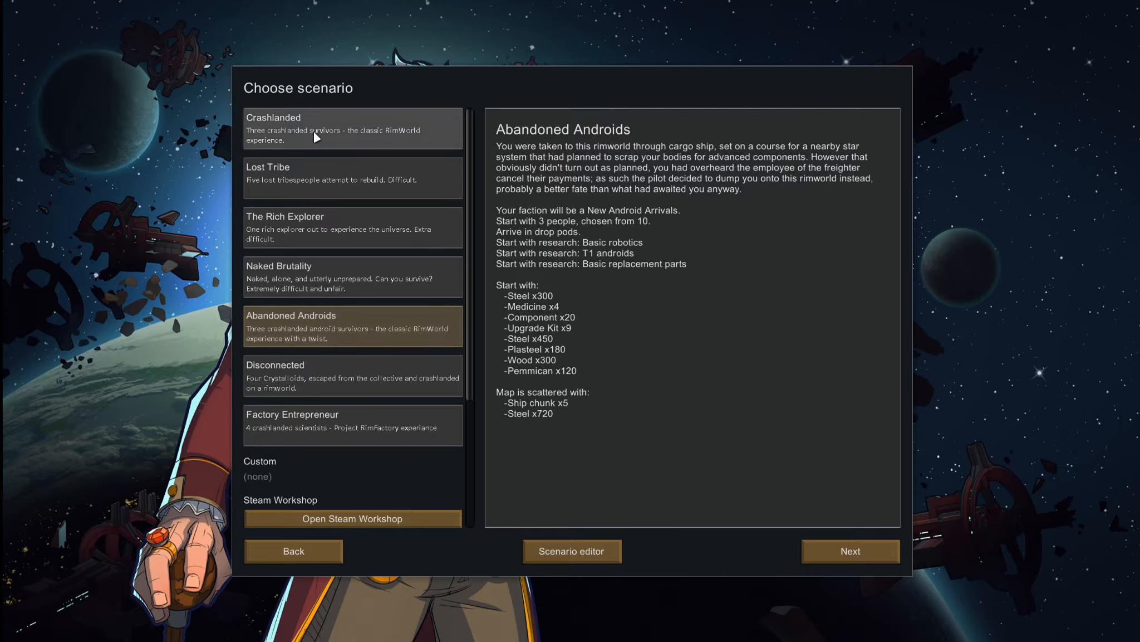
- Review Crashlanded, The Rich Explorer, Abandoned Androids and Disconnected, then go back to the main menu
click(352, 129)
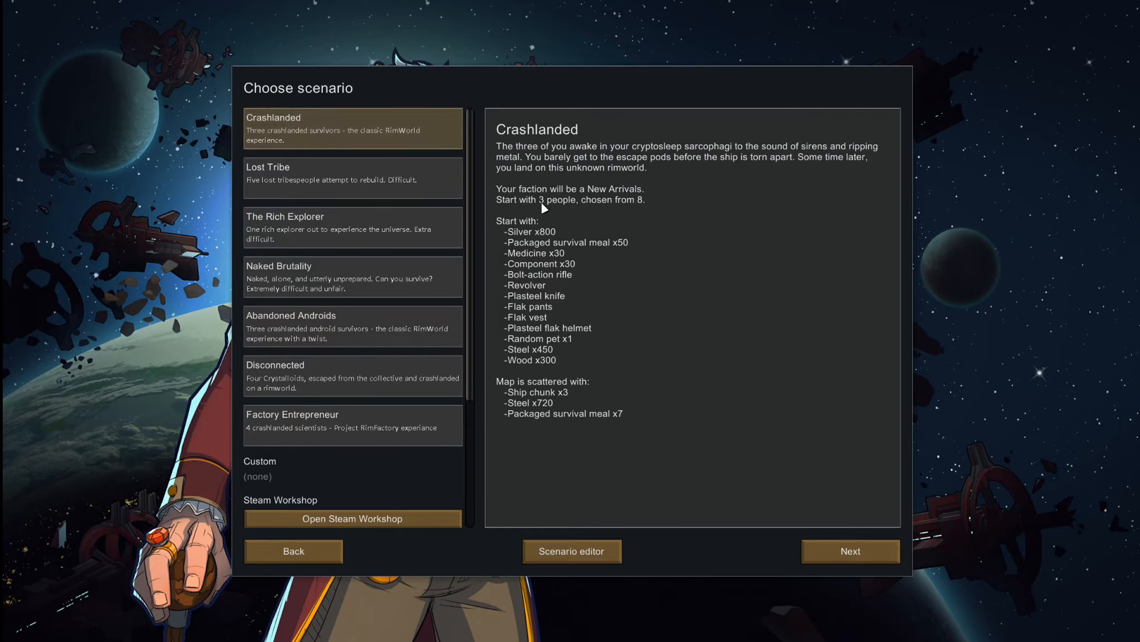
click(352, 227)
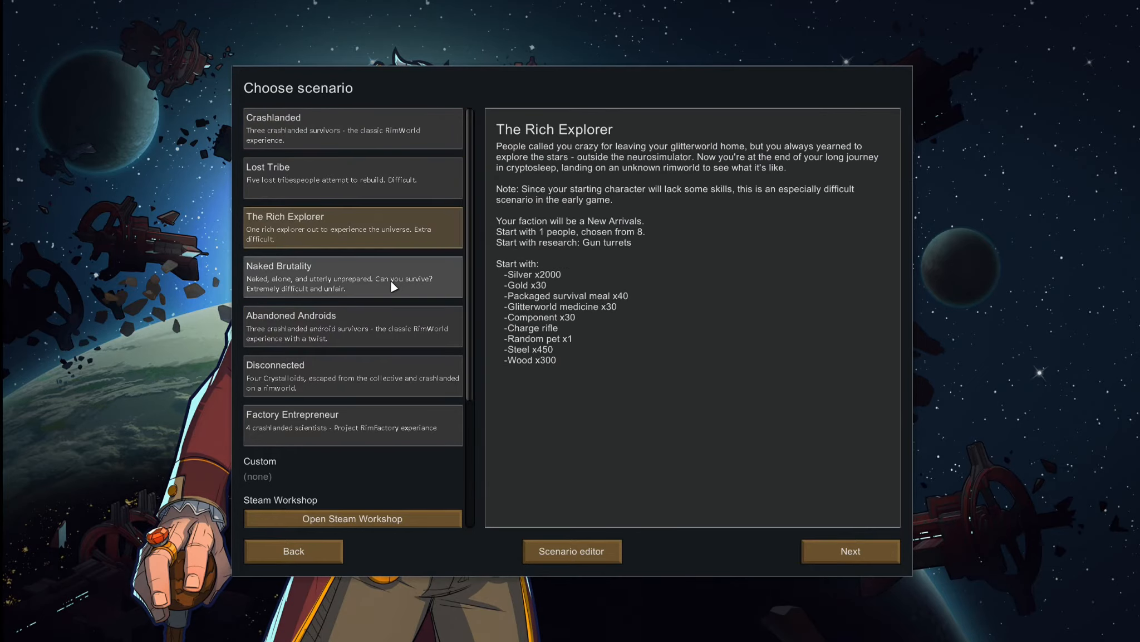
click(352, 326)
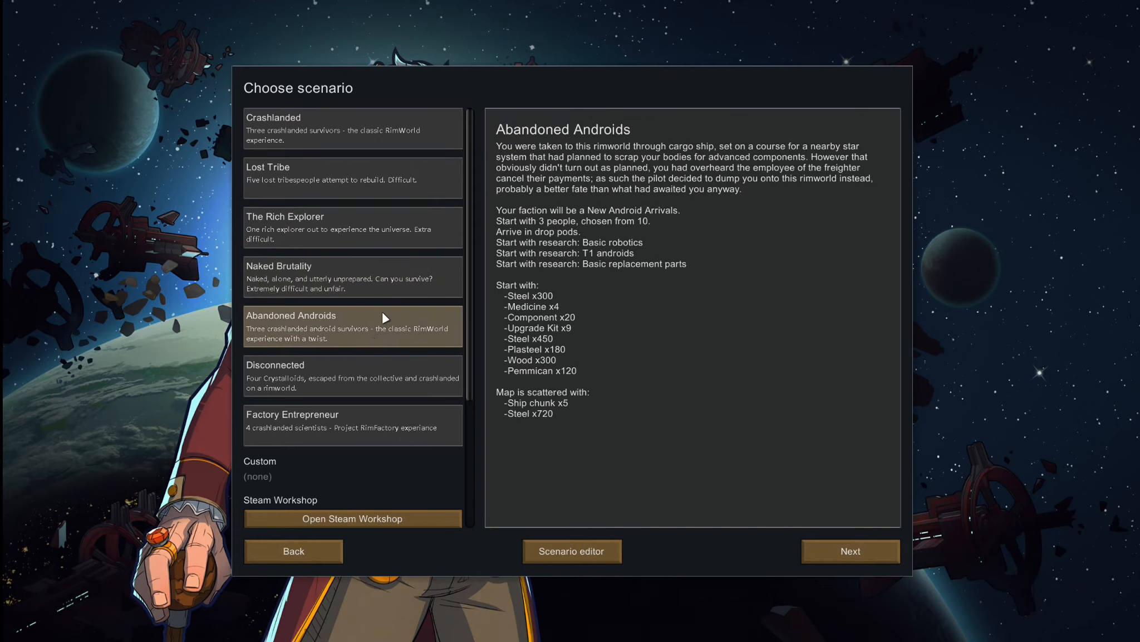
click(352, 375)
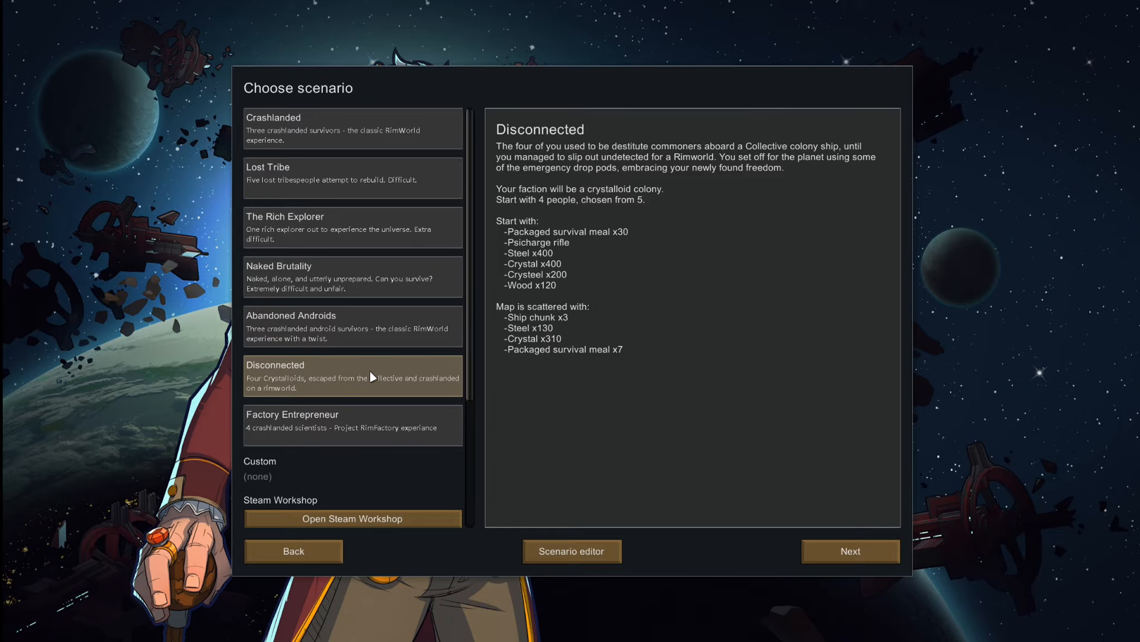
mouse_move(352, 151)
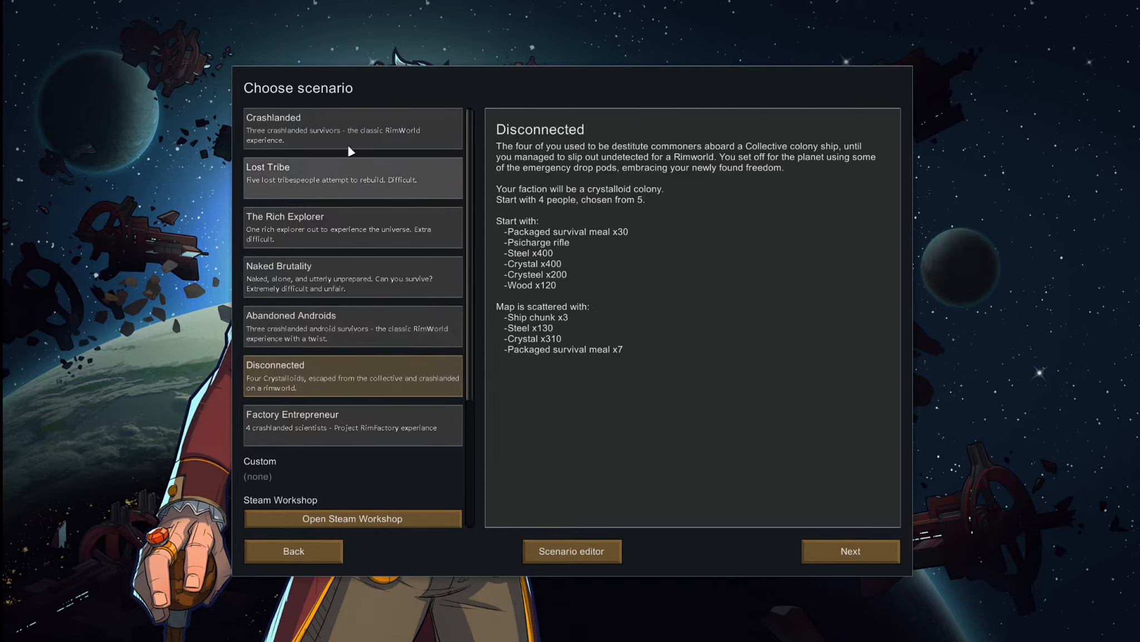
click(352, 227)
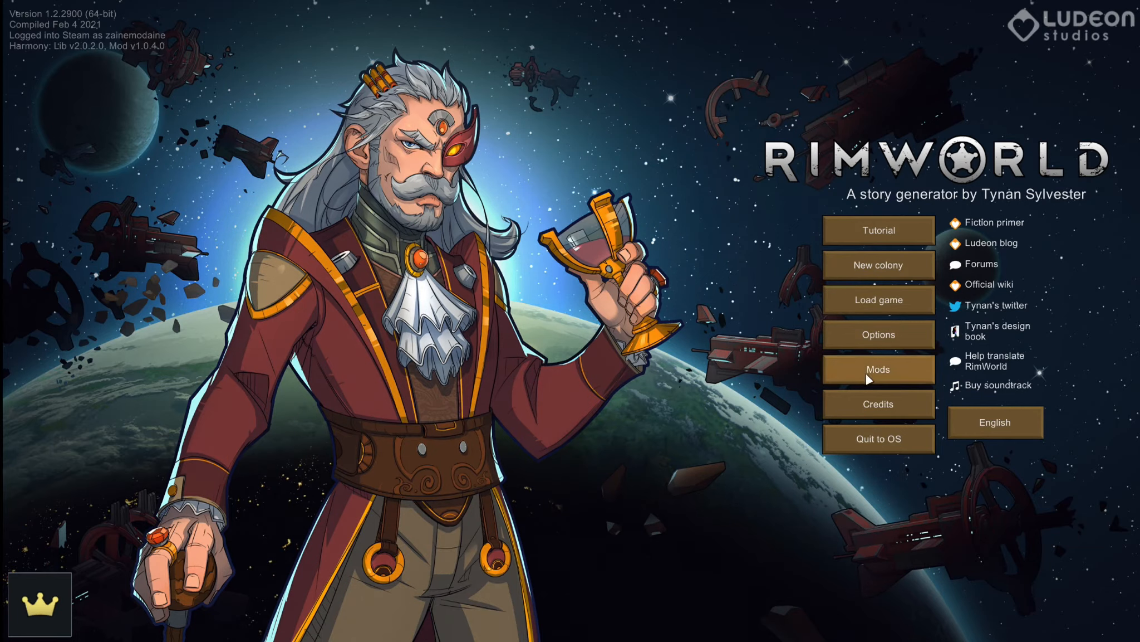
- Bring up the Mods window with Alpha Animals previewed
click(878, 368)
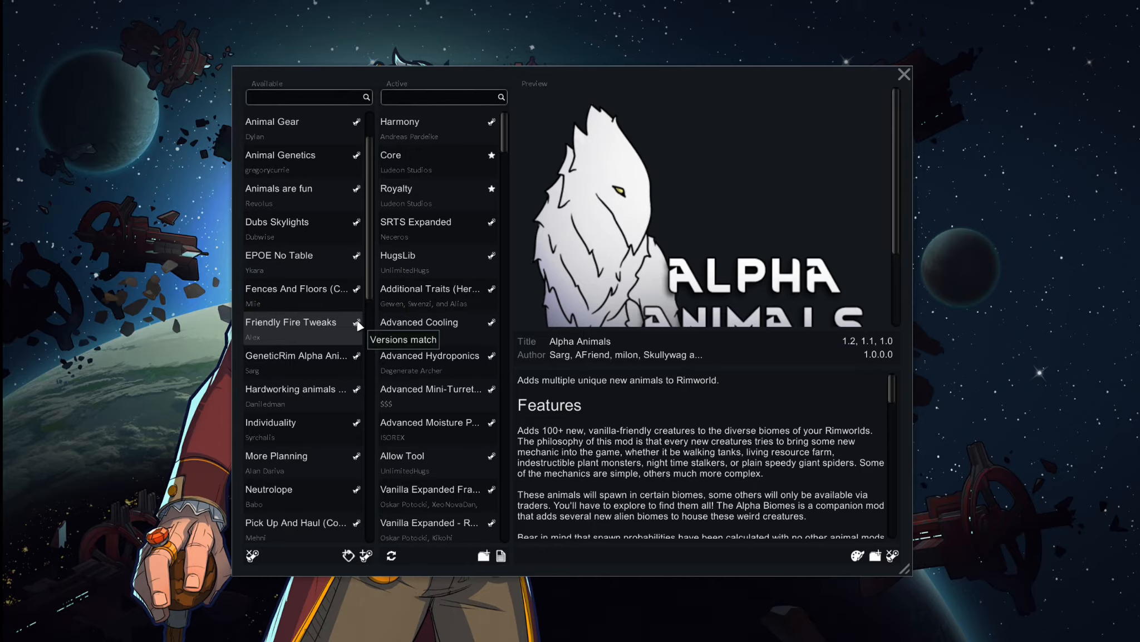
mouse_move(325, 309)
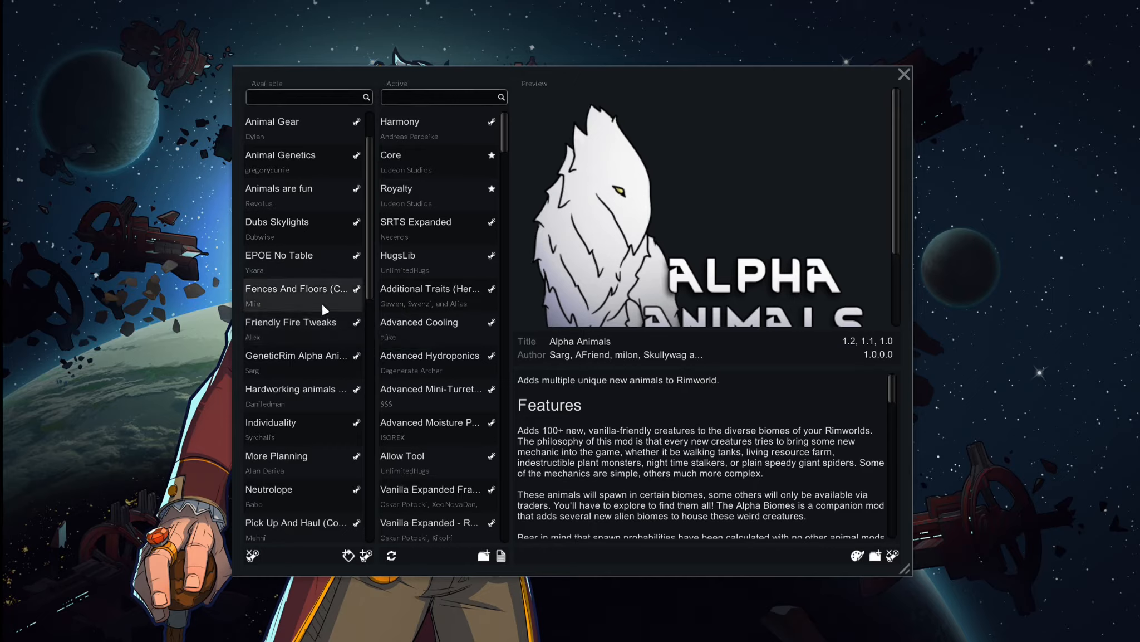
mouse_move(122, 197)
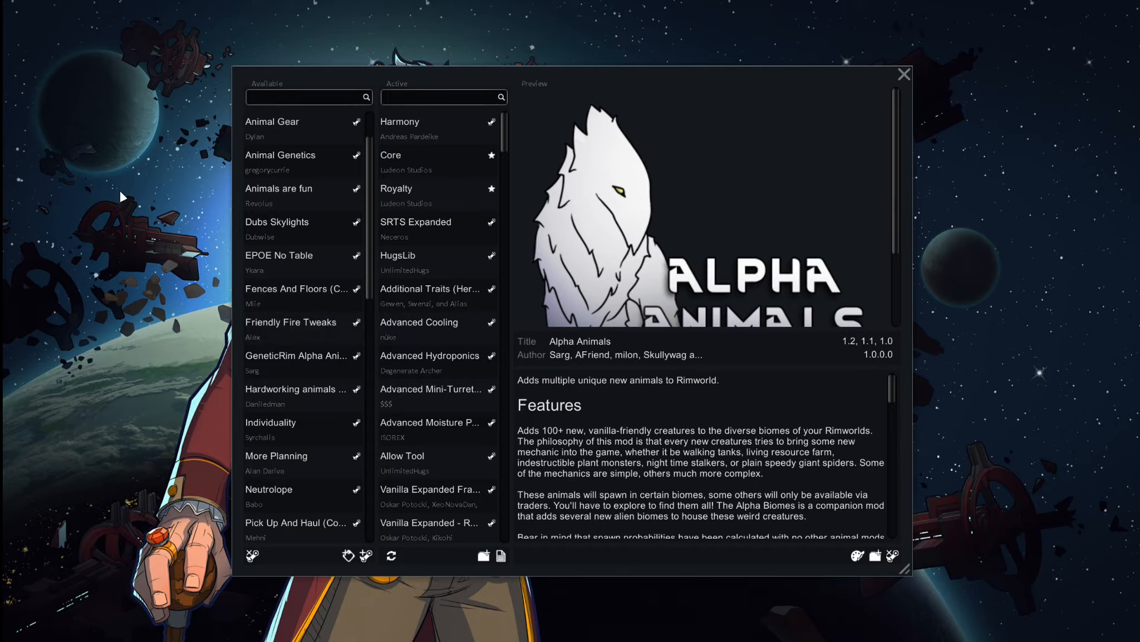
mouse_move(126, 192)
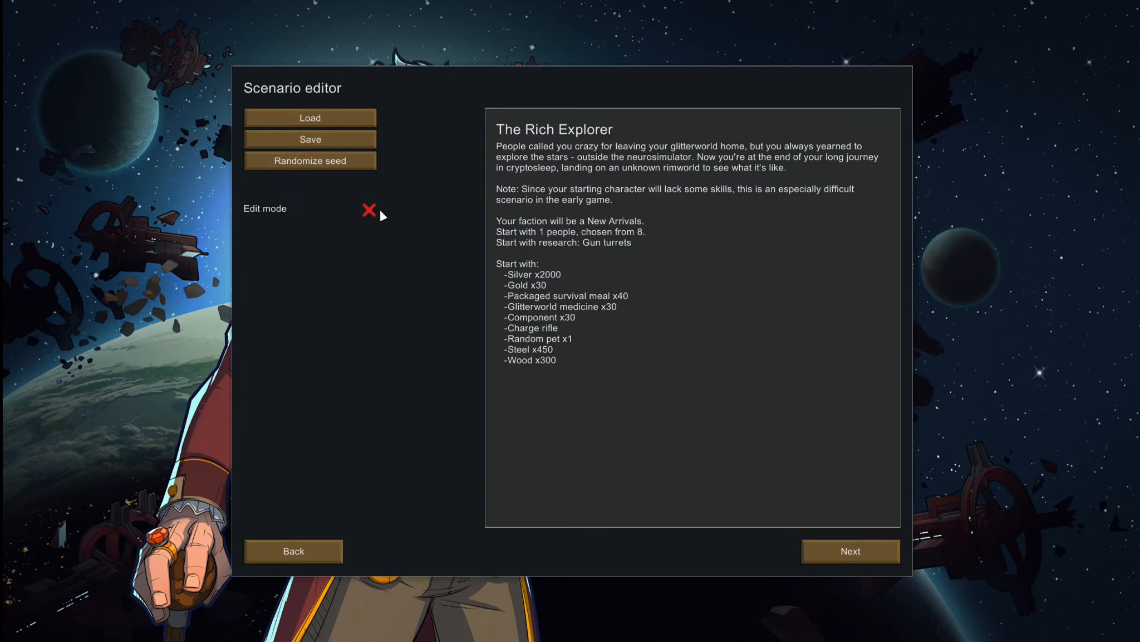
- Turn on Edit mode for The Rich Explorer and browse its parts list down to Add part
click(370, 209)
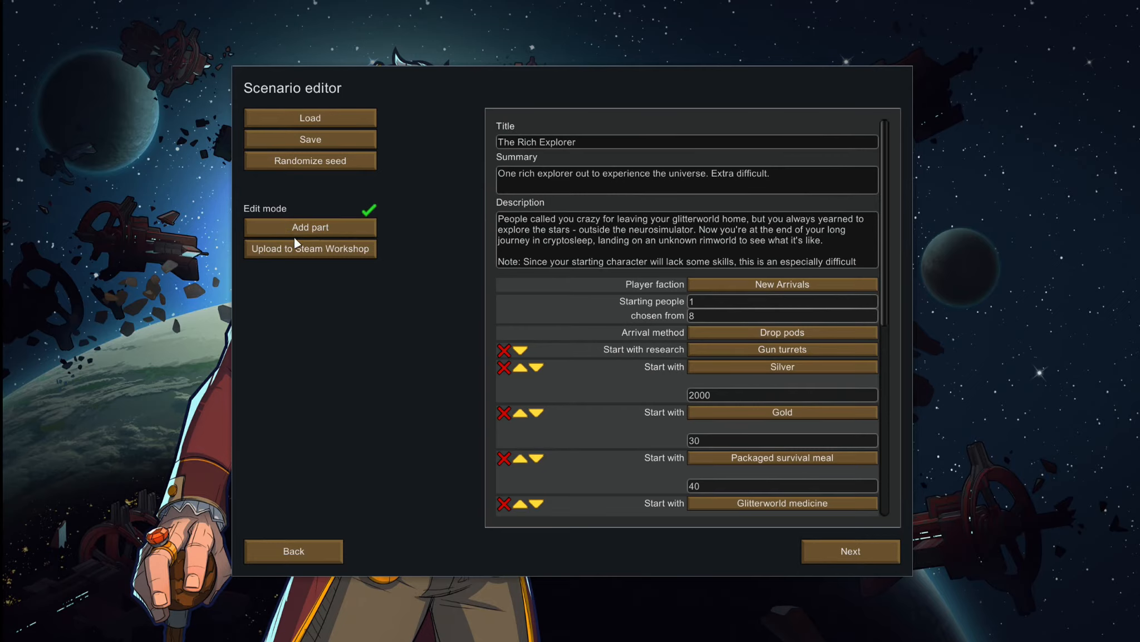
scroll(down, 3)
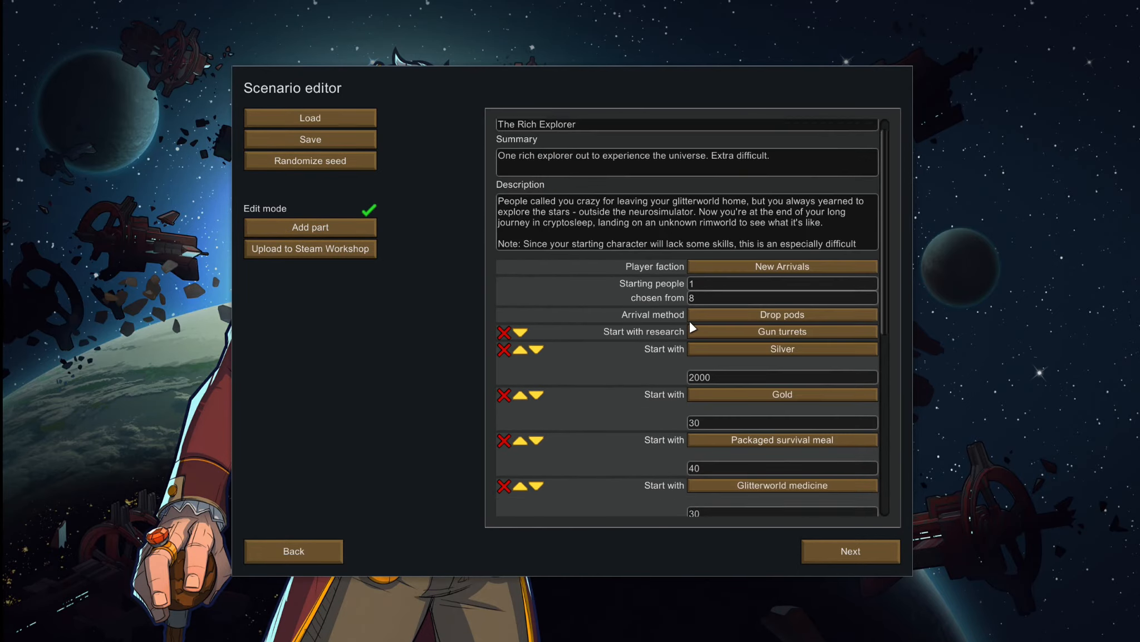
scroll(down, 3)
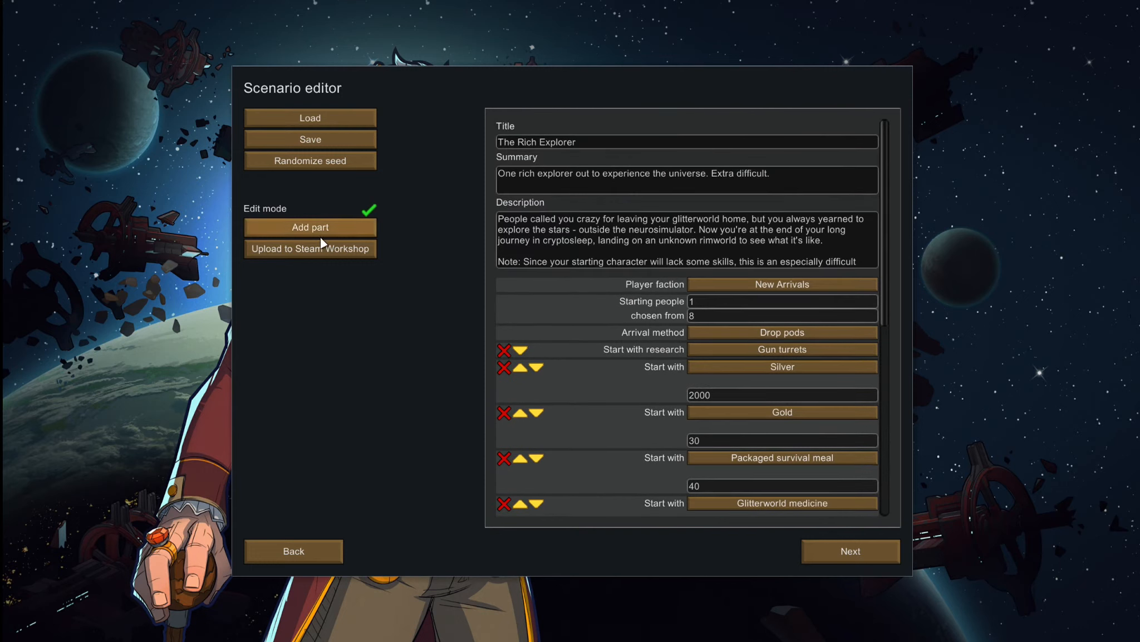
click(310, 227)
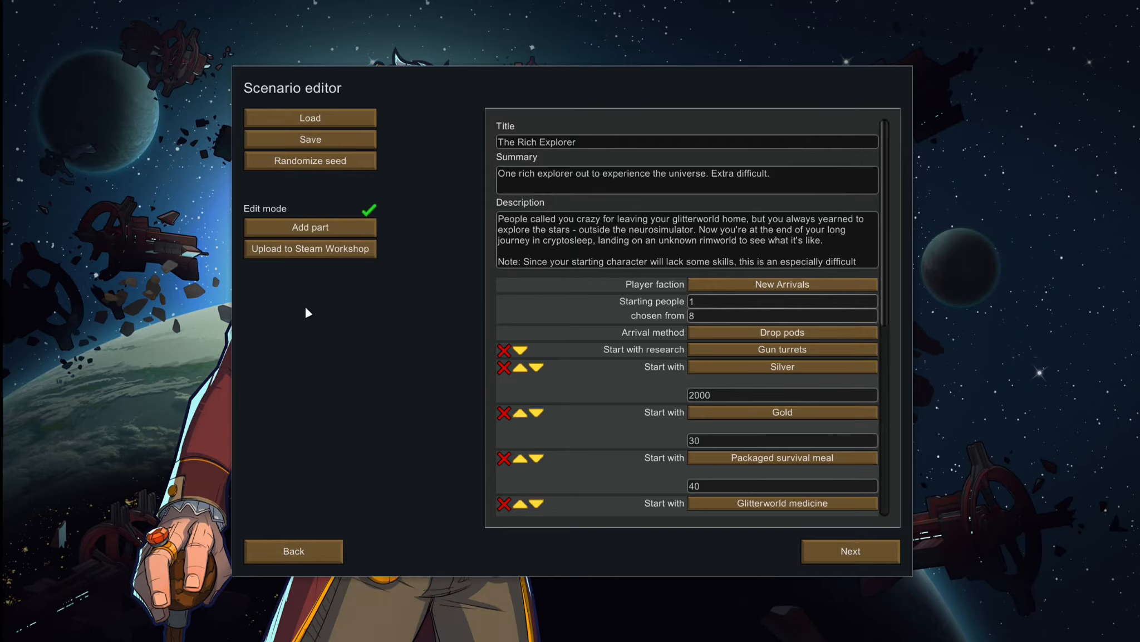
mouse_move(361, 359)
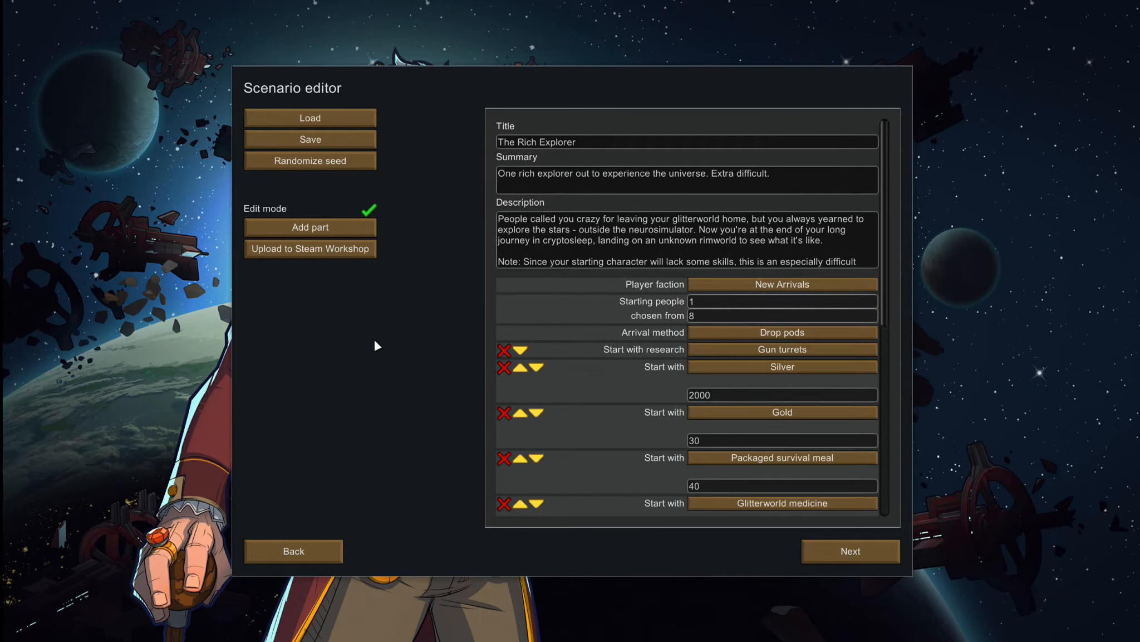
mouse_move(293, 550)
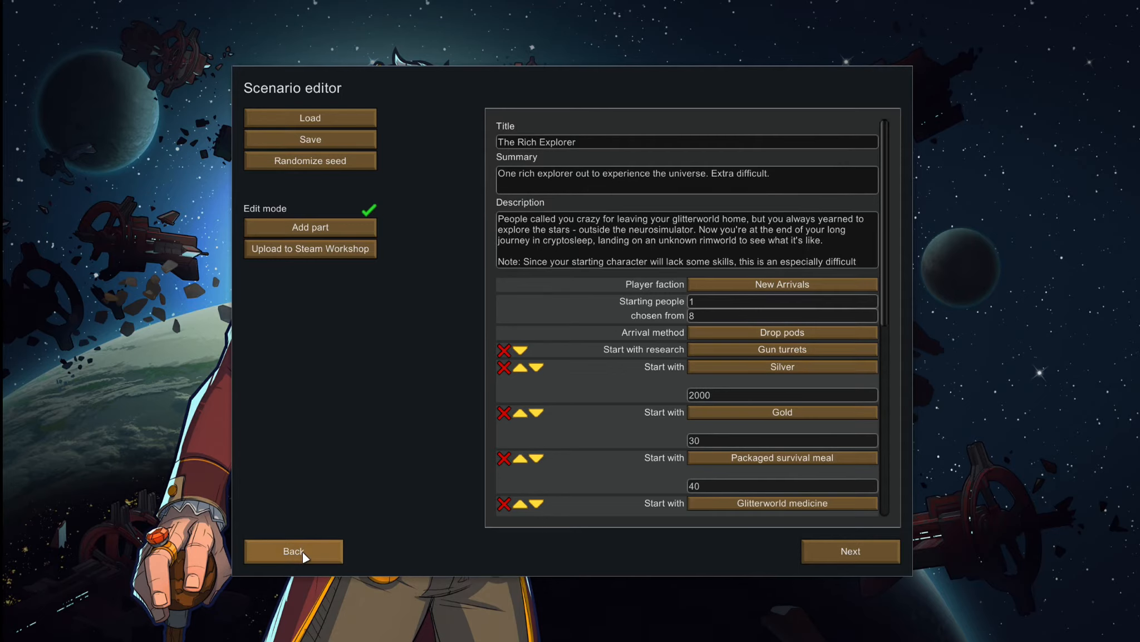
- Back out of the Scenario editor and the Choose scenario screen toward the colony save
click(293, 551)
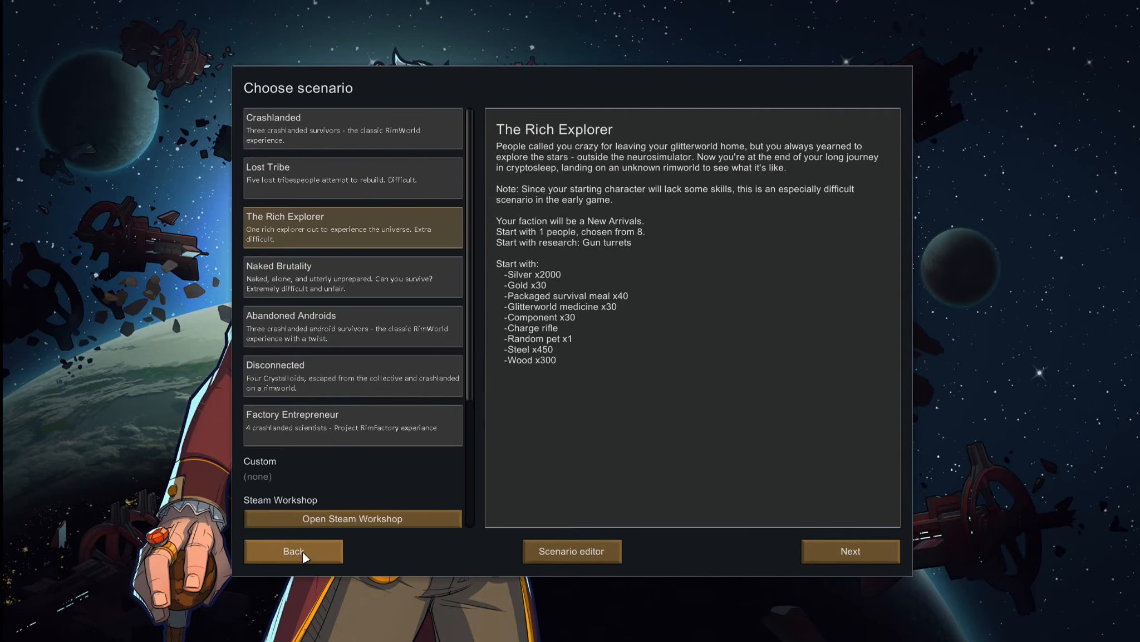
mouse_move(312, 554)
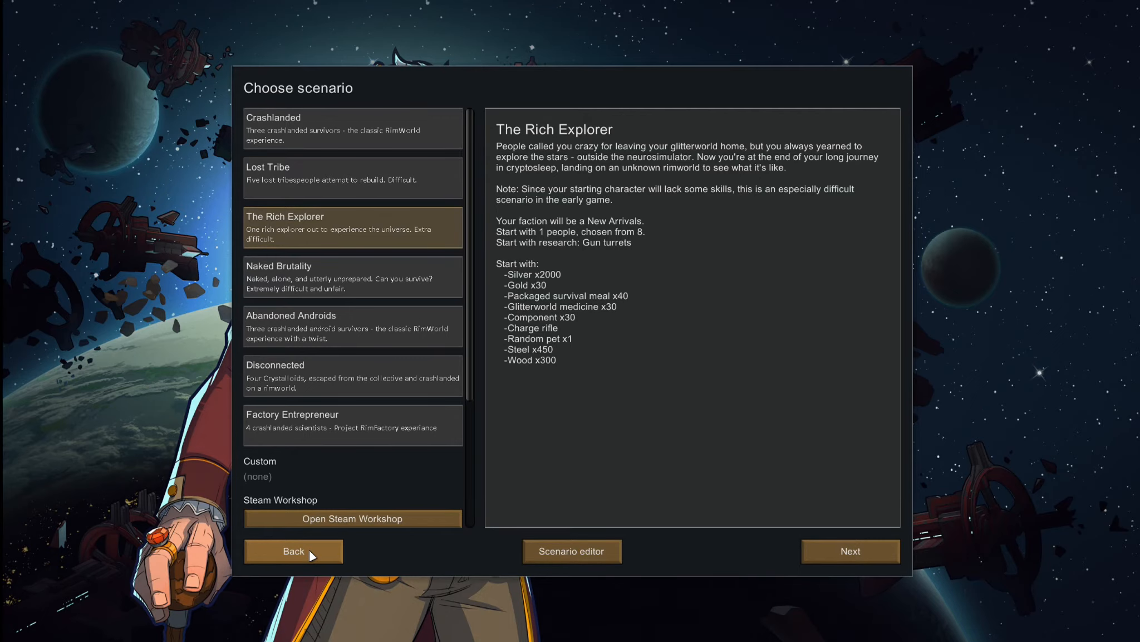
click(850, 550)
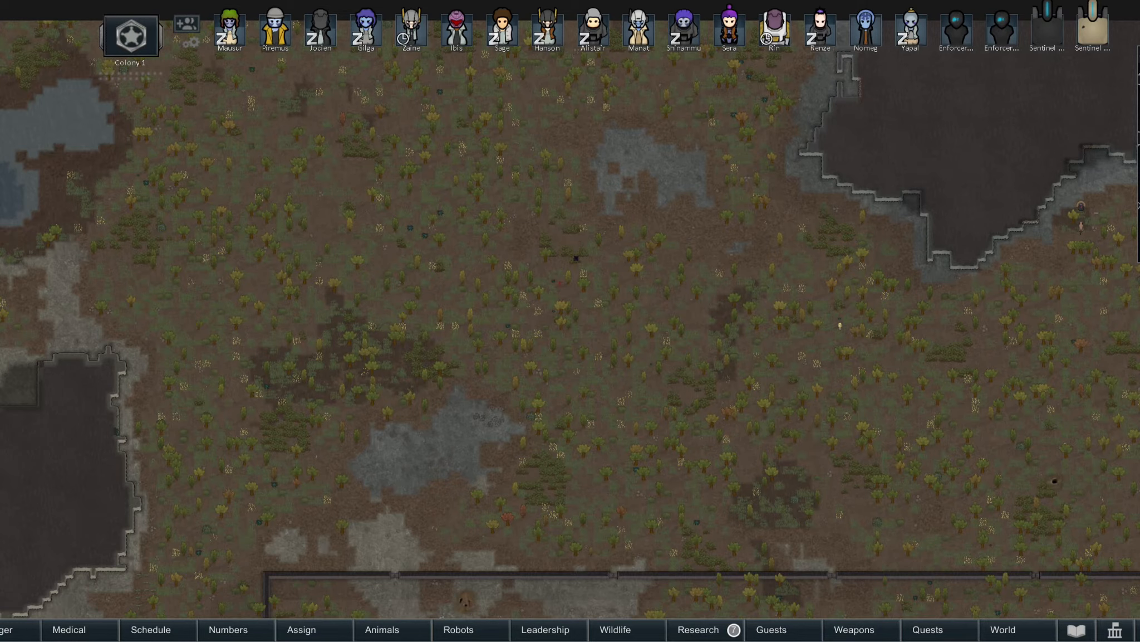
- Bring up the Architect Structure build options for walls and doors
click(1117, 629)
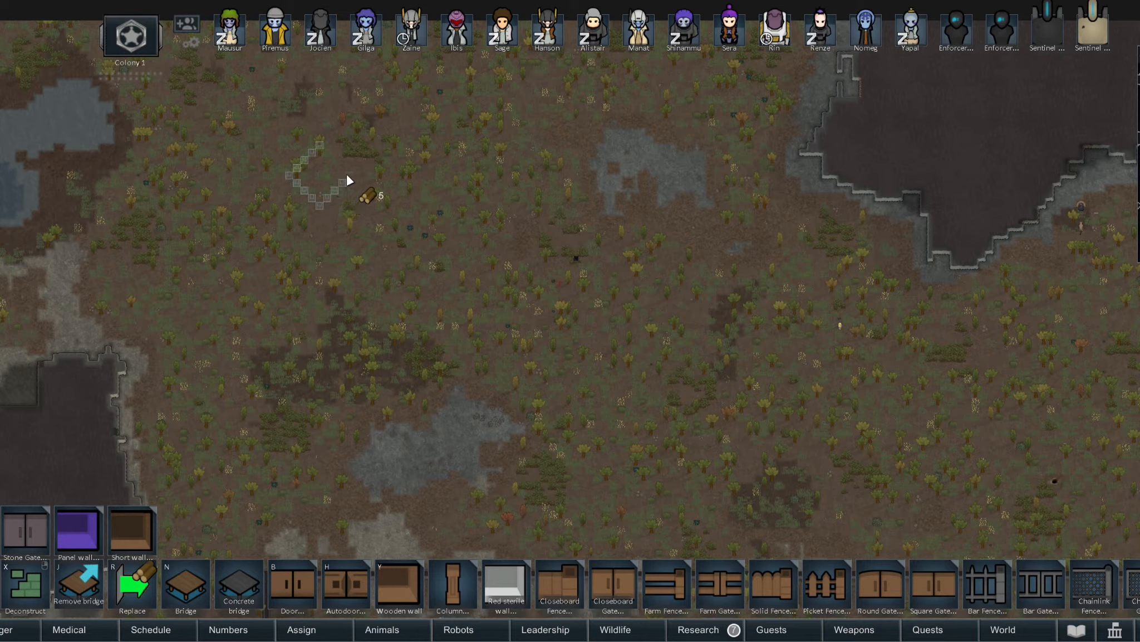
mouse_move(340, 167)
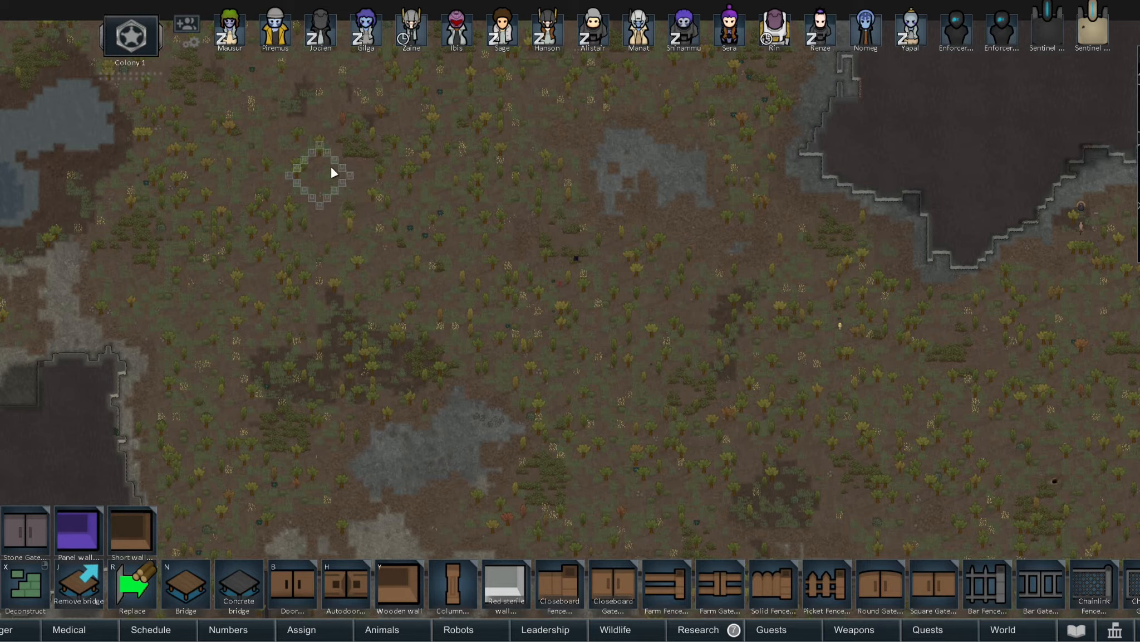
mouse_move(330, 188)
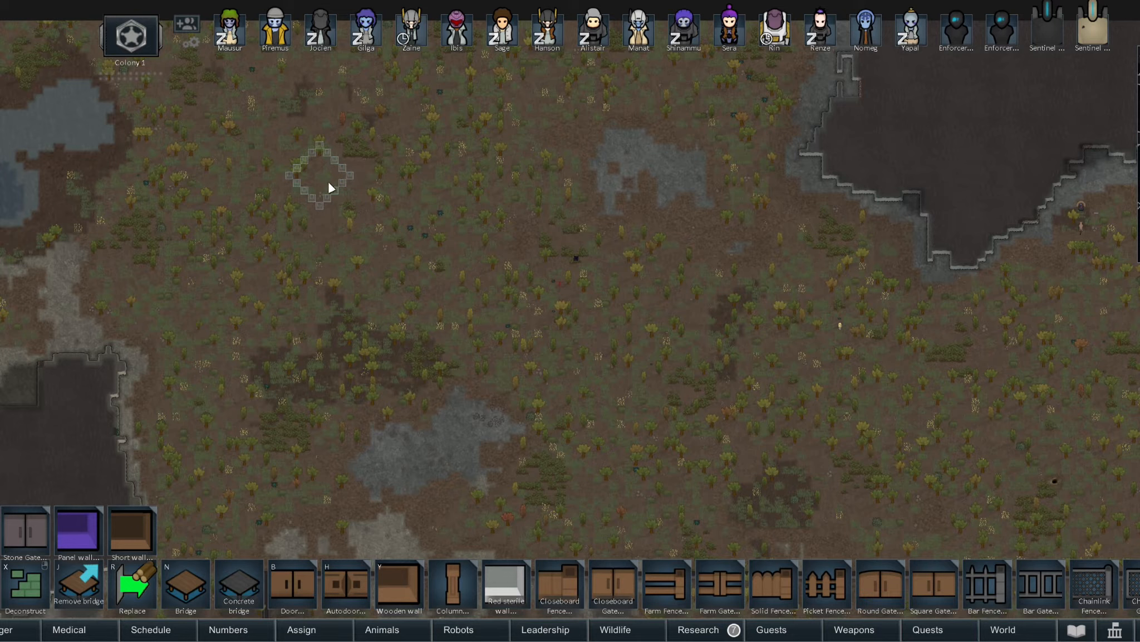
mouse_move(337, 180)
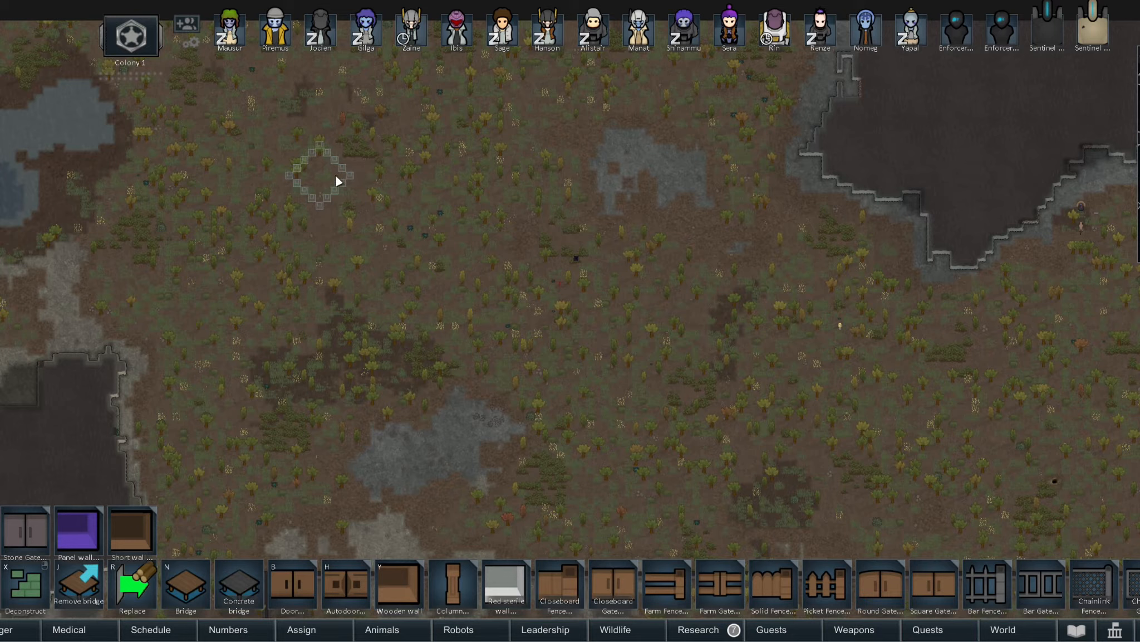
mouse_move(337, 172)
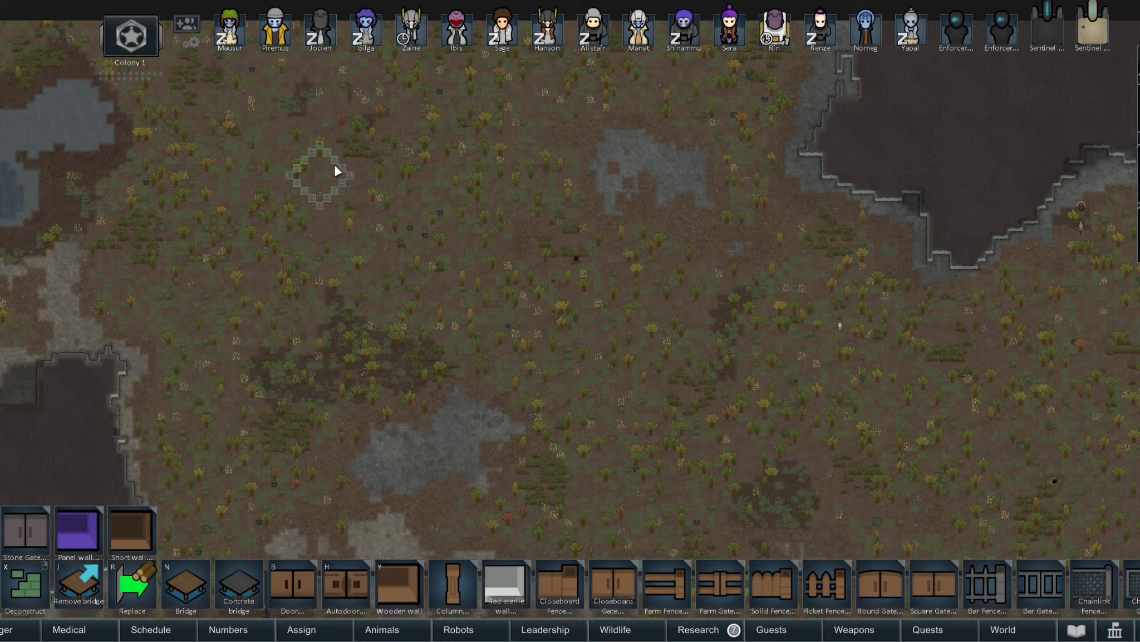
mouse_move(300, 164)
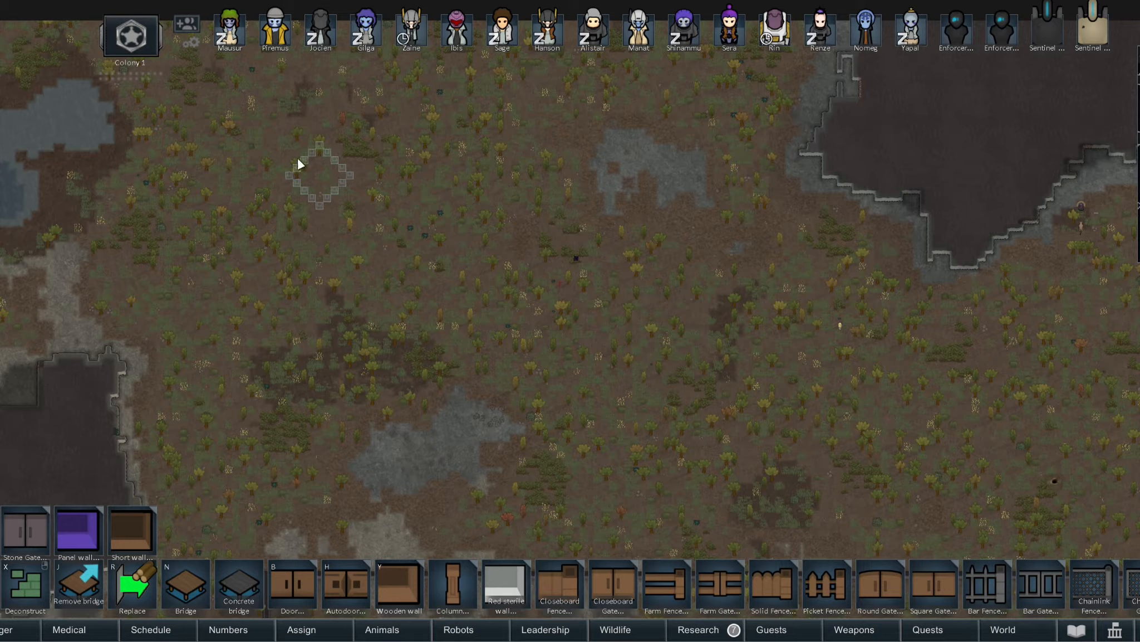
mouse_move(340, 192)
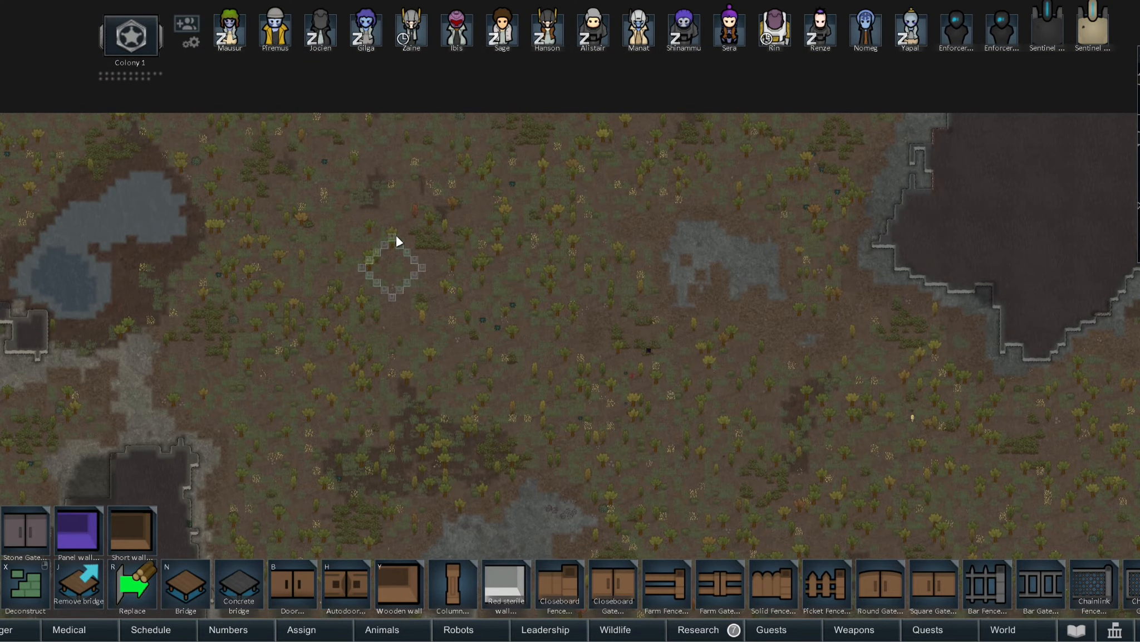
mouse_move(403, 302)
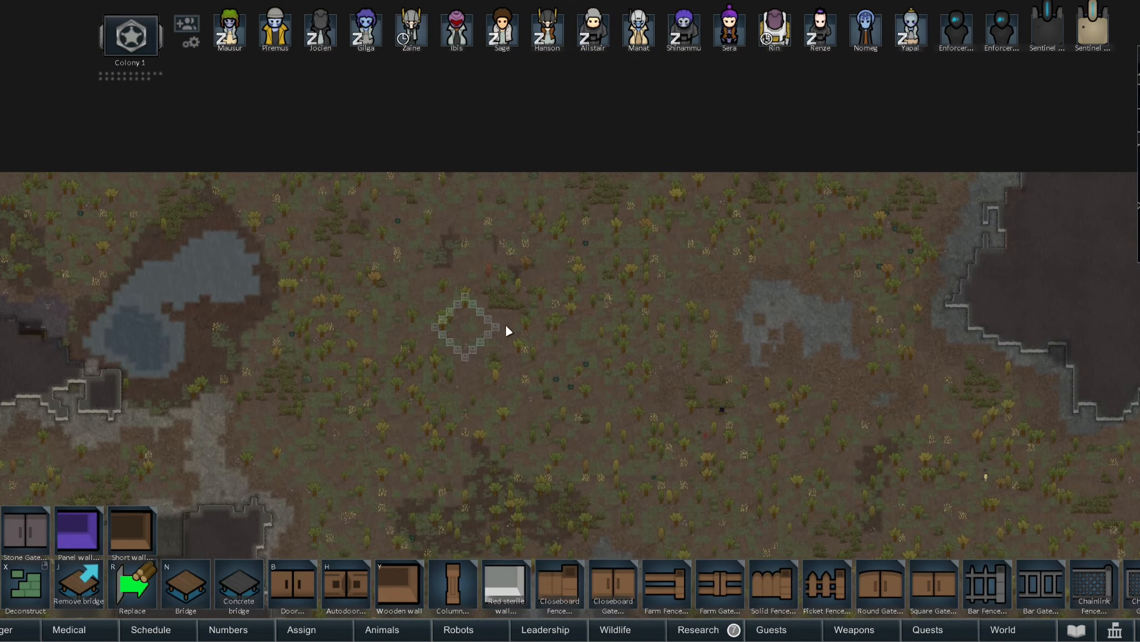
mouse_move(485, 327)
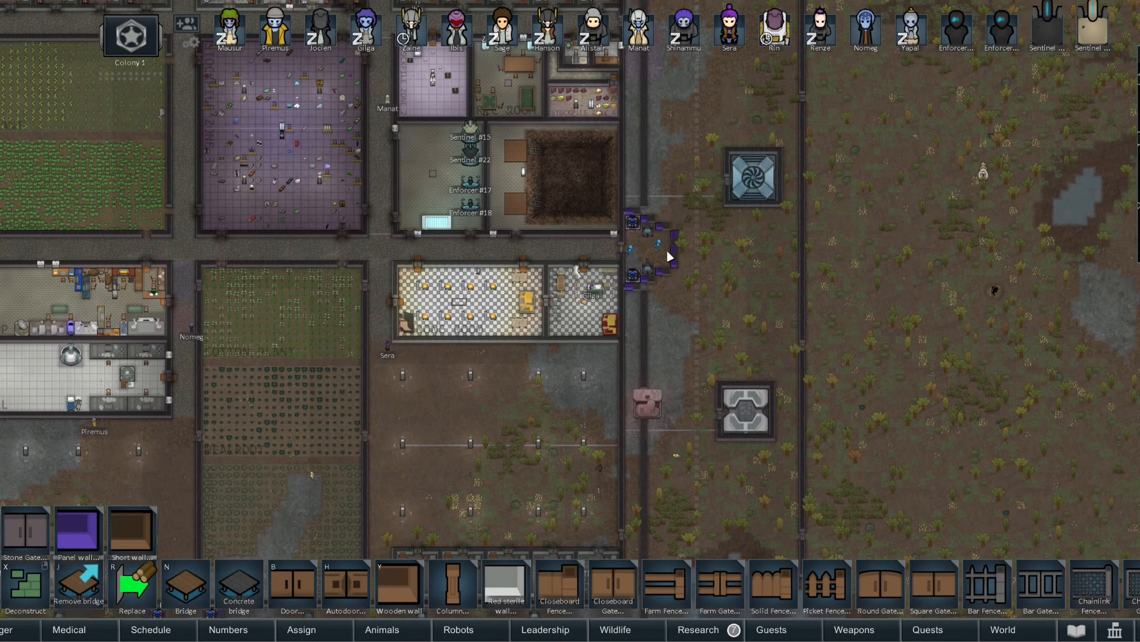
mouse_move(644, 291)
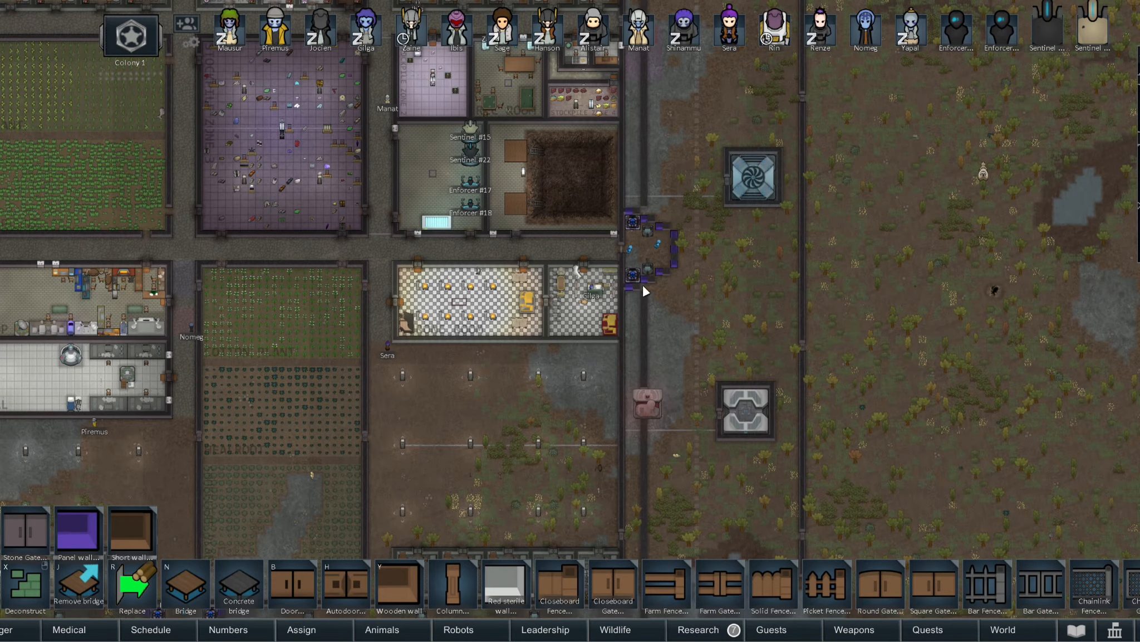
mouse_move(793, 260)
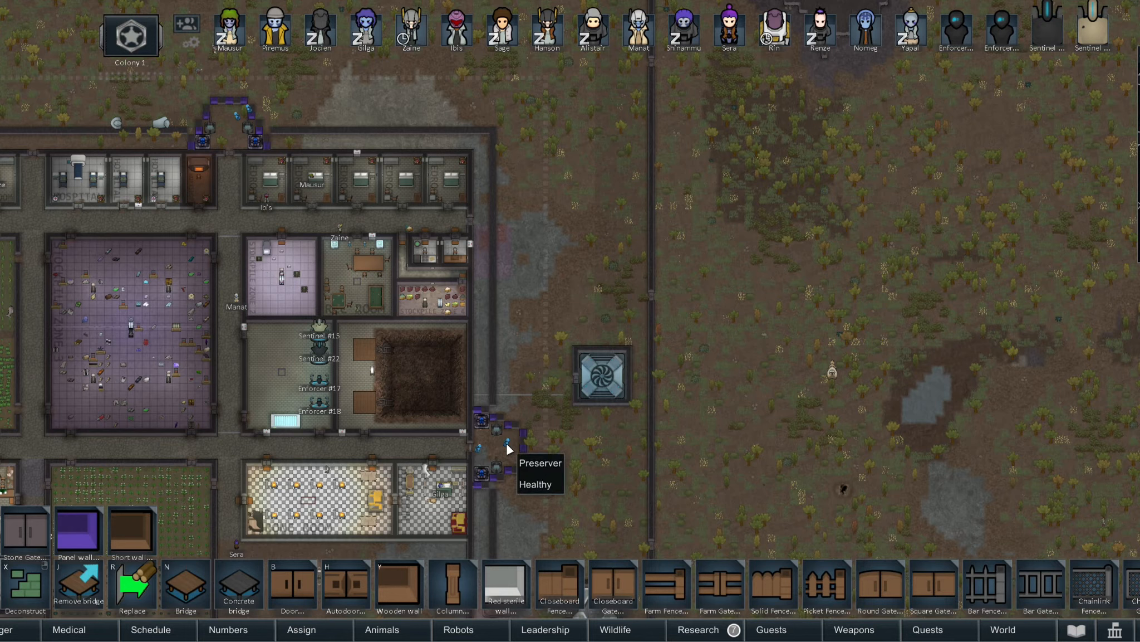
mouse_move(524, 470)
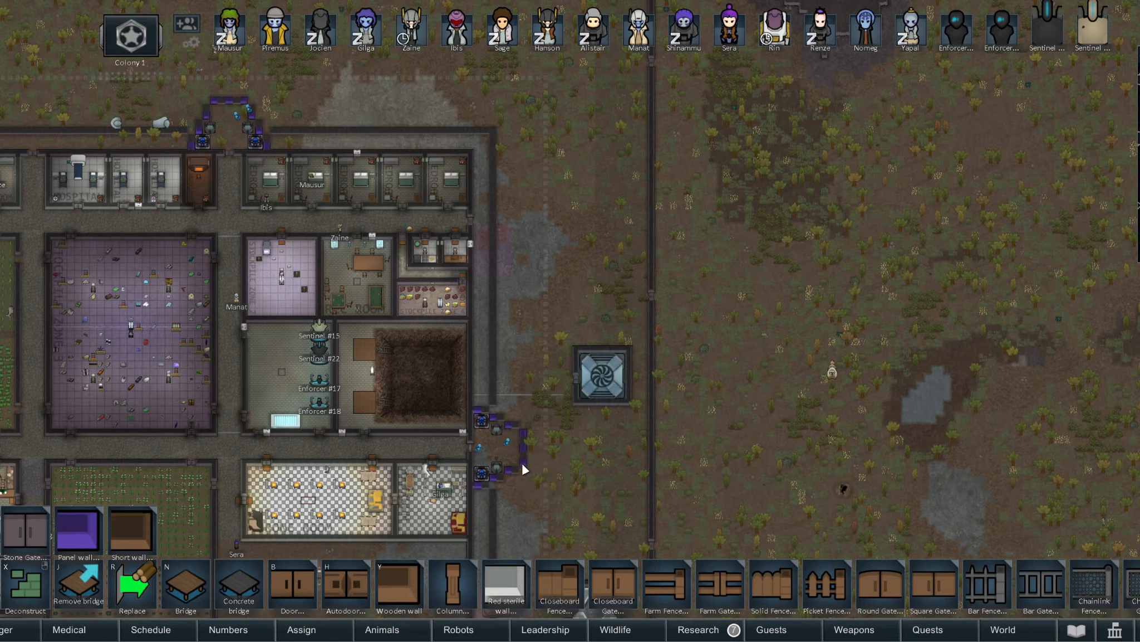
mouse_move(492, 414)
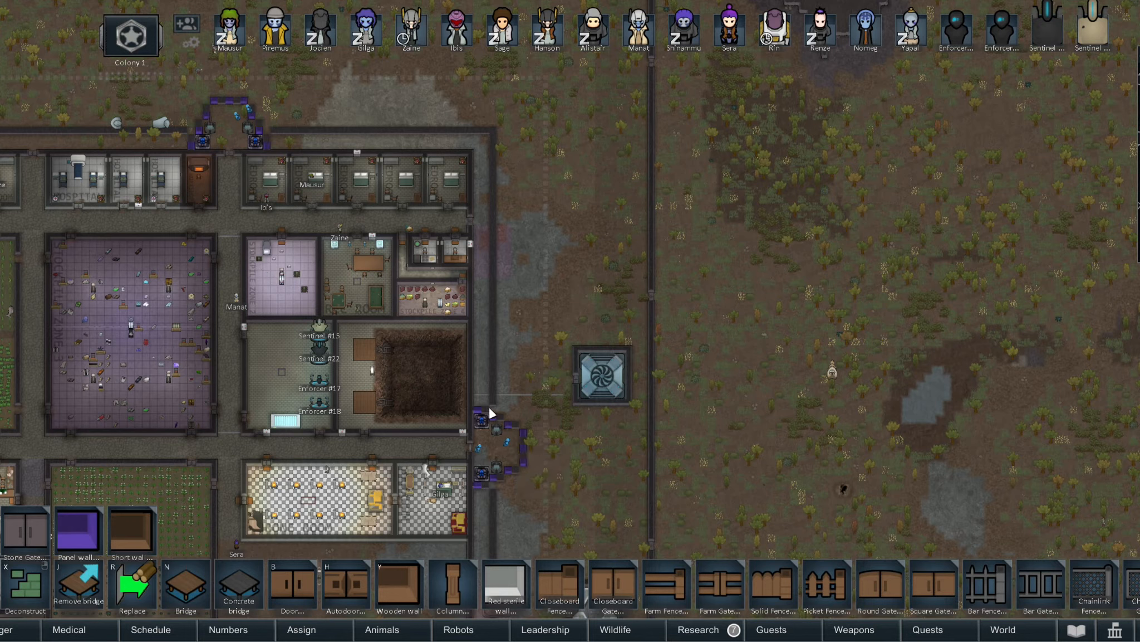
mouse_move(520, 469)
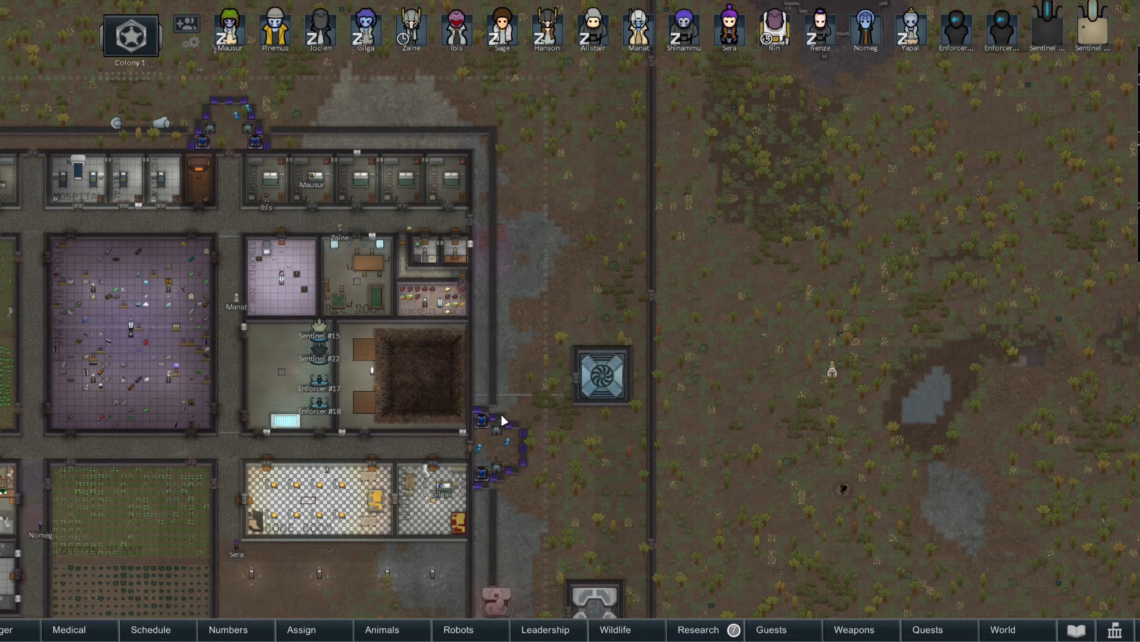
- Zoom the camera out over the planned diamond wall ring on the grassland
scroll(down, 3)
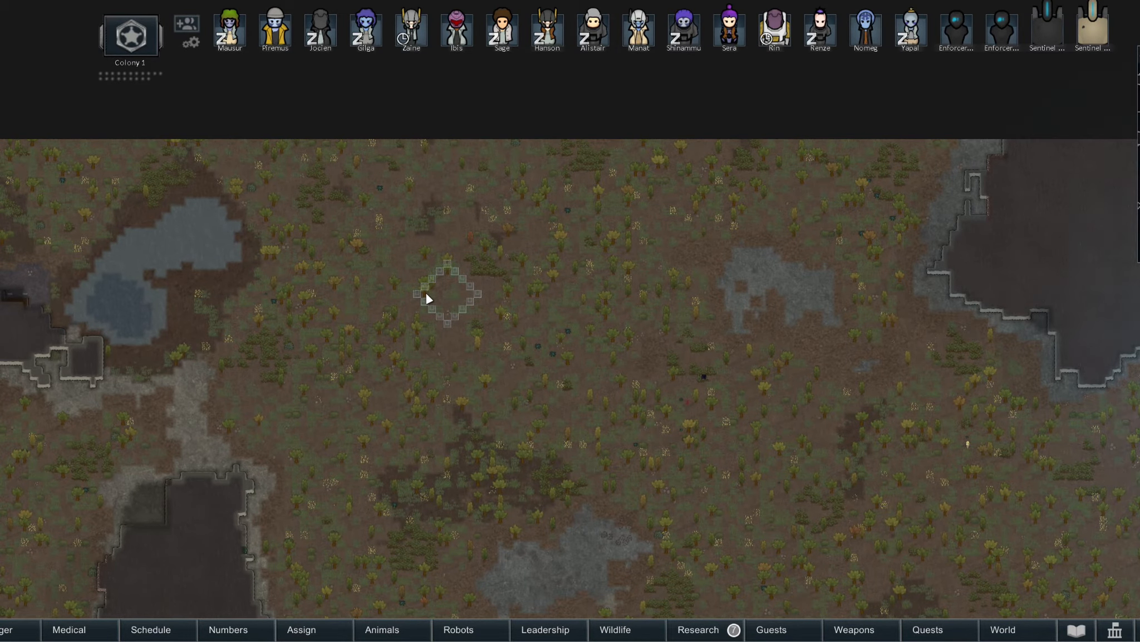
mouse_move(429, 313)
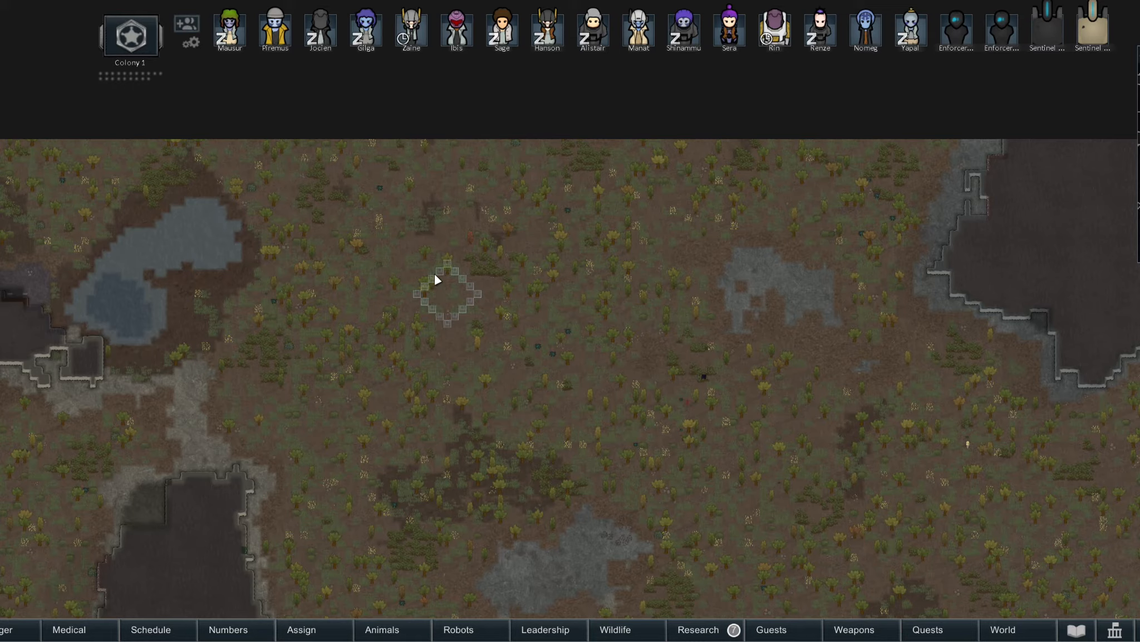
mouse_move(447, 267)
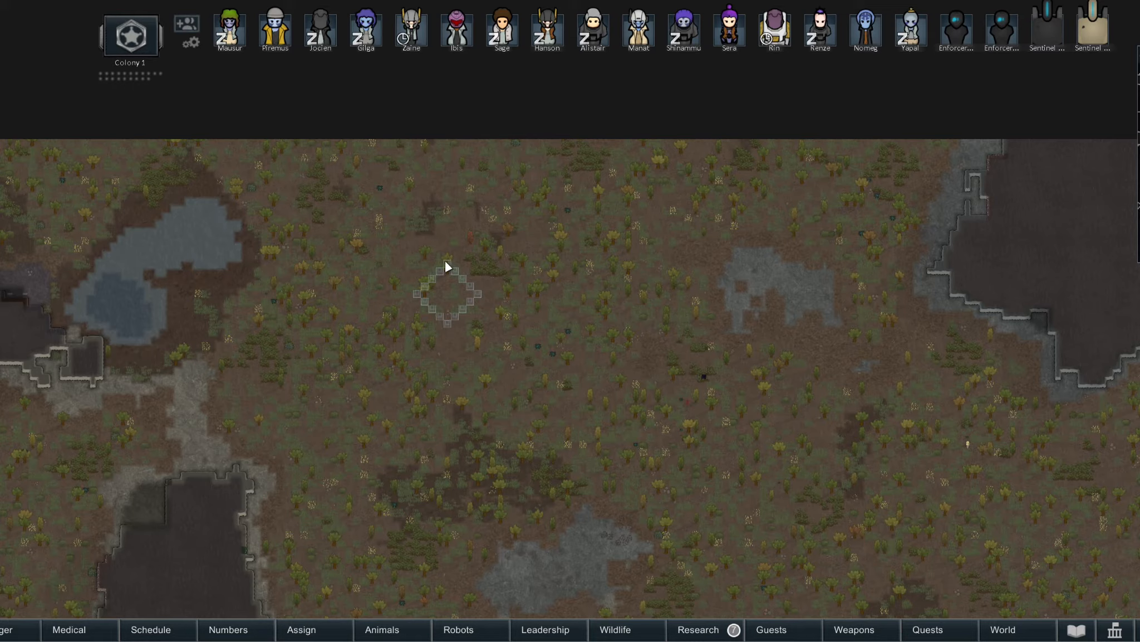
mouse_move(419, 293)
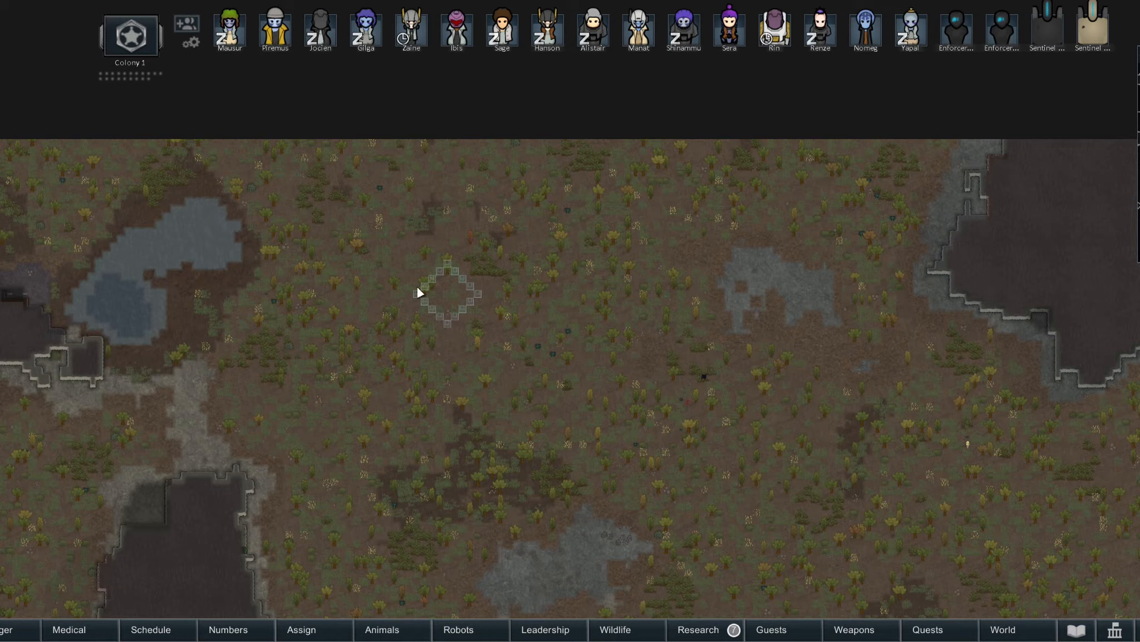
mouse_move(449, 328)
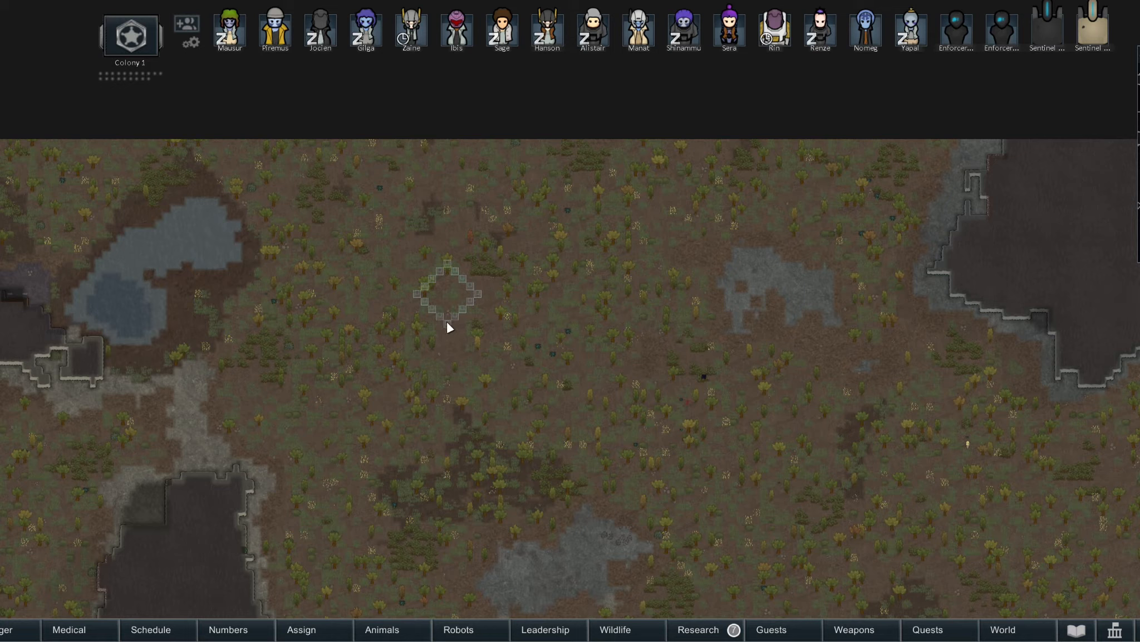
mouse_move(444, 359)
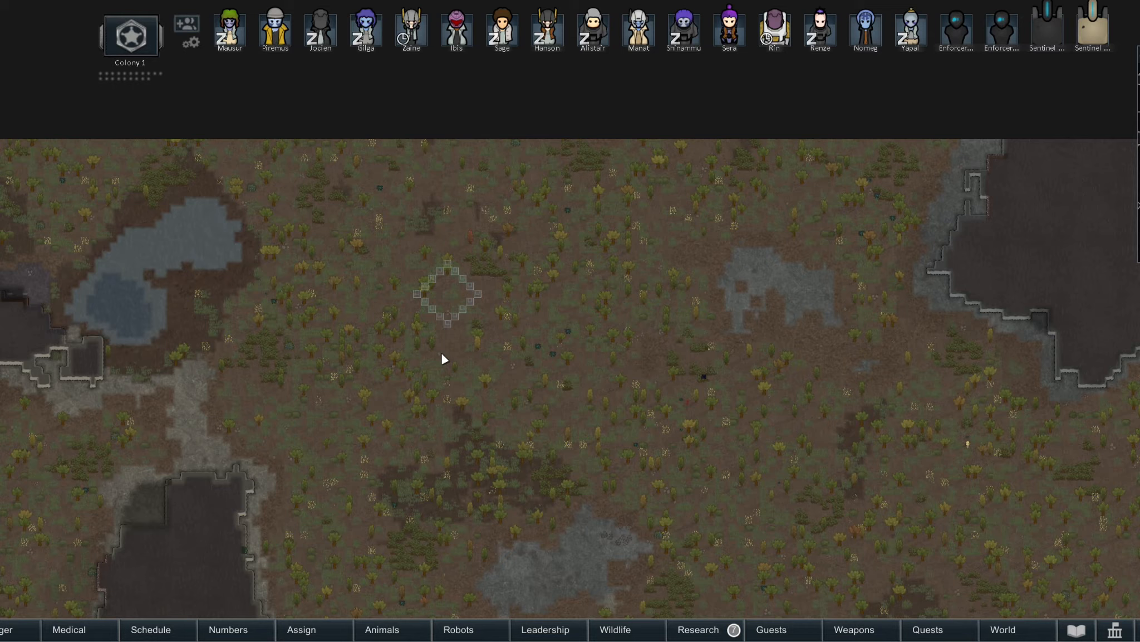
mouse_move(473, 358)
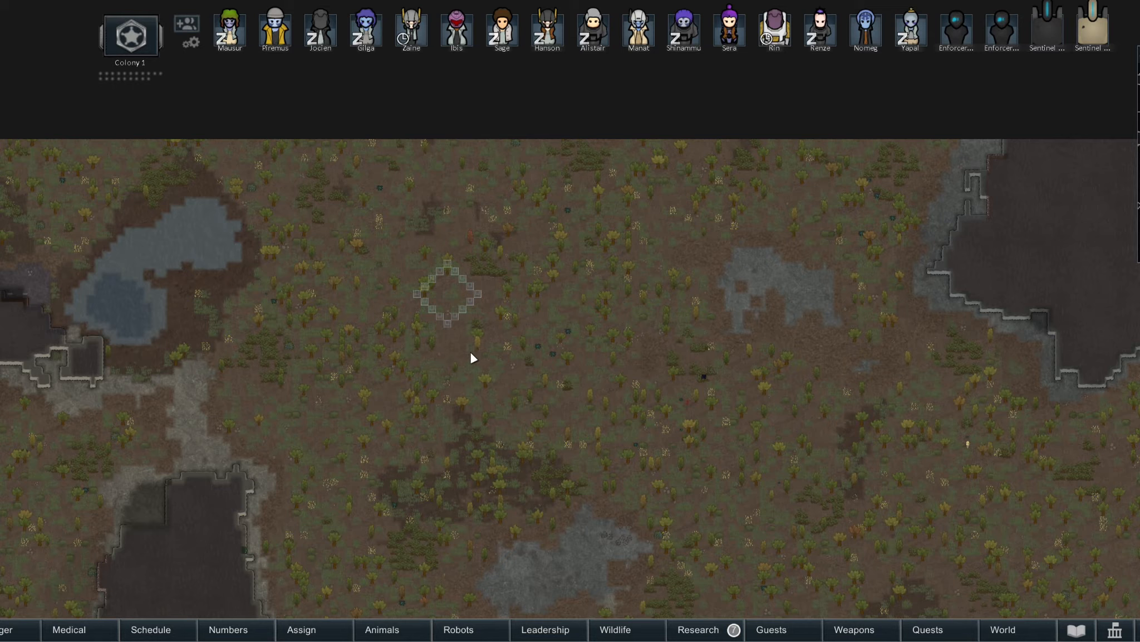
mouse_move(437, 291)
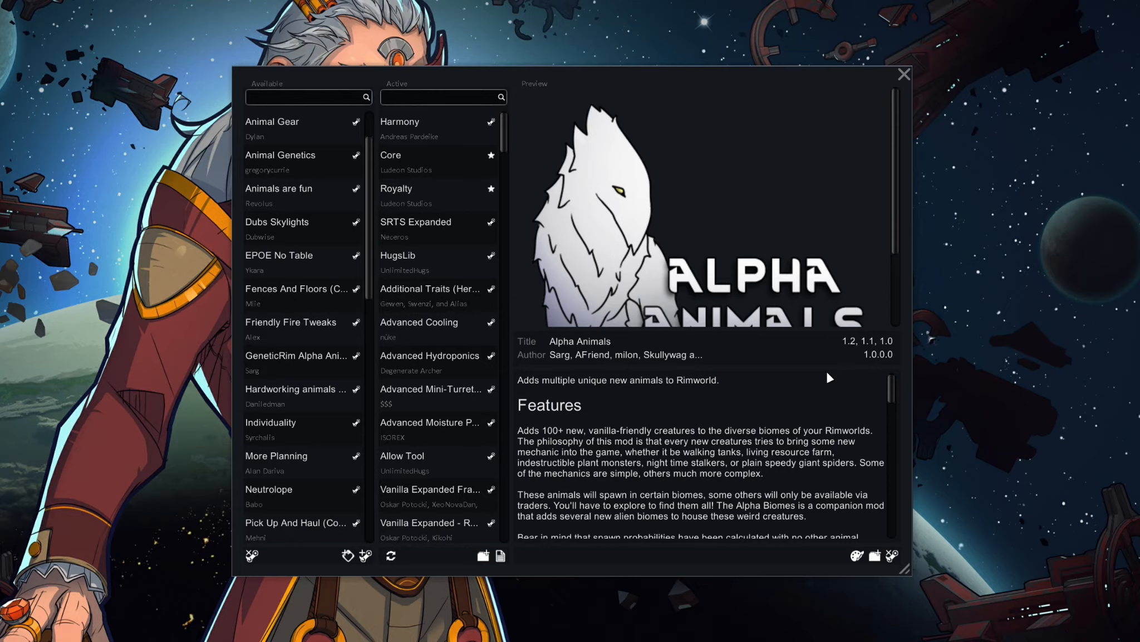
mouse_move(801, 404)
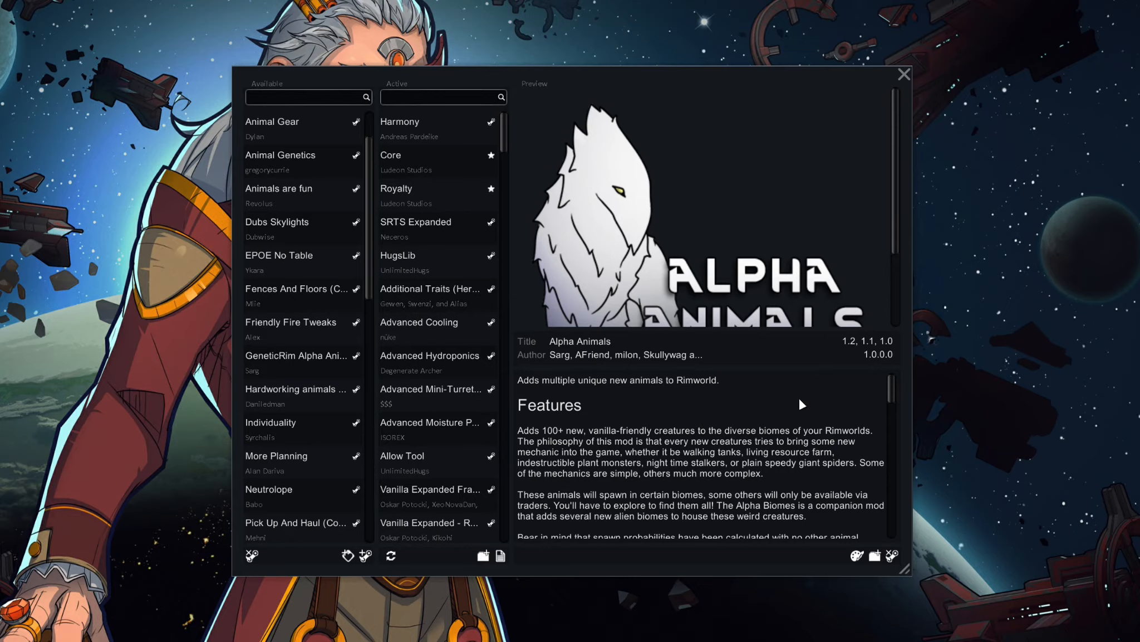
mouse_move(588, 378)
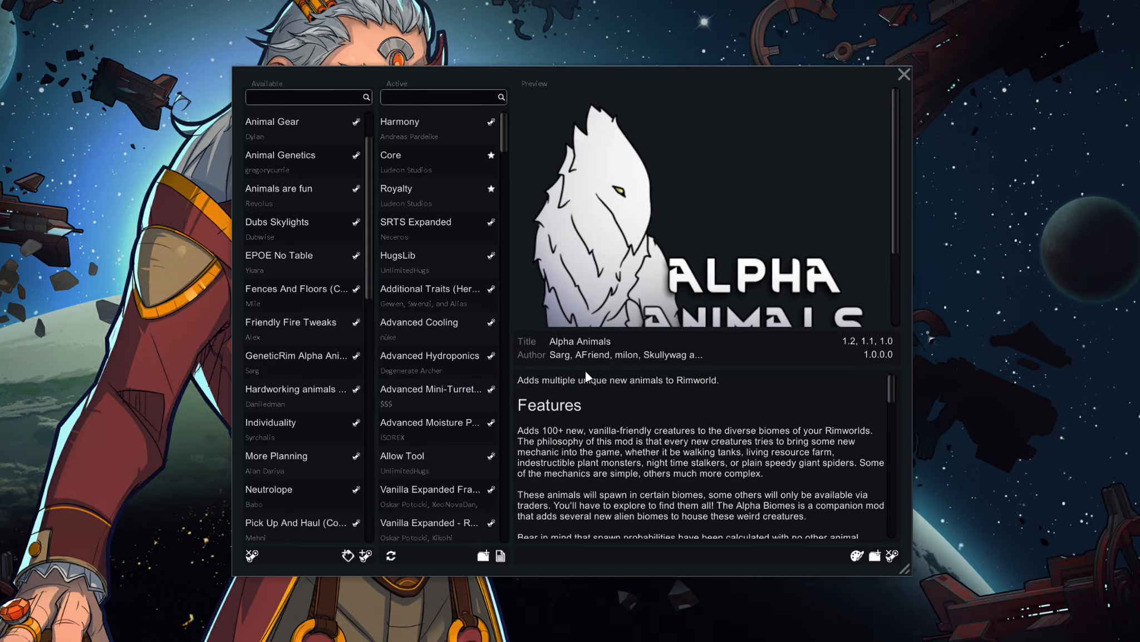
mouse_move(430, 388)
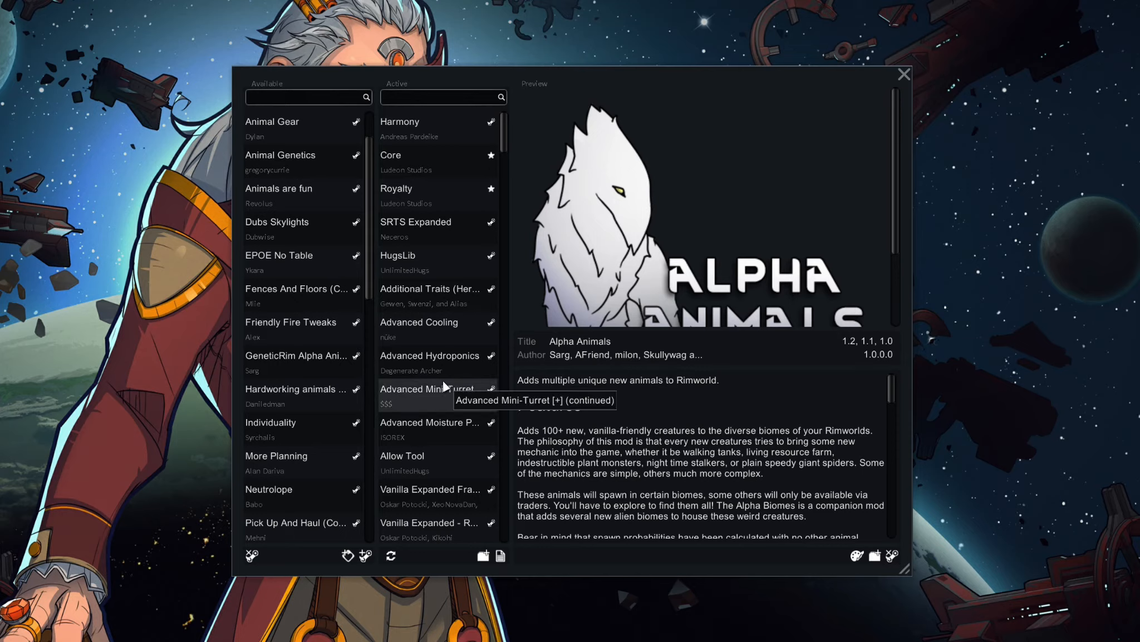
- Preview the Misc. Robots mod from the Active list and read its description
scroll(down, 3)
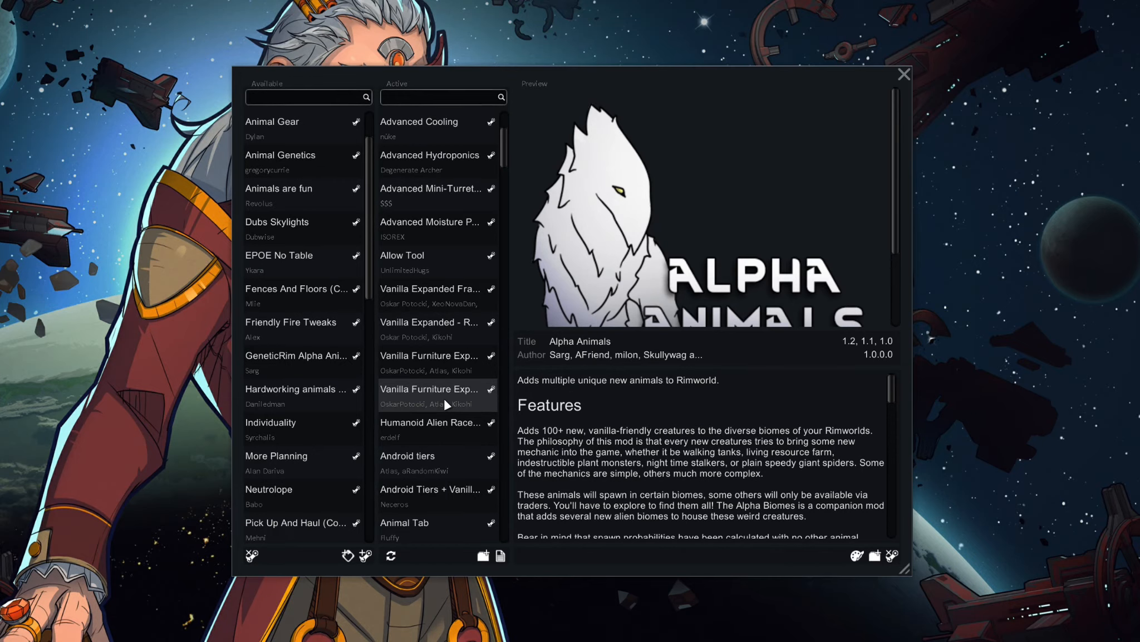
scroll(down, 3)
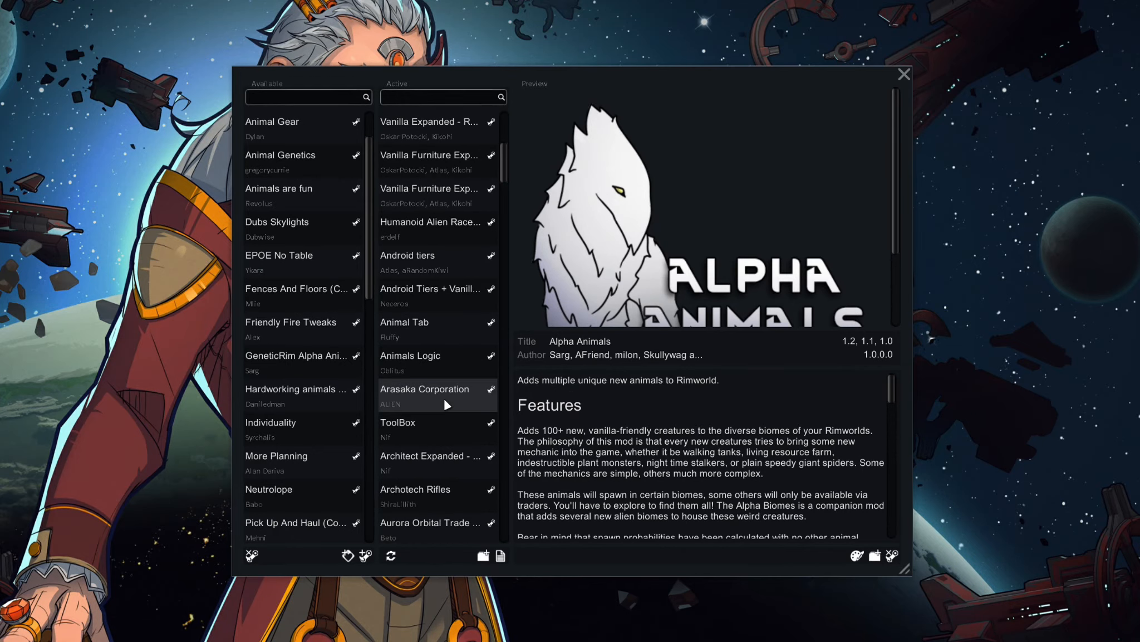
scroll(down, 3)
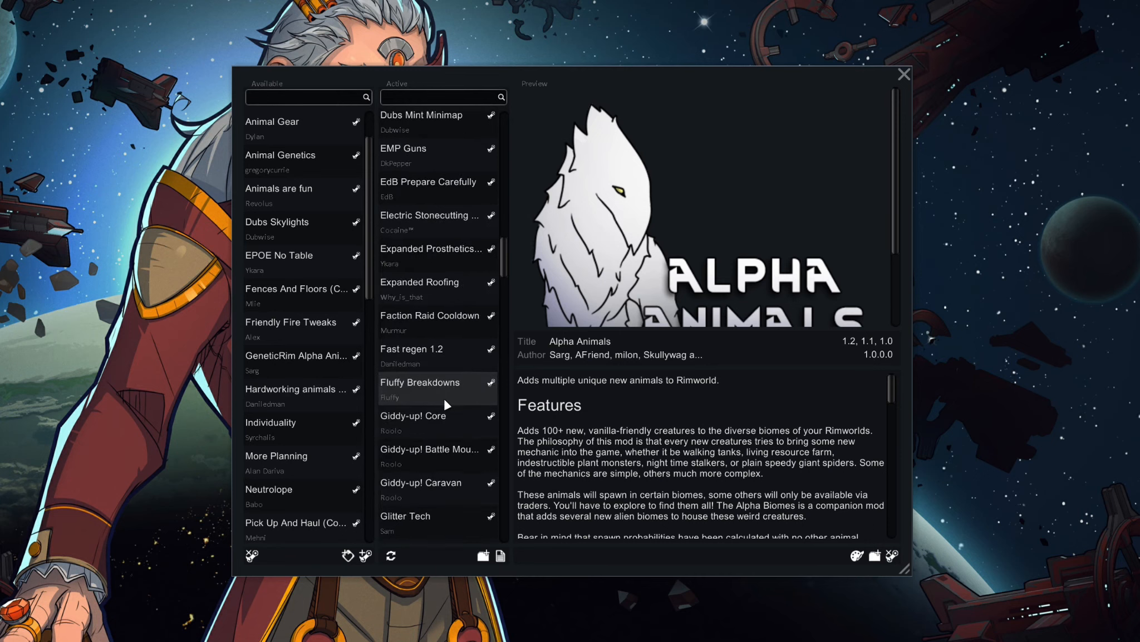
scroll(down, 3)
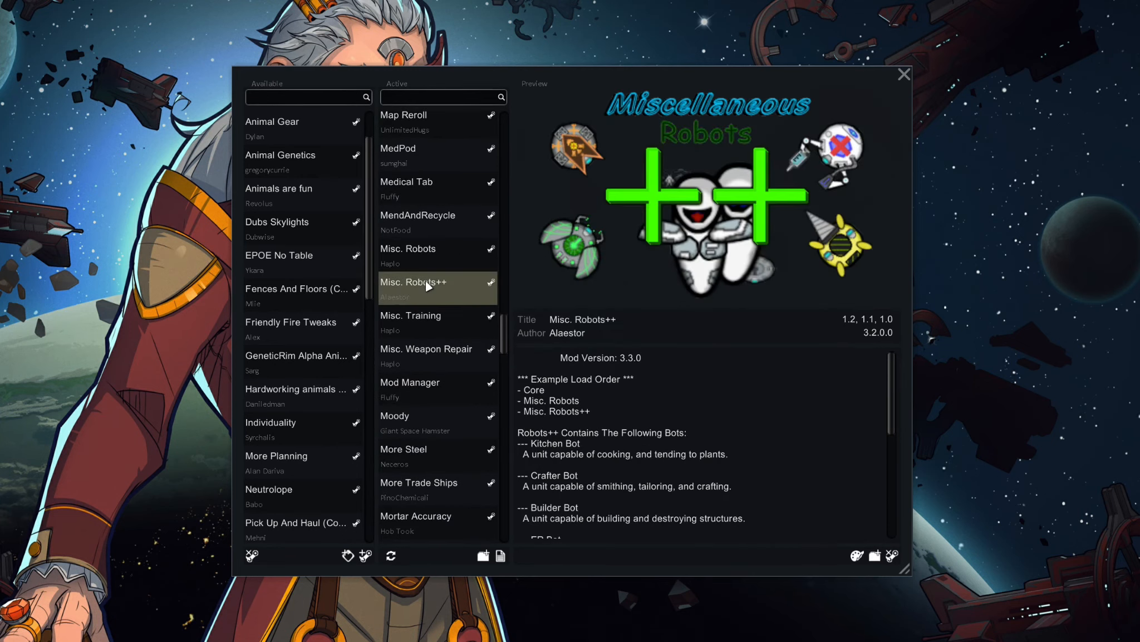
click(409, 248)
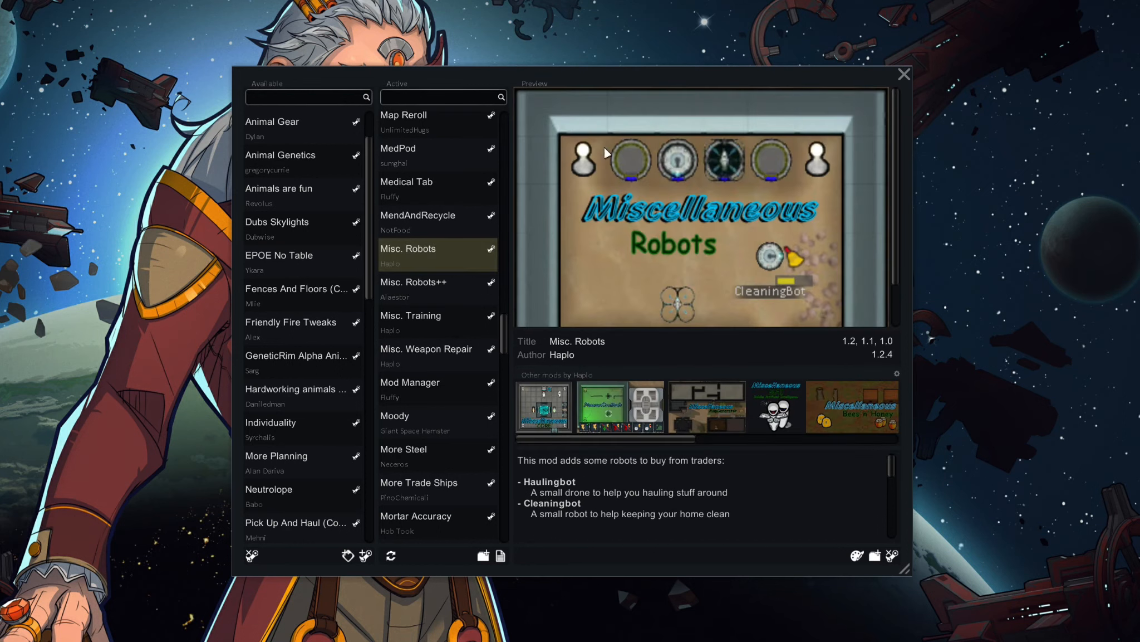
mouse_move(701, 377)
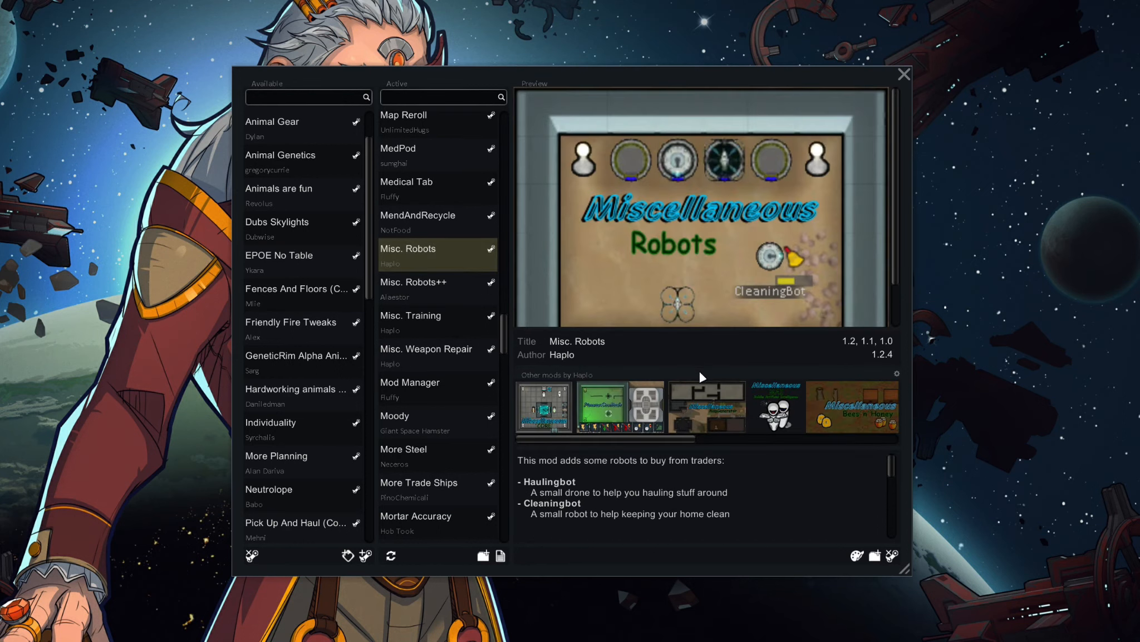
scroll(down, 3)
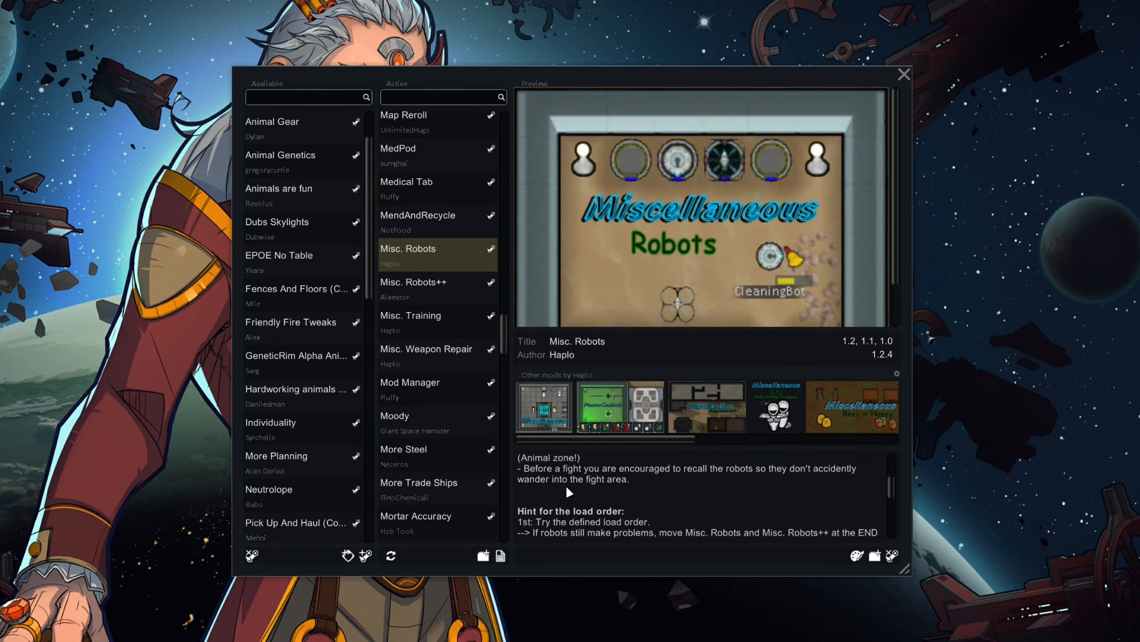
scroll(up, 3)
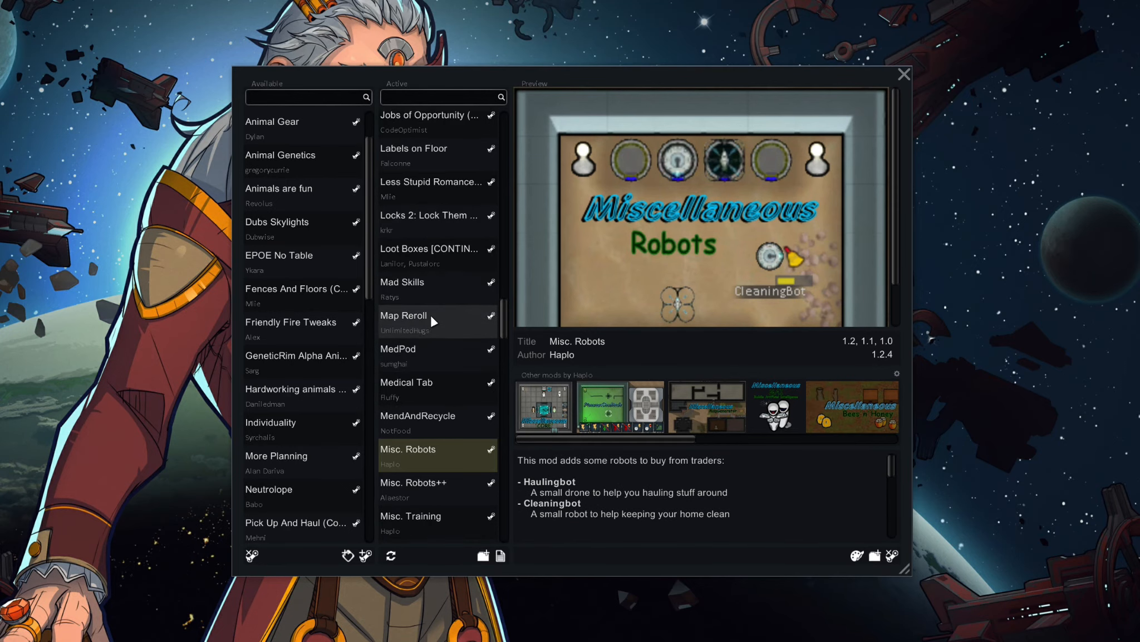
- Preview Misc. Robots++ by Alaestor, reading its kitchen, crafter and builder bots
click(414, 482)
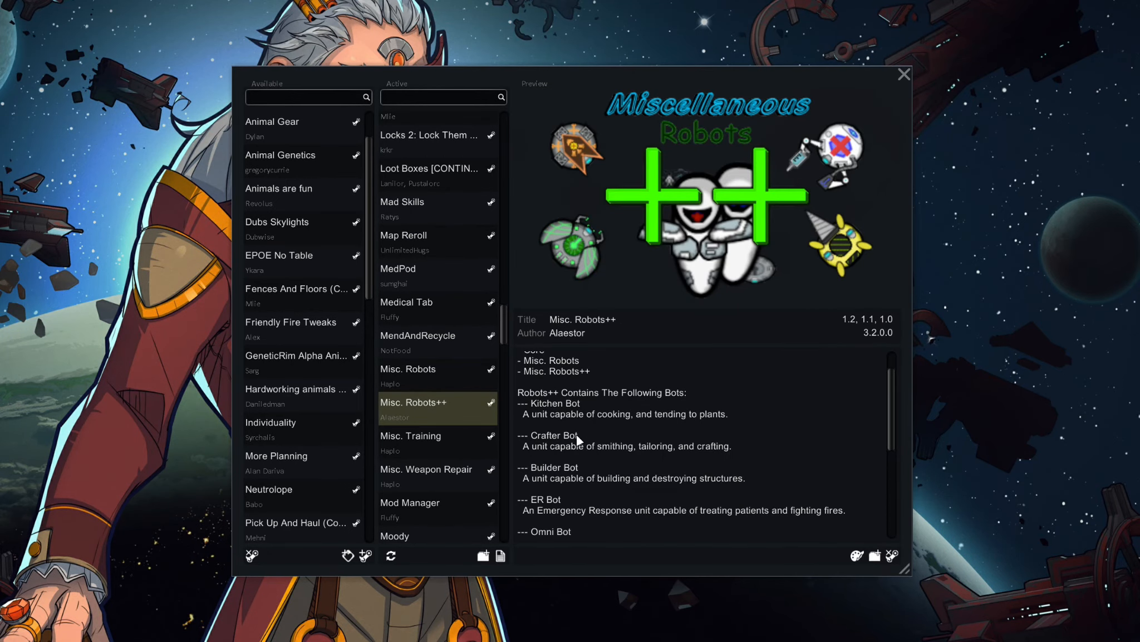
scroll(down, 3)
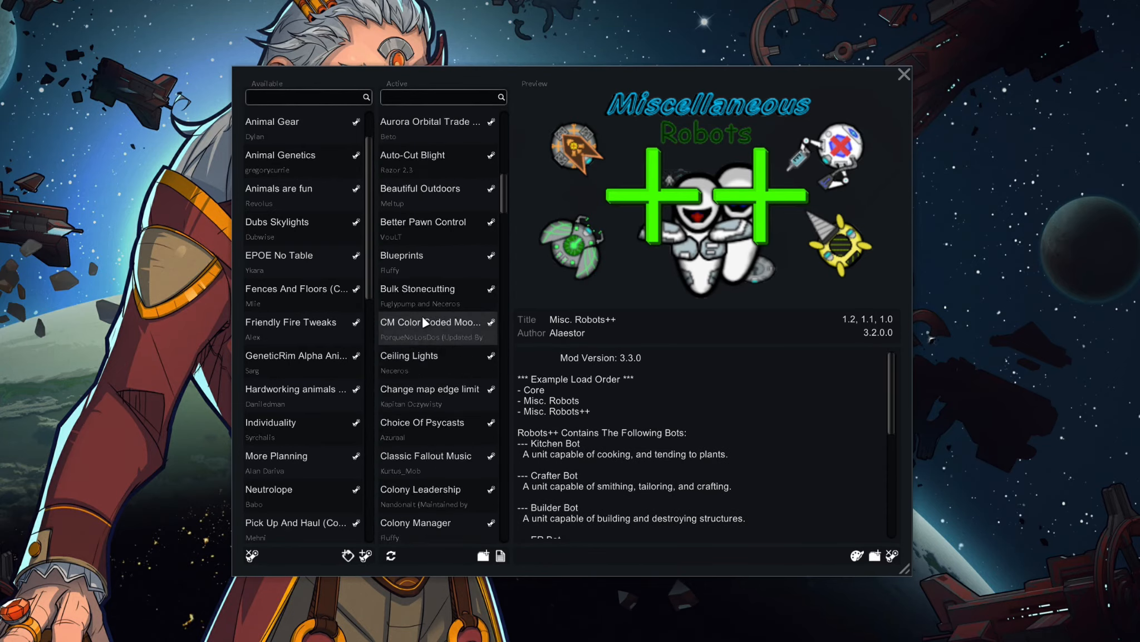
scroll(up, 3)
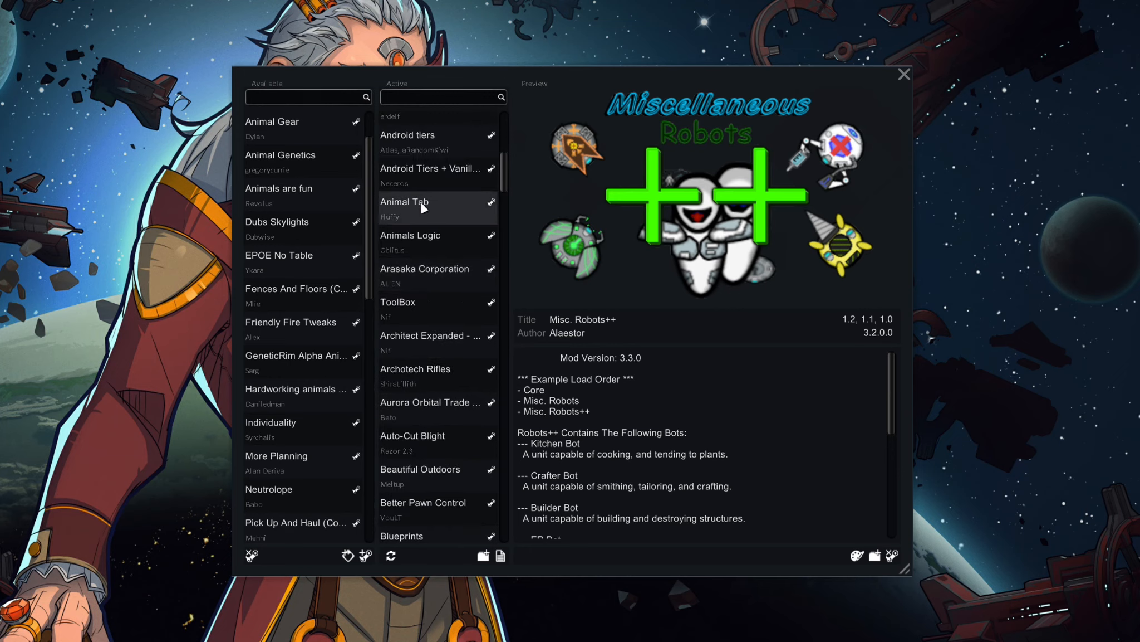
- Preview Android tiers and its Android Tiers + Vanilla Expanded Vitals Center patch by Neceros
click(433, 168)
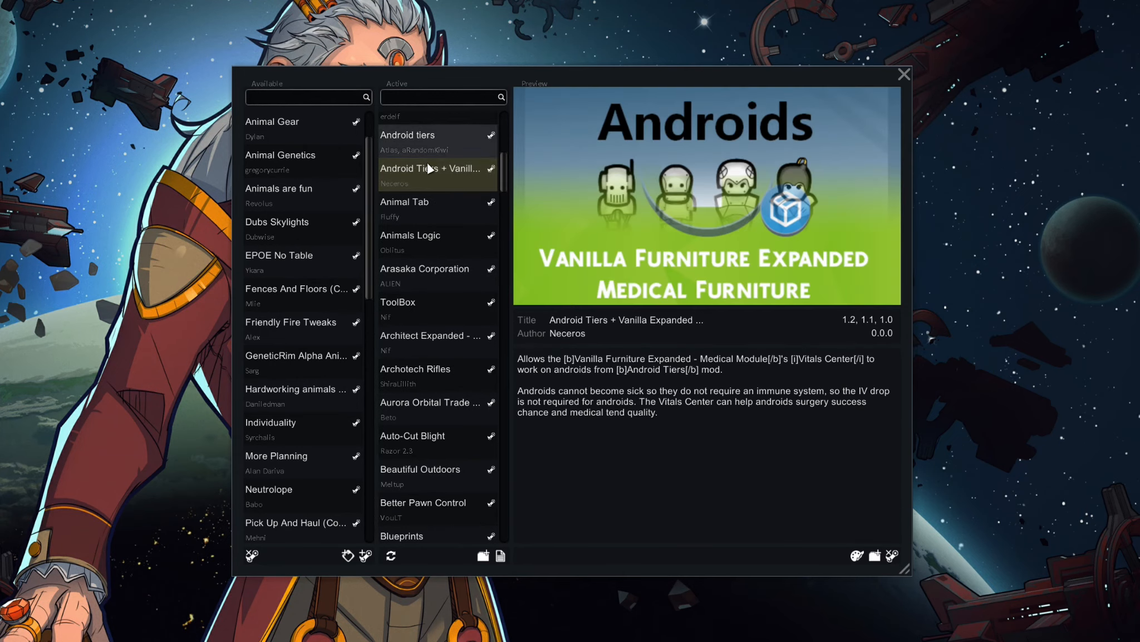
click(407, 135)
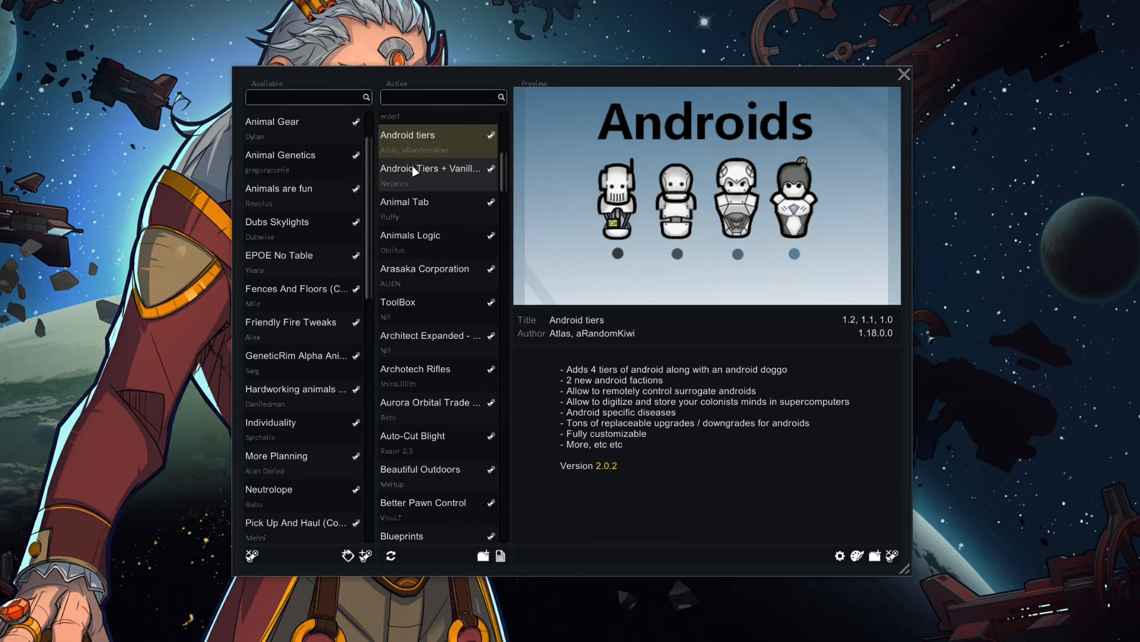
click(429, 168)
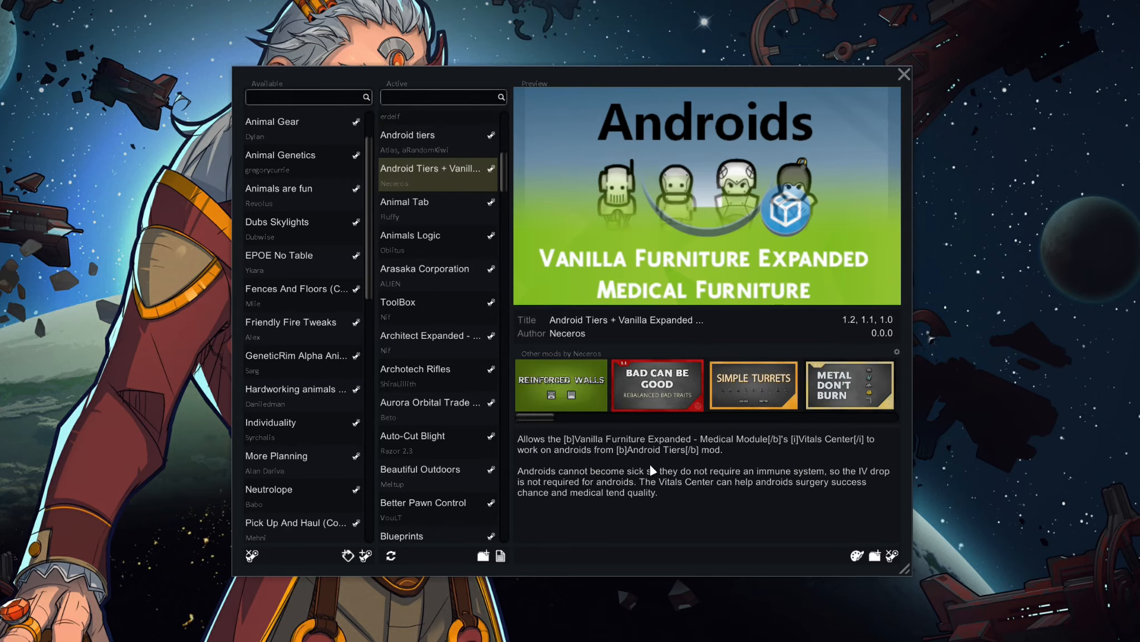
mouse_move(420, 334)
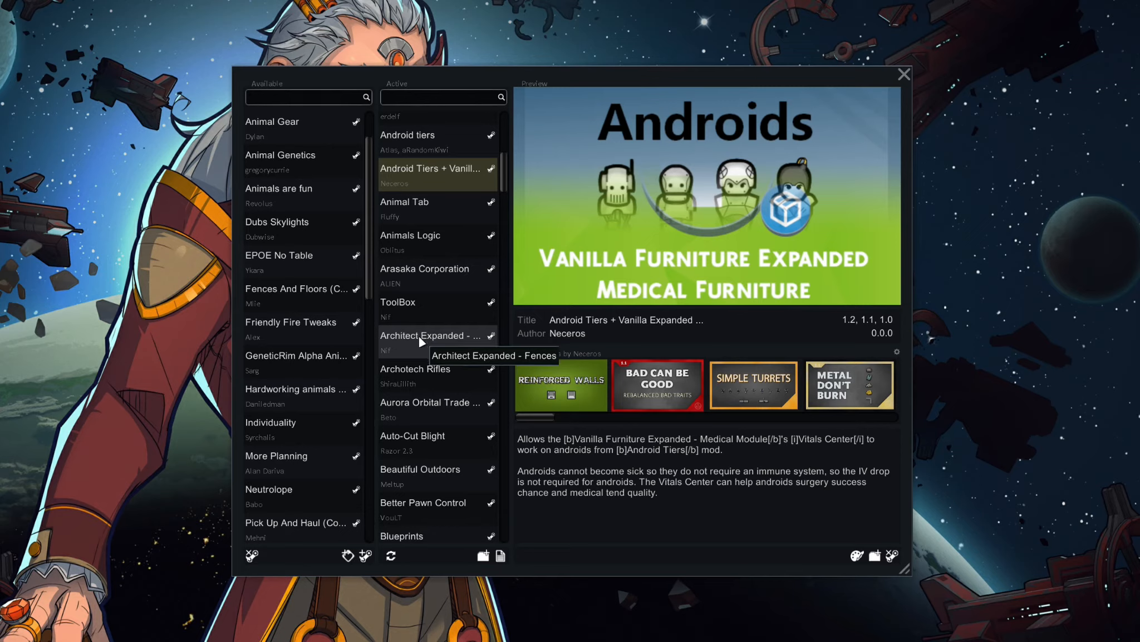
mouse_move(421, 340)
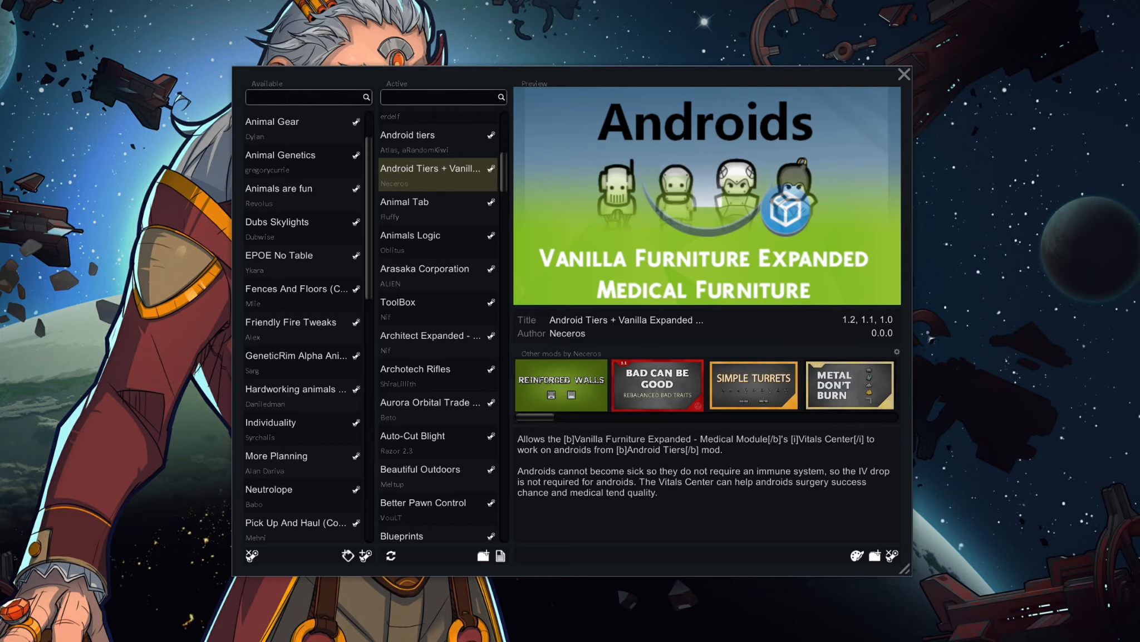
mouse_move(218, 22)
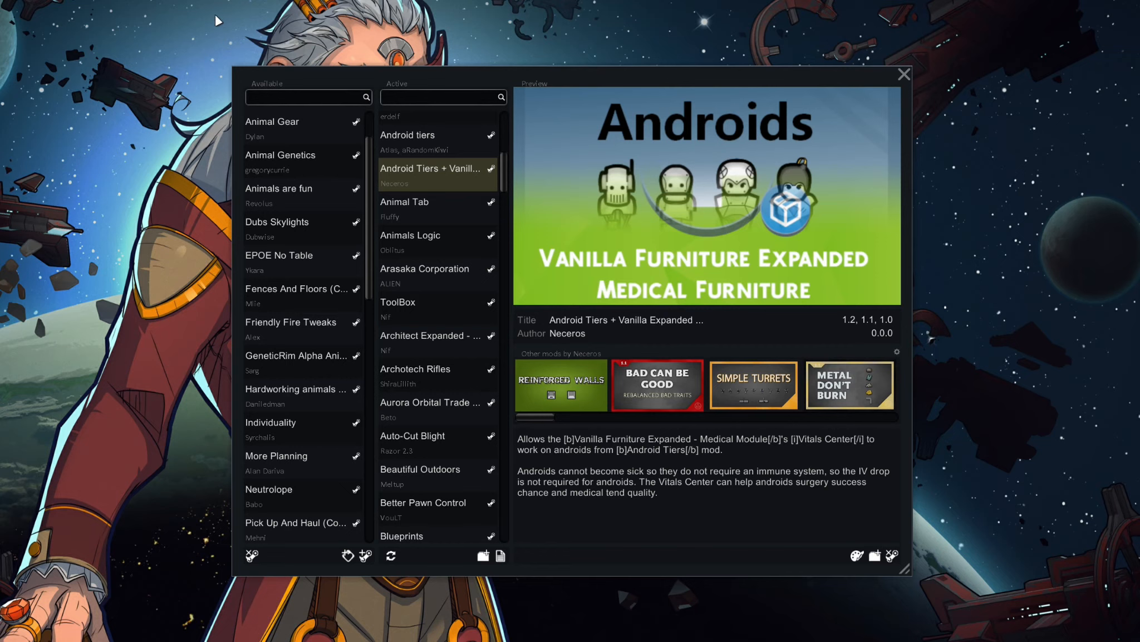
- Leave the mod list and load Crashlanded in the scenario editor with Edit mode ticked
click(905, 74)
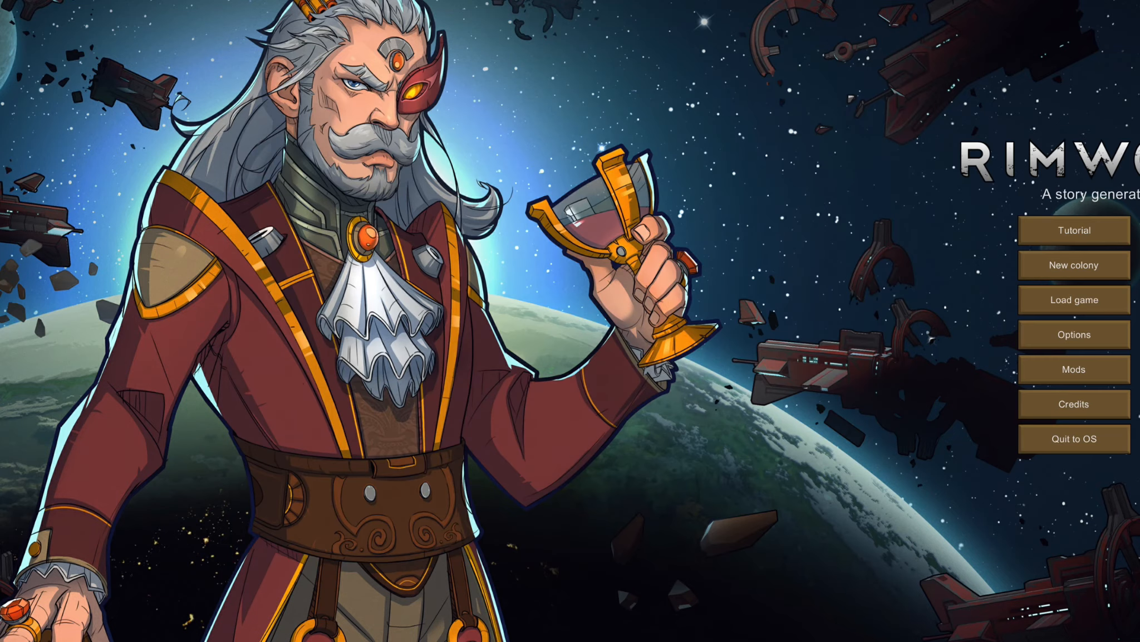
click(1074, 264)
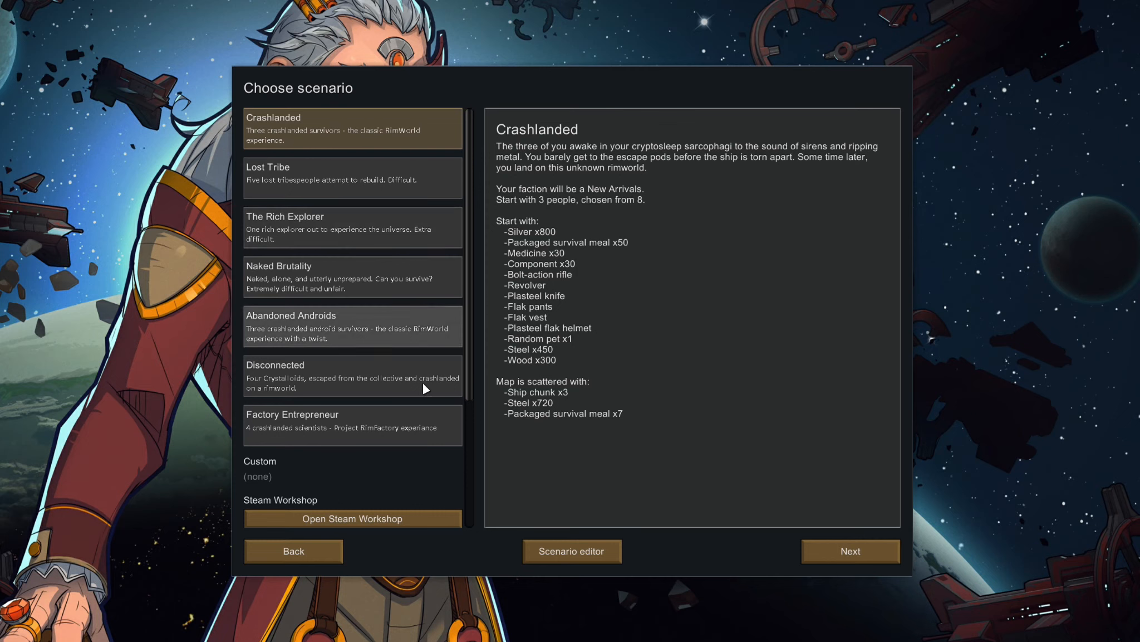
click(572, 550)
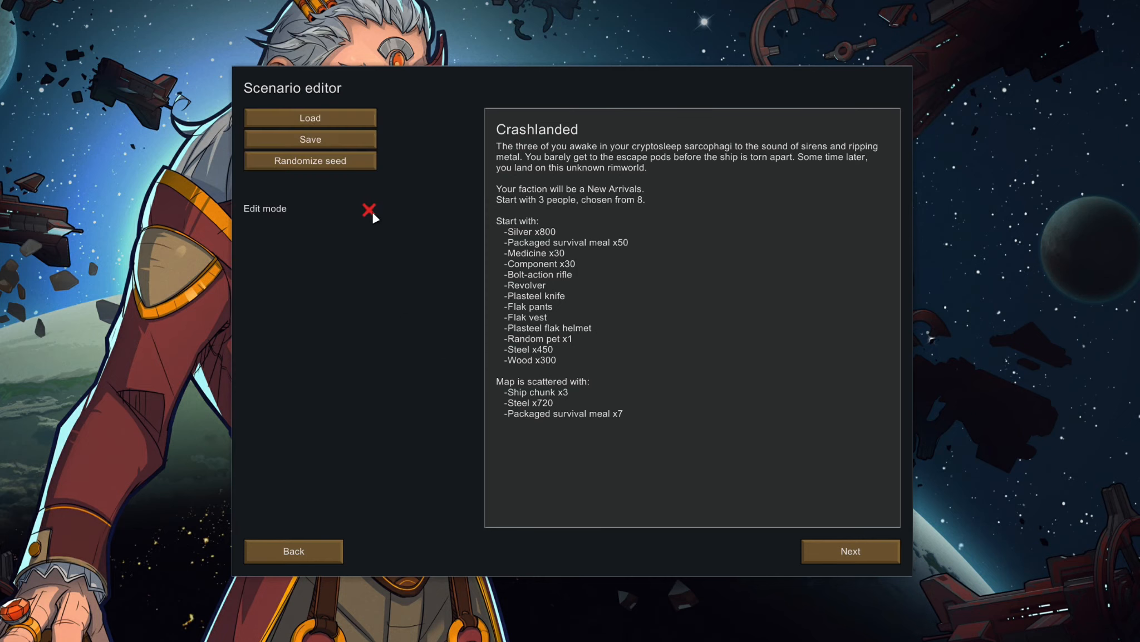
click(370, 211)
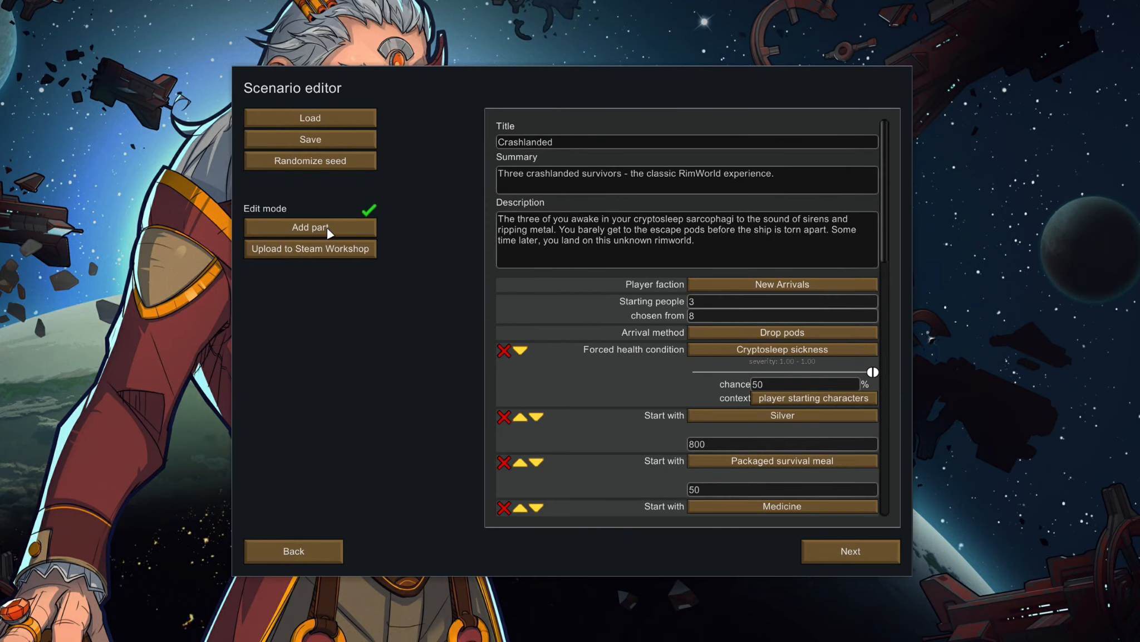
click(309, 227)
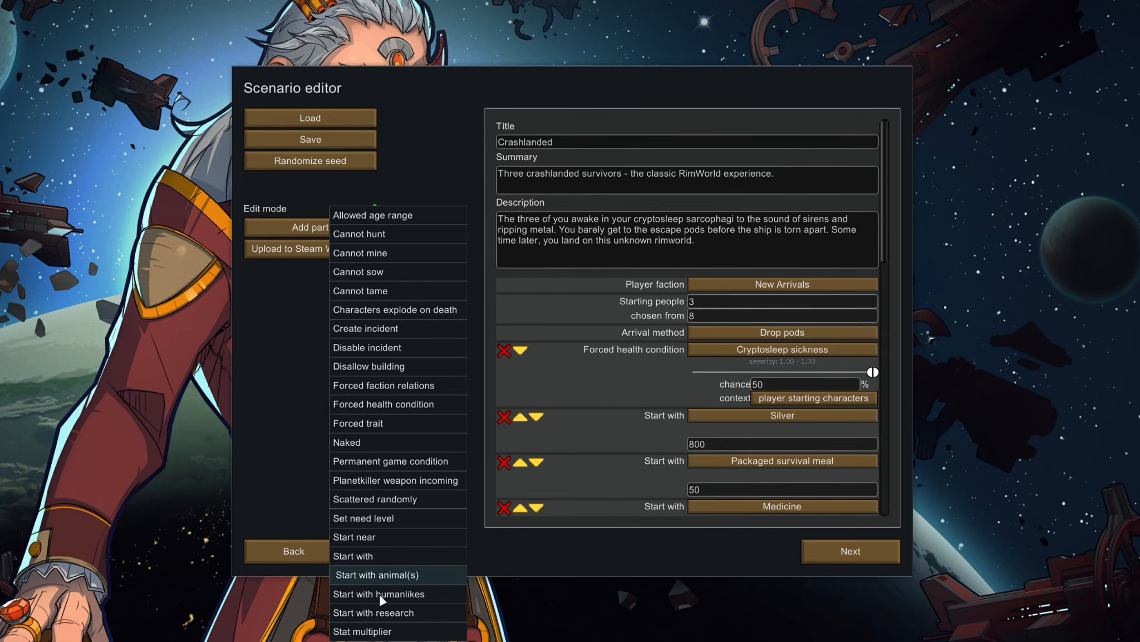
mouse_move(377, 414)
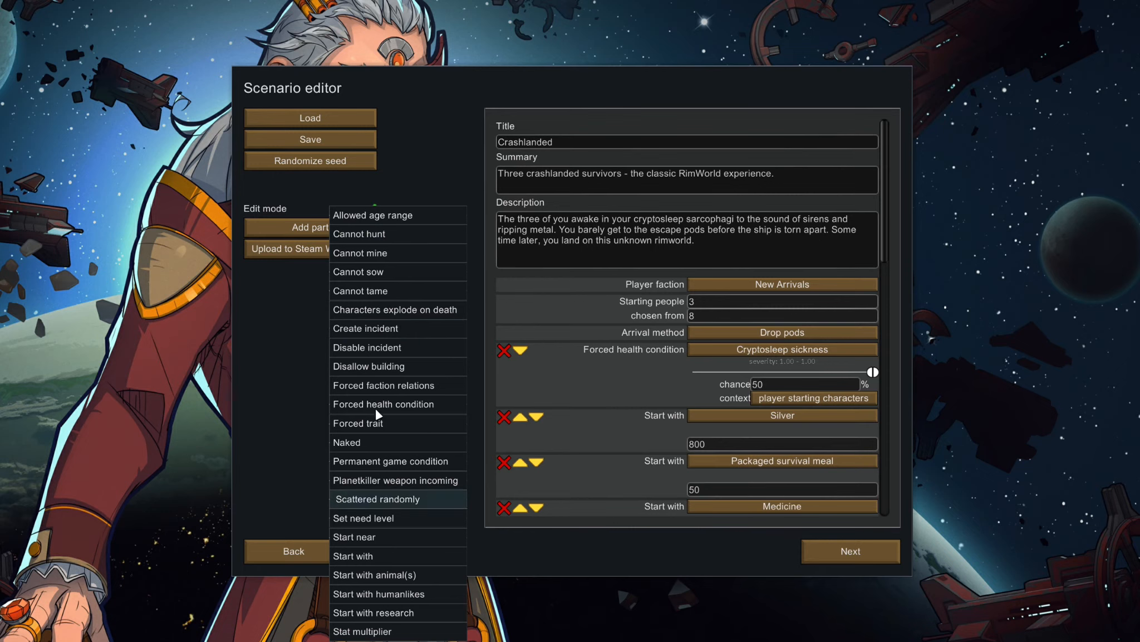
mouse_move(398, 385)
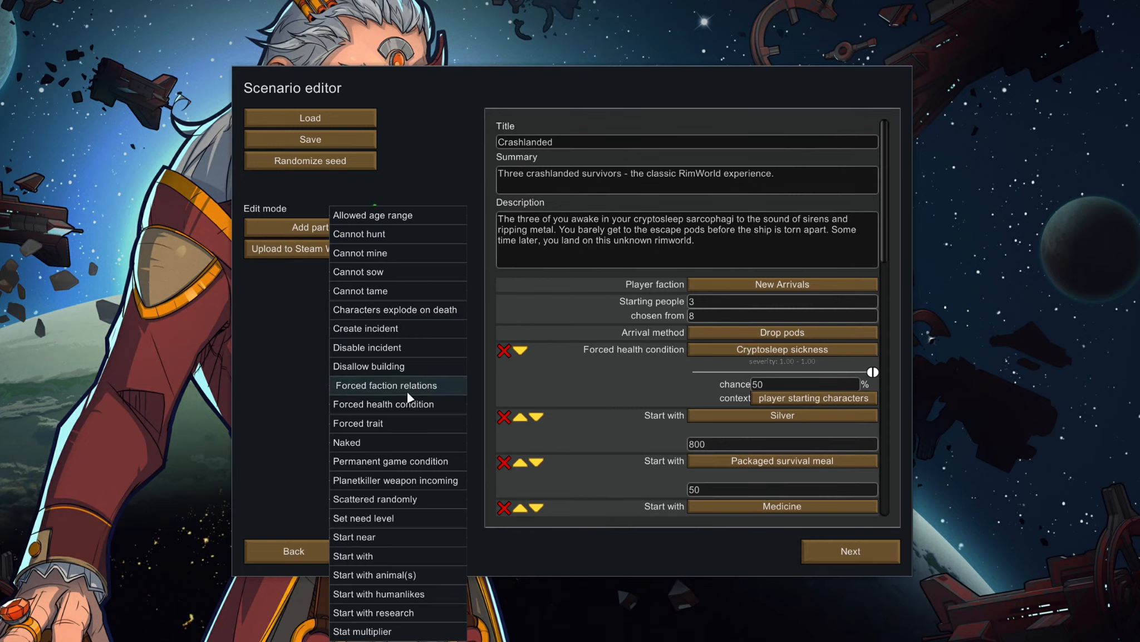
mouse_move(385, 309)
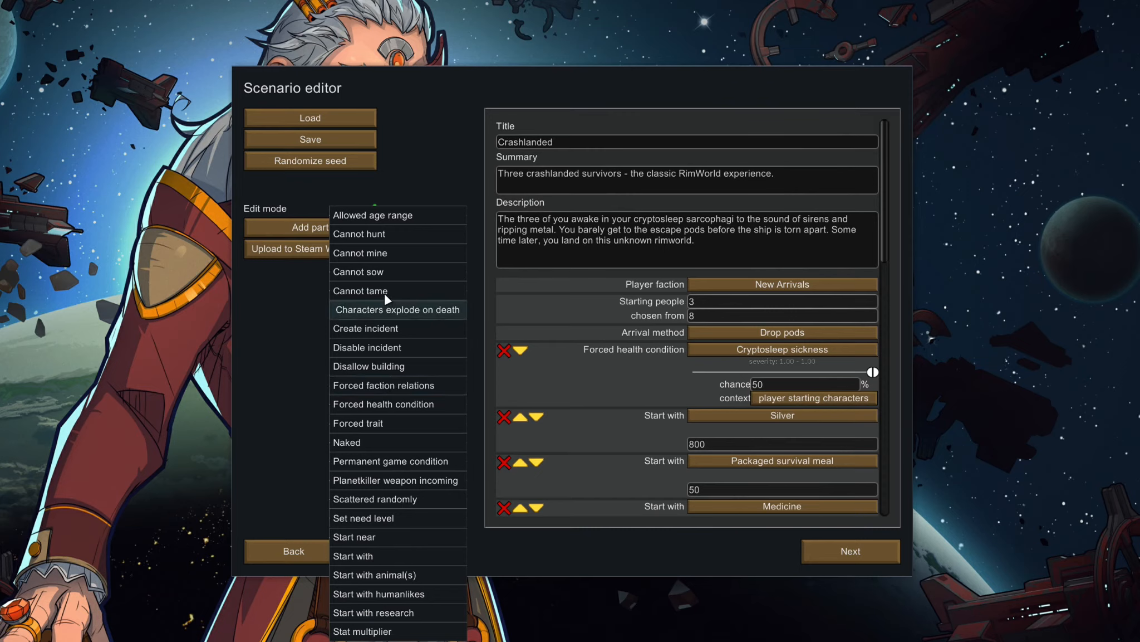
mouse_move(387, 403)
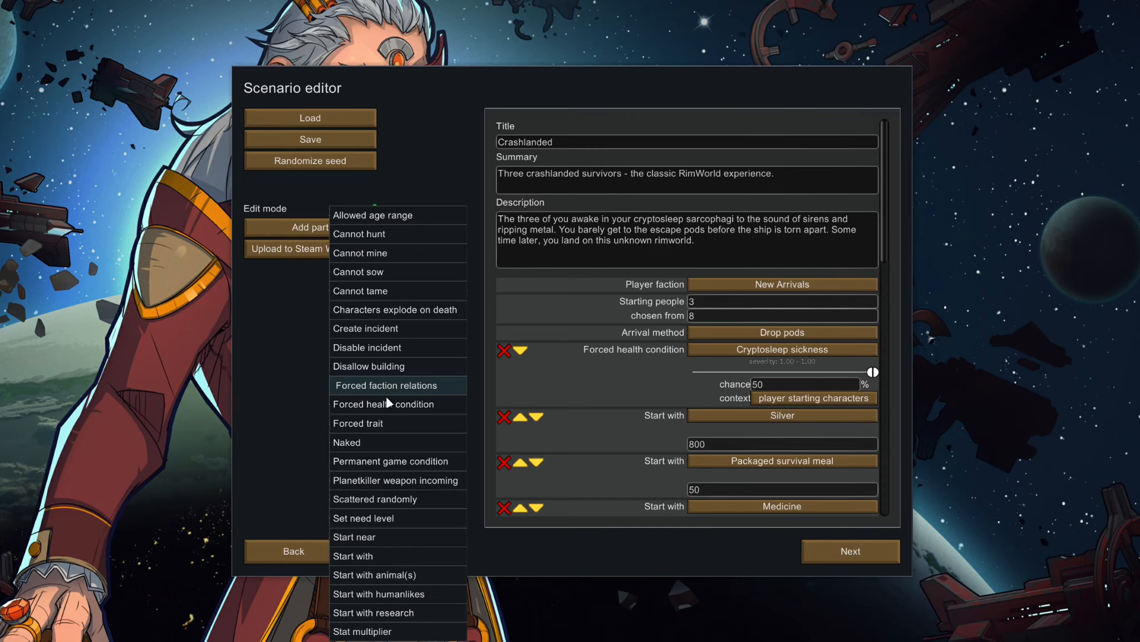
mouse_move(386, 404)
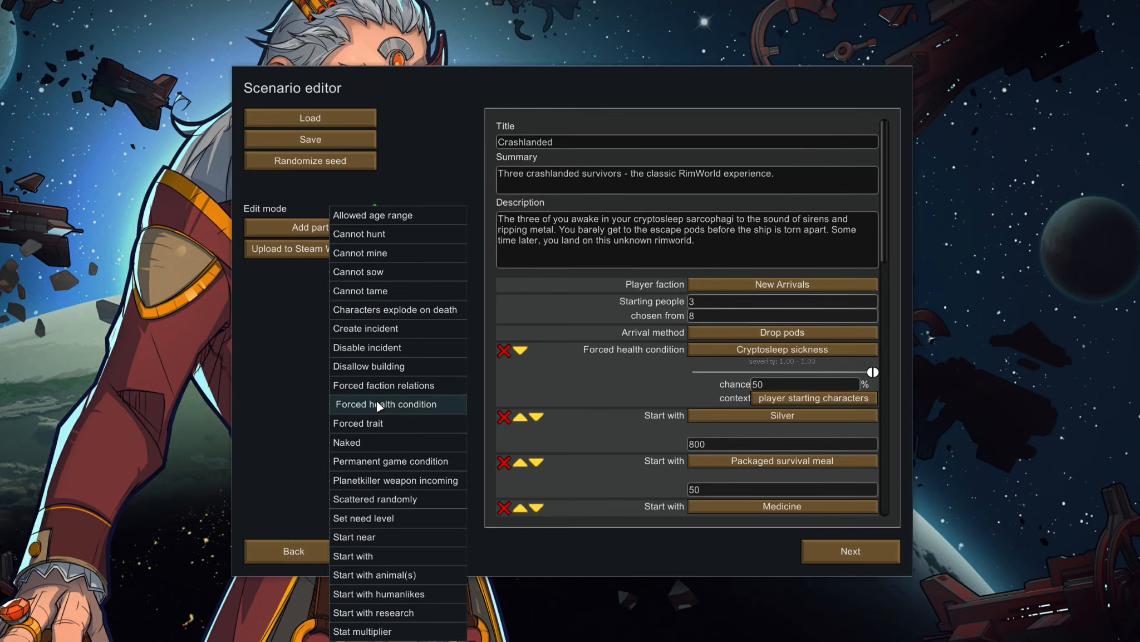
mouse_move(304, 405)
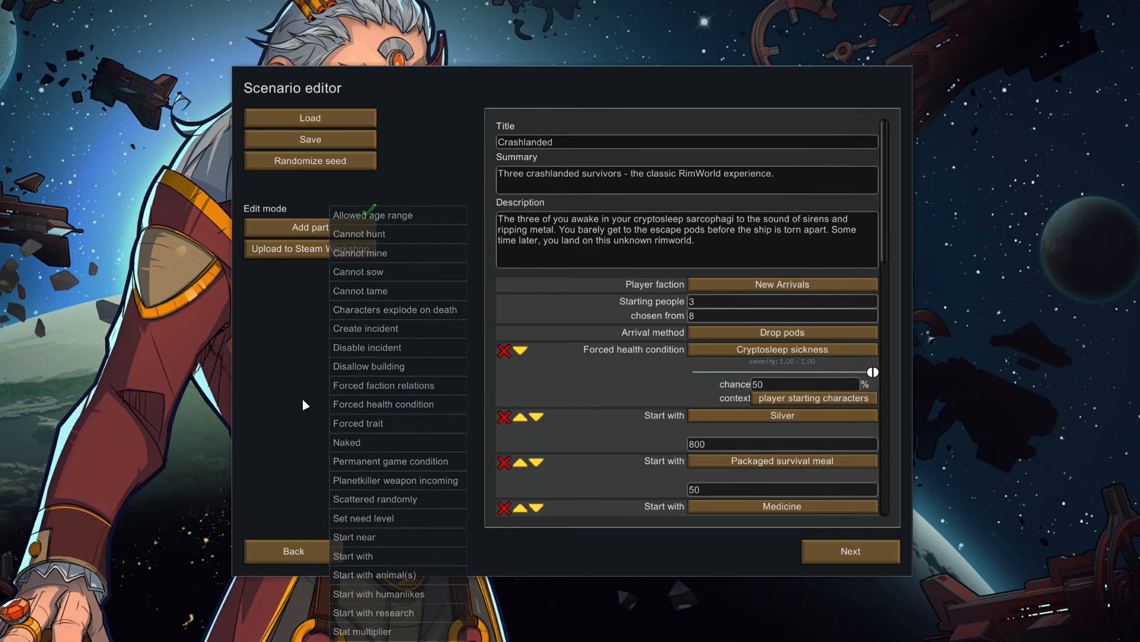
mouse_move(392, 423)
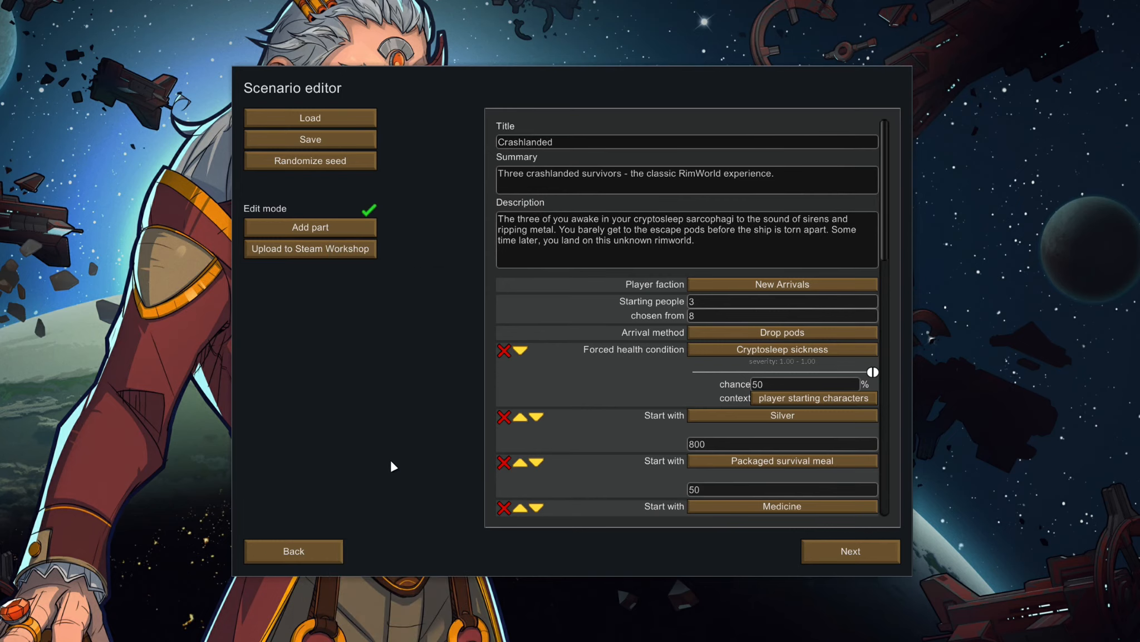
- Review the permanent game conditions, then delete the Permanent: Climate cycle part from Crashlanded
scroll(down, 3)
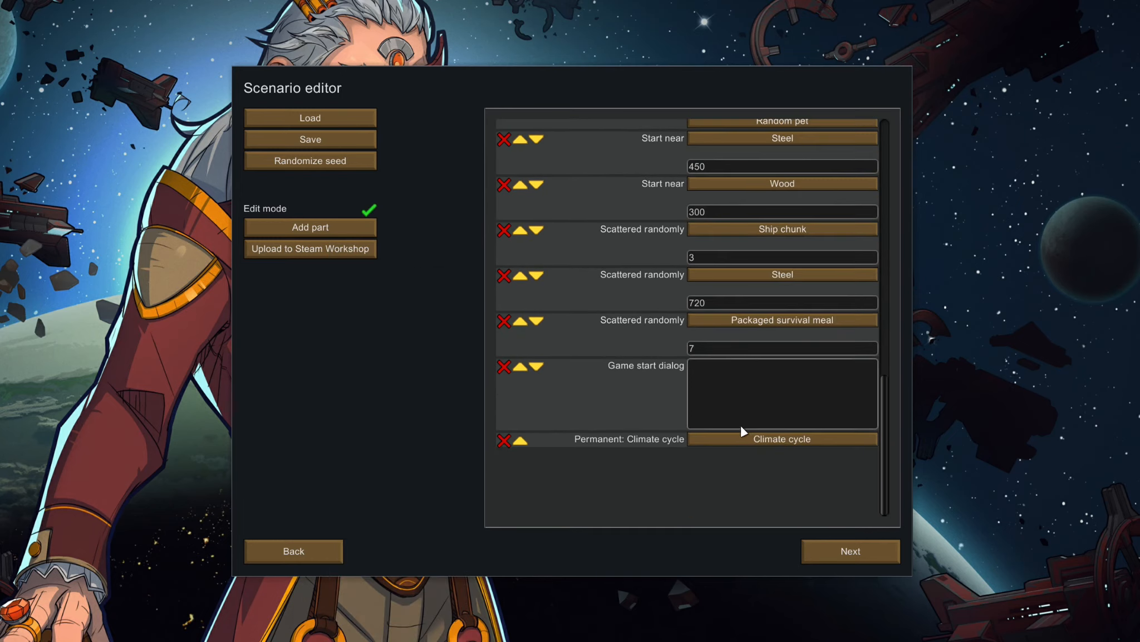
click(781, 439)
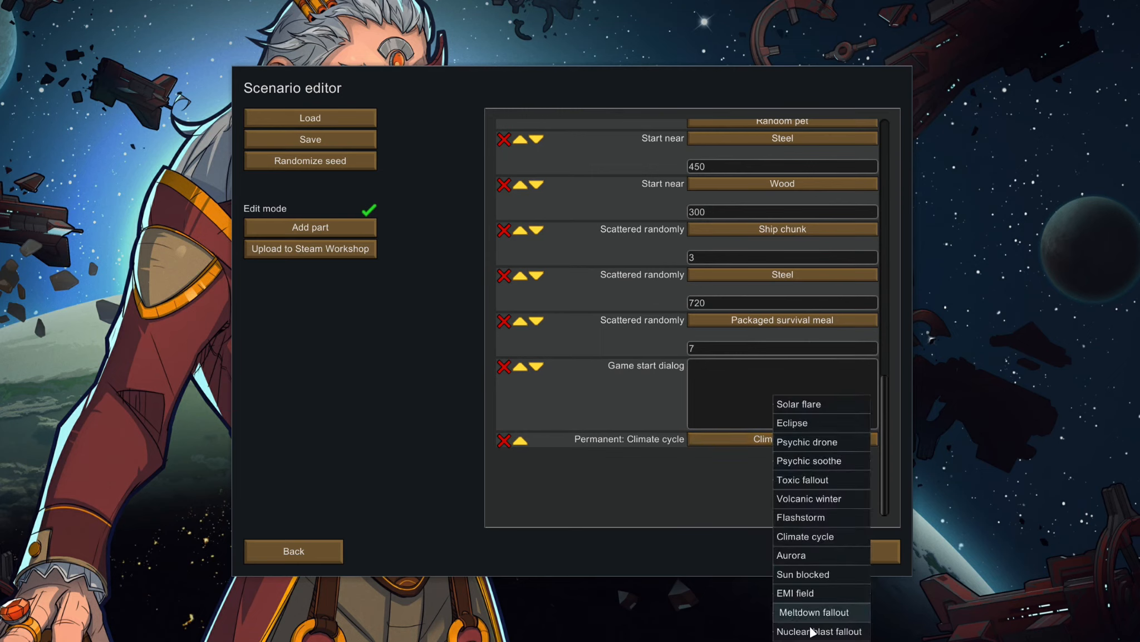
mouse_move(818, 516)
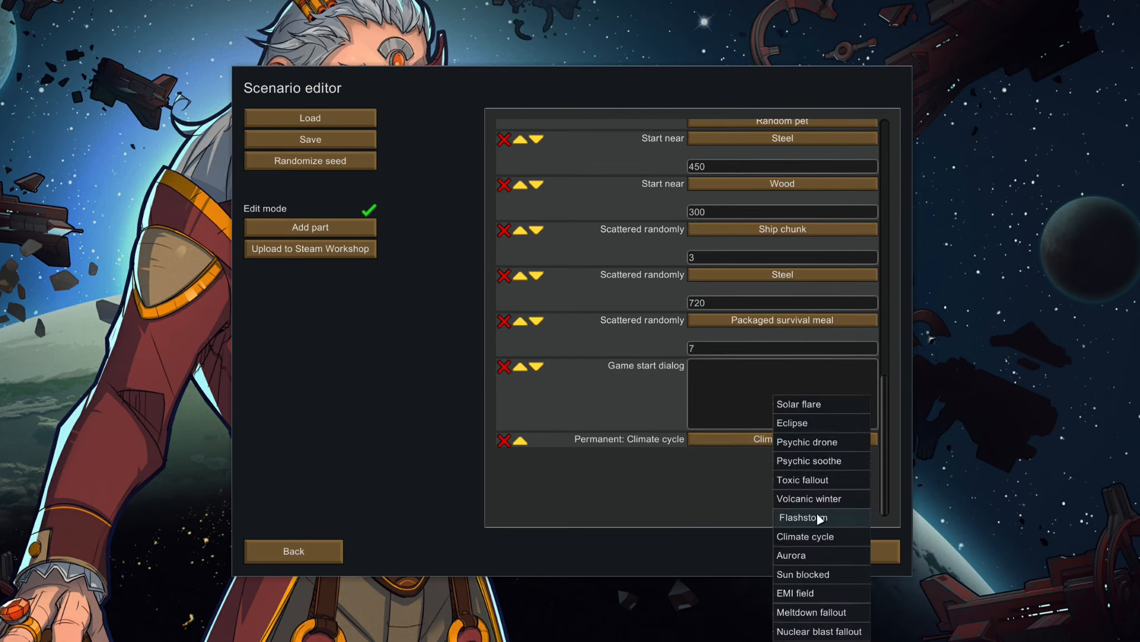
mouse_move(820, 574)
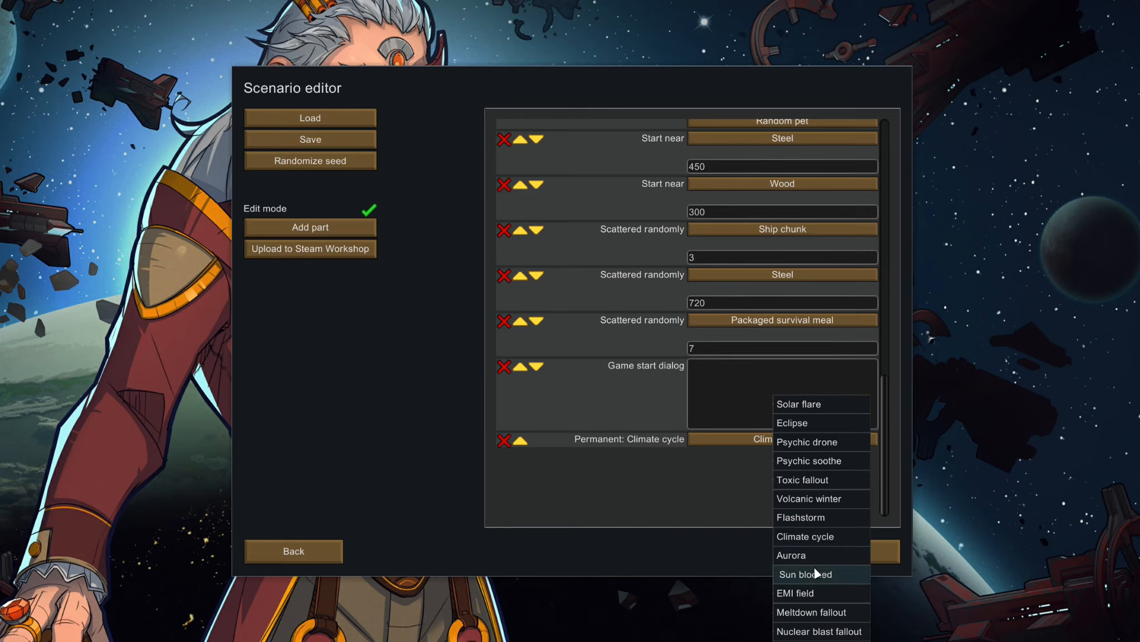
click(803, 536)
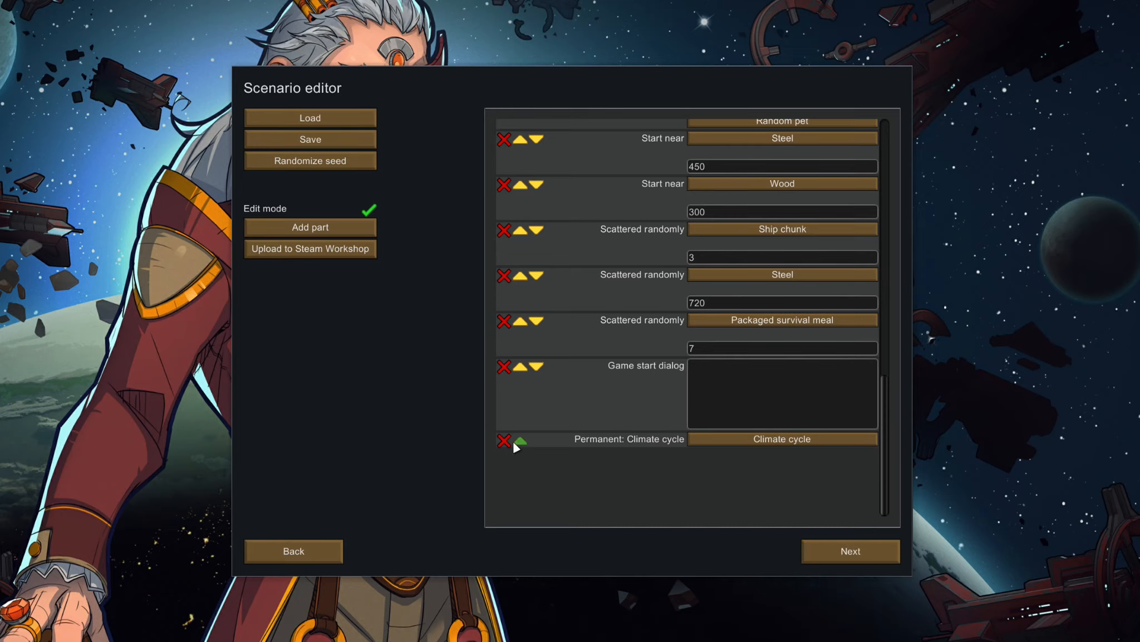
scroll(up, 3)
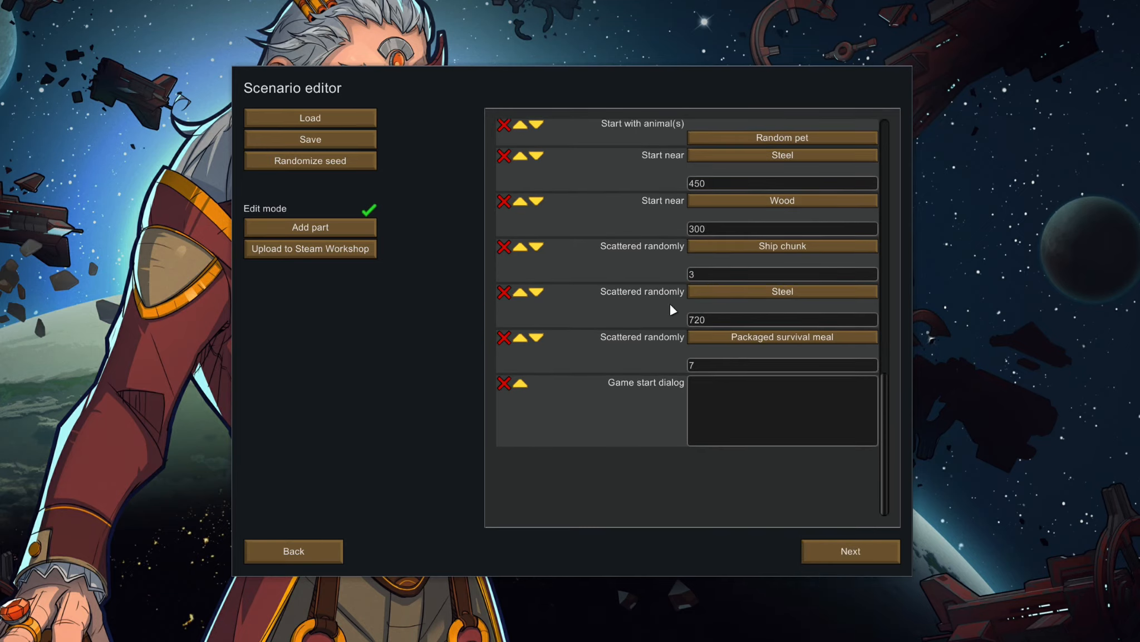
scroll(down, 3)
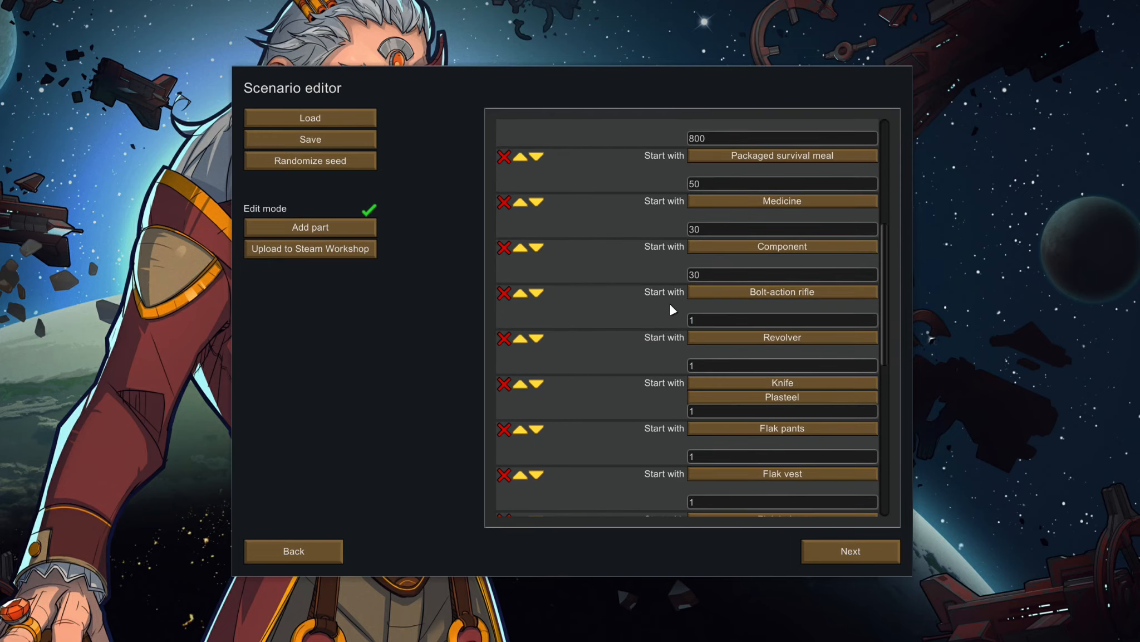
scroll(up, 3)
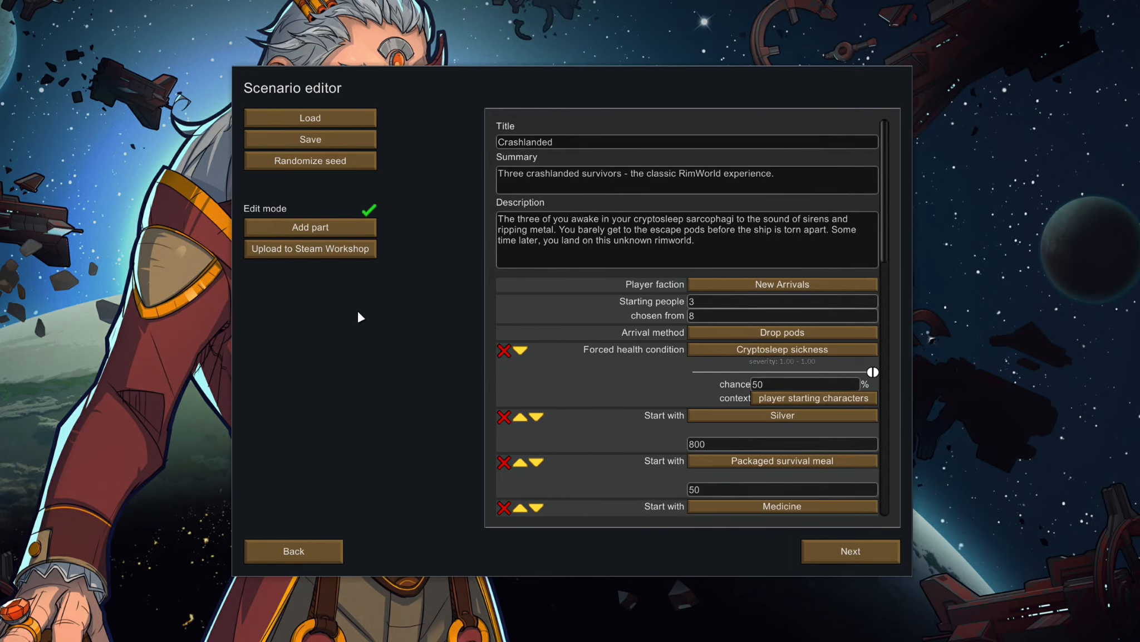
mouse_move(355, 307)
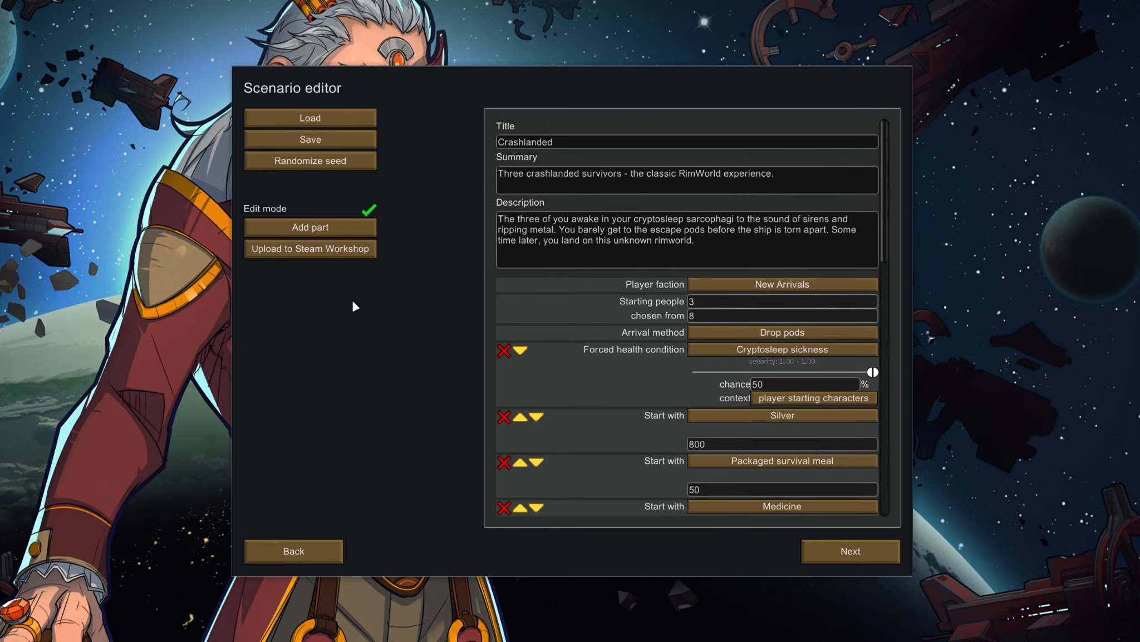
mouse_move(357, 312)
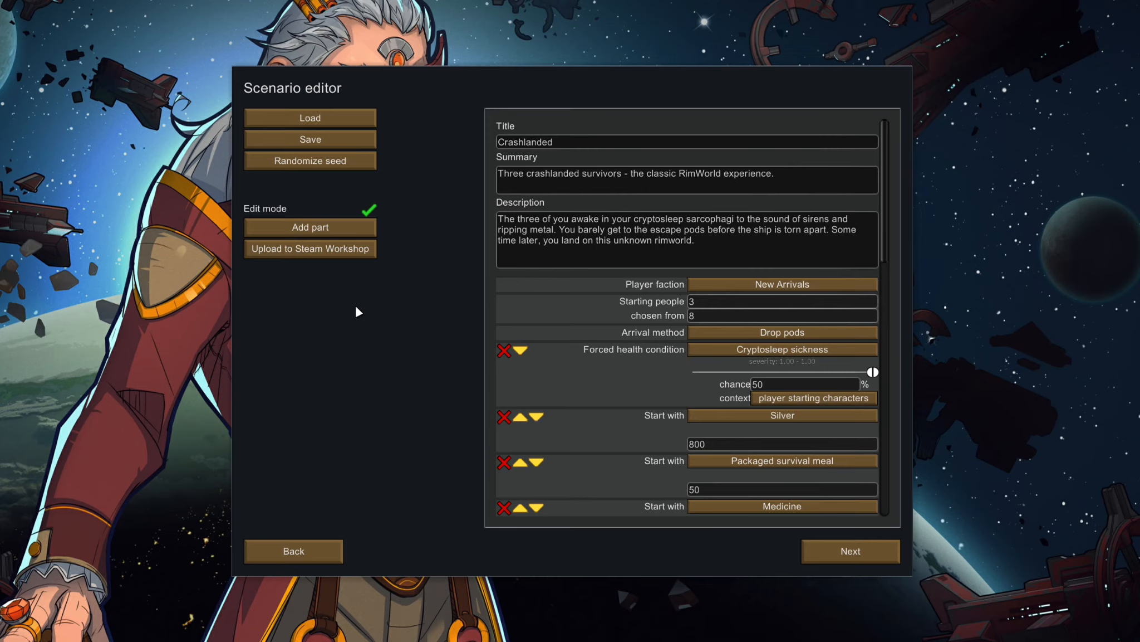
mouse_move(458, 390)
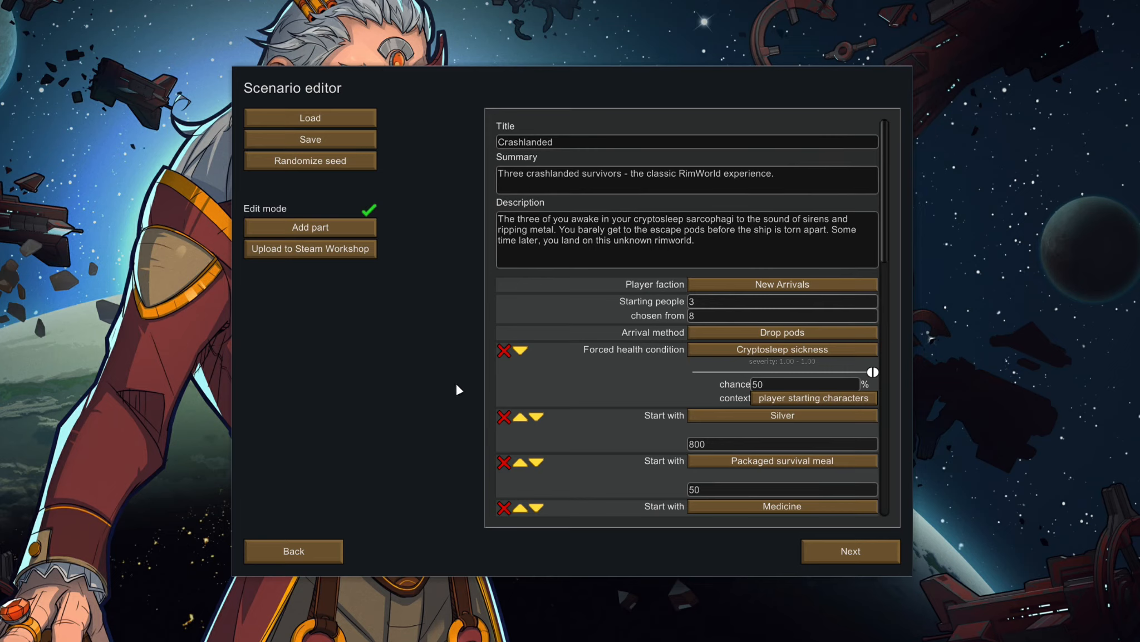
mouse_move(330, 400)
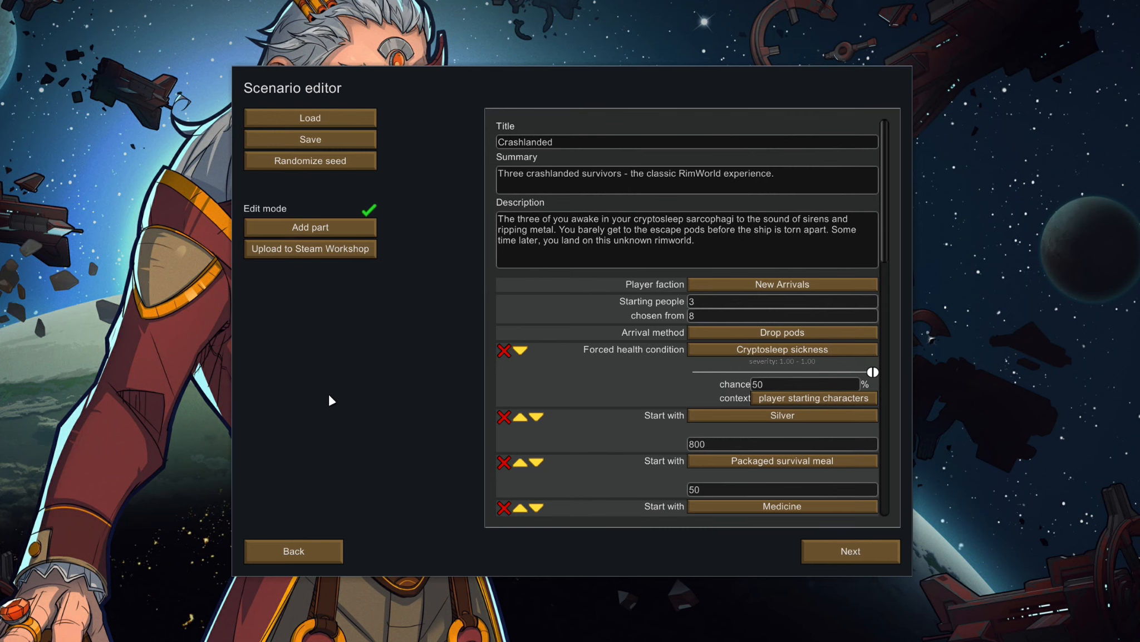
click(293, 551)
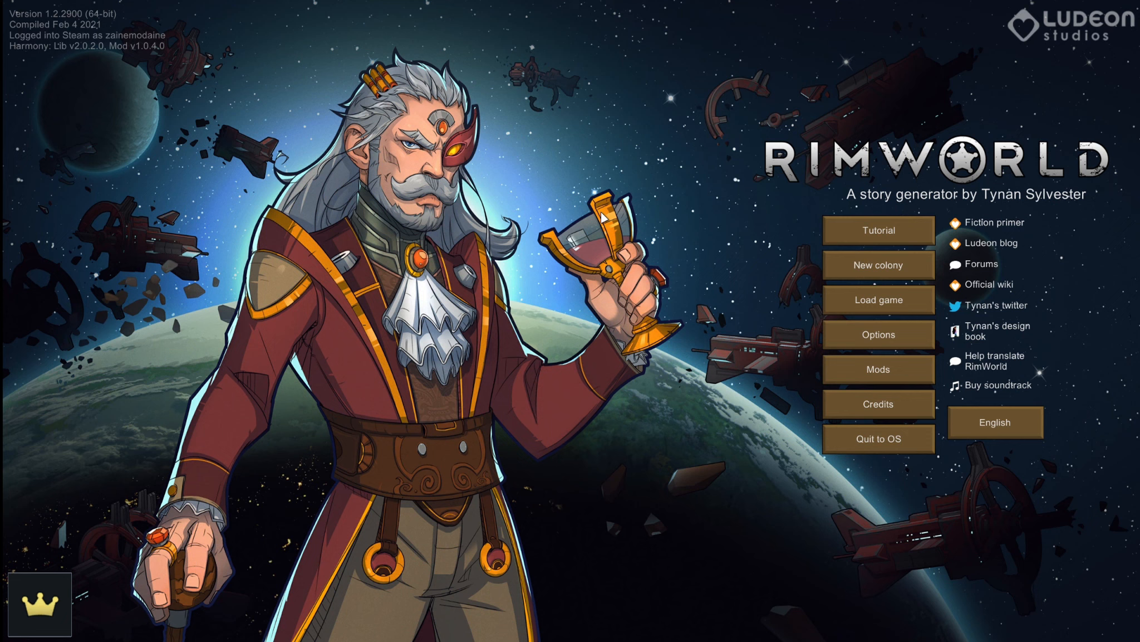
mouse_move(566, 129)
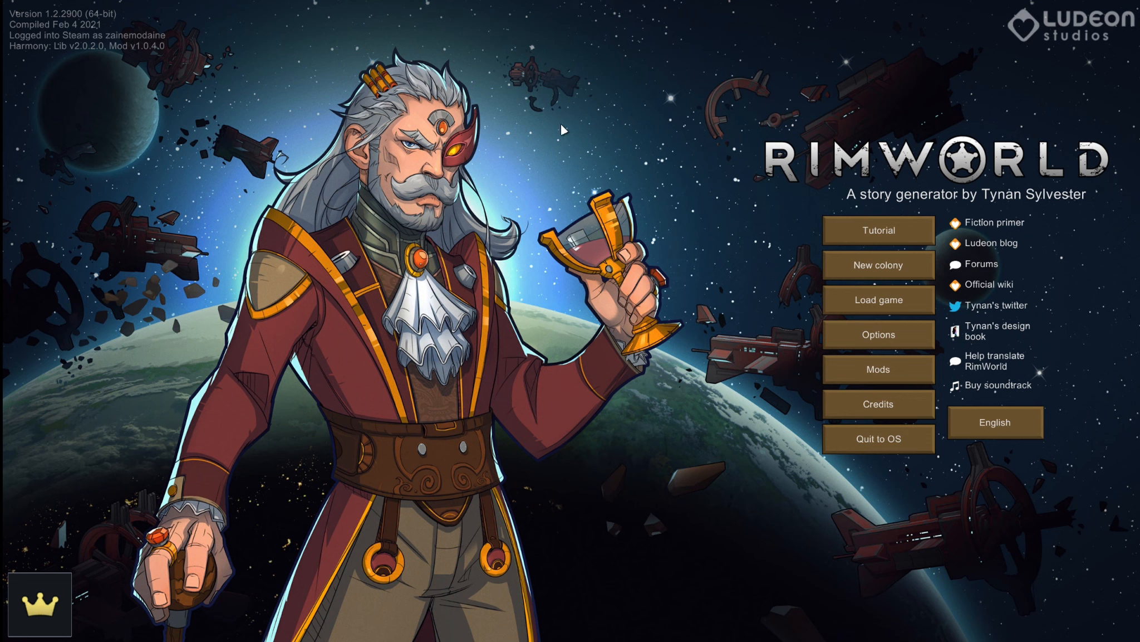